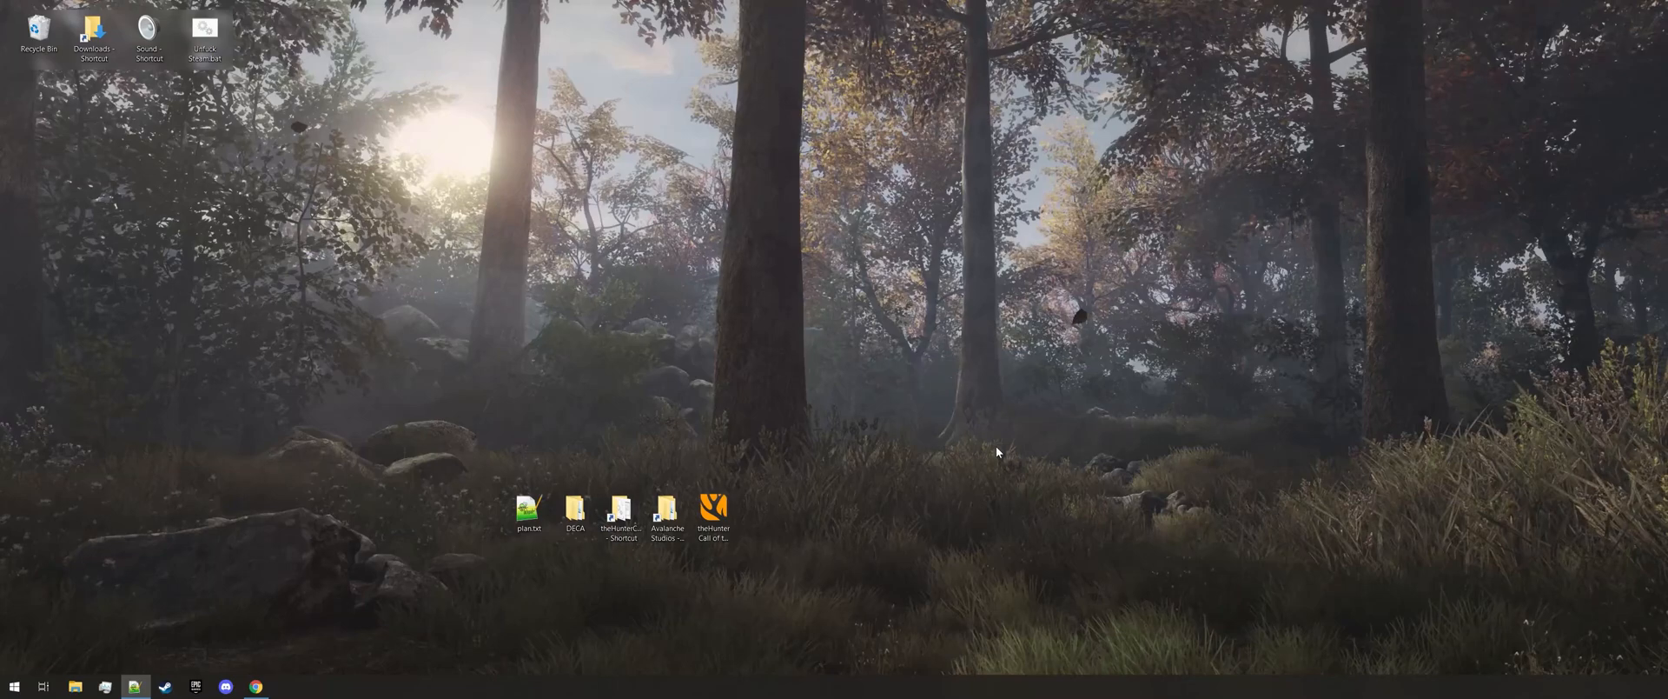
Scroll the kk49/deca README and follow the link to the DECA releases page
click(574, 514)
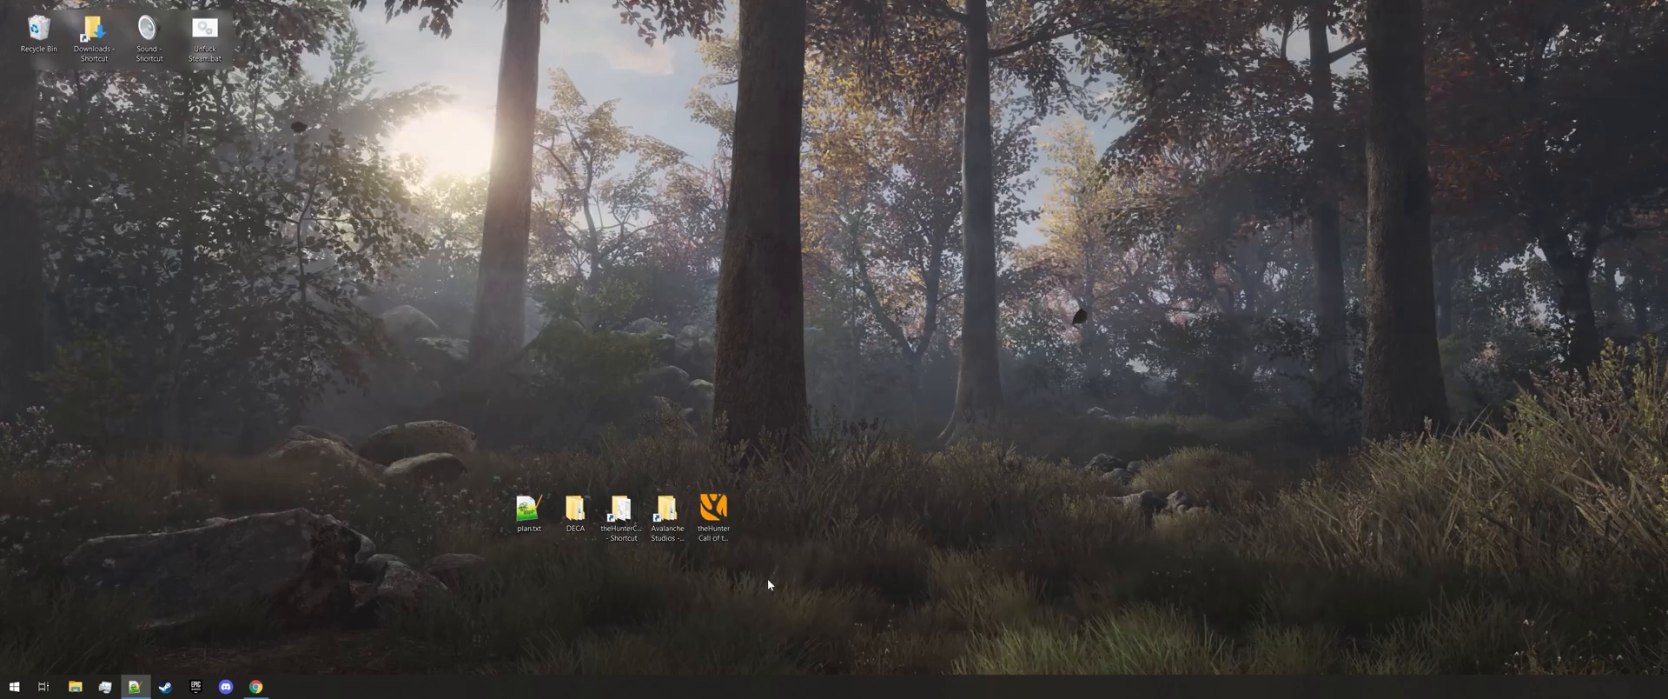
click(713, 516)
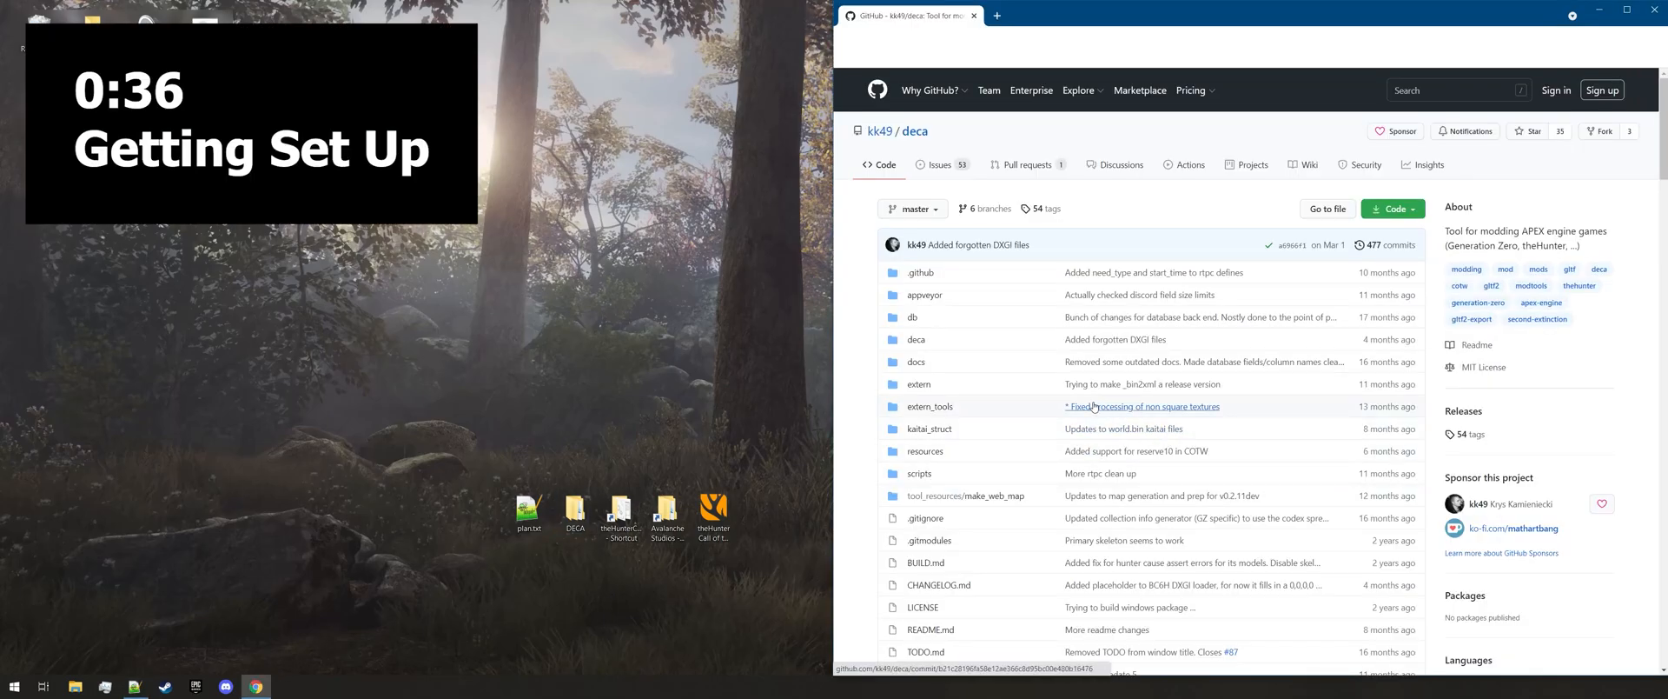
scroll(down, 3)
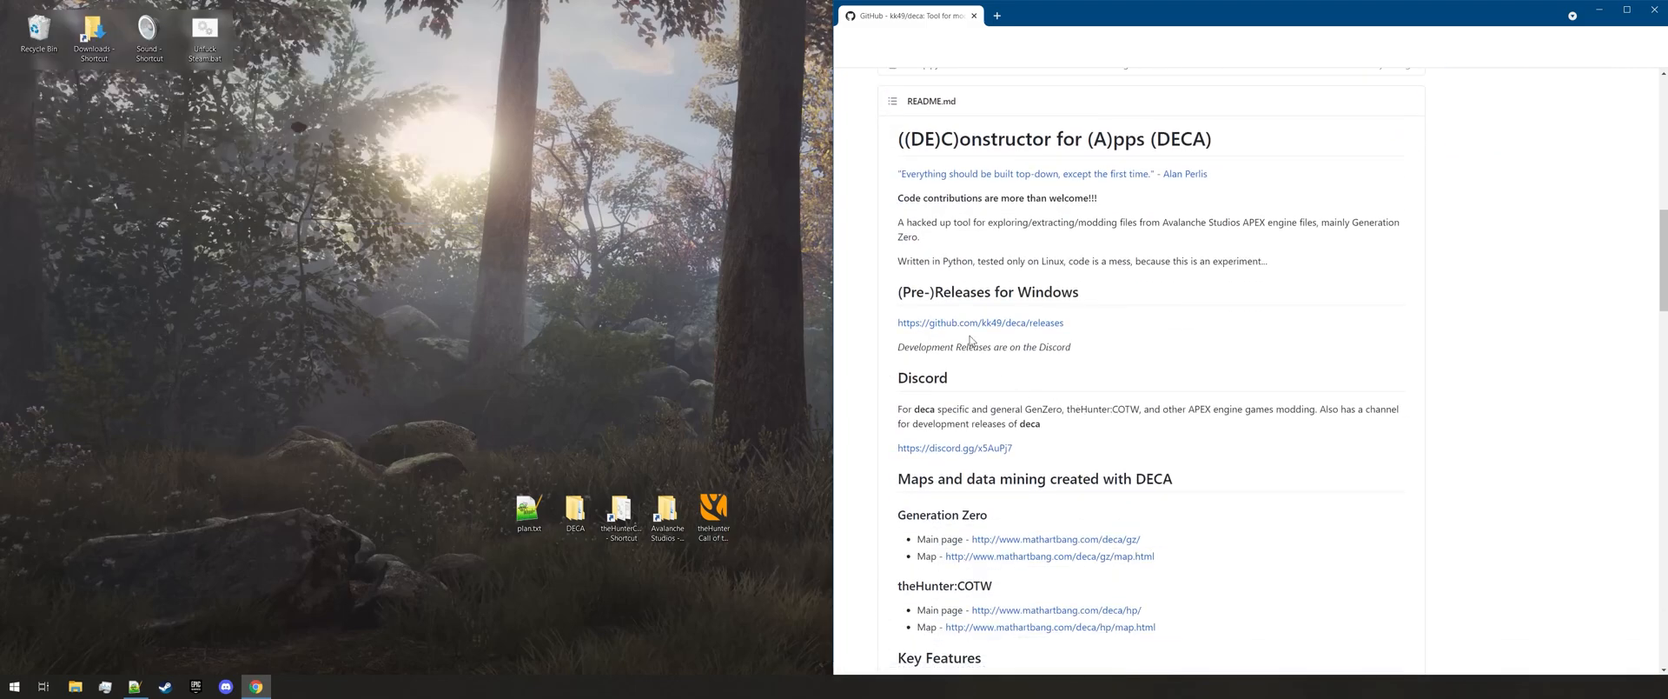
mouse_move(967, 325)
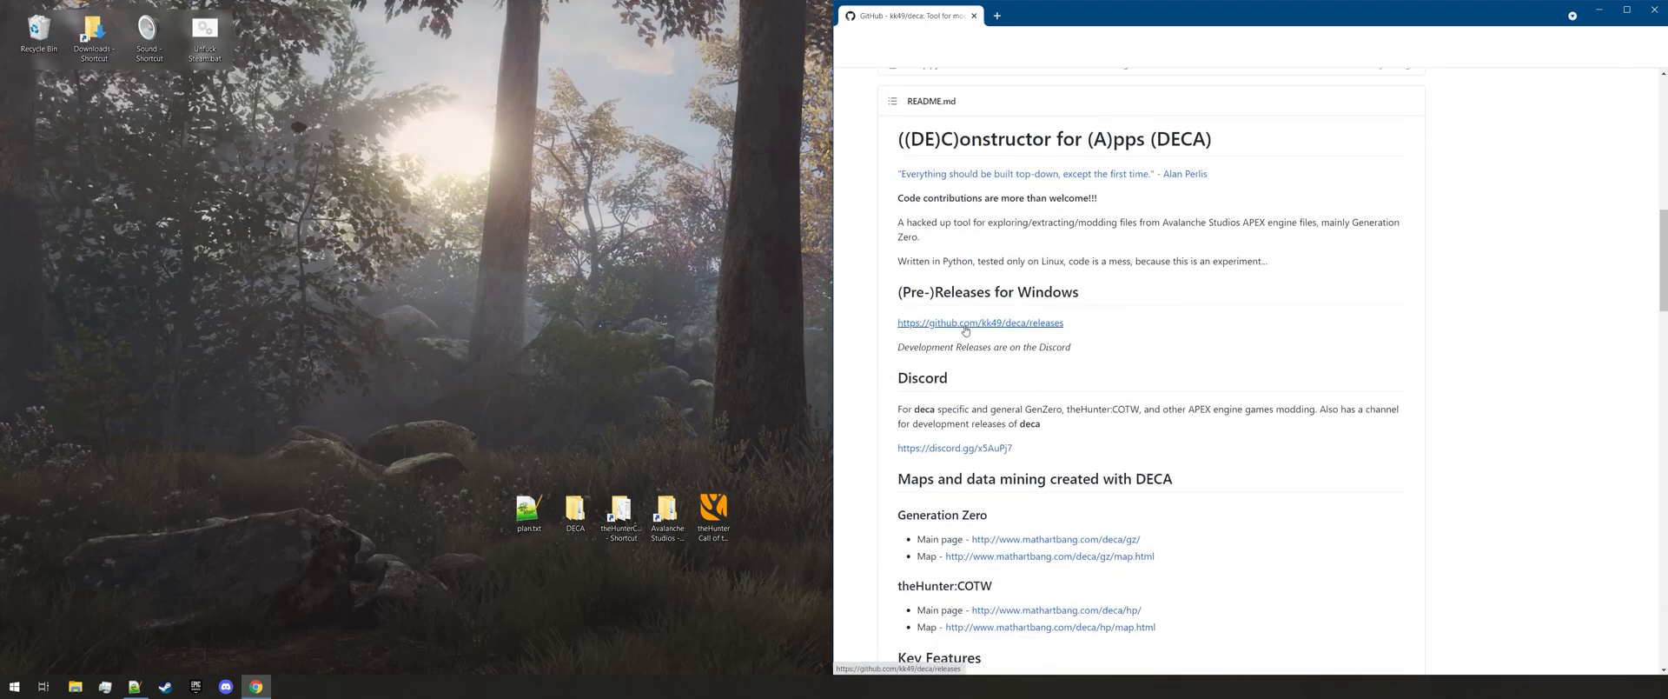
click(979, 322)
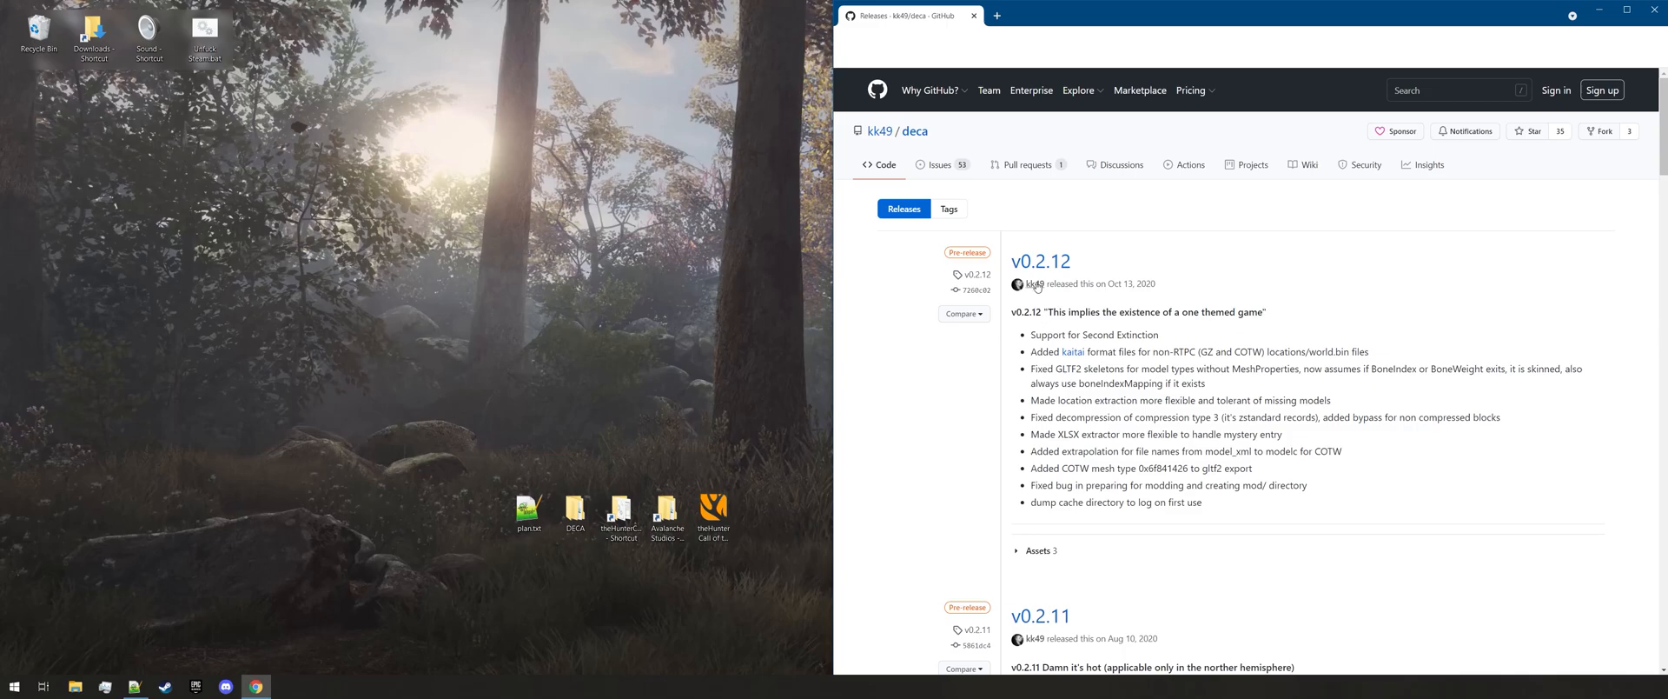
mouse_move(1040, 260)
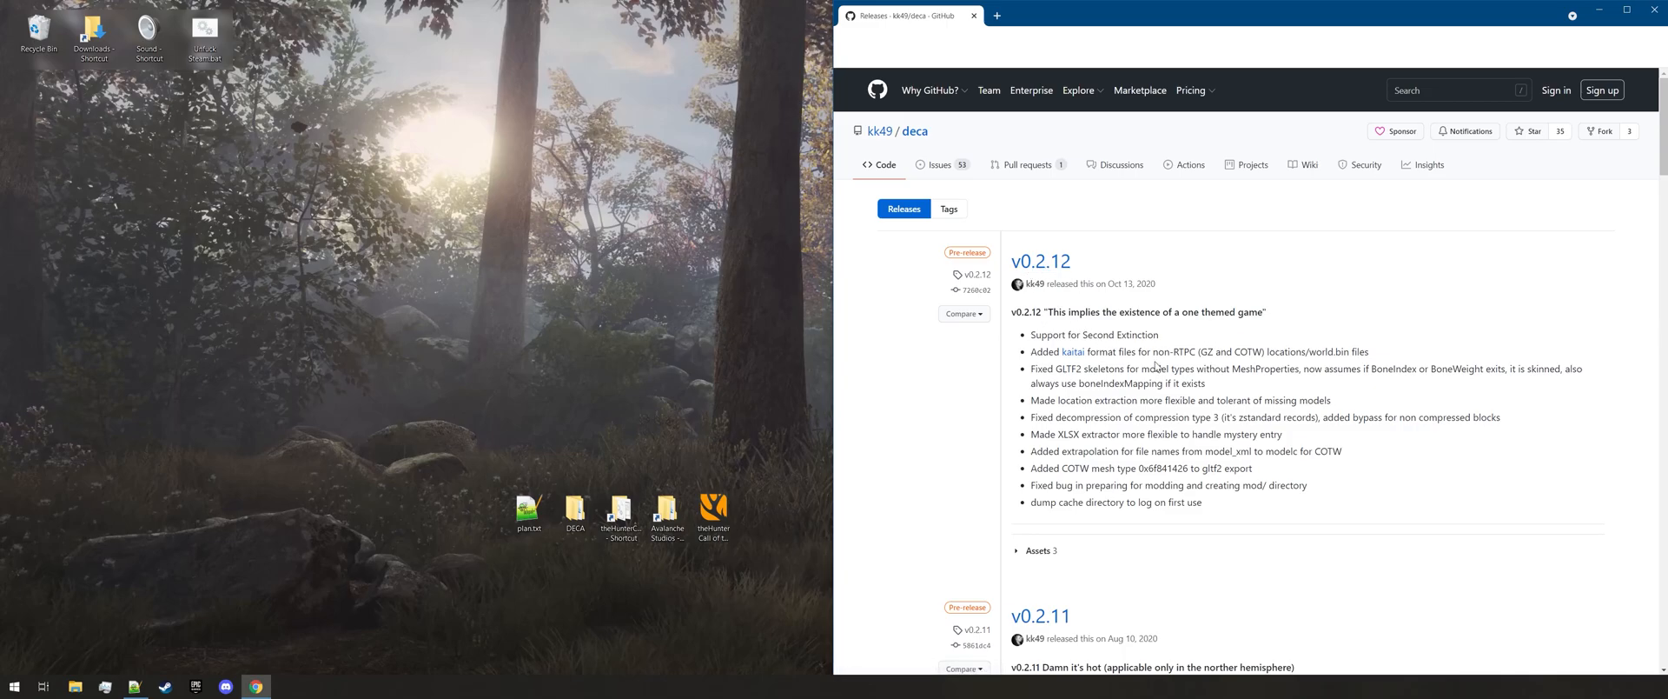
Expand the v0.2.12 Assets and download deca_gui-b432.zip
scroll(down, 3)
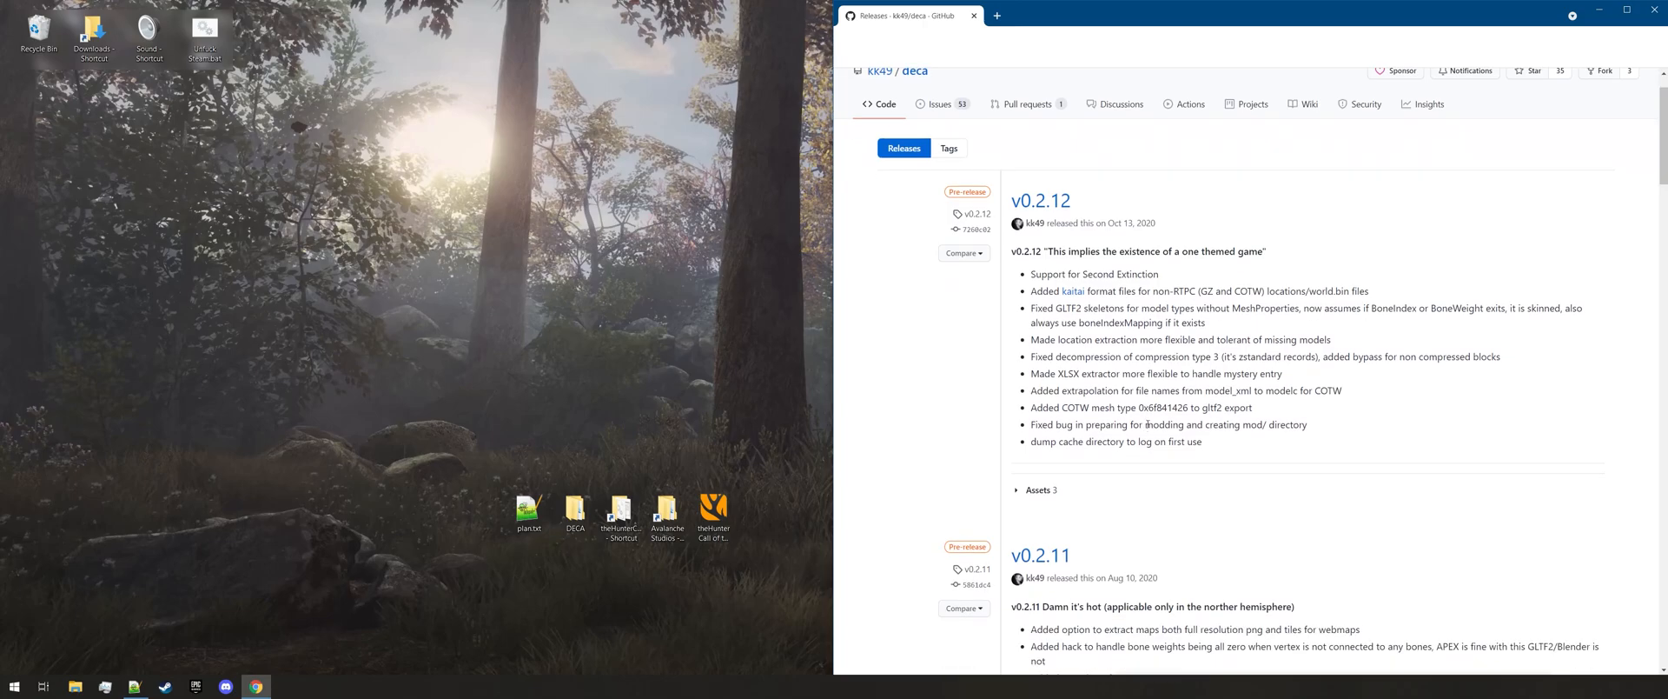
mouse_move(1034, 509)
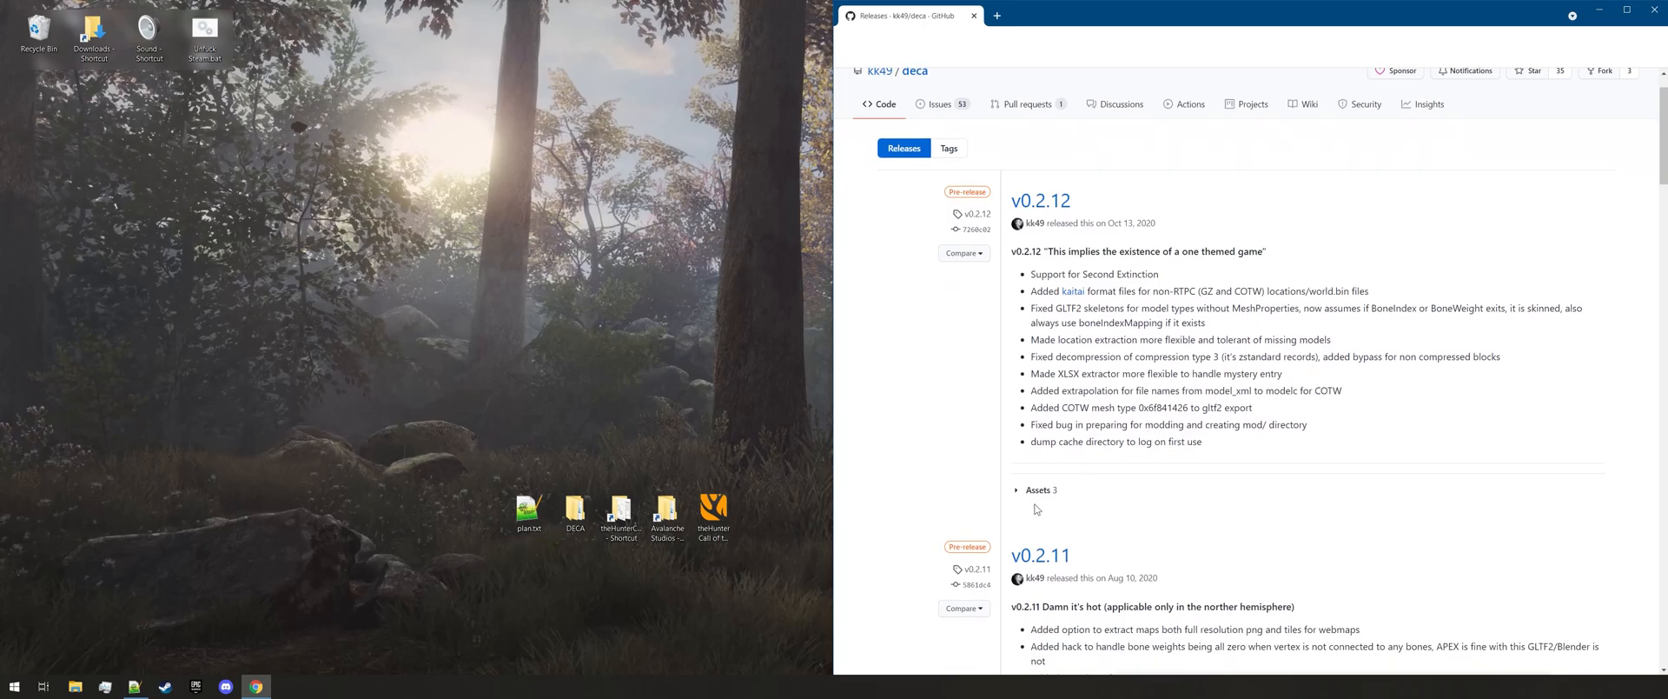
click(1033, 490)
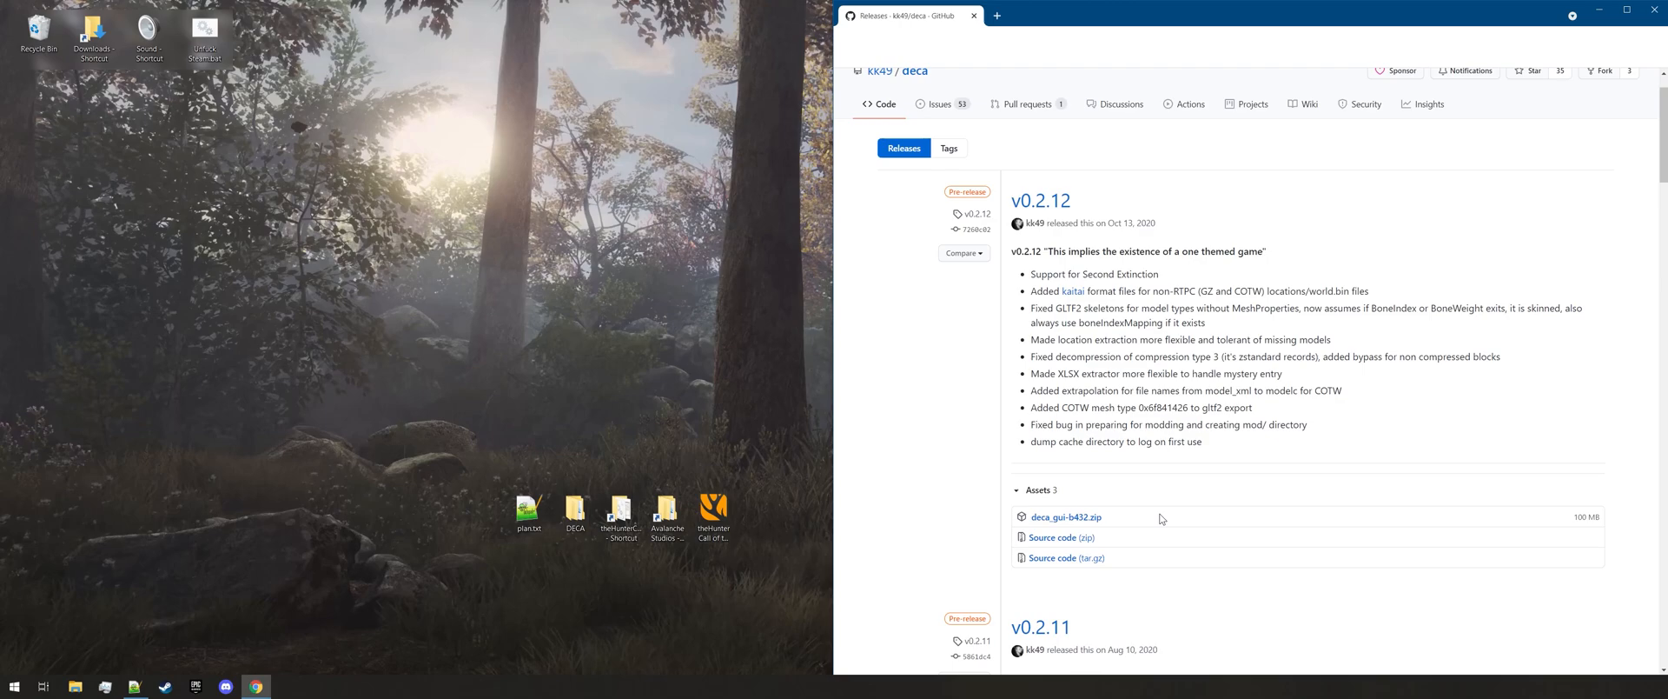
mouse_move(1065, 517)
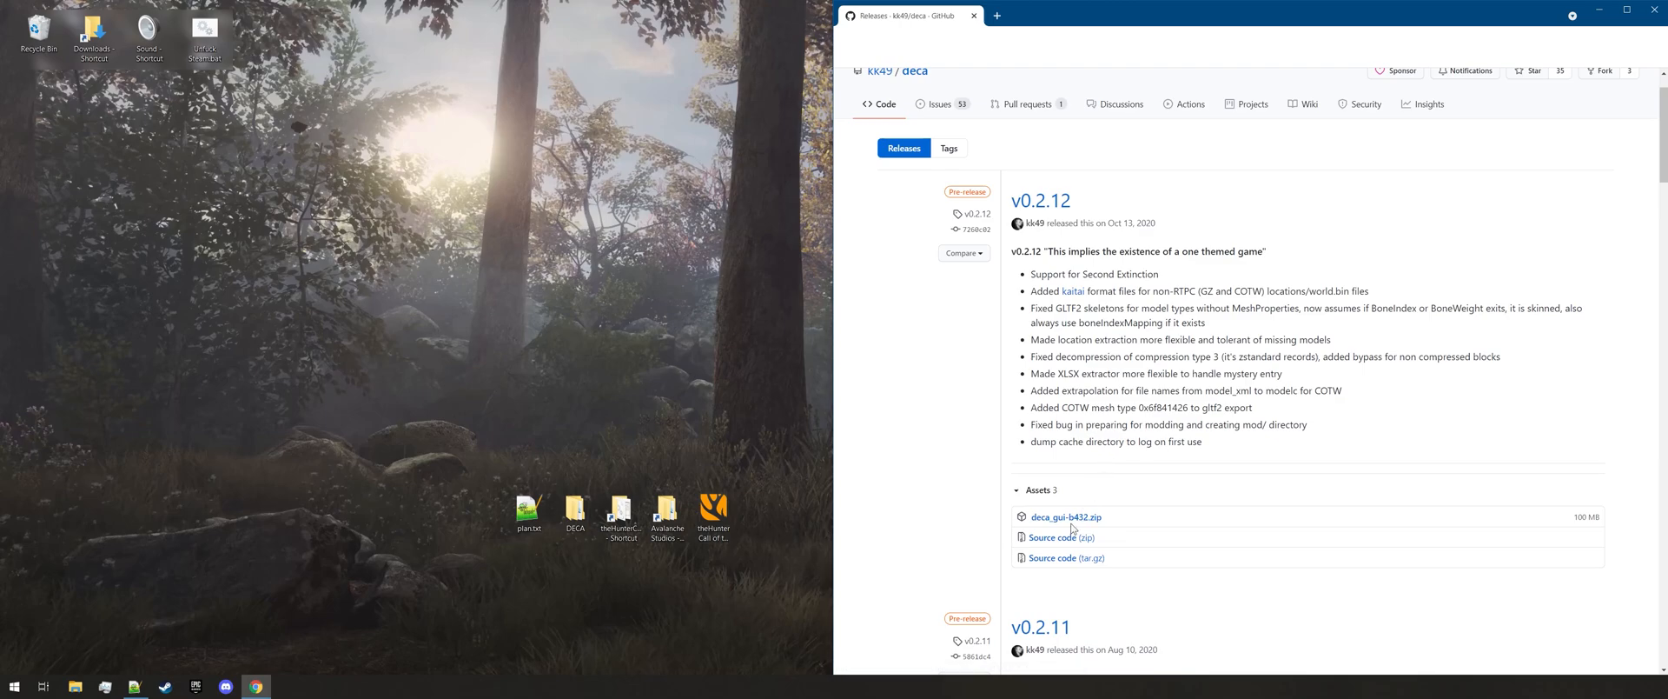
double_click(574, 510)
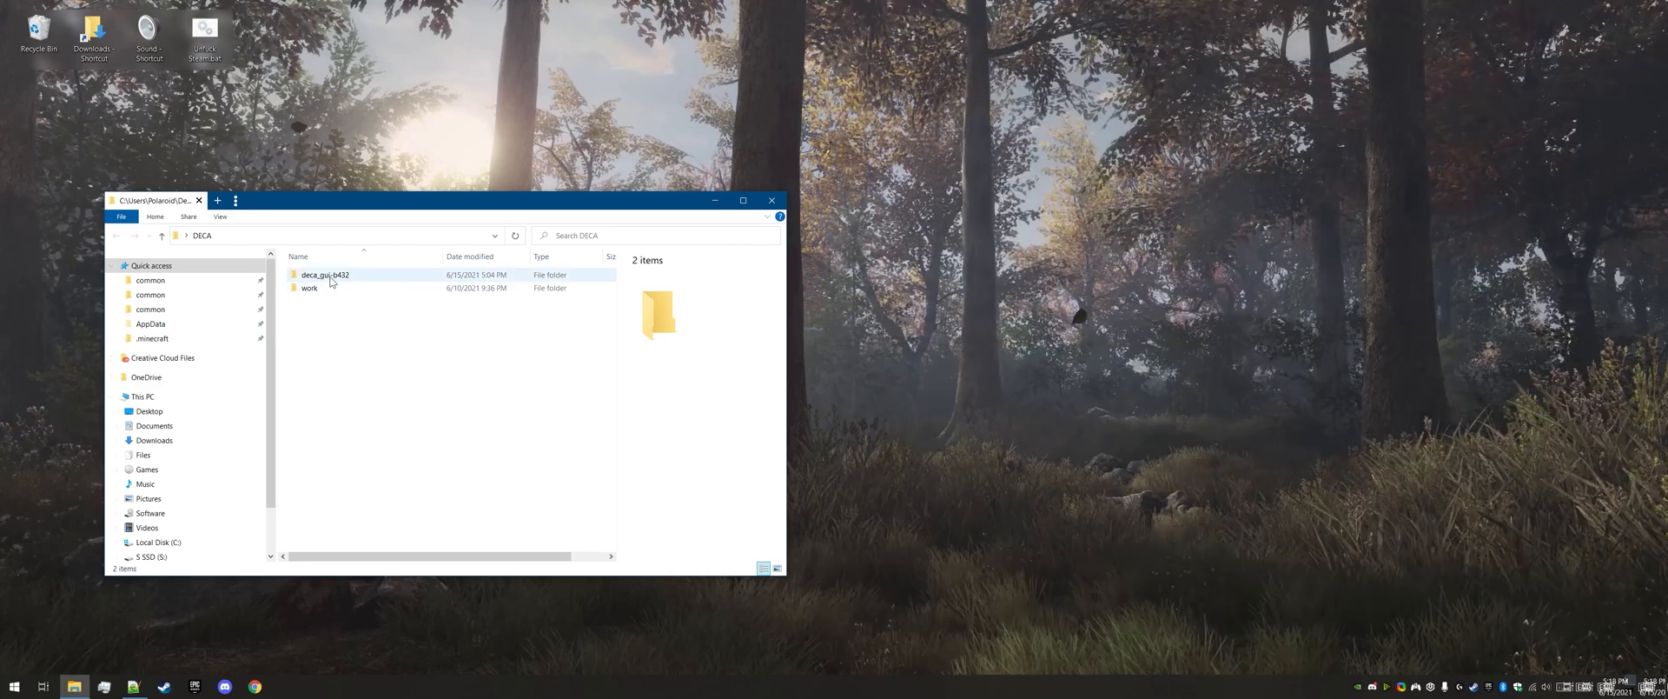
Run deca_gui.exe from the deca_gui-b432 folder to start decaGUI v0.2.12
double_click(324, 275)
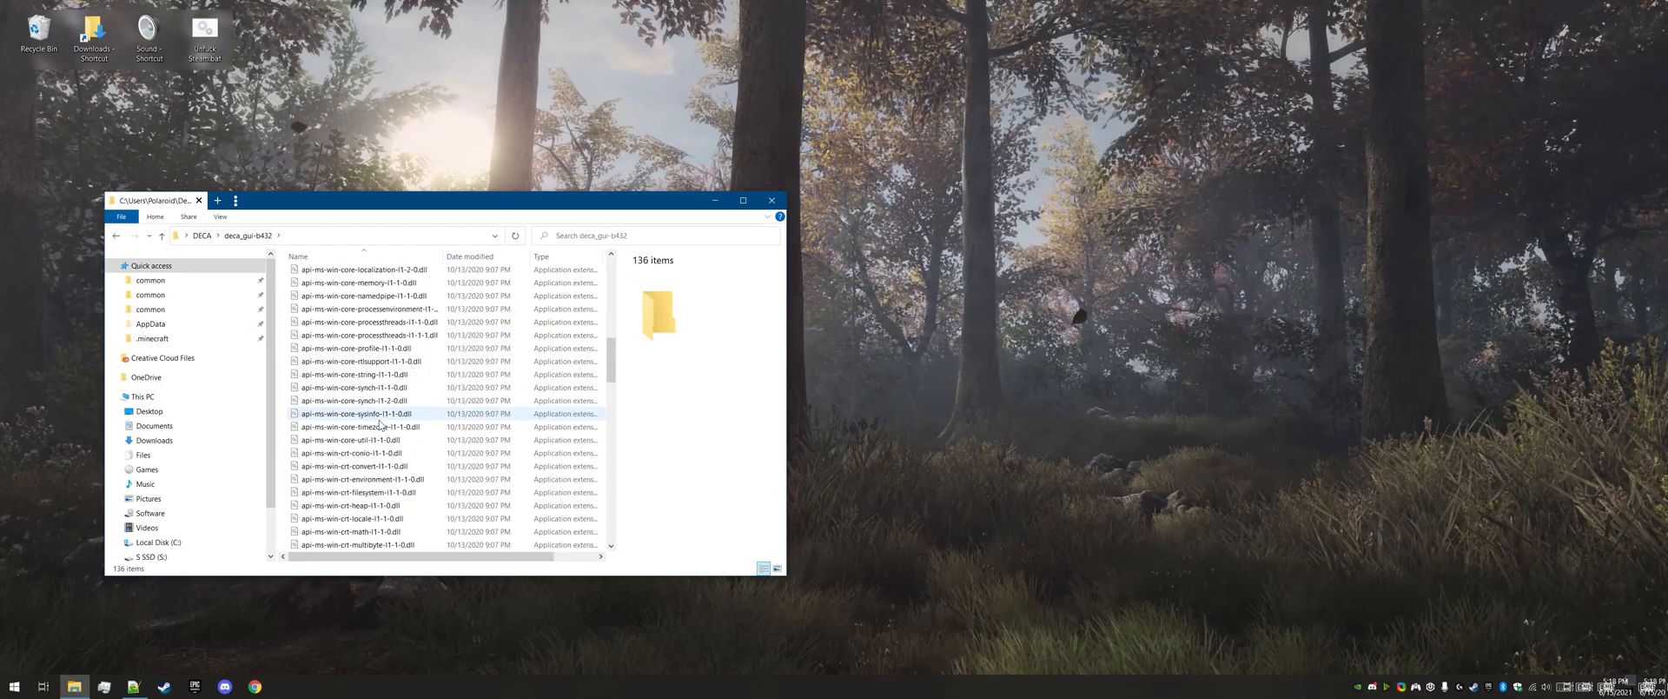
click(322, 427)
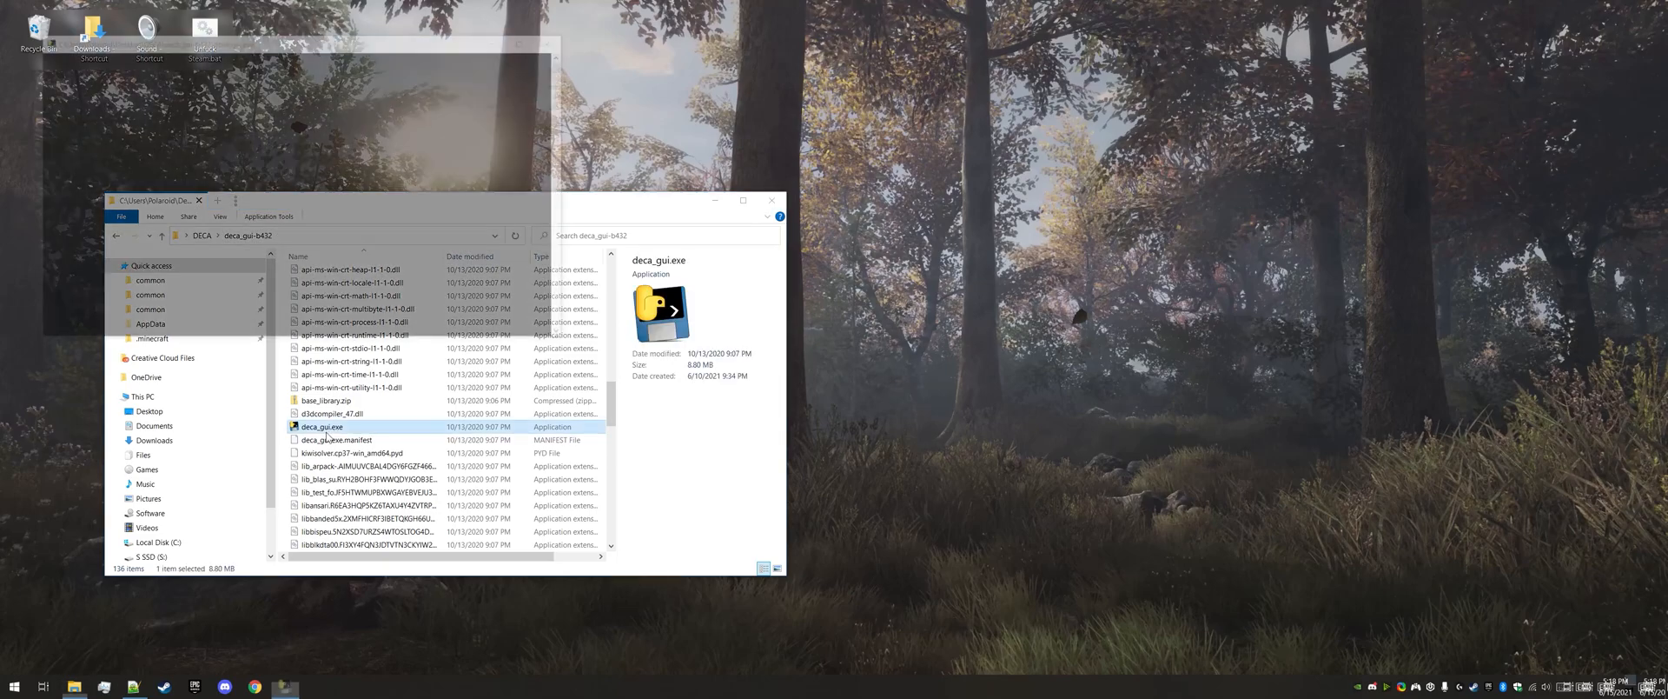
double_click(323, 427)
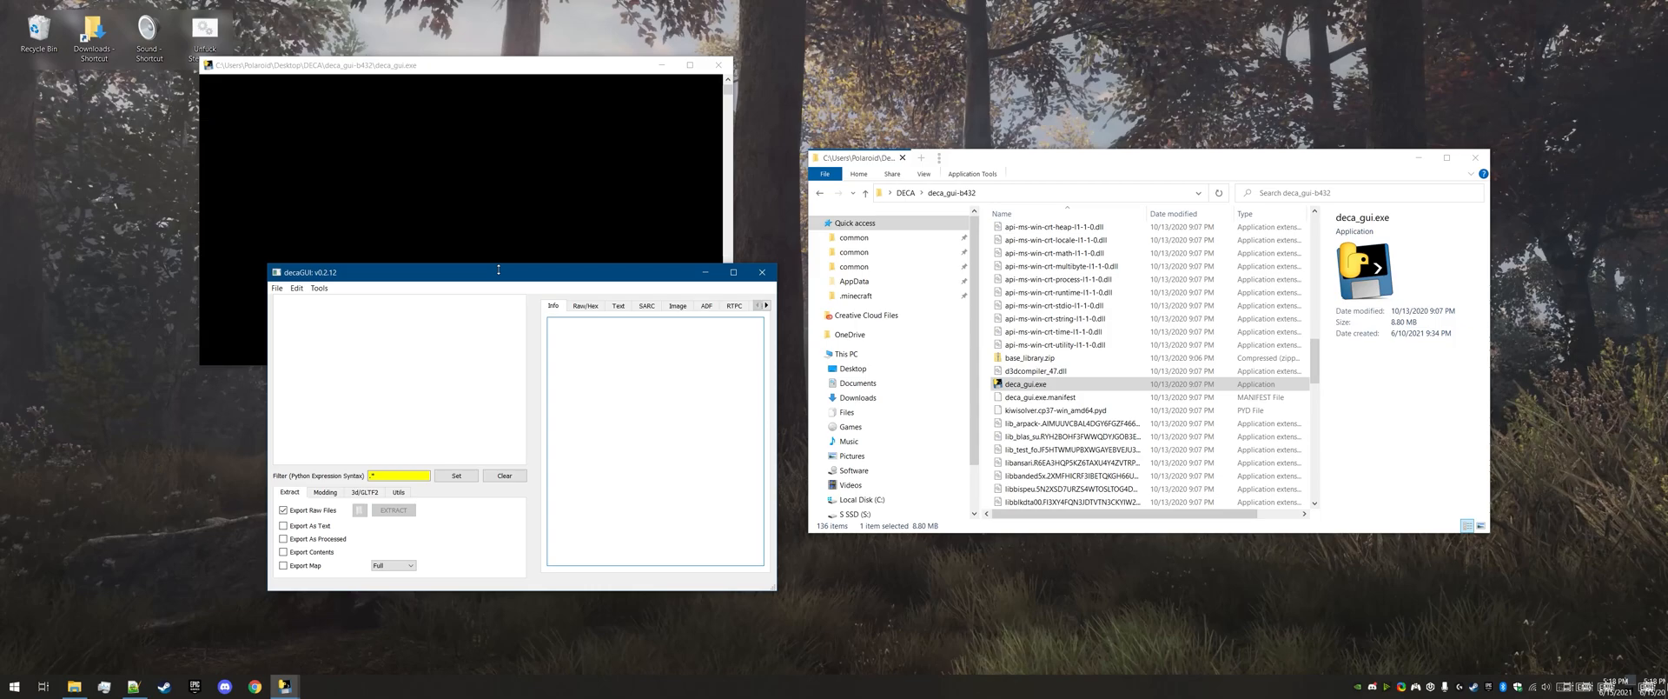
mouse_move(373, 274)
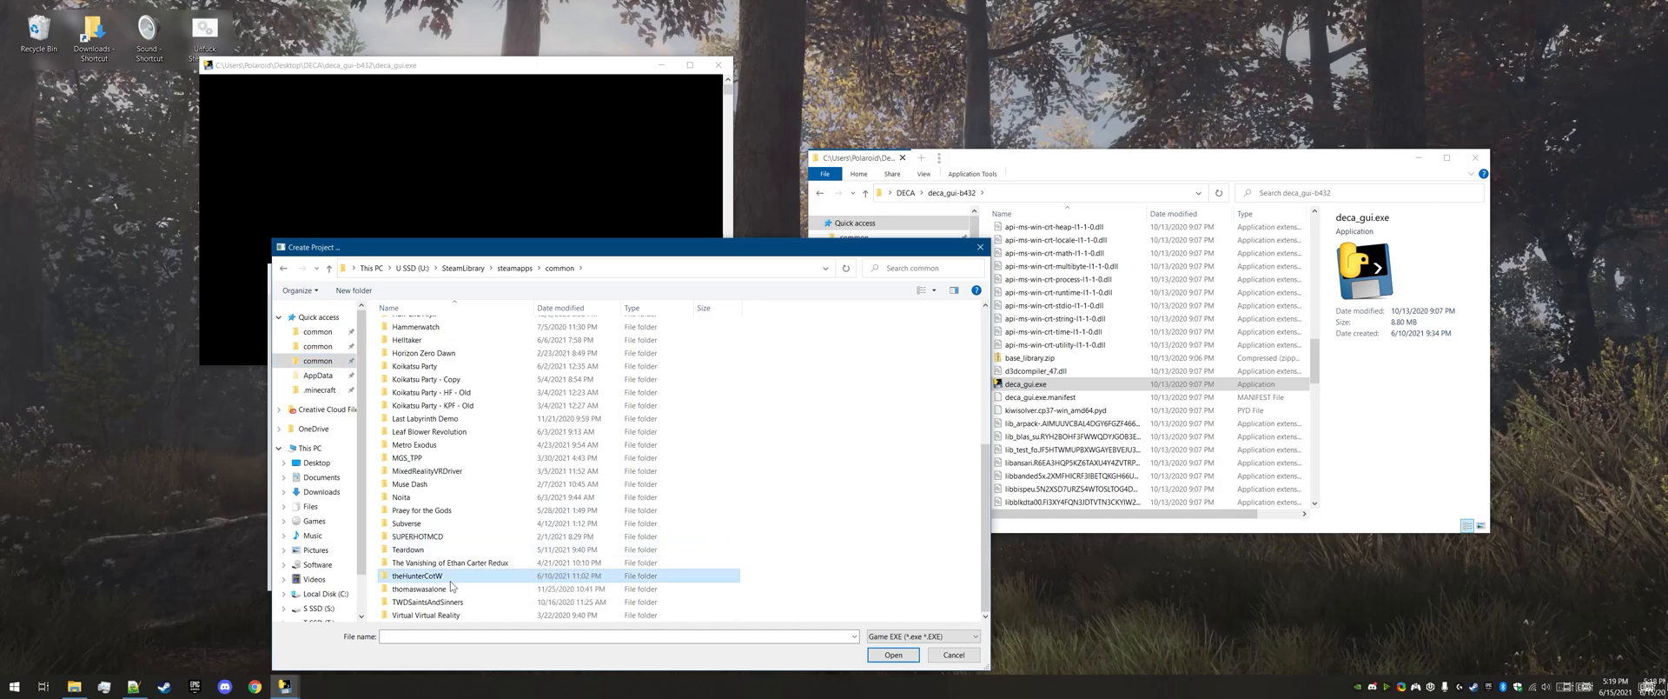
Choose theHunterCotW_F.exe from the theHunterCotW game folder as the project's game
double_click(416, 575)
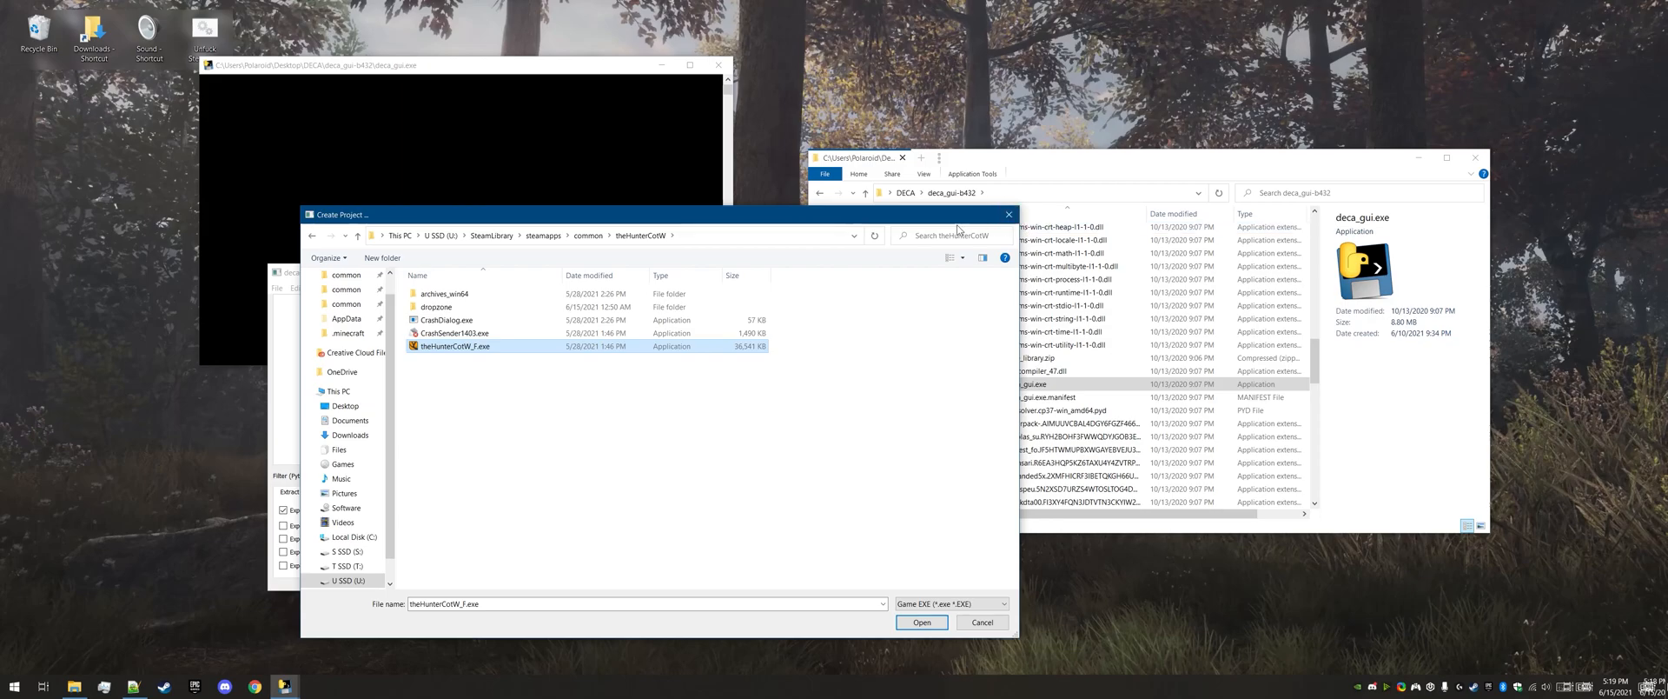
click(920, 622)
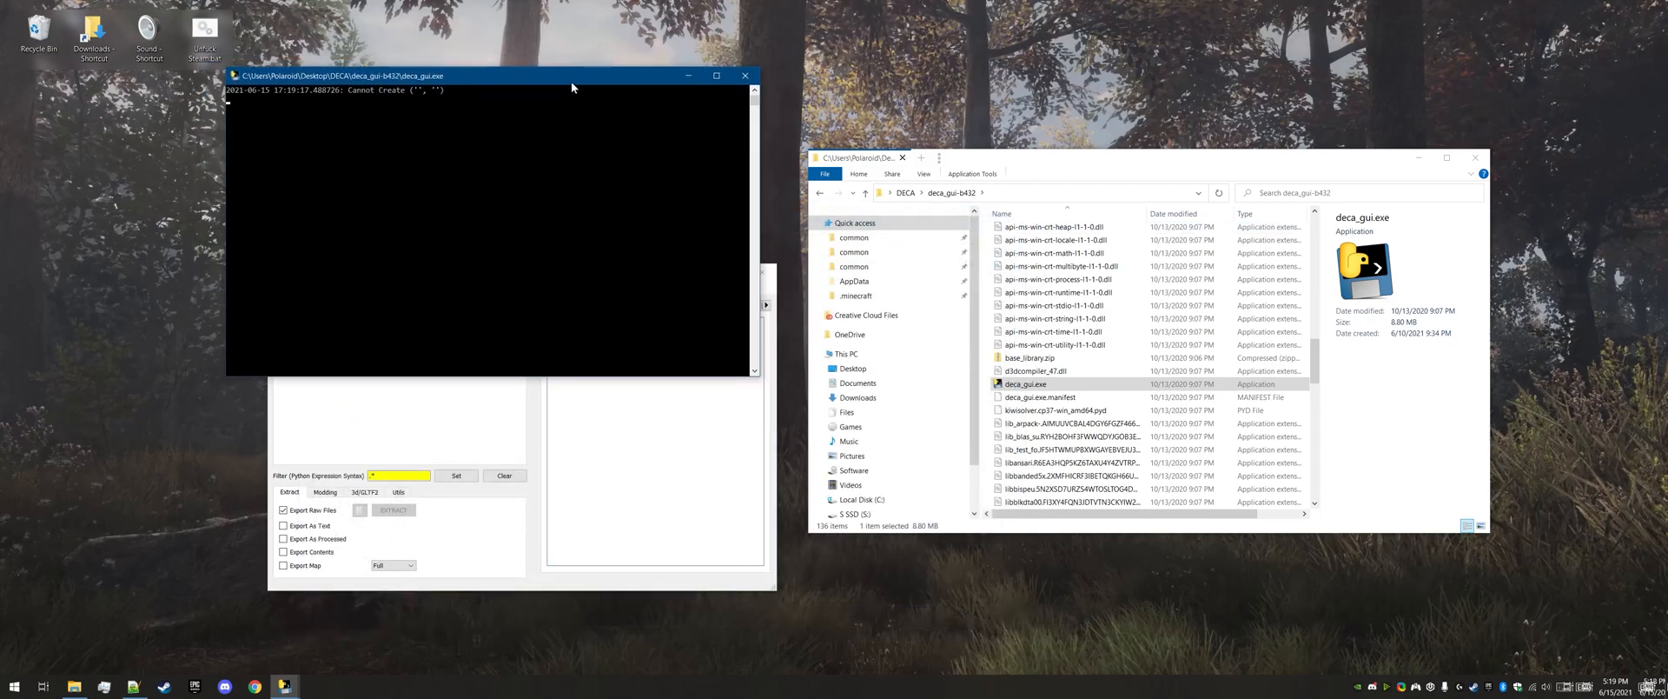
mouse_move(519, 179)
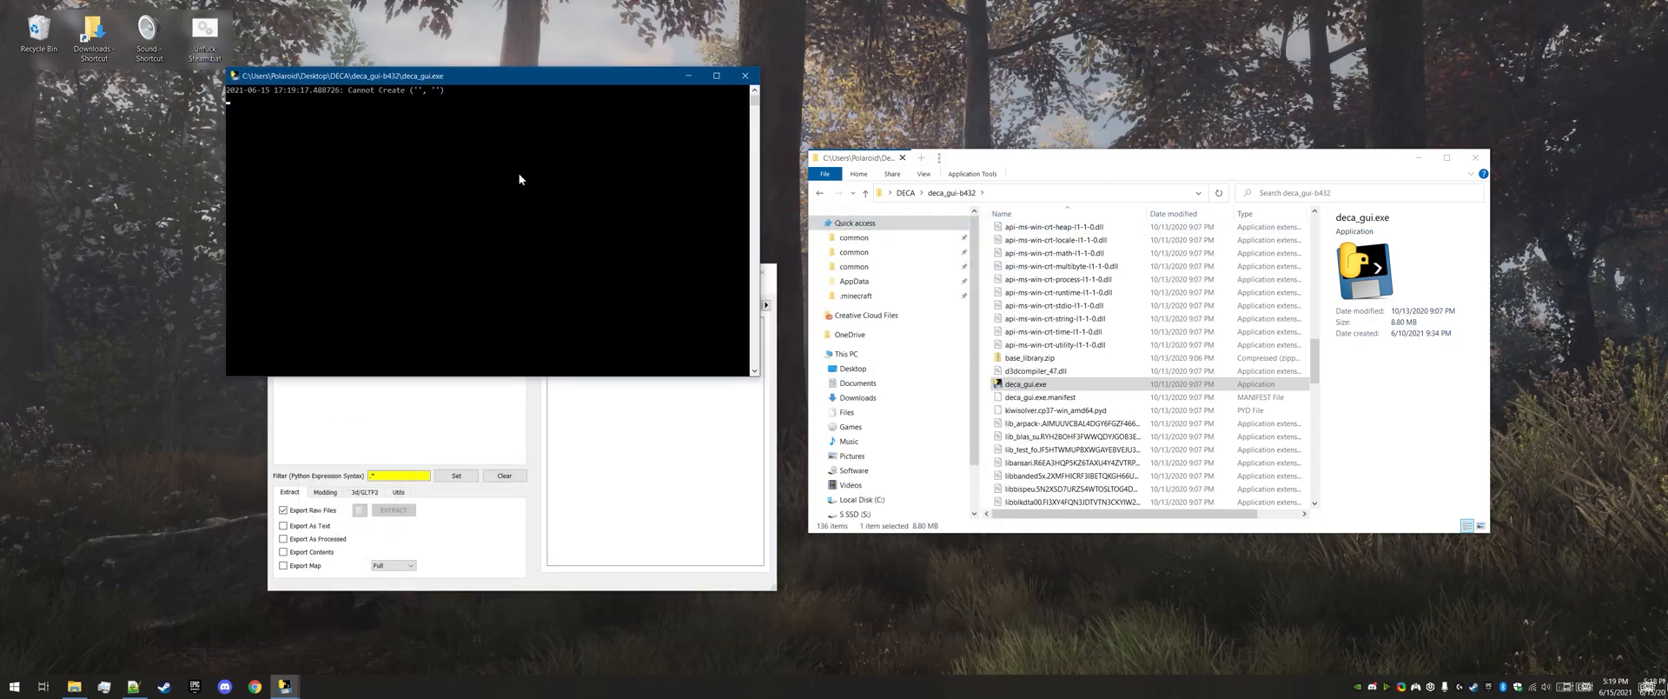
mouse_move(605, 411)
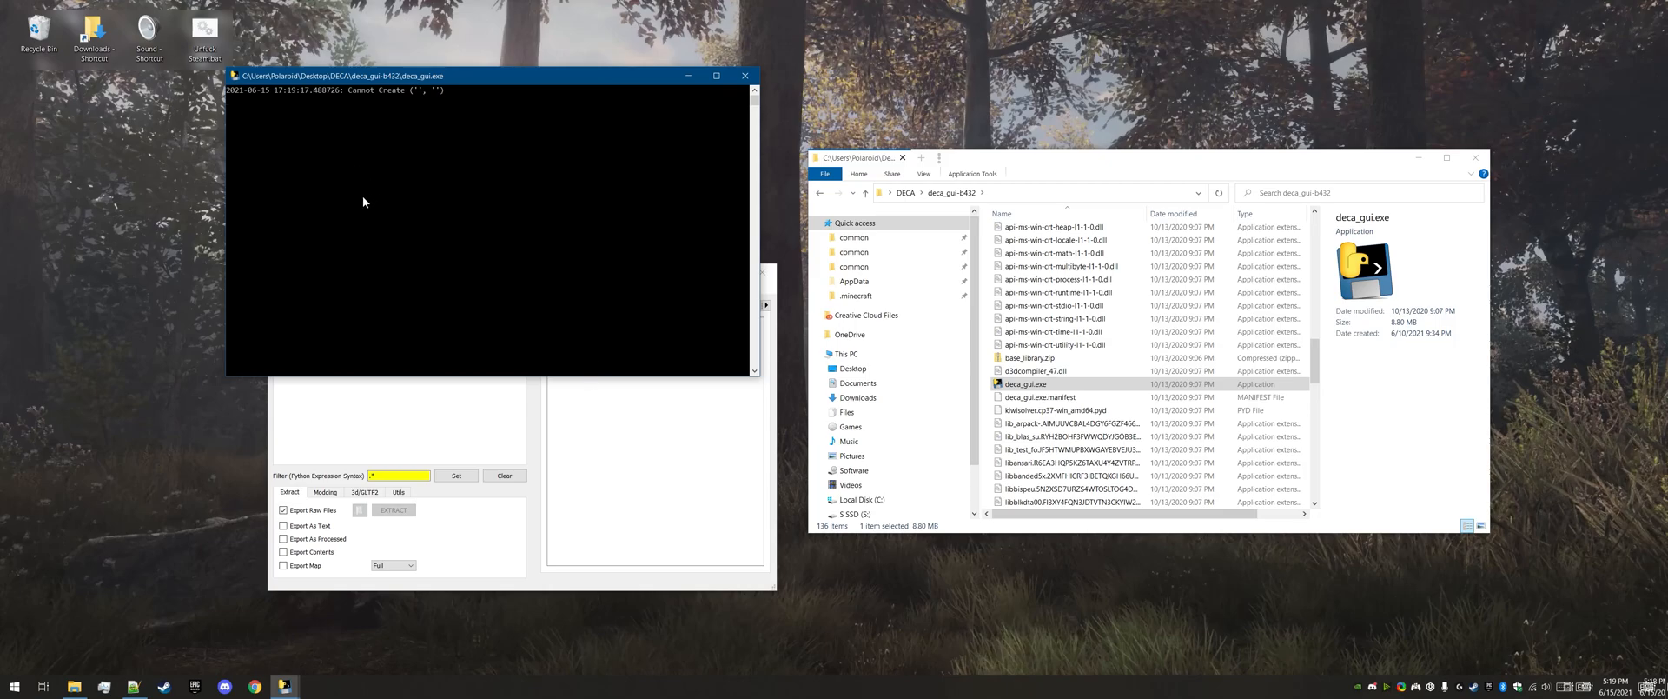
mouse_move(354, 327)
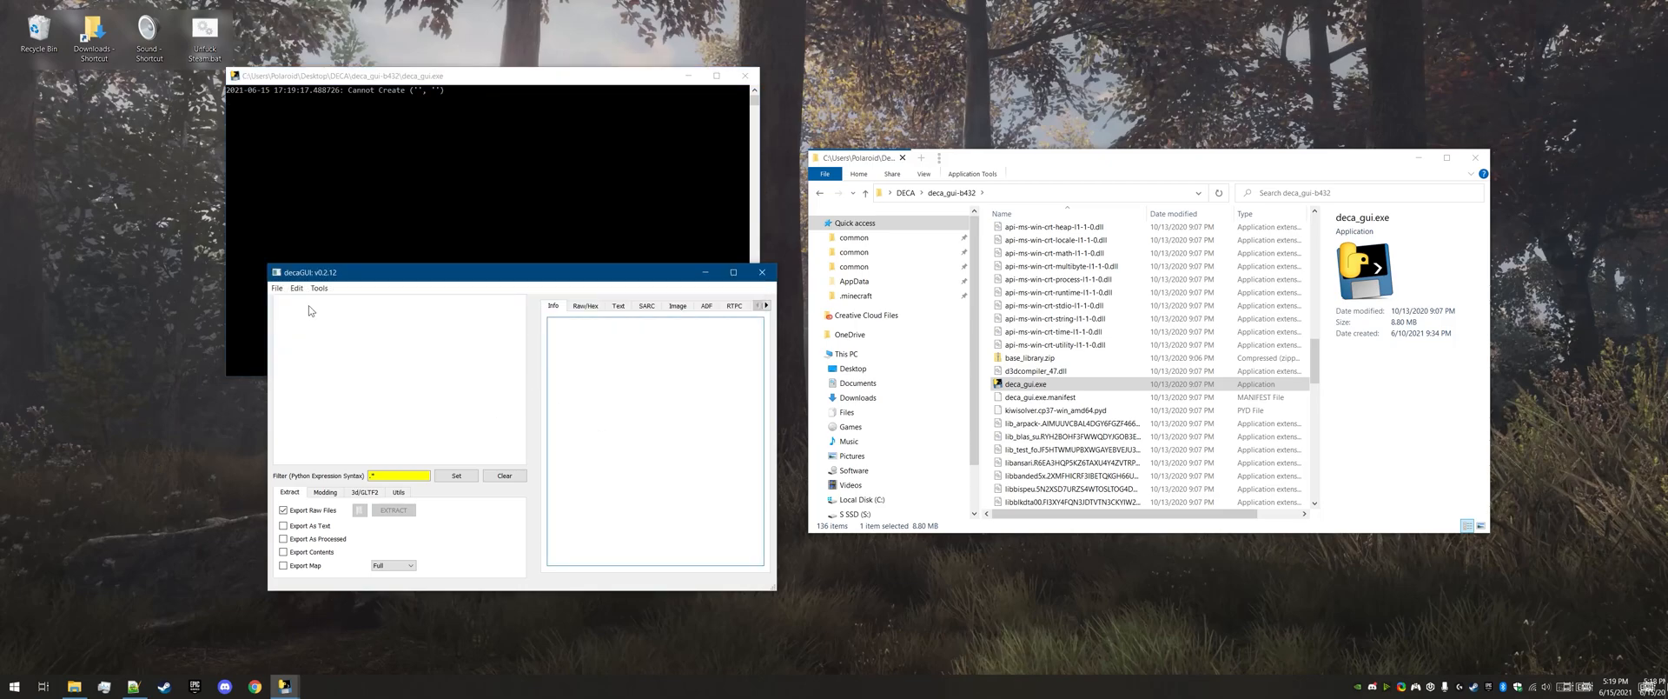
mouse_move(715, 393)
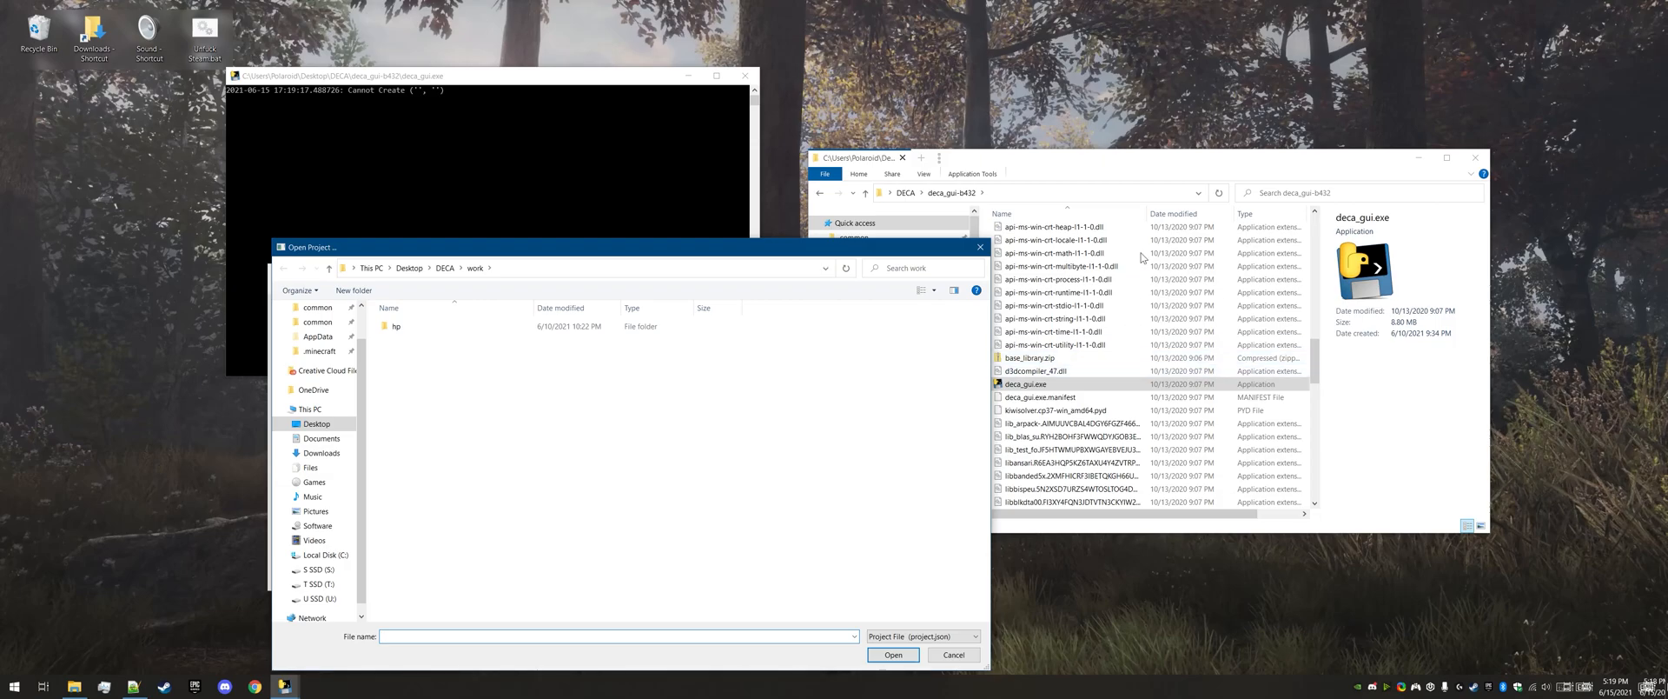
Browse Explorer up to DECA and back into deca_gui-b432 while opening the project
click(865, 192)
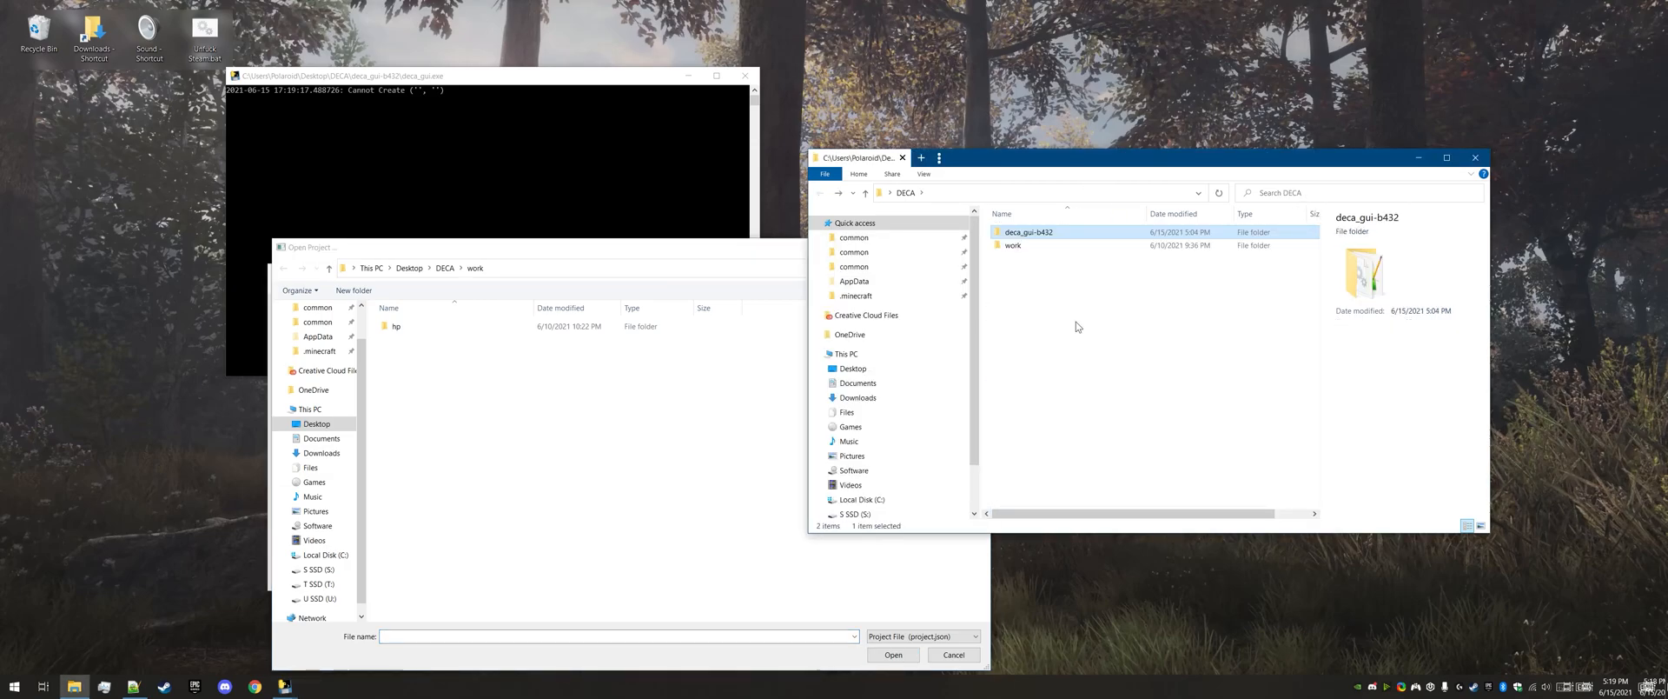
double_click(1027, 232)
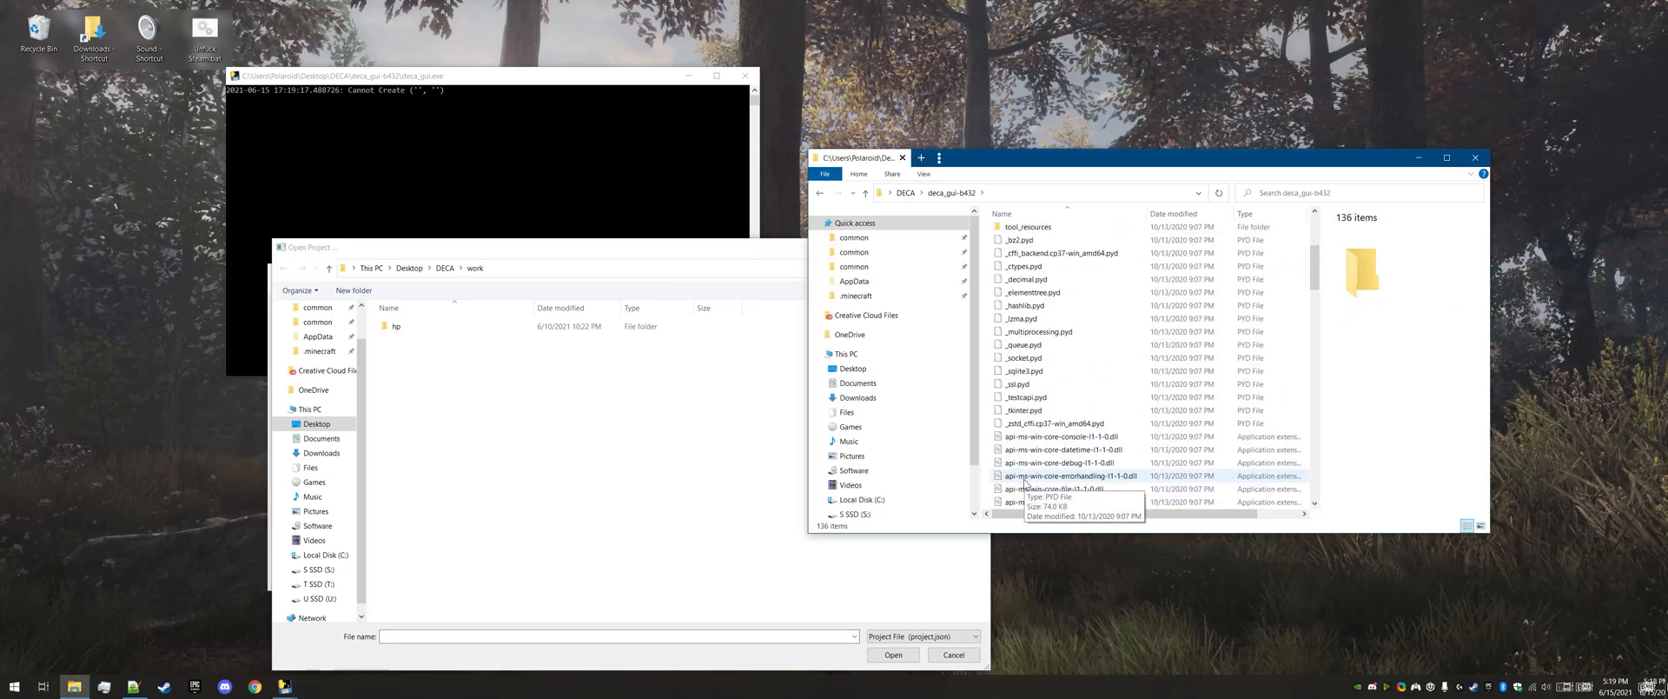
scroll(down, 3)
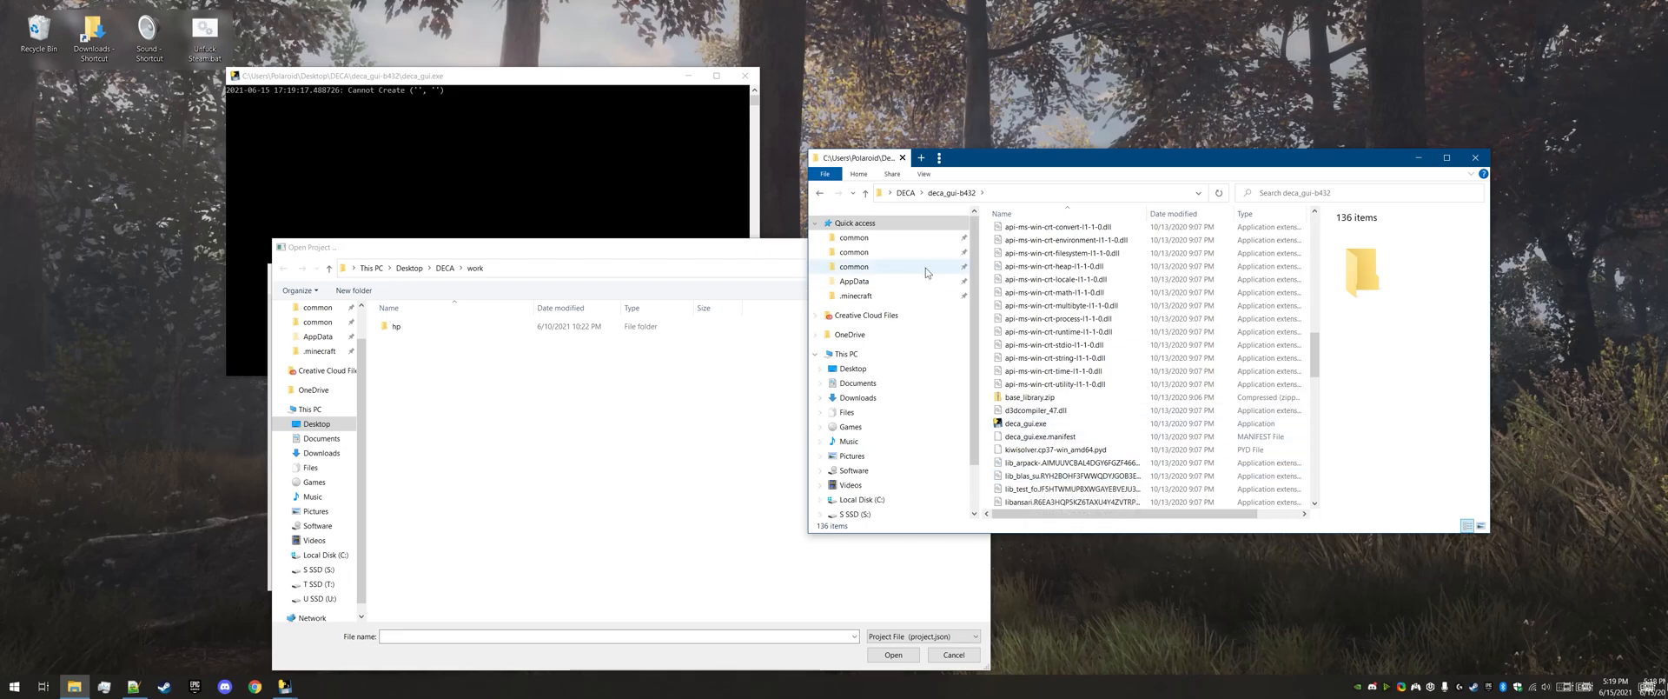
click(1024, 423)
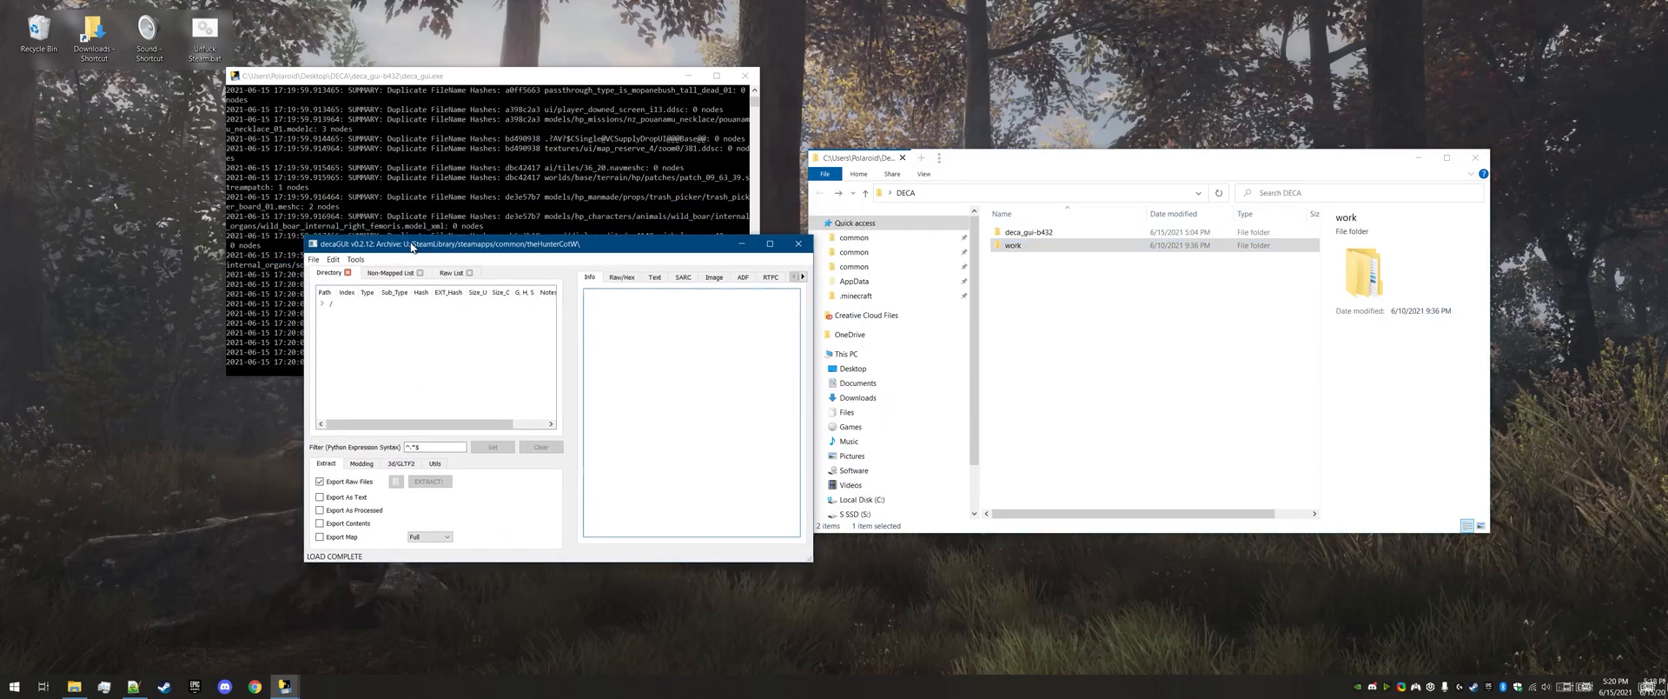
Expand the loaded archive's root in the Directory tree and scroll its top-level folders
click(259, 251)
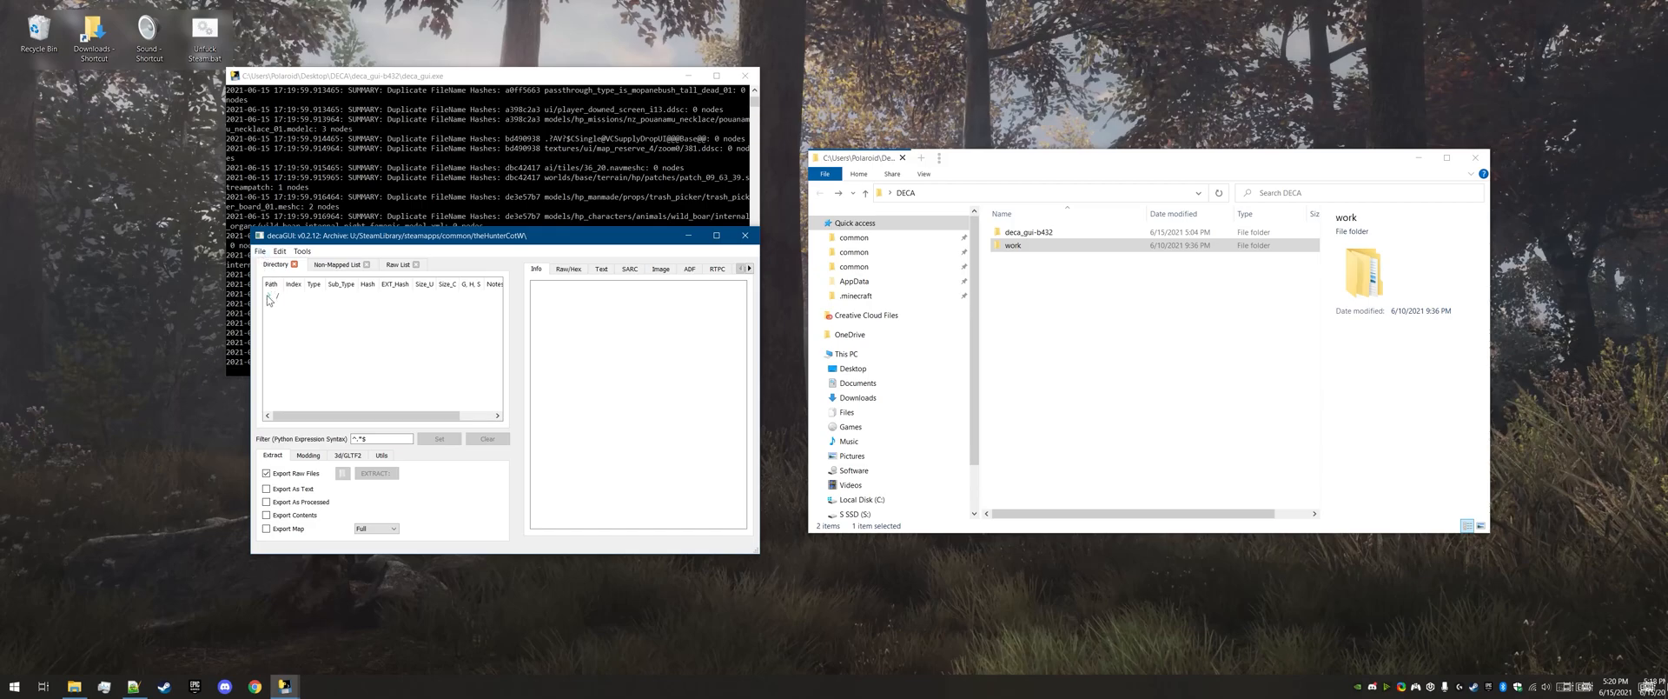
click(275, 299)
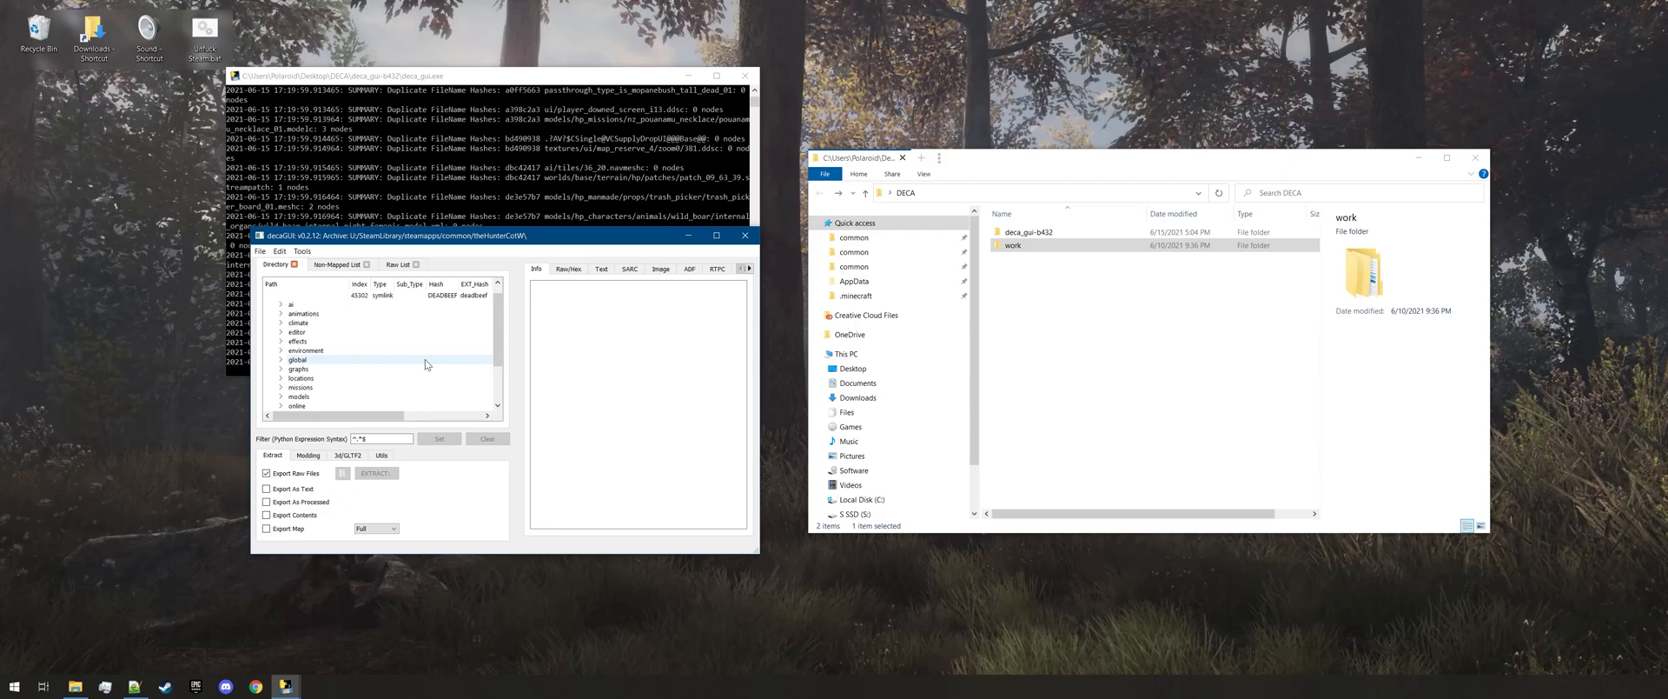
scroll(down, 3)
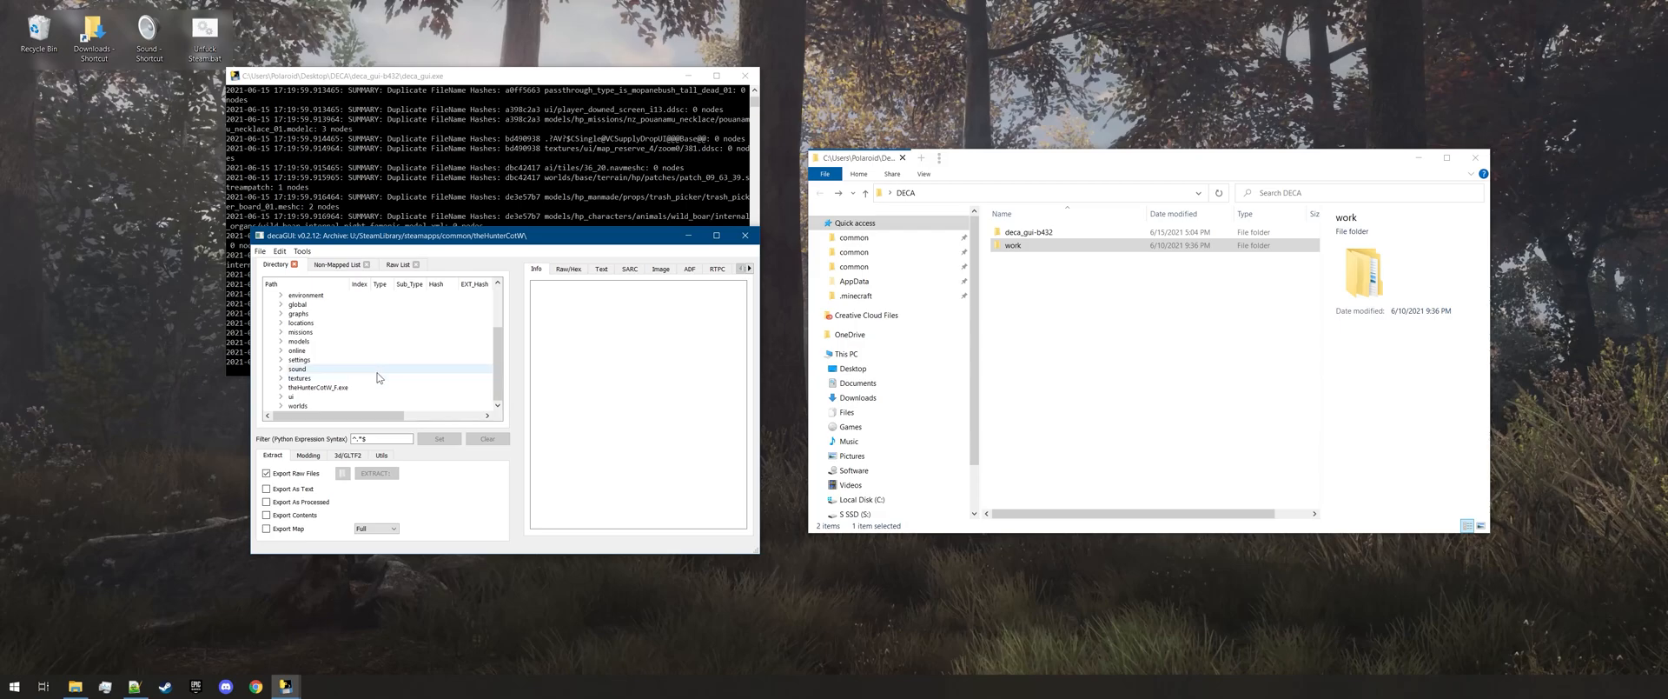
mouse_move(371, 373)
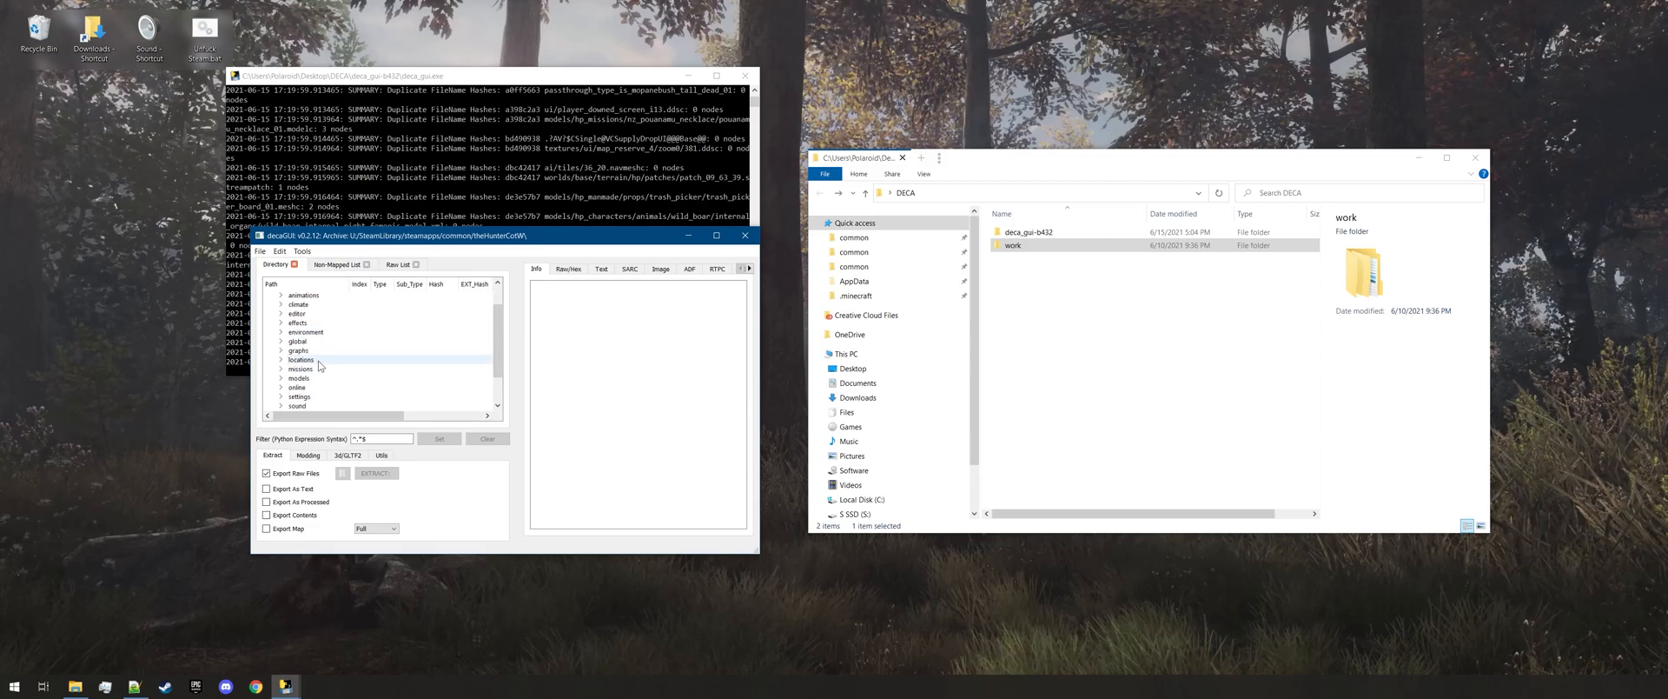
Expand the settings folder and select keymap_gamepad.bin as the extract target
scroll(down, 3)
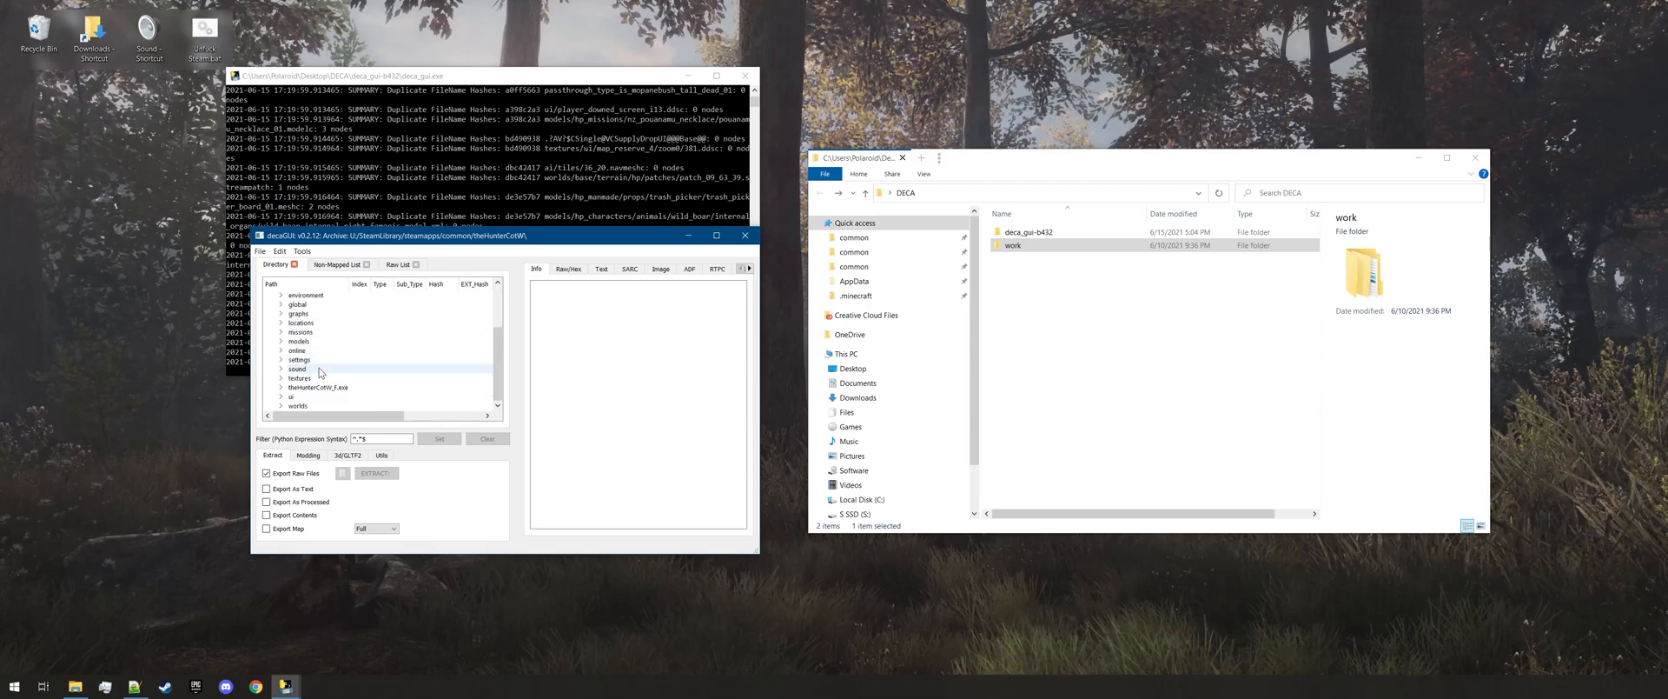
click(281, 331)
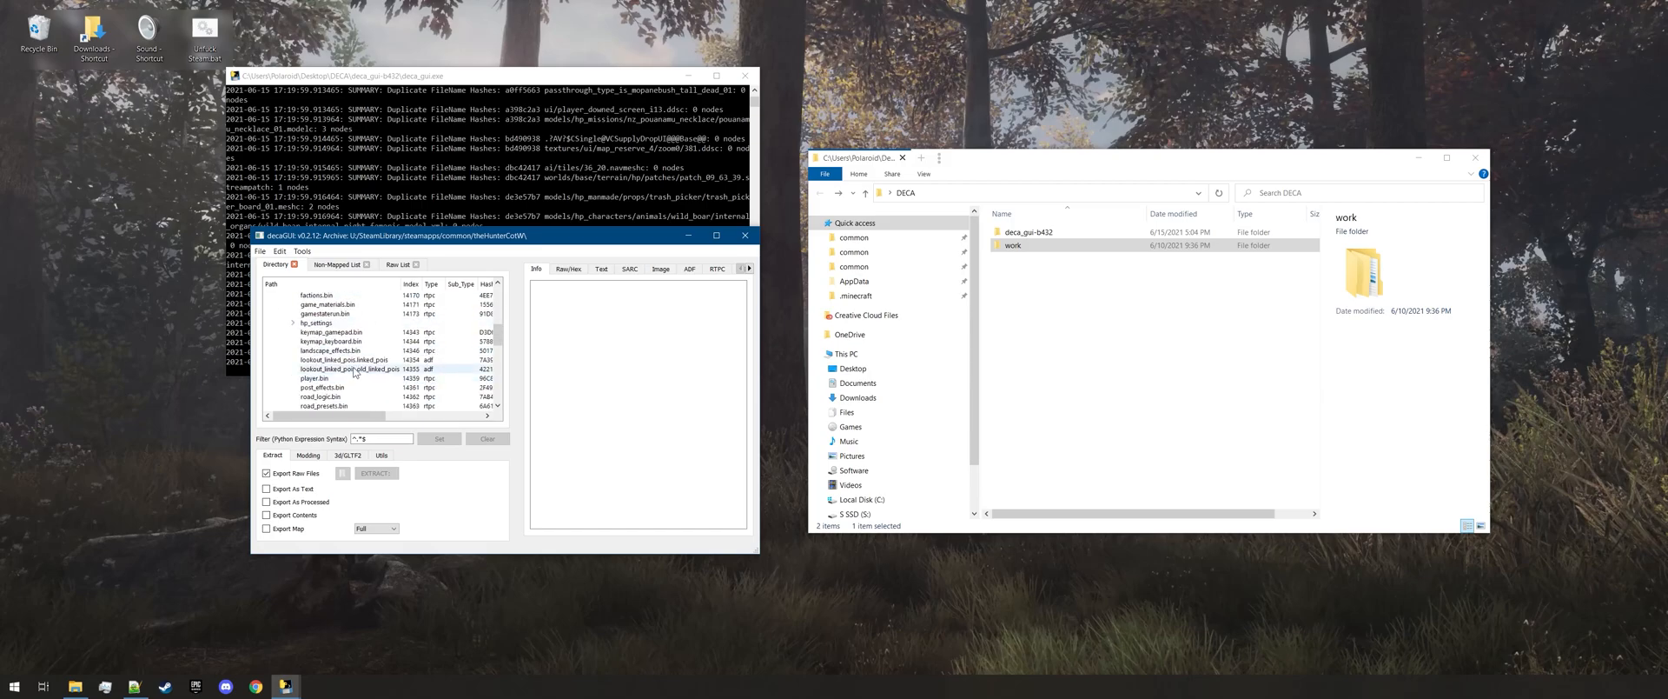
click(331, 341)
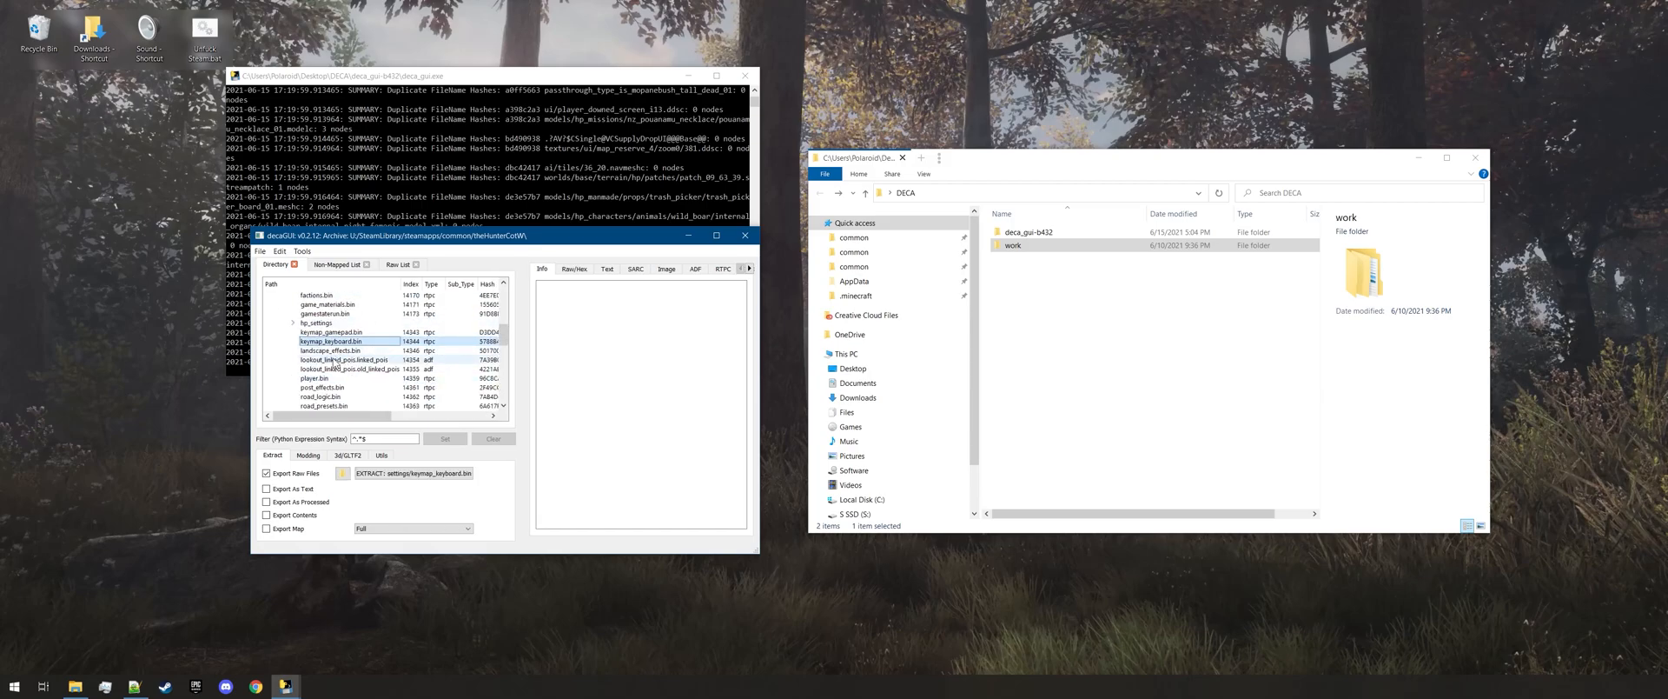
click(332, 331)
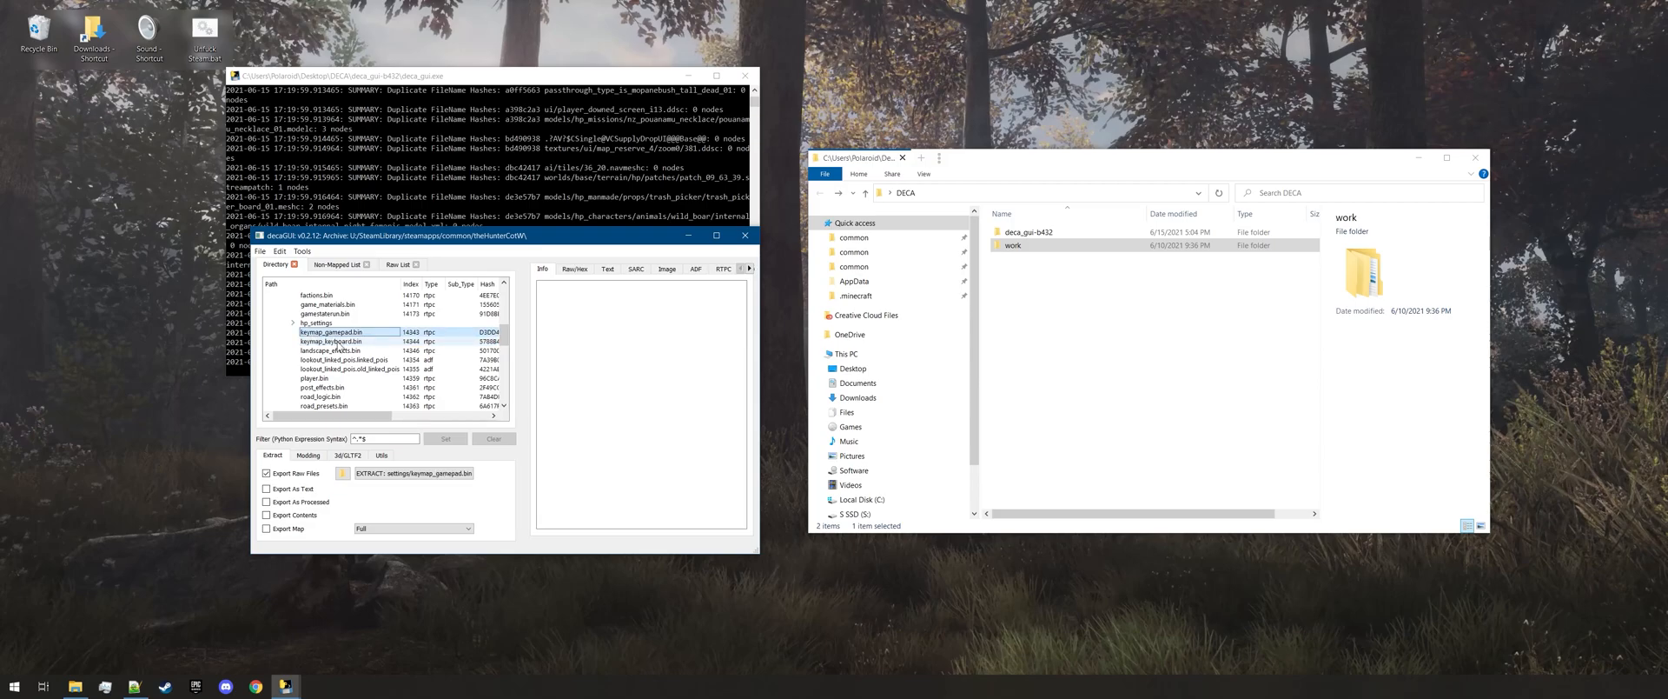
Enable Text, Processed, Contents and Map exports, then extract settings/keymap_gamepad.bin
click(330, 367)
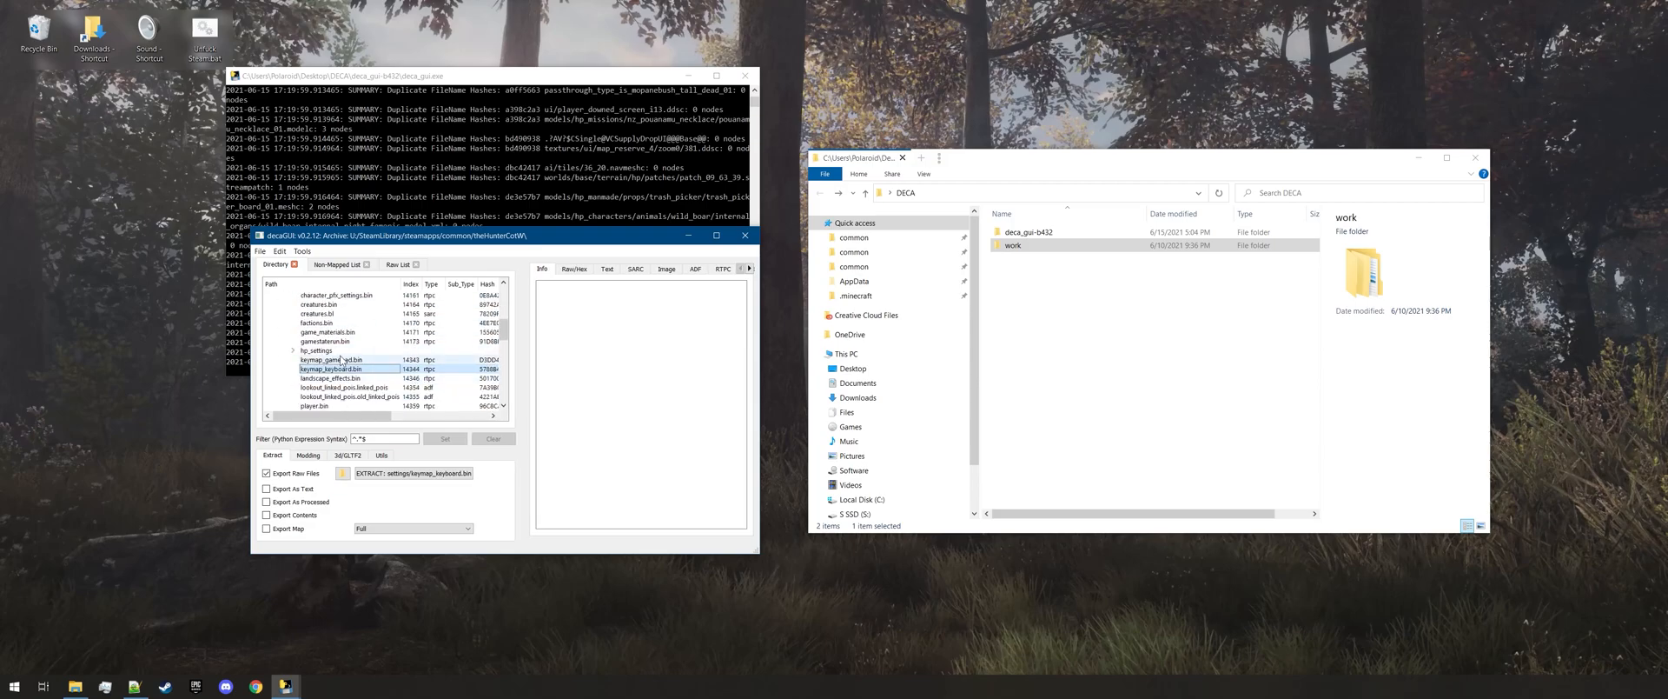
click(332, 360)
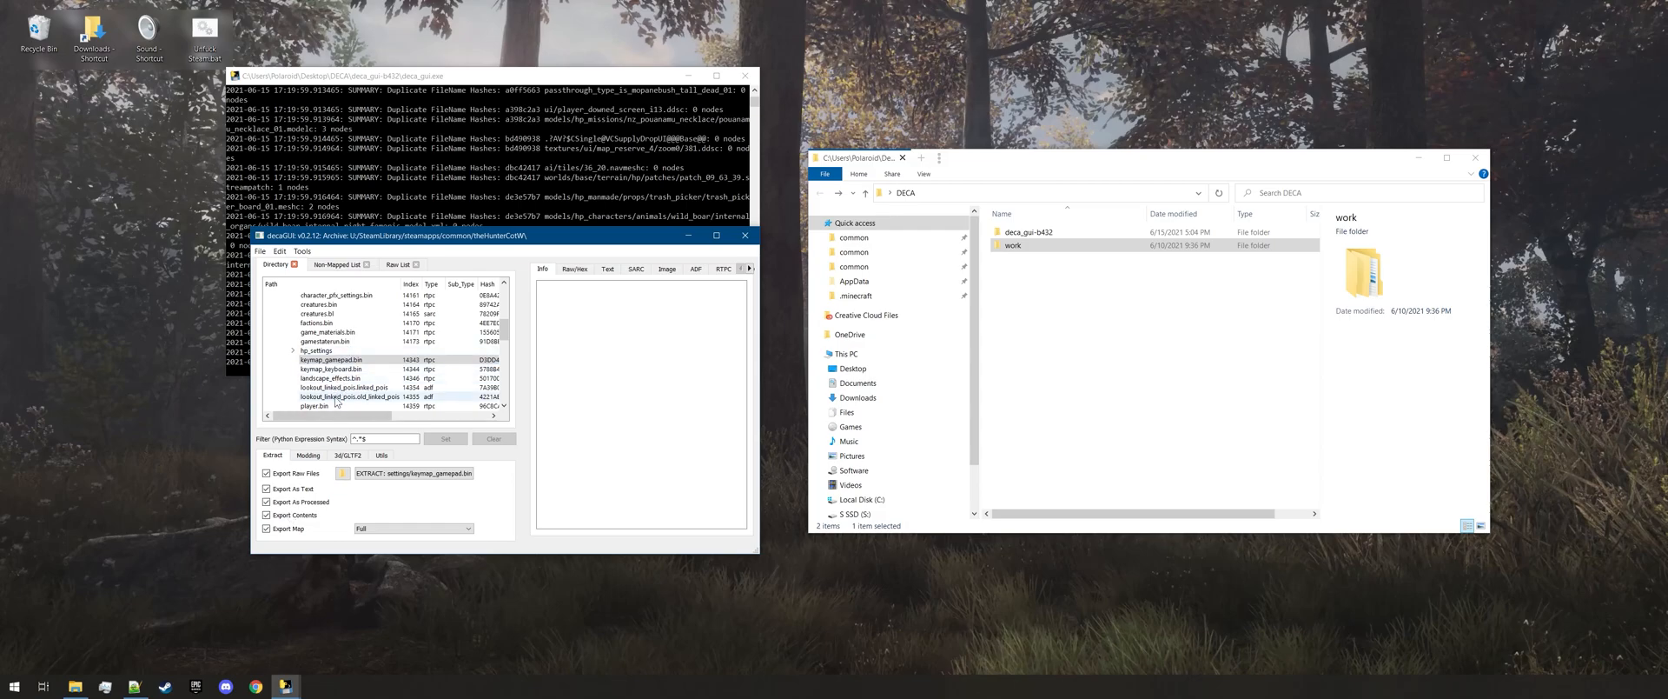
click(315, 405)
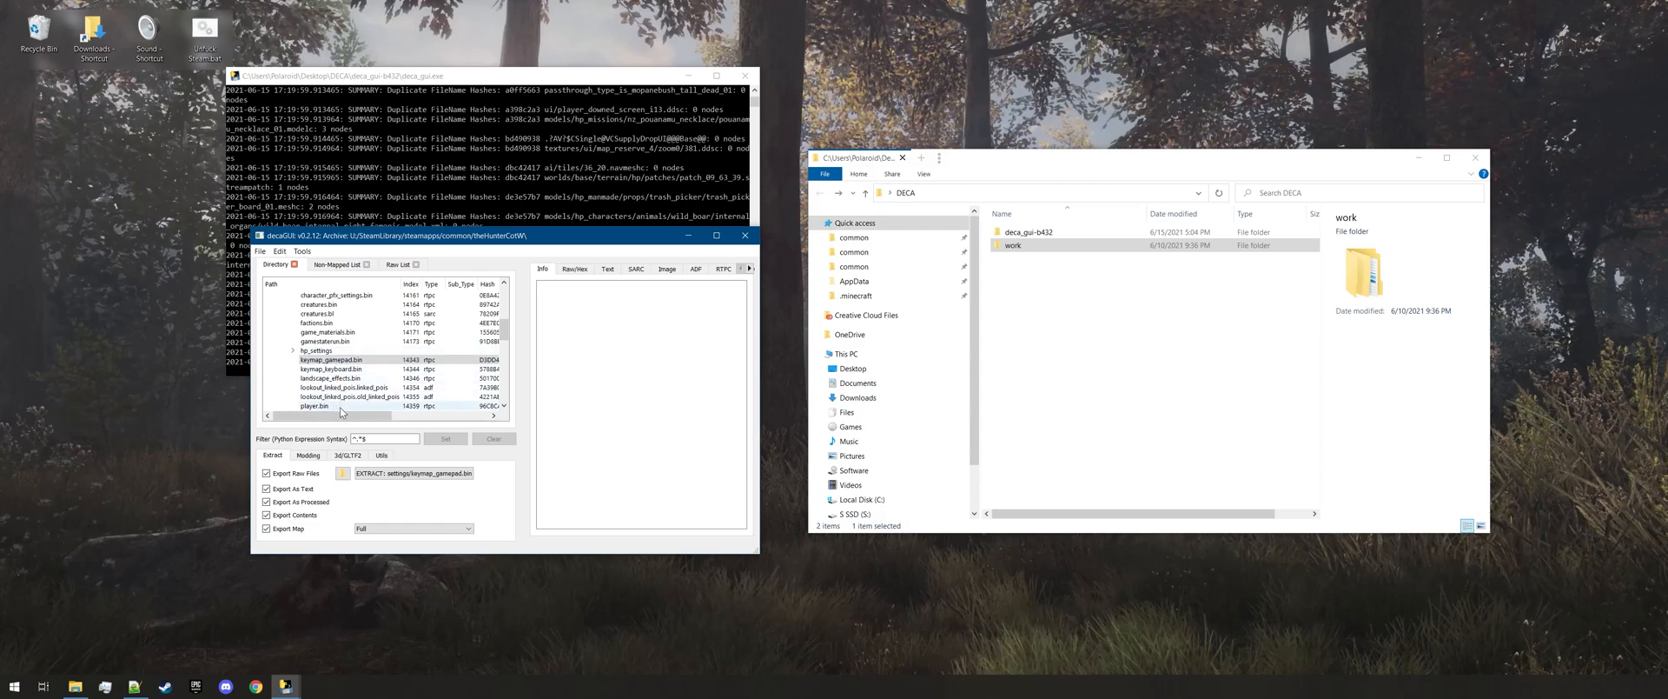
click(373, 396)
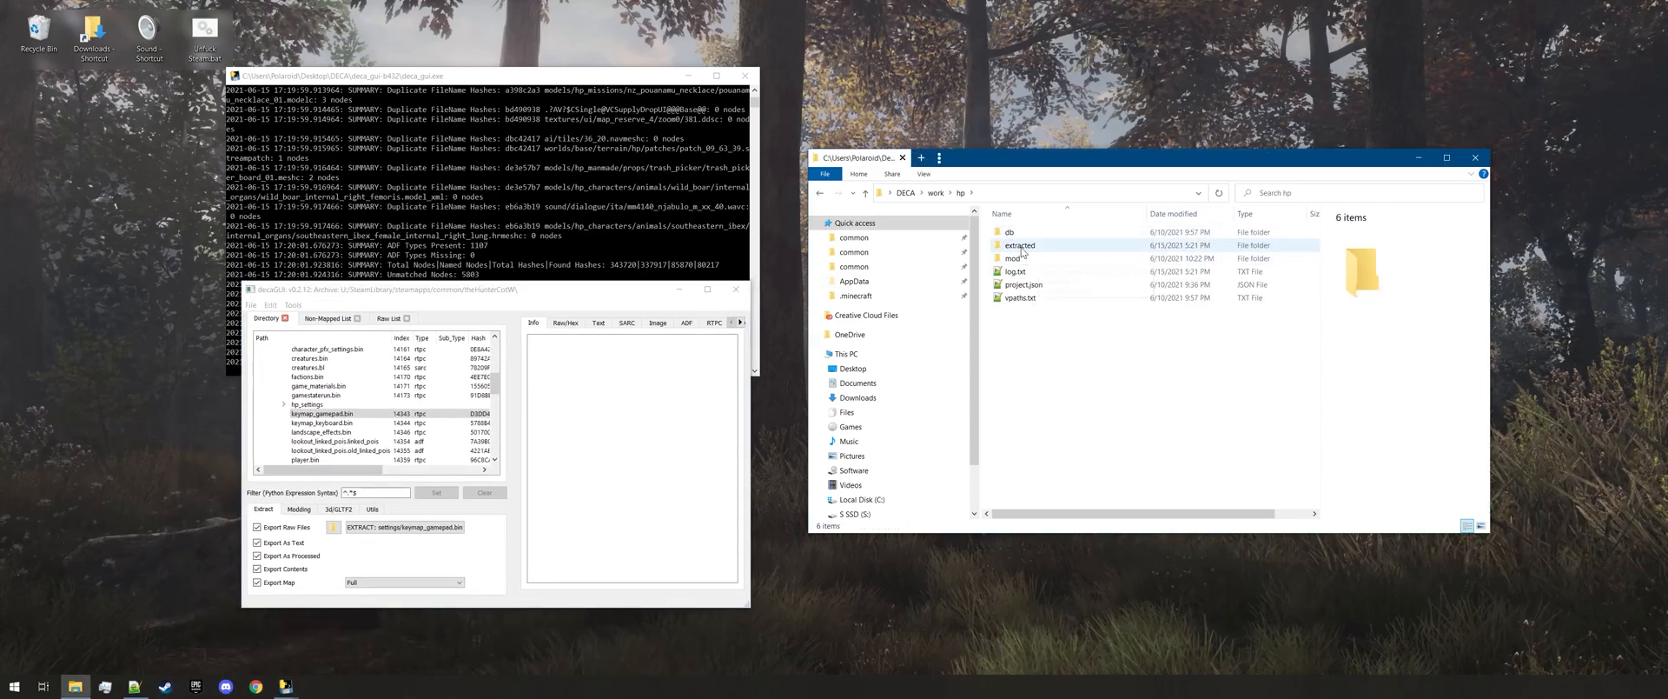
Open work\hp\extracted\settings to show keymap_gamepad.bin and keymap_gamepad.bin.txt
double_click(1019, 244)
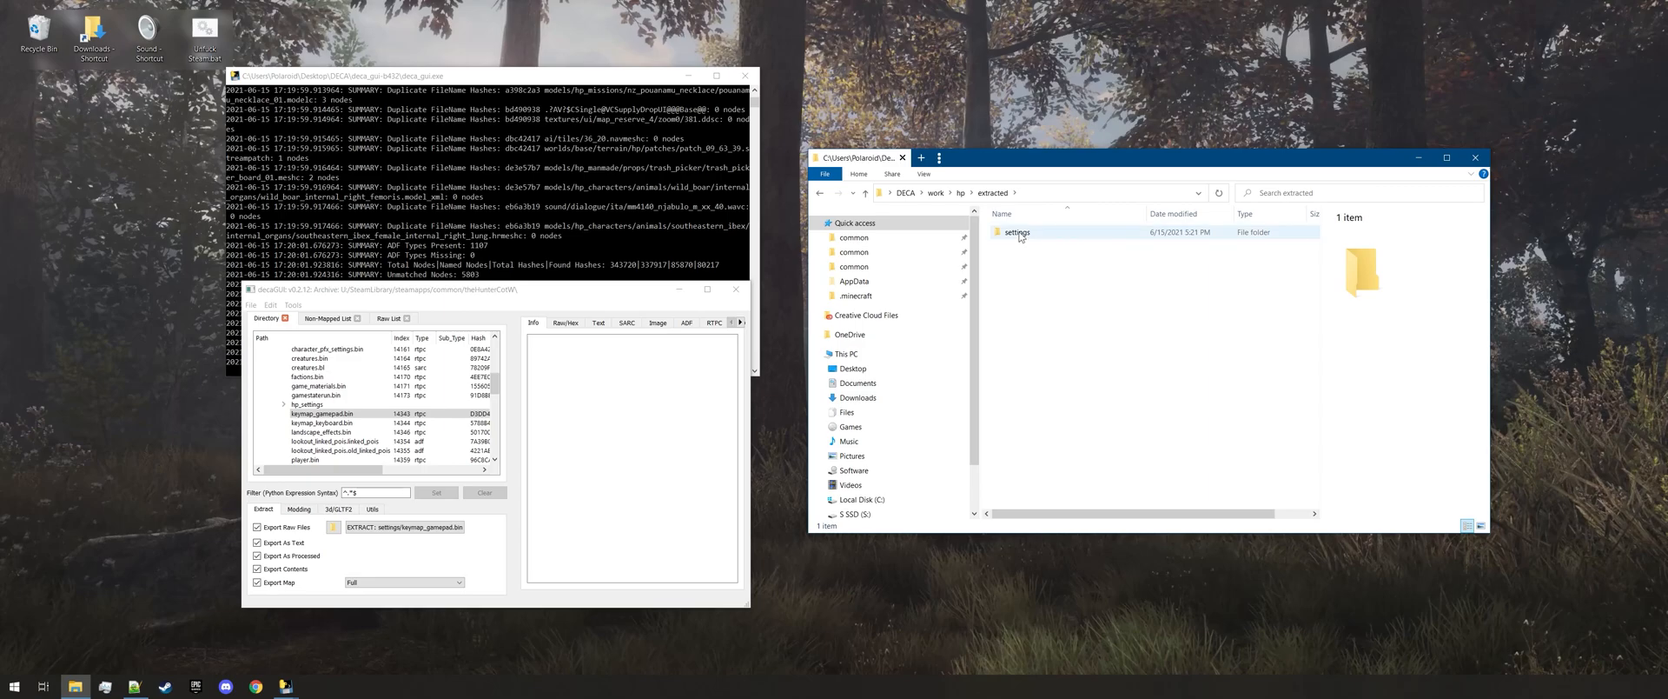
double_click(1016, 232)
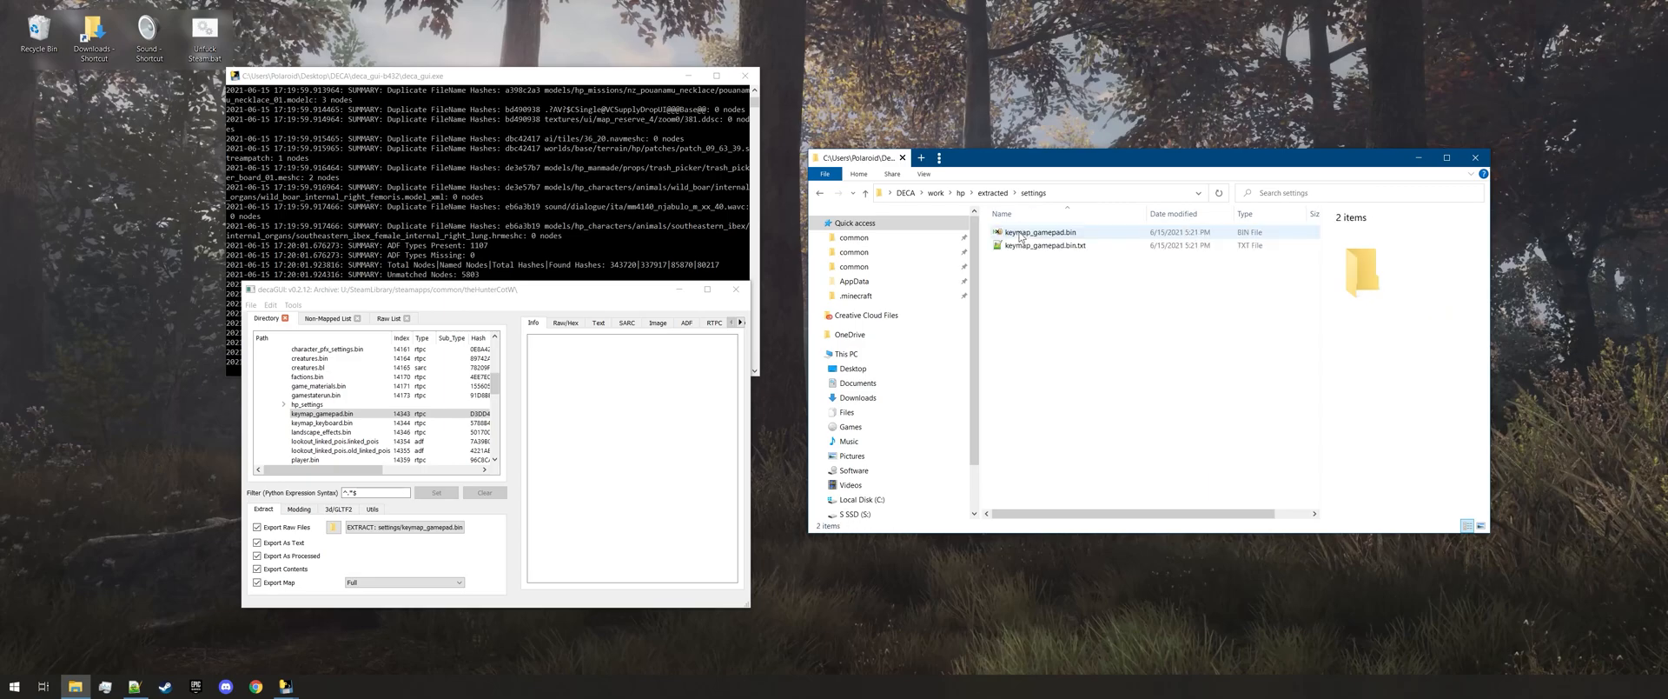
click(1047, 244)
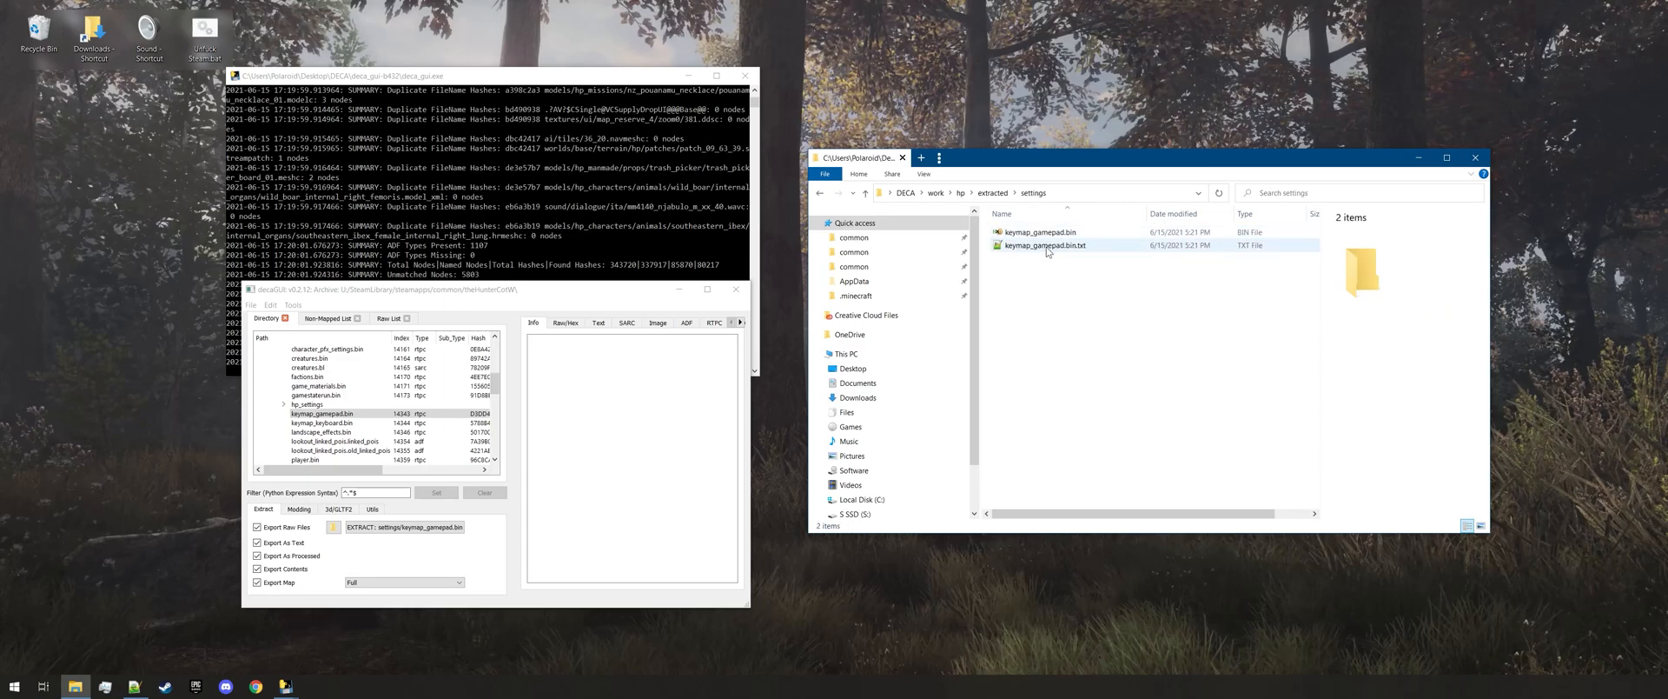
click(1076, 292)
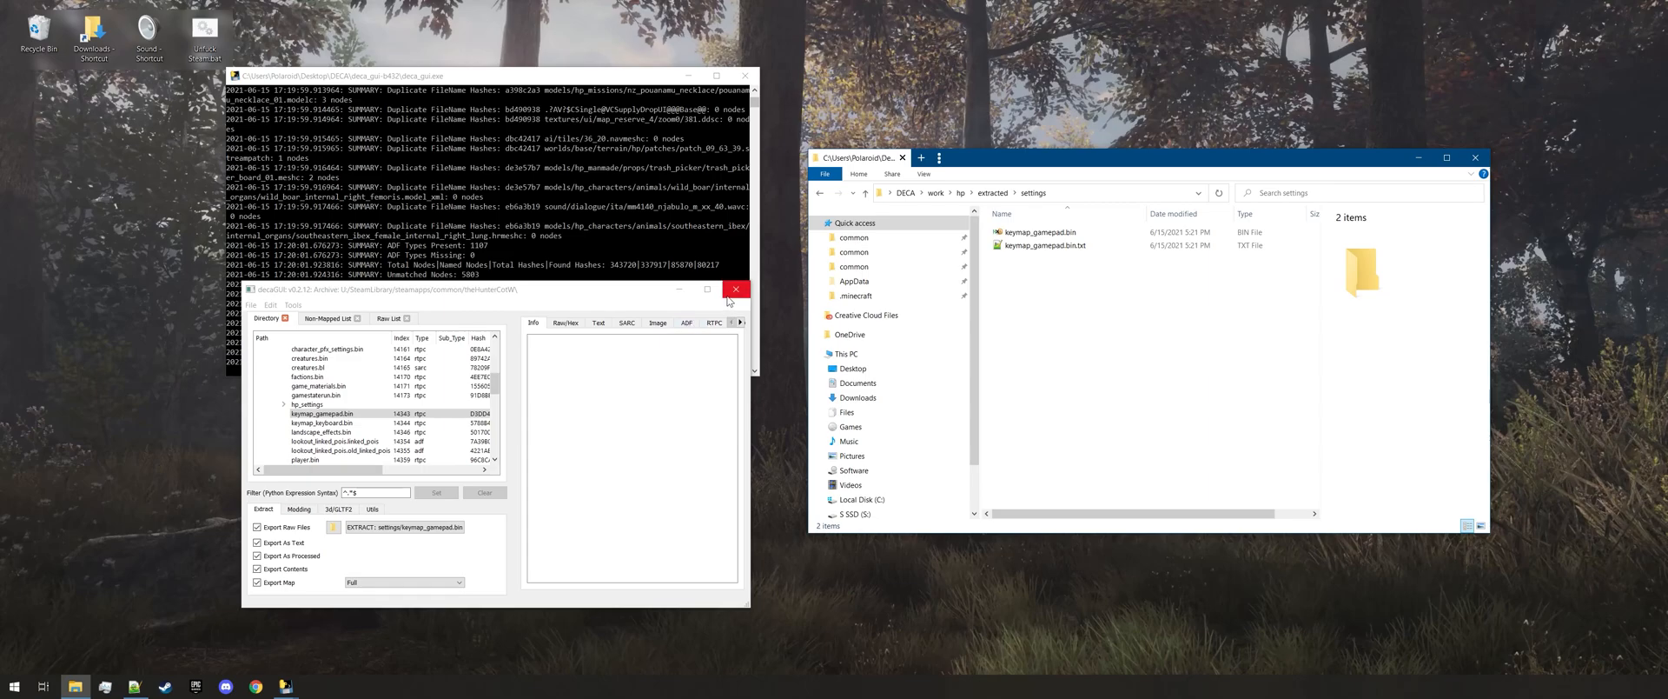
Close decaGUI and open the extracted keymap_gamepad.bin in HxD
click(736, 289)
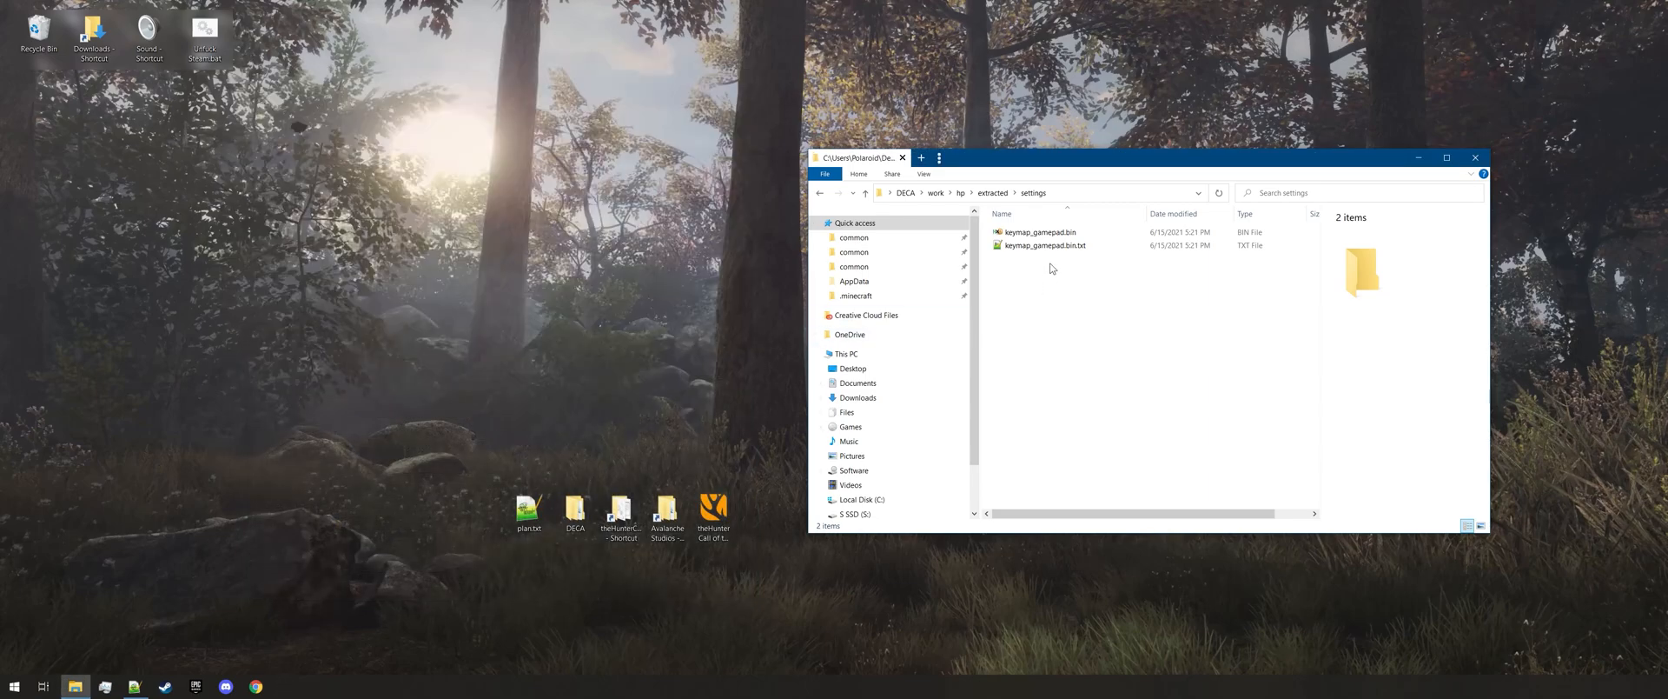
mouse_move(1044, 246)
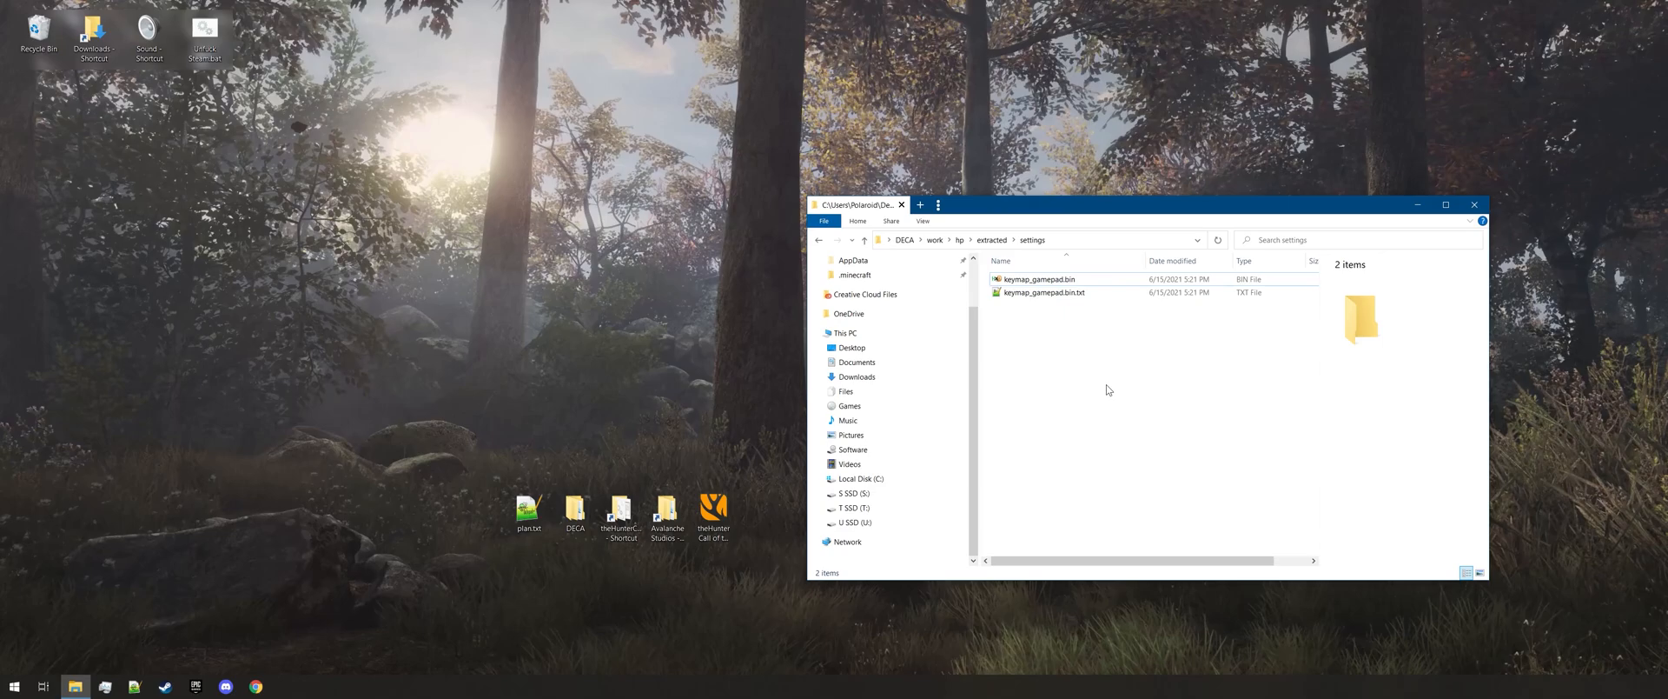
click(1042, 292)
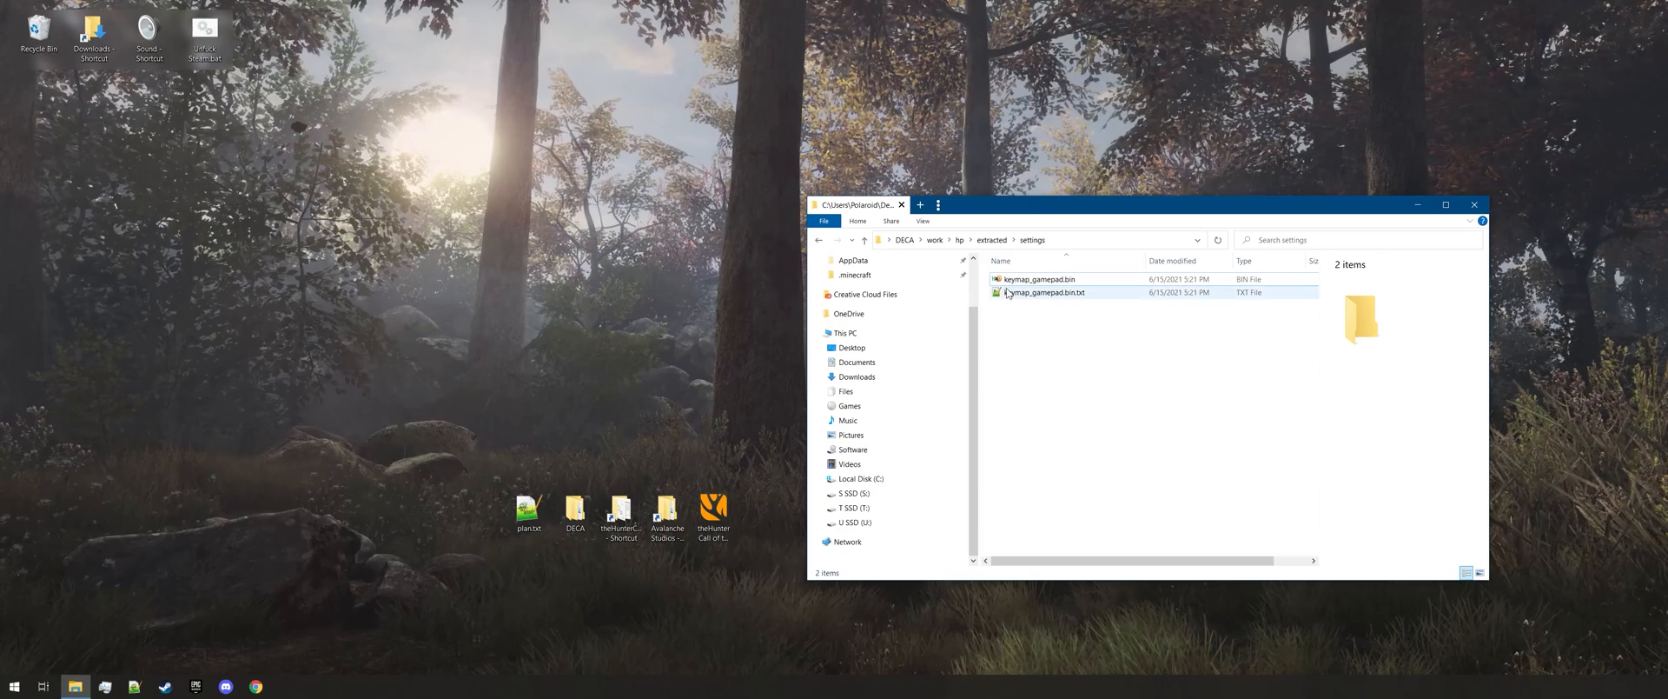
click(1037, 279)
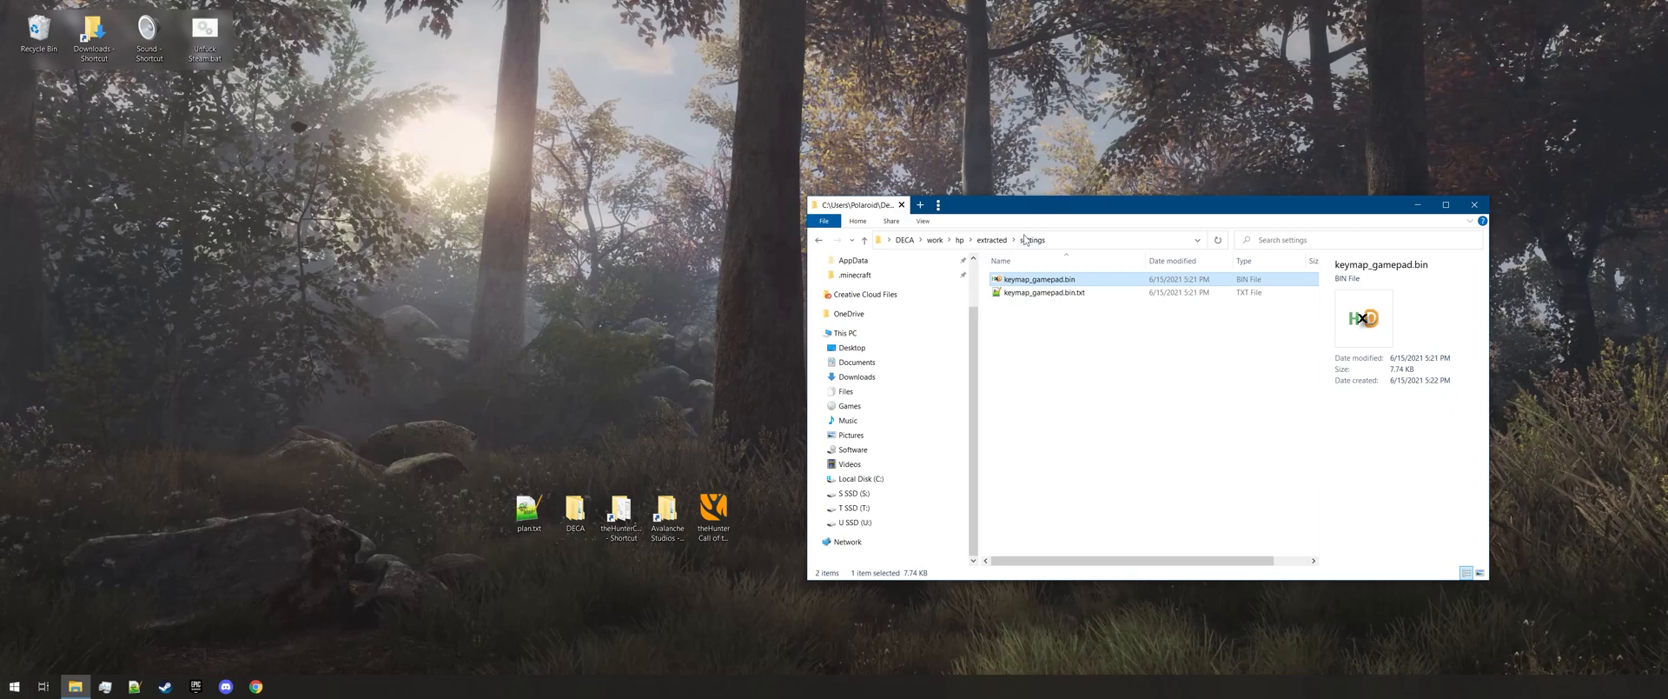
double_click(1039, 279)
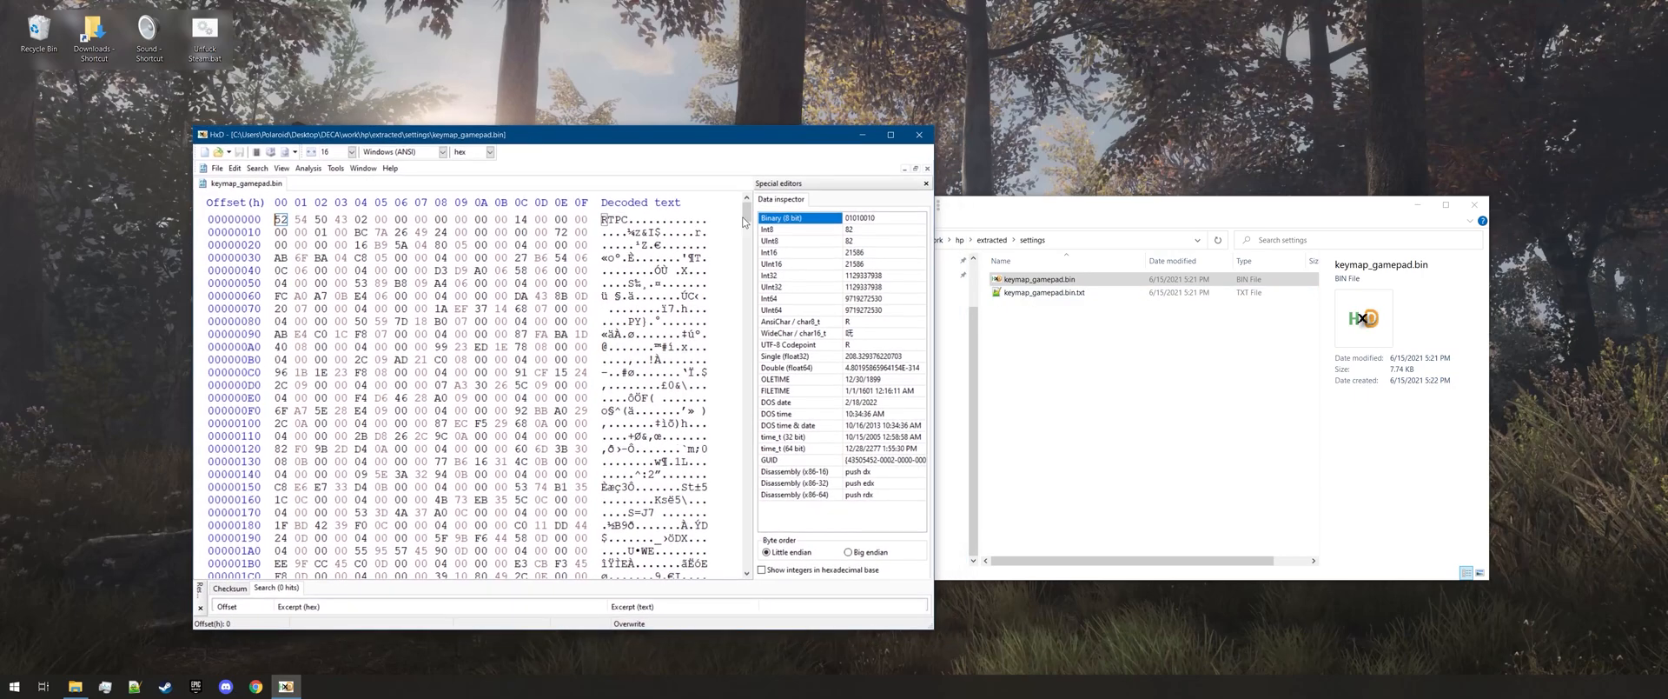
Select keymap_gamepad.bin.txt in the settings folder alongside the open HxD file
click(1042, 292)
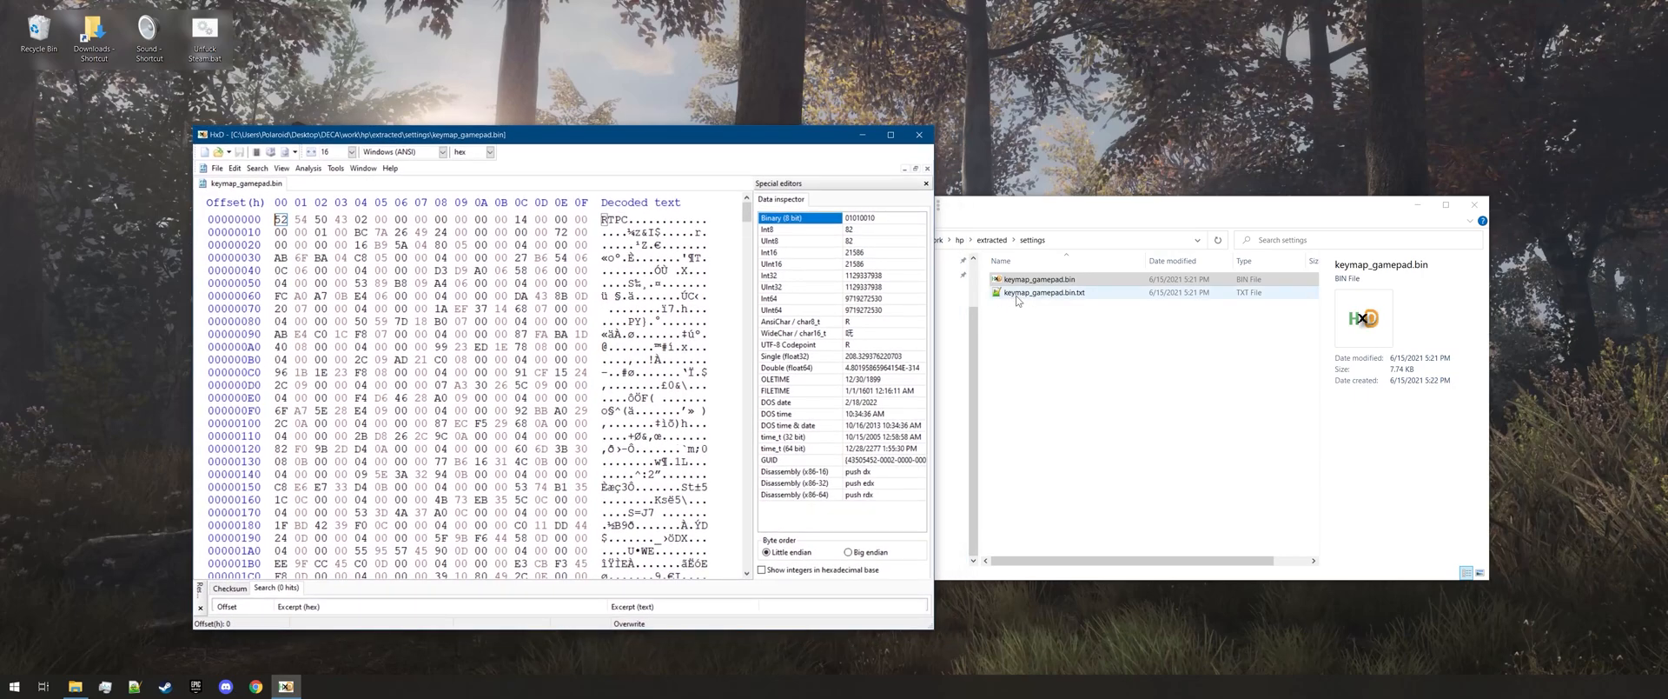
mouse_move(1048, 305)
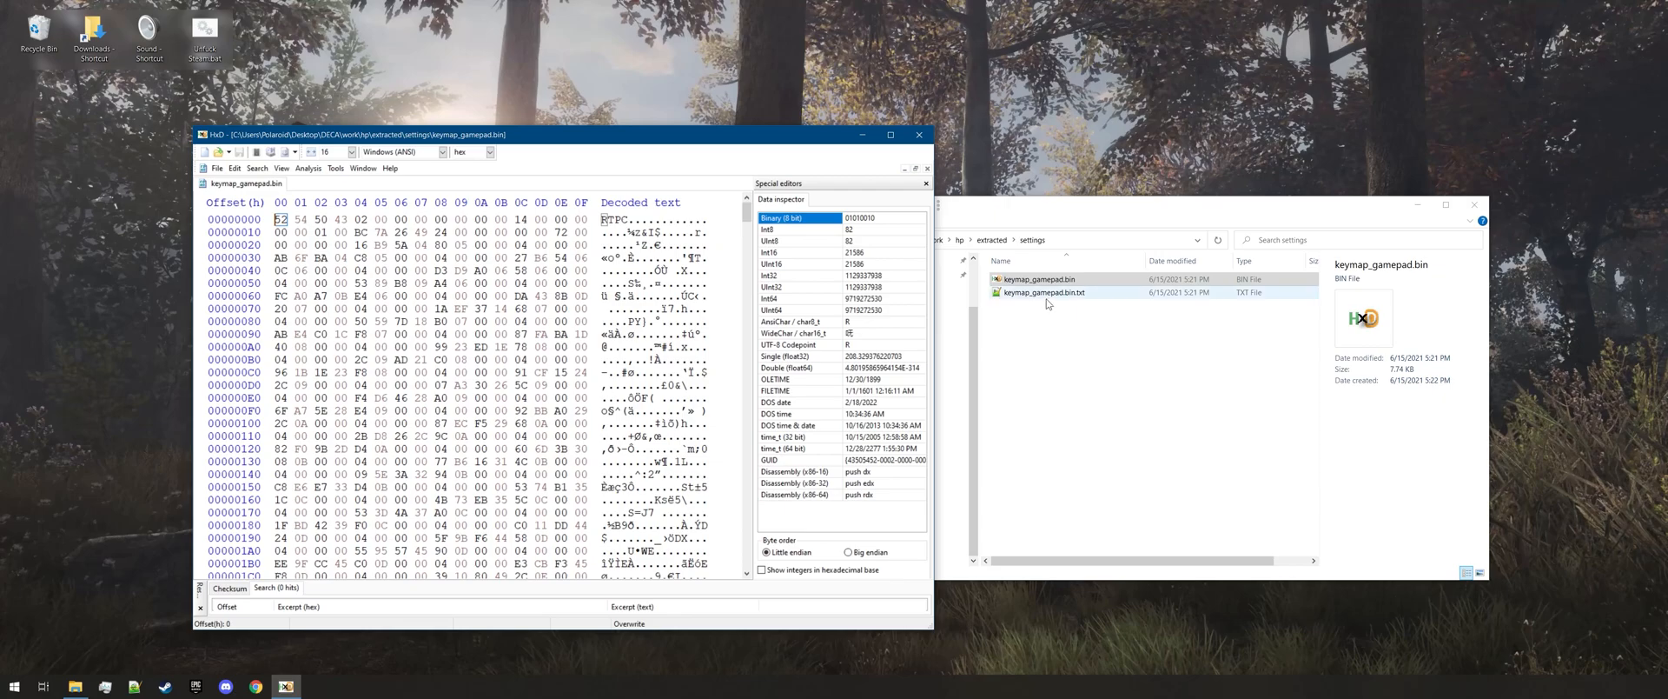
mouse_move(1074, 303)
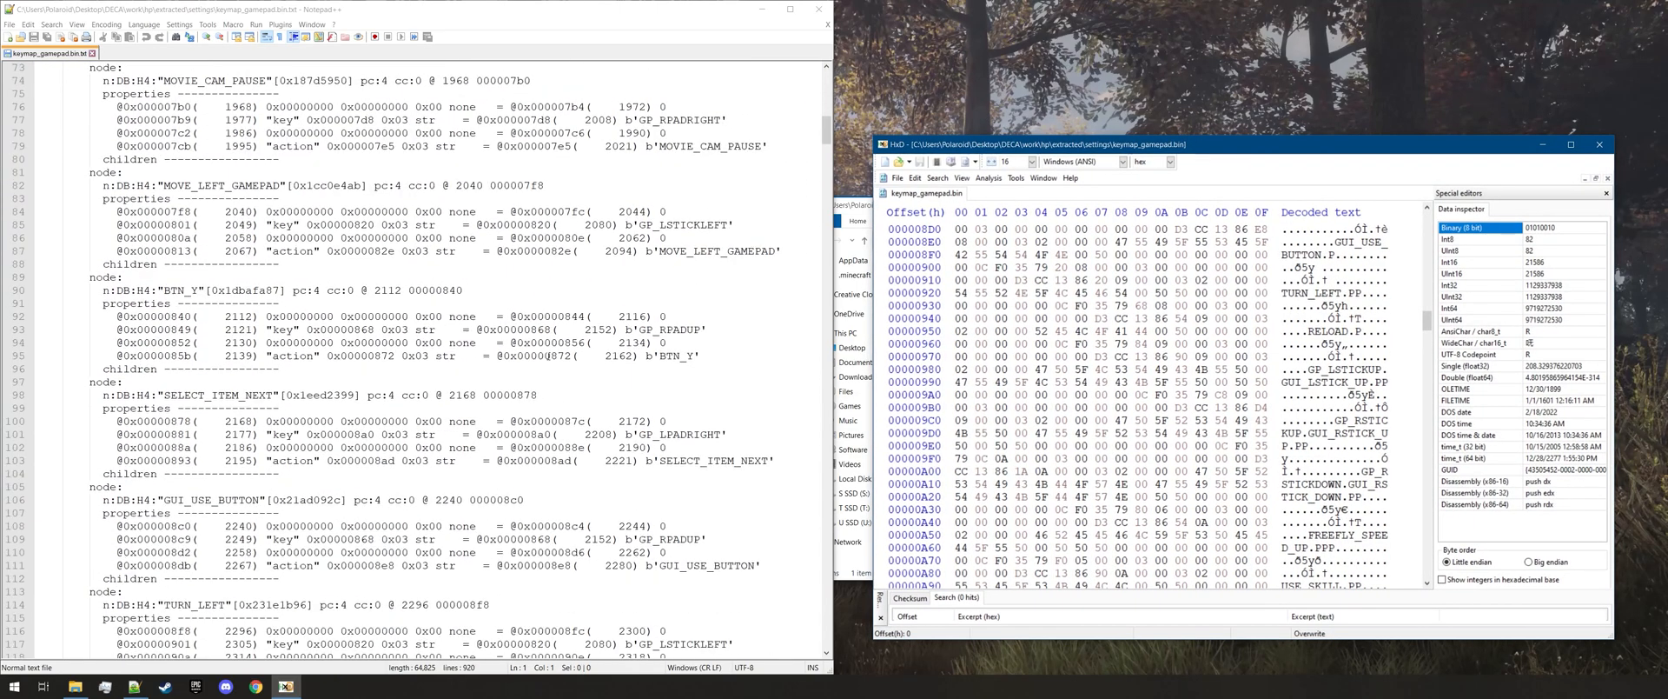
scroll(down, 3)
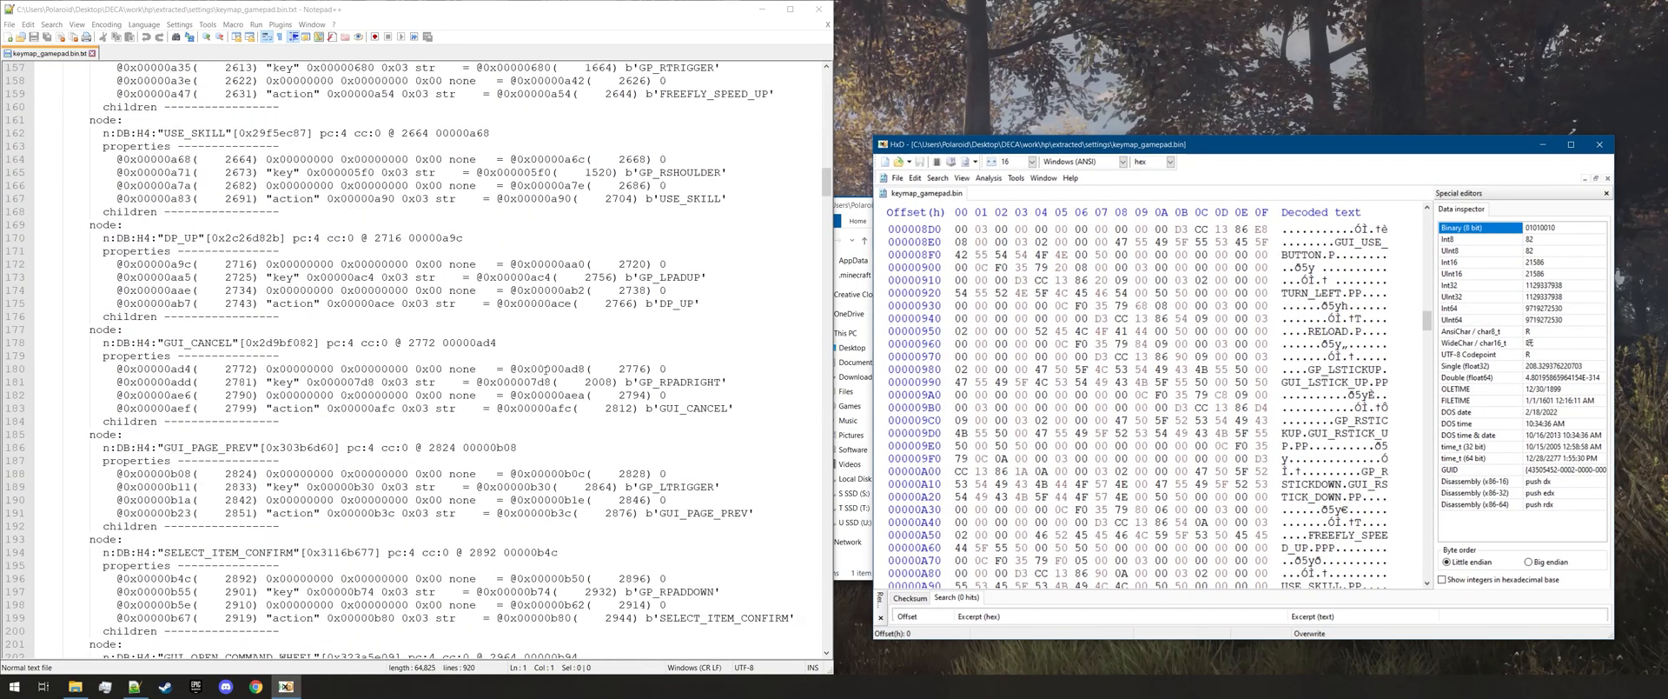
scroll(down, 3)
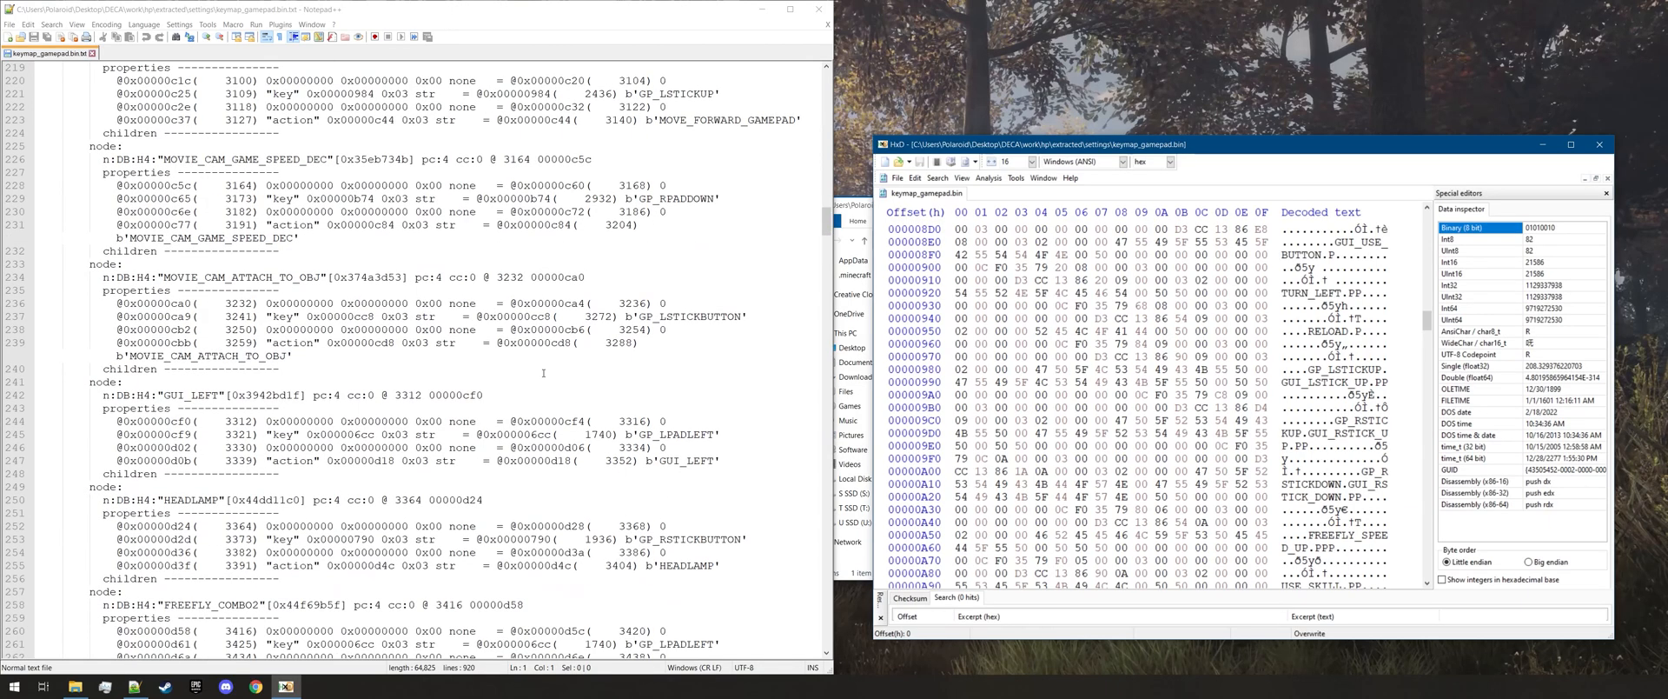
scroll(down, 3)
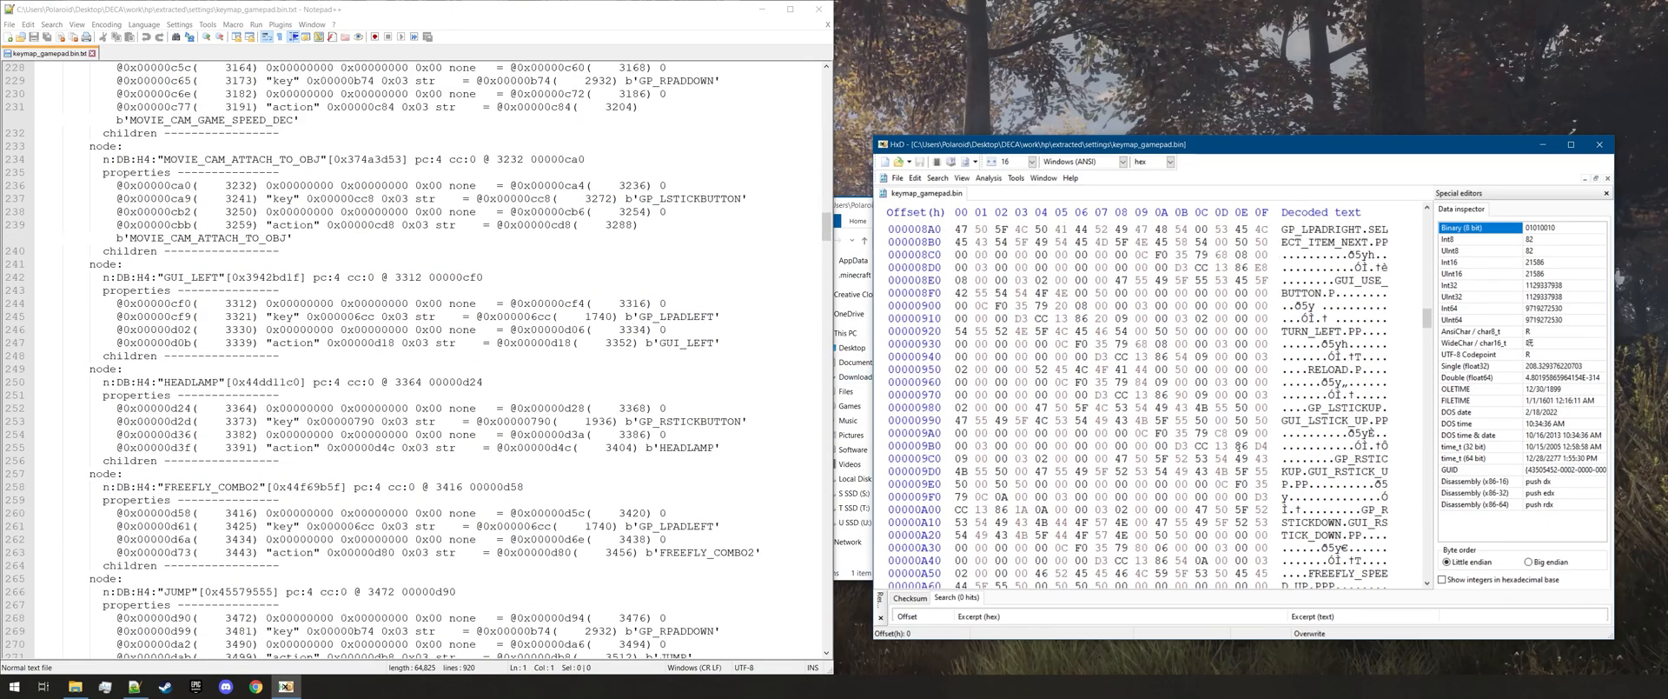
scroll(down, 3)
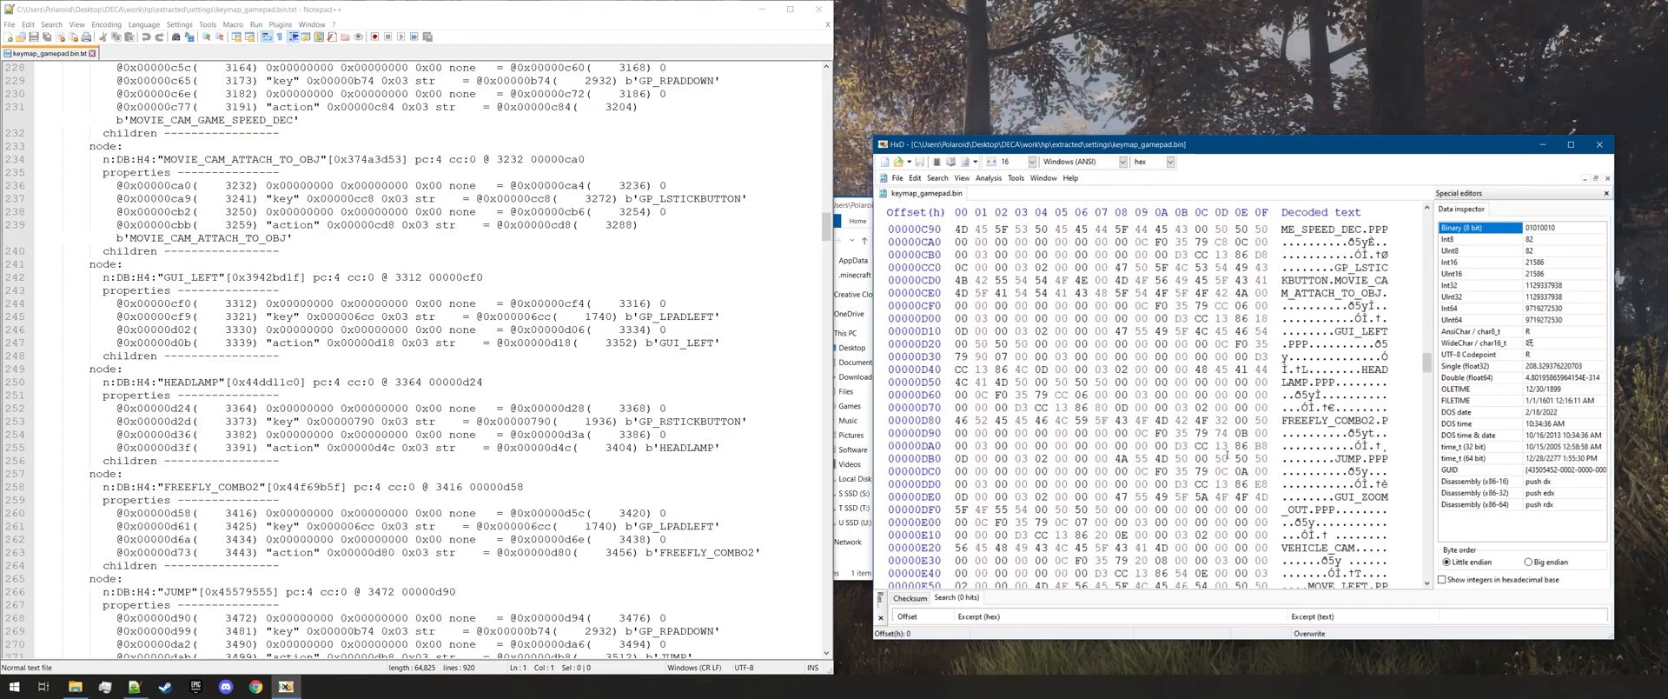
scroll(down, 3)
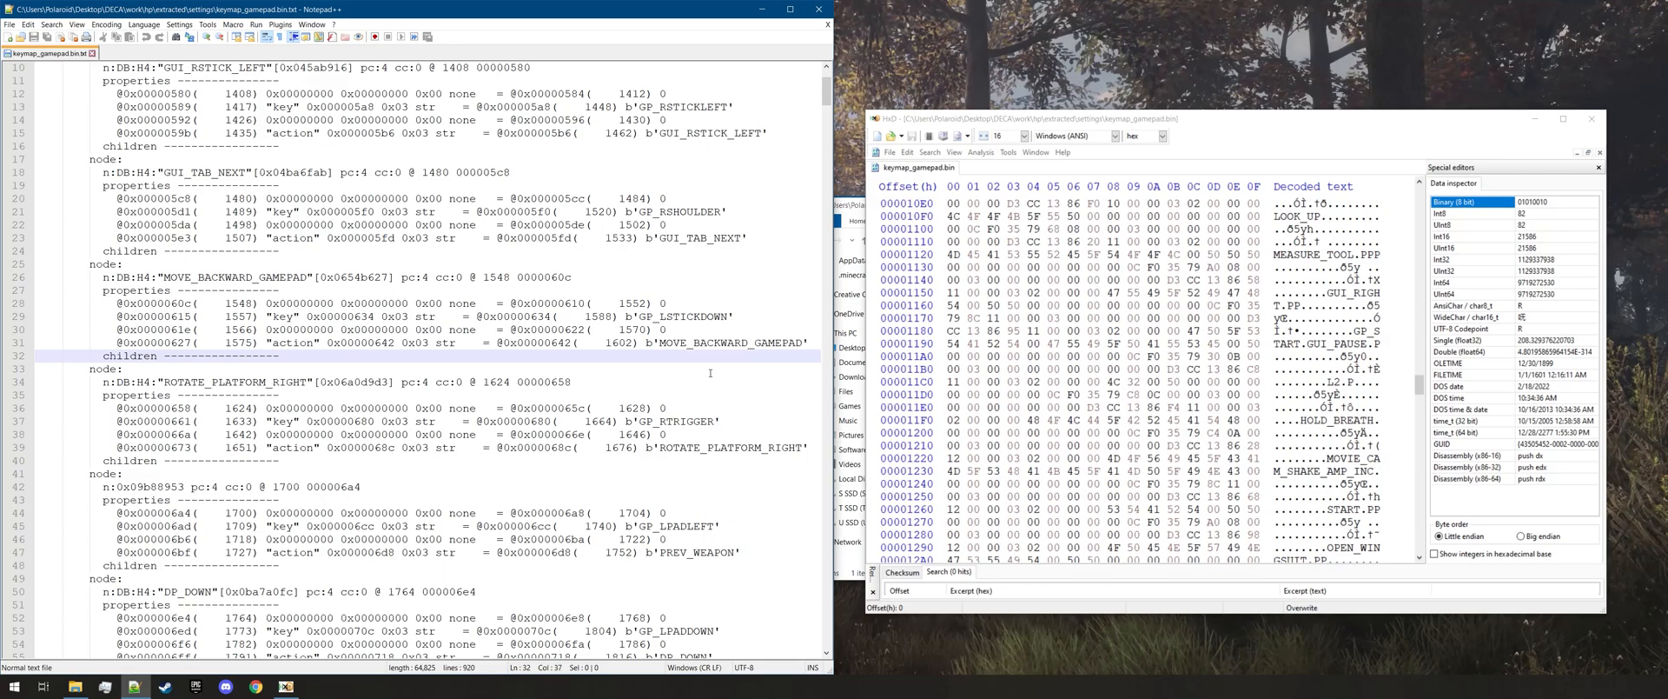
mouse_move(743, 301)
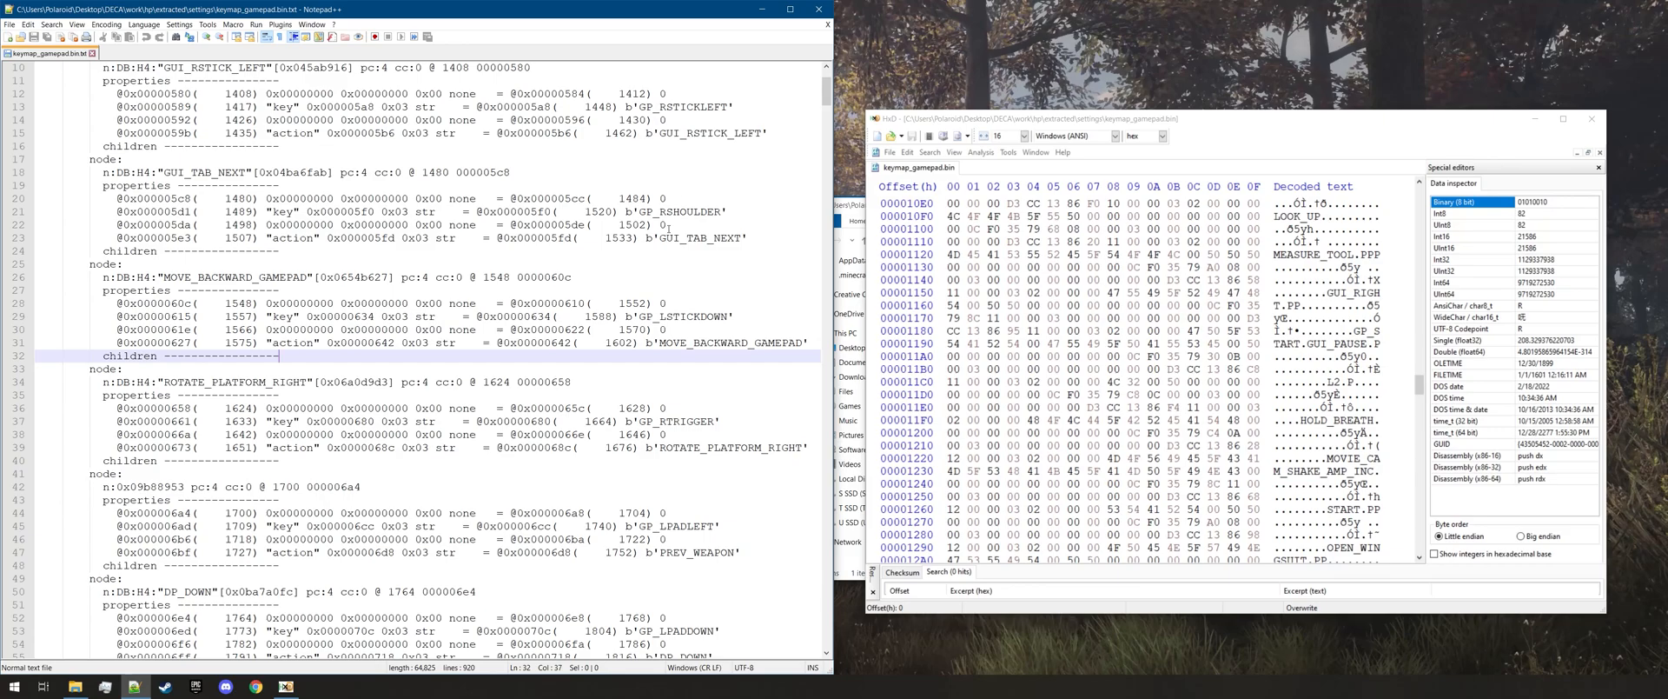
double_click(707, 238)
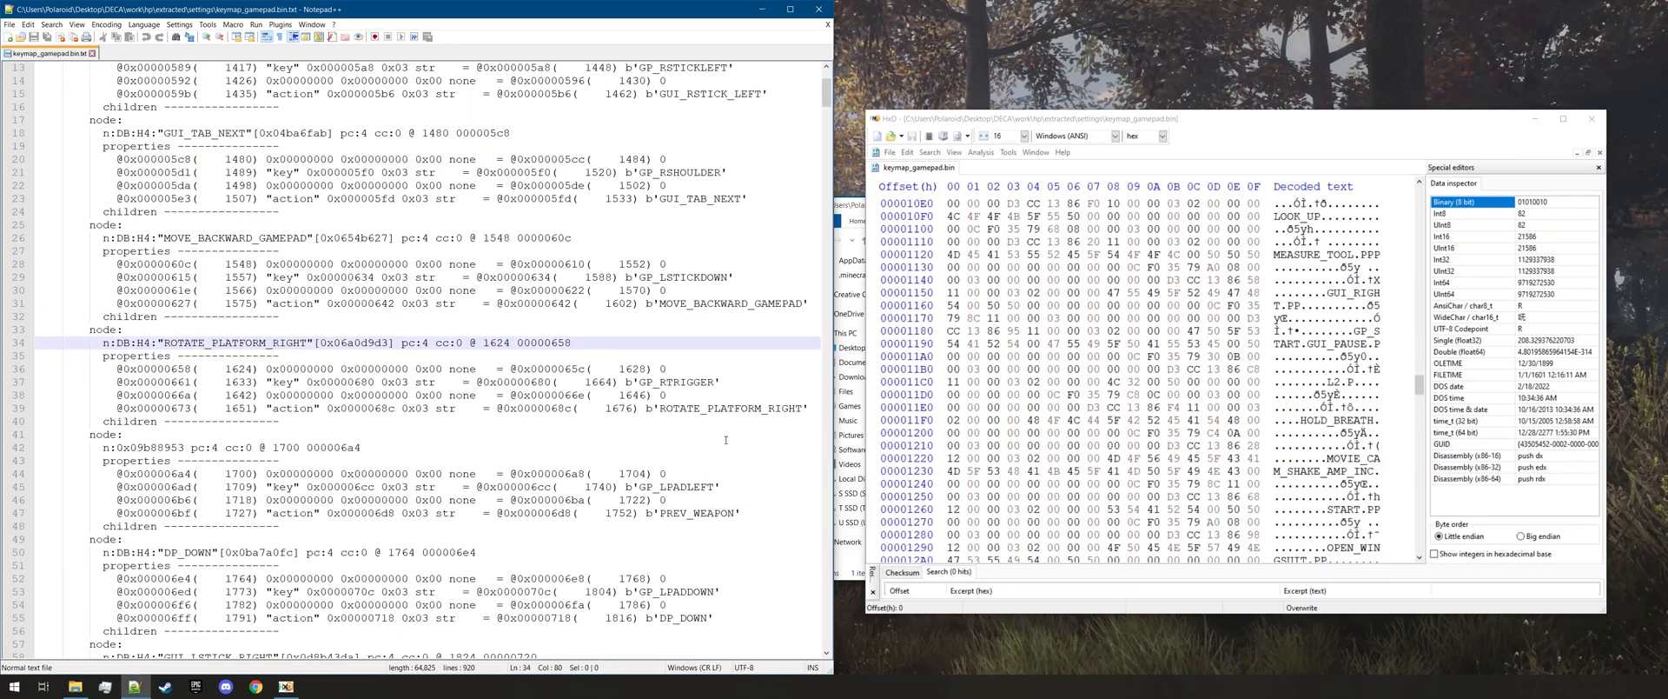
scroll(down, 3)
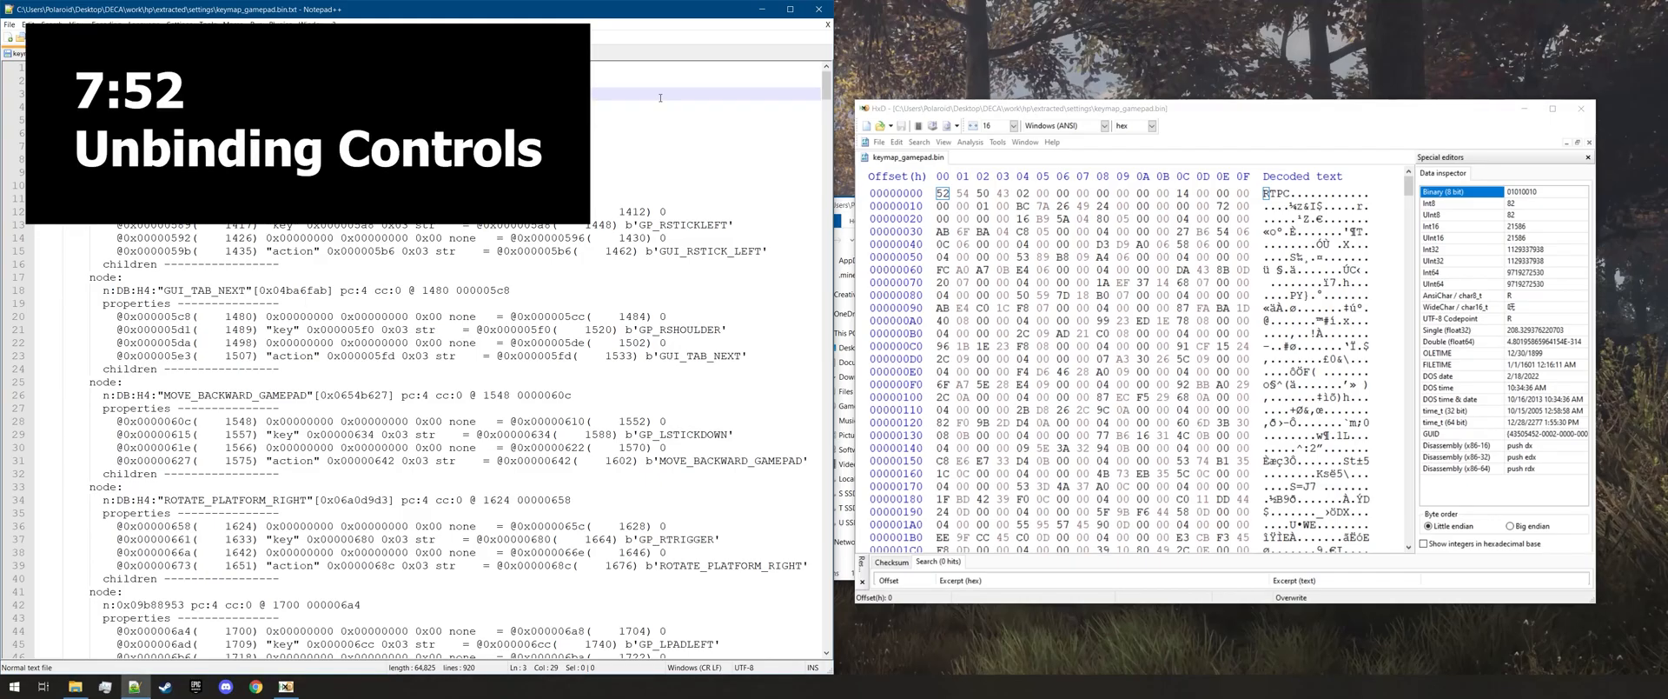
Search the dump for WIELD_HUNTERMATE and mark its left-shoulder key bytes at offset 1745
key(ctrl+f)
text(huntermate)
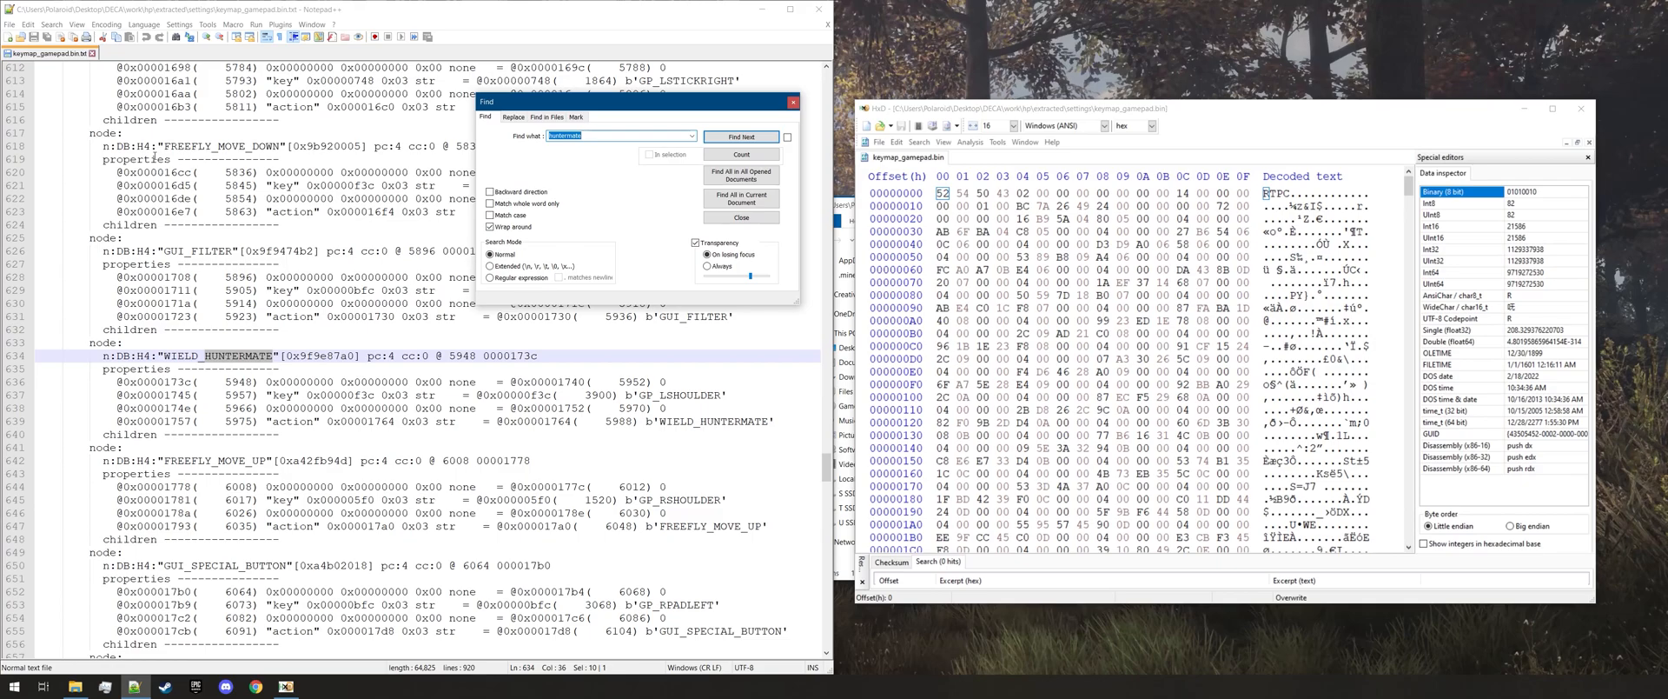
click(742, 136)
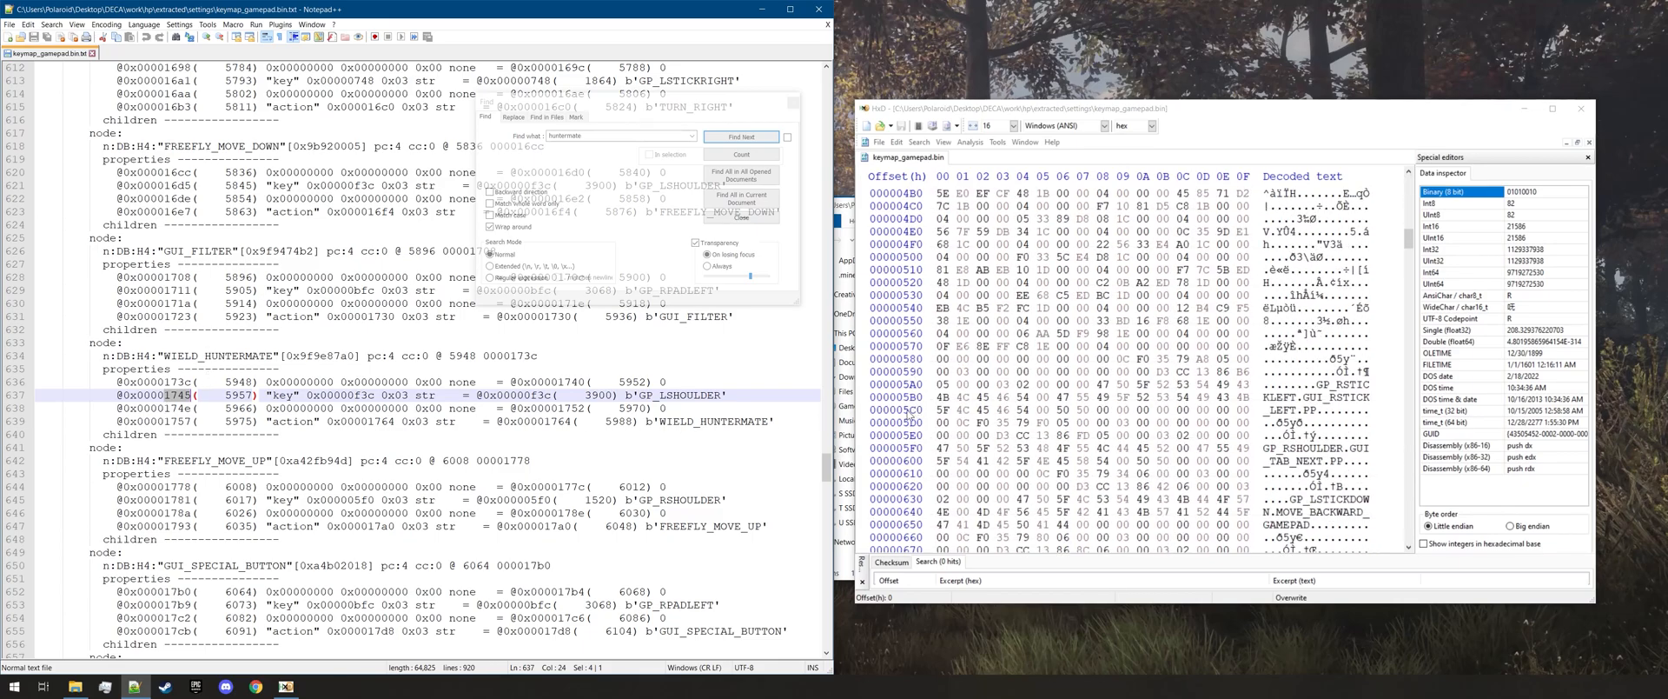
scroll(down, 3)
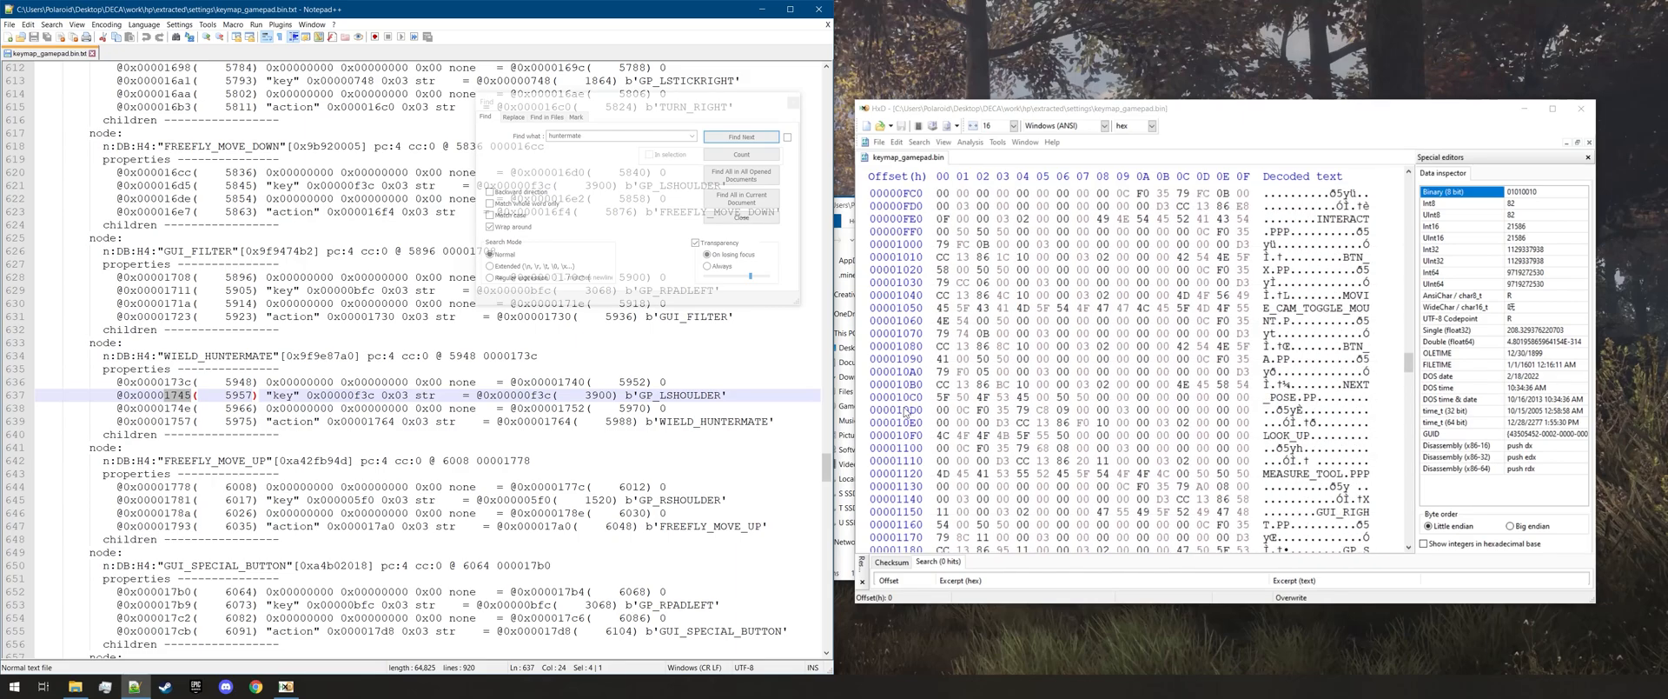
scroll(down, 3)
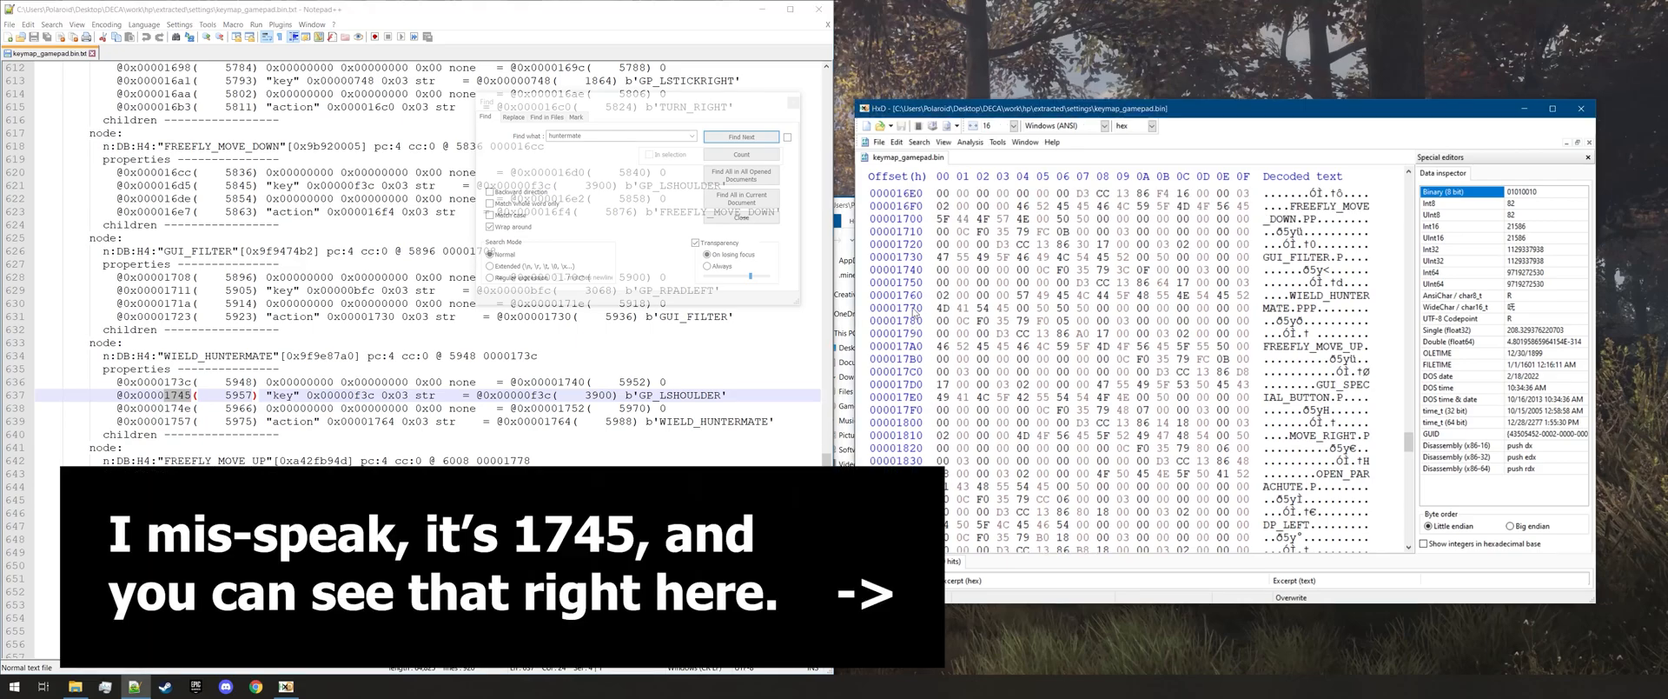
scroll(down, 3)
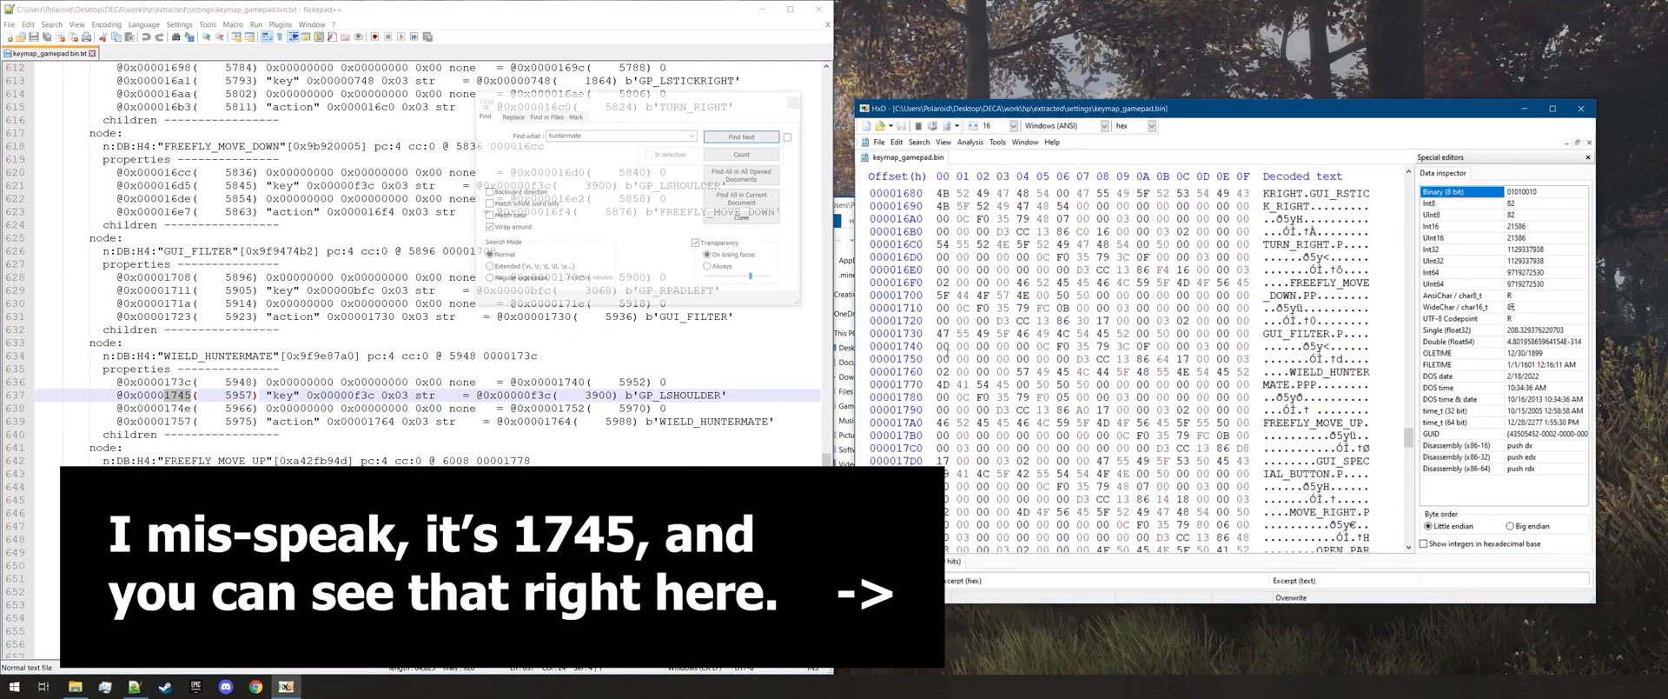
click(1042, 346)
text(0C F0 35 79 3C 0F < left shoulder)
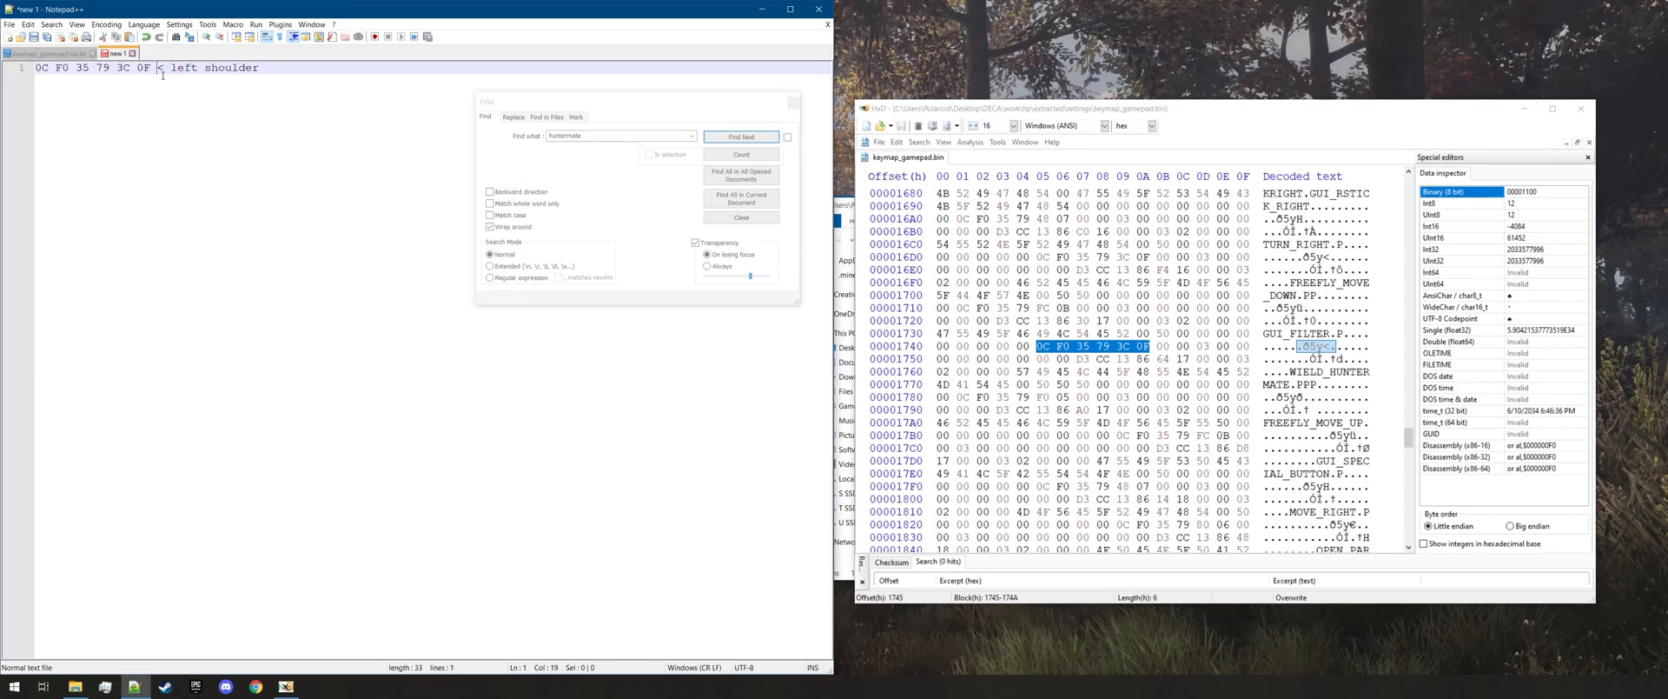
Fill WIELD_HUNTERMATE's key bytes at 0x1745 with 00
click(70, 53)
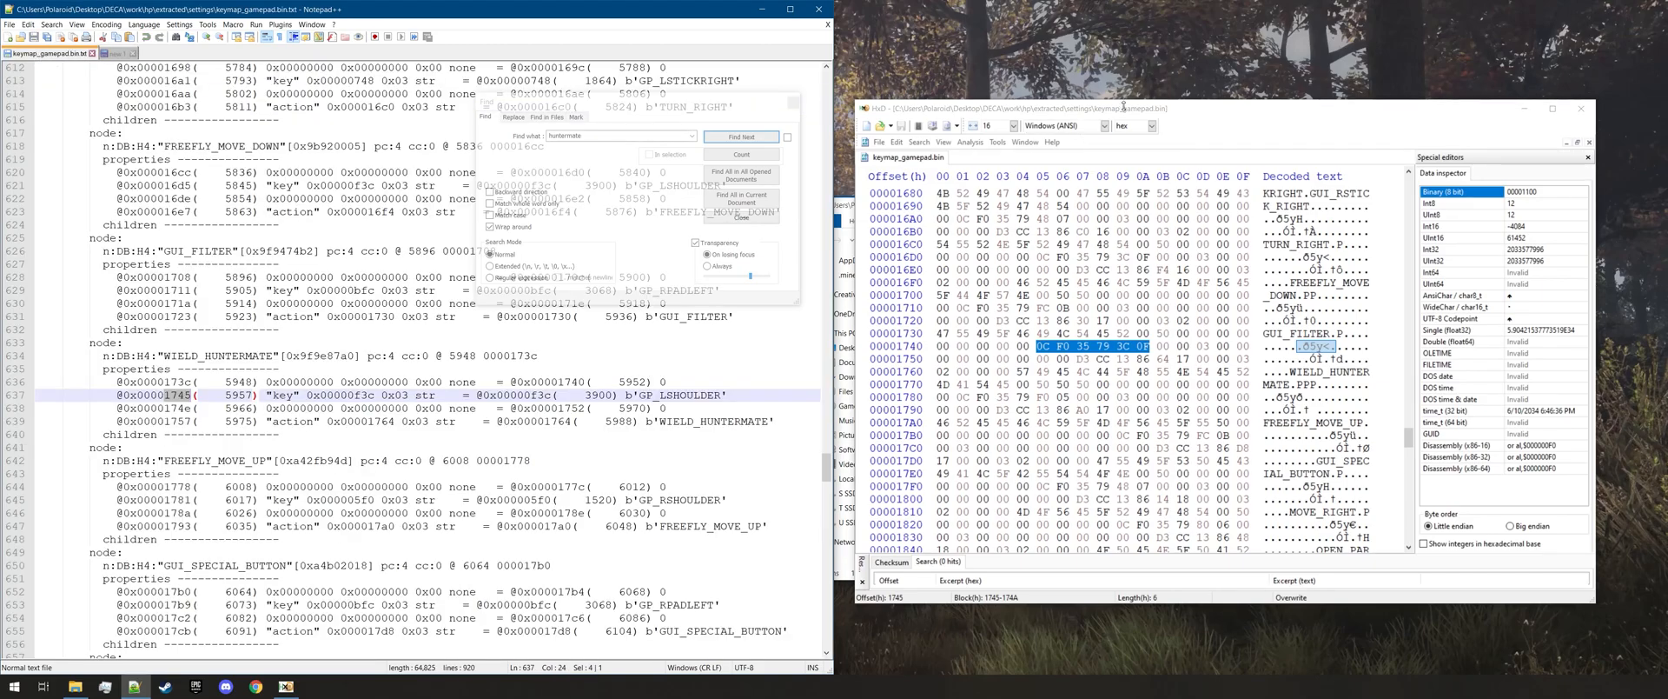
right_click(1075, 346)
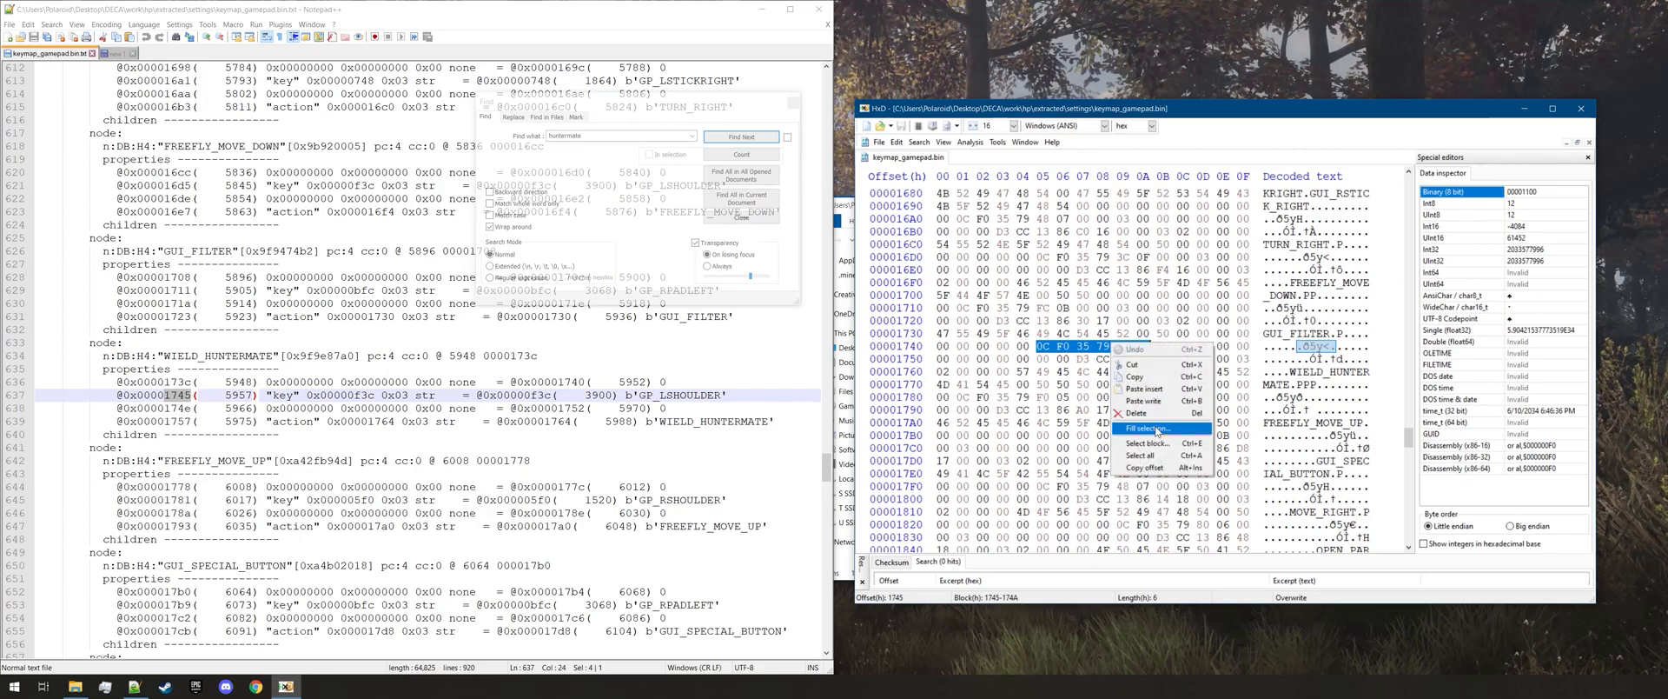
click(1142, 428)
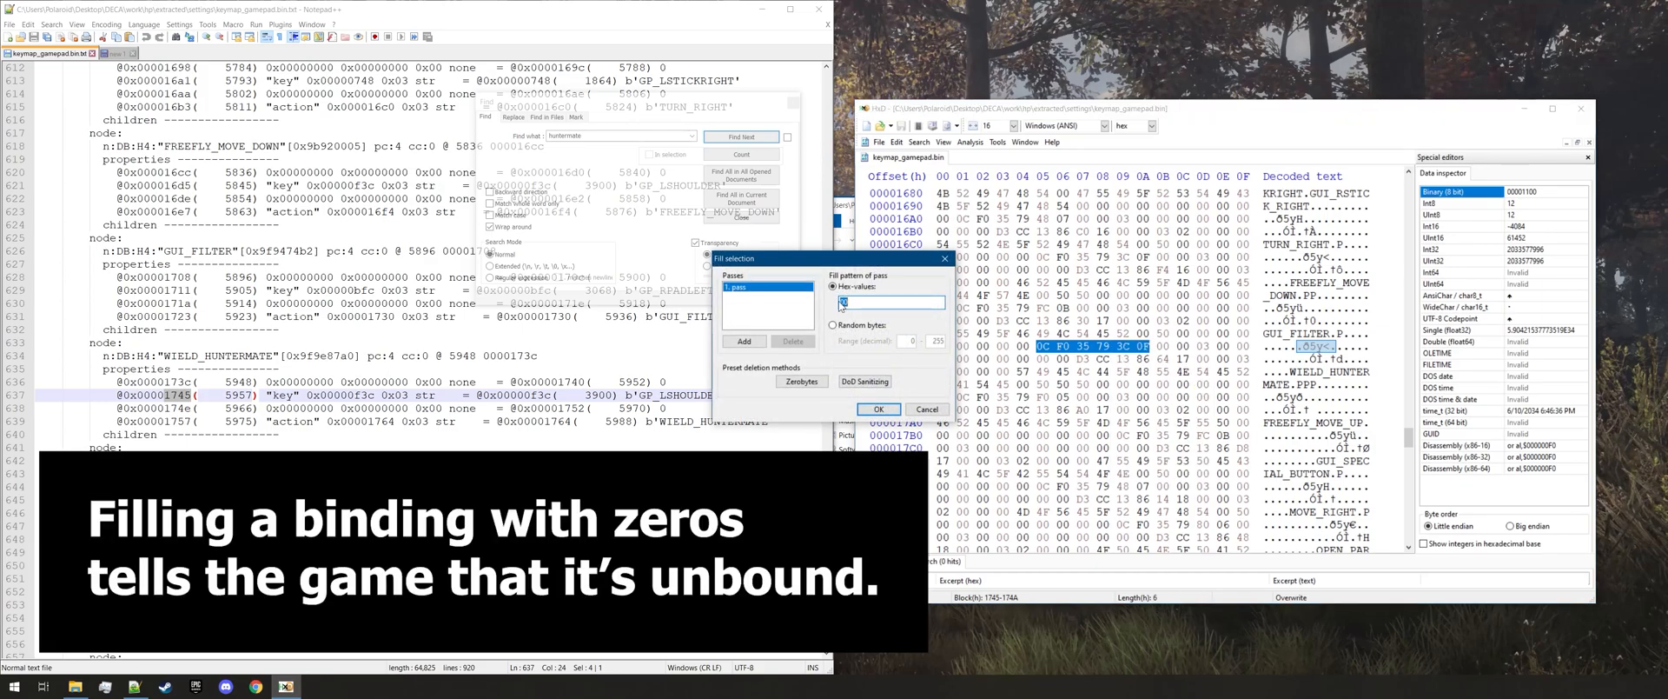
click(877, 408)
text(holster)
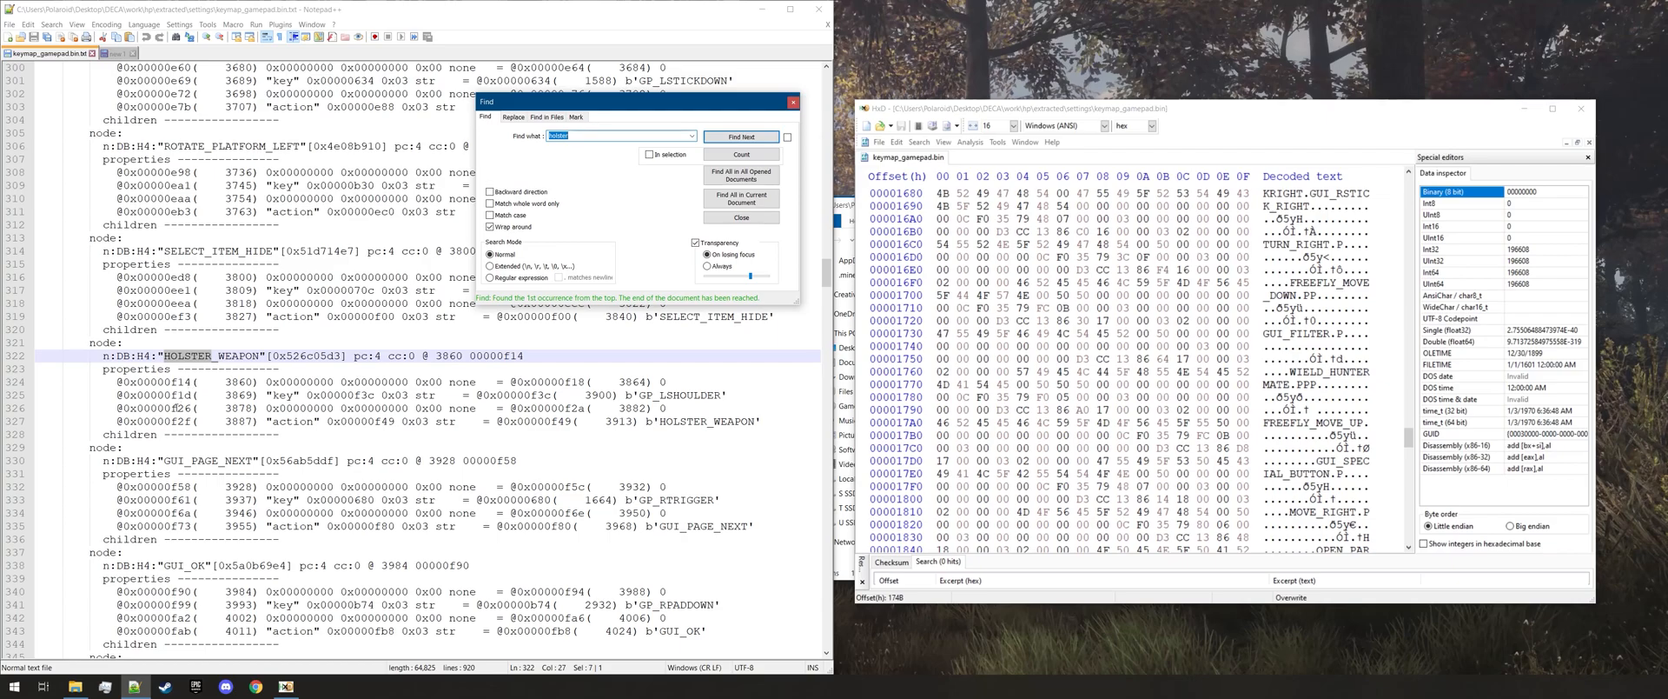
Locate HOLSTER_WEAPON's 0C F0 35 79 3C 0F bytes at 0xF1D and zero-fill them
click(741, 137)
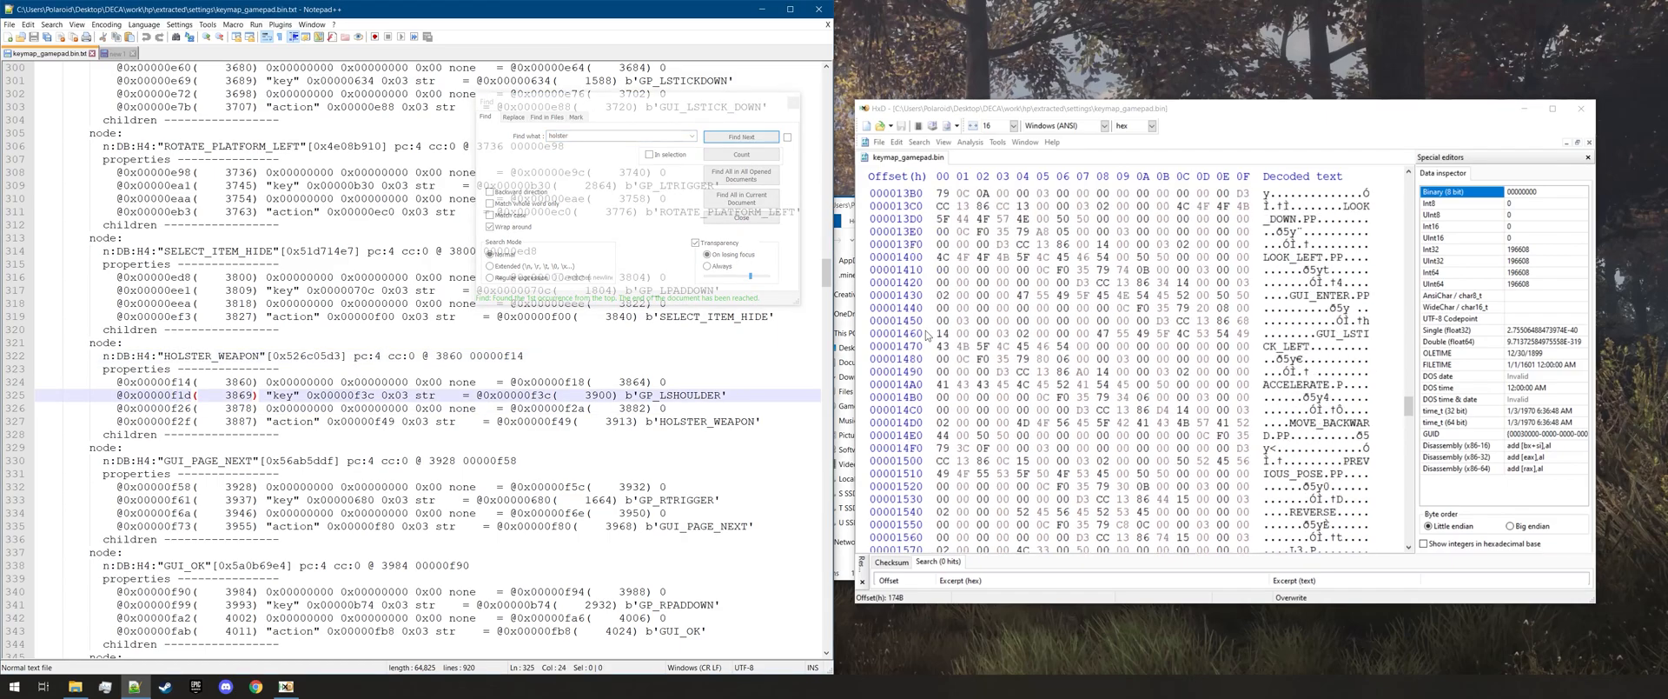
scroll(down, 3)
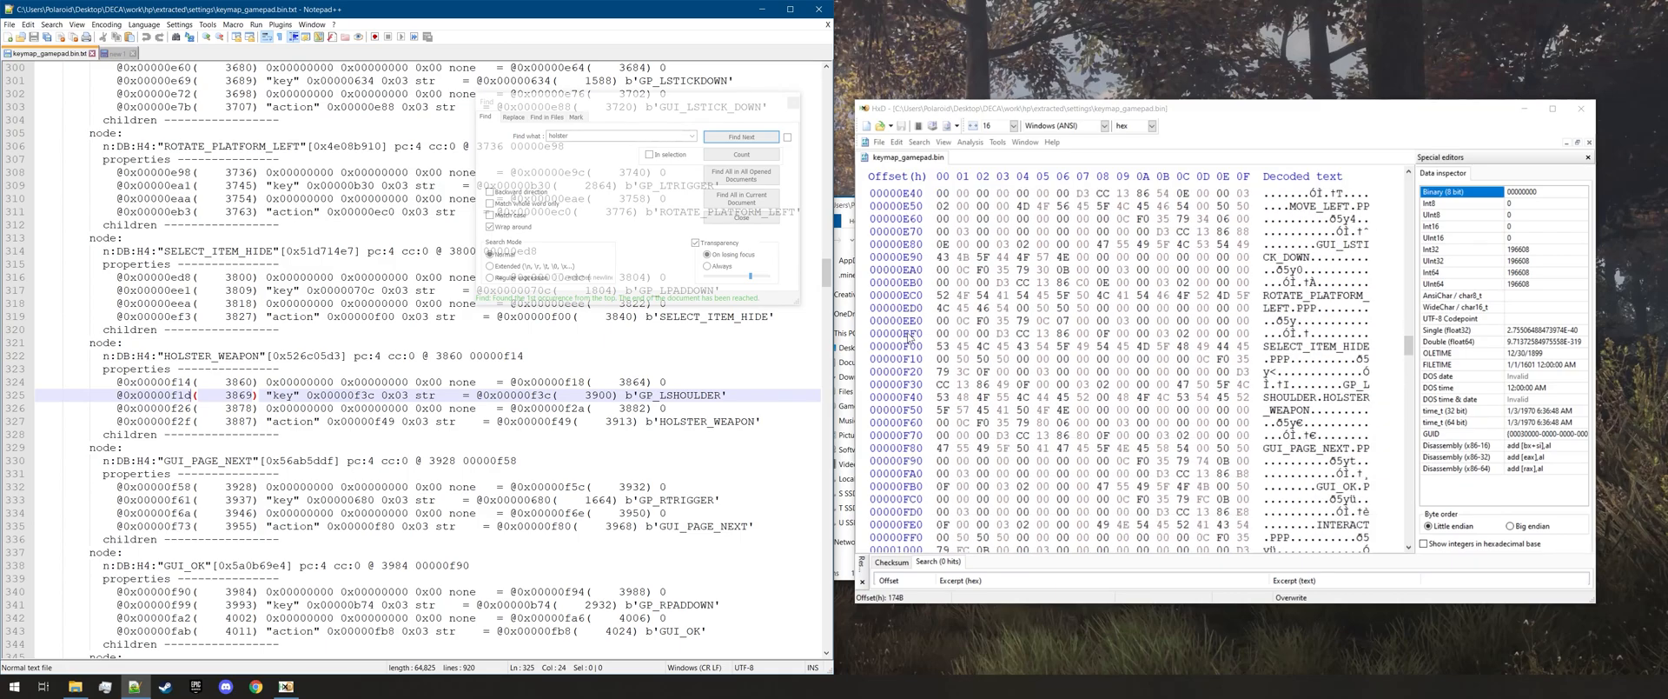
scroll(down, 3)
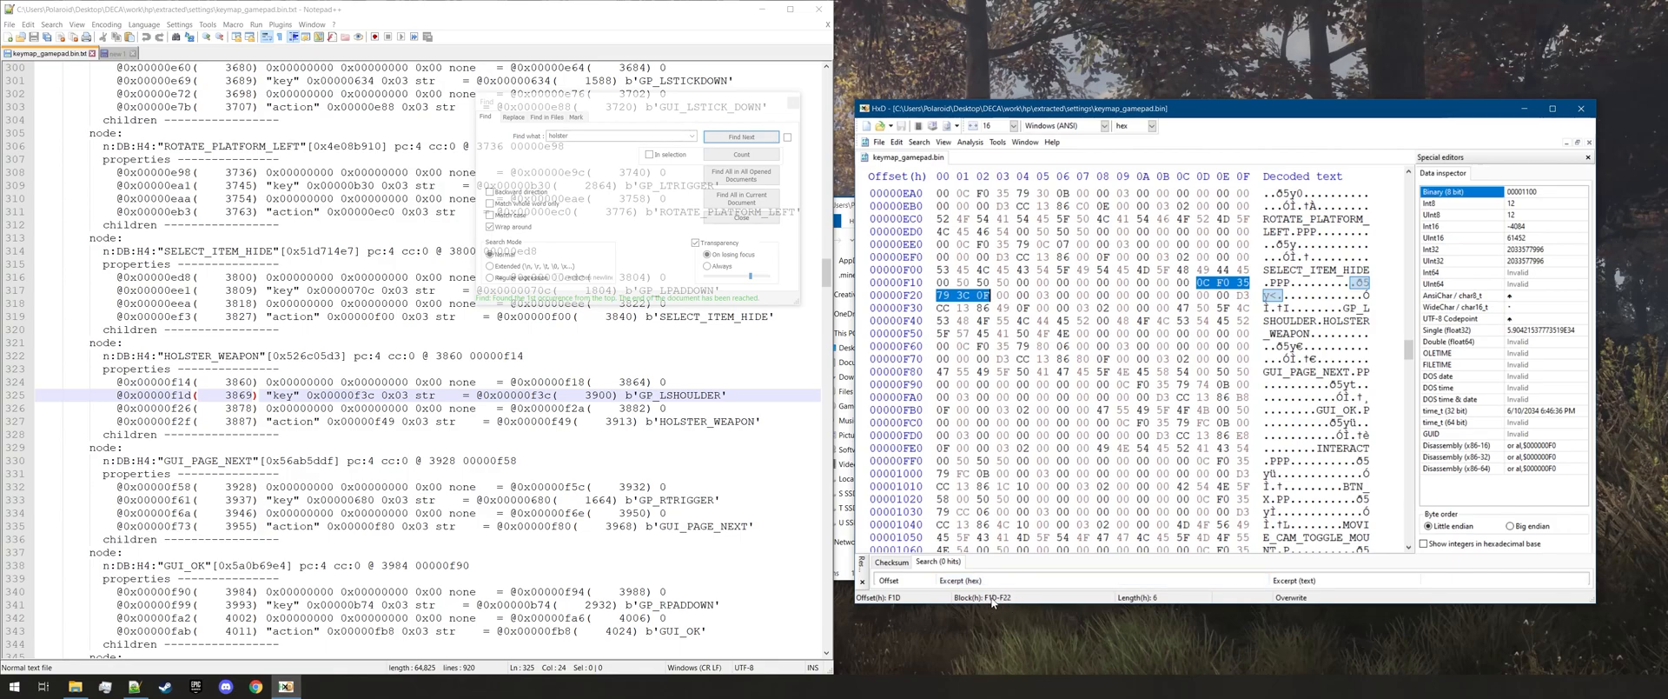
mouse_move(1030, 595)
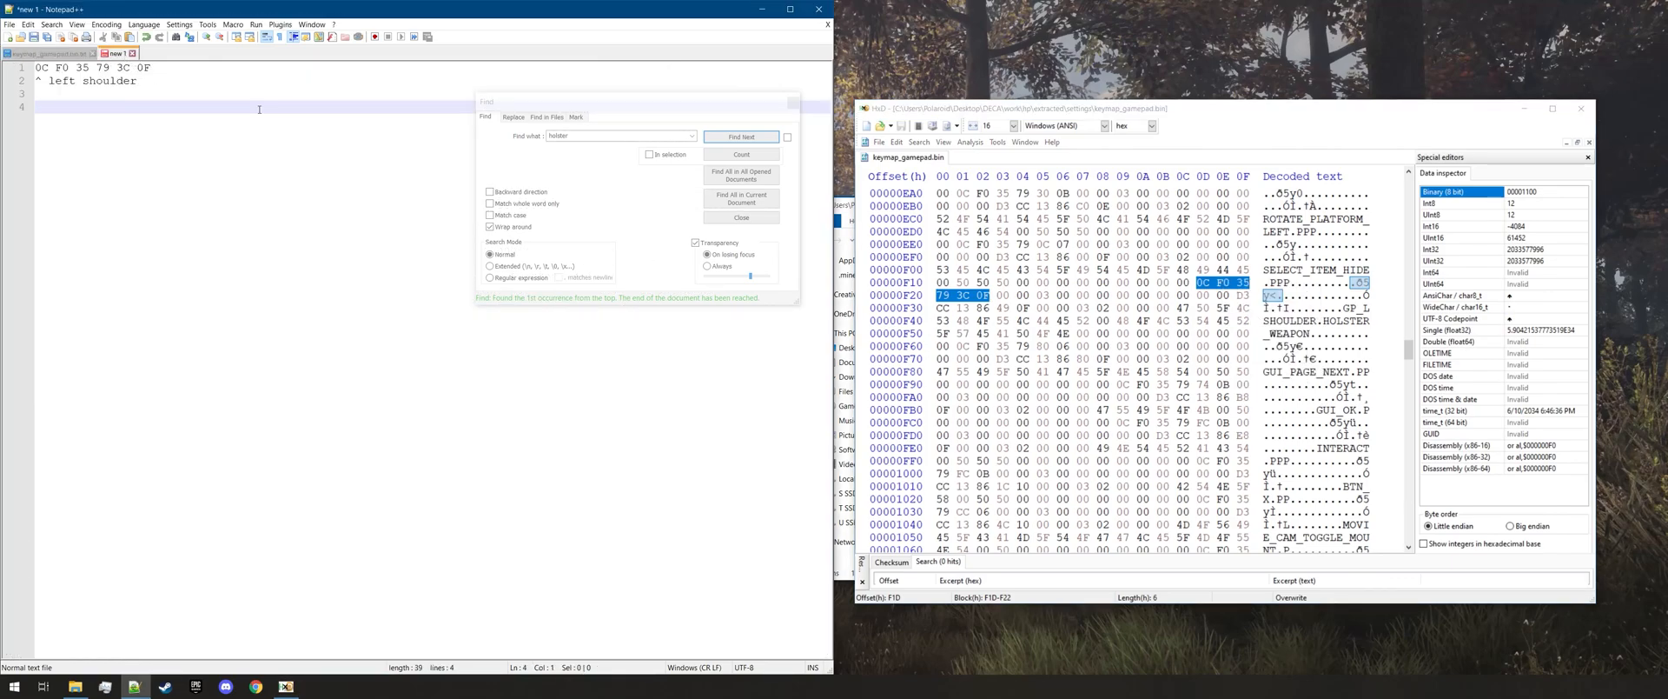
text(0C F0 35 79 3C 0F)
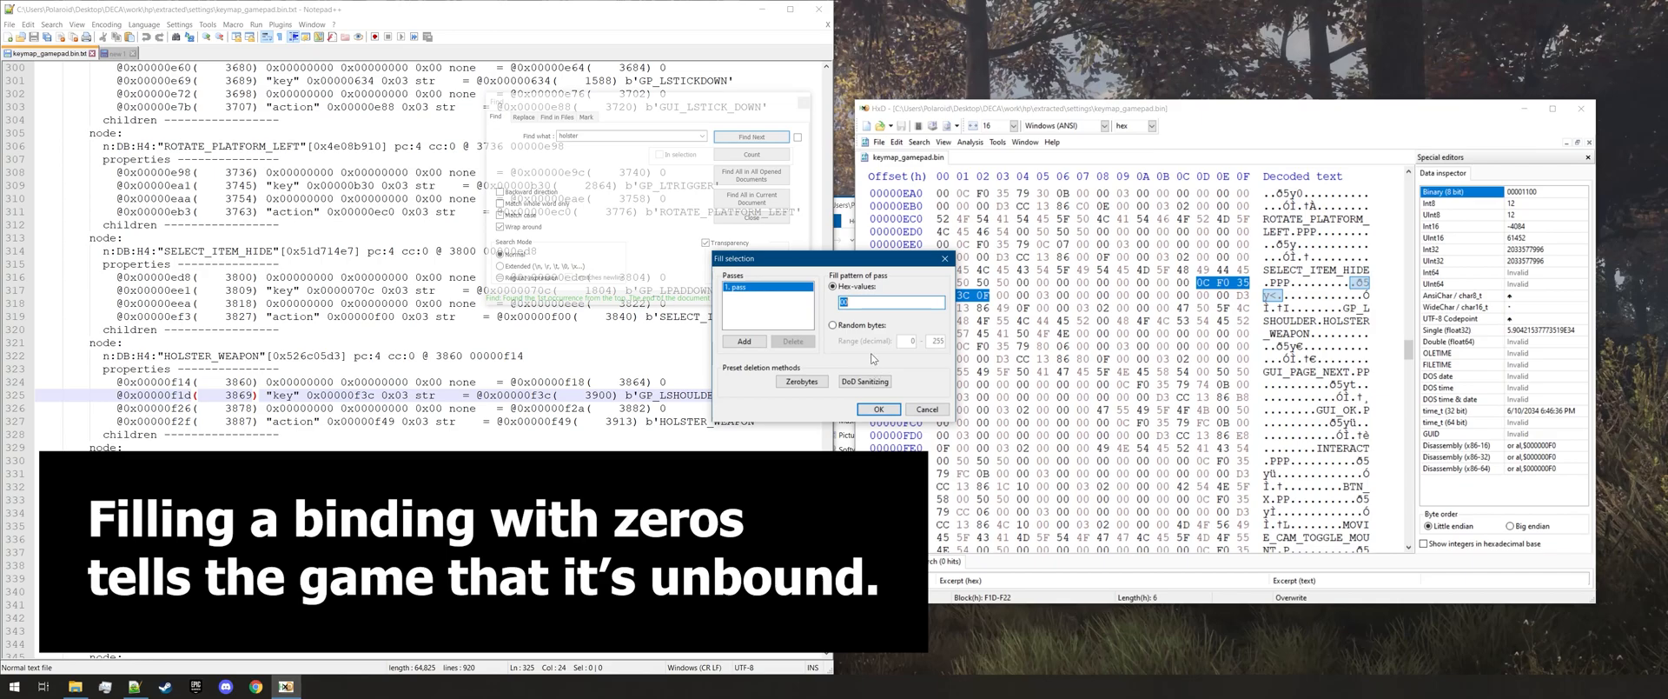
click(876, 408)
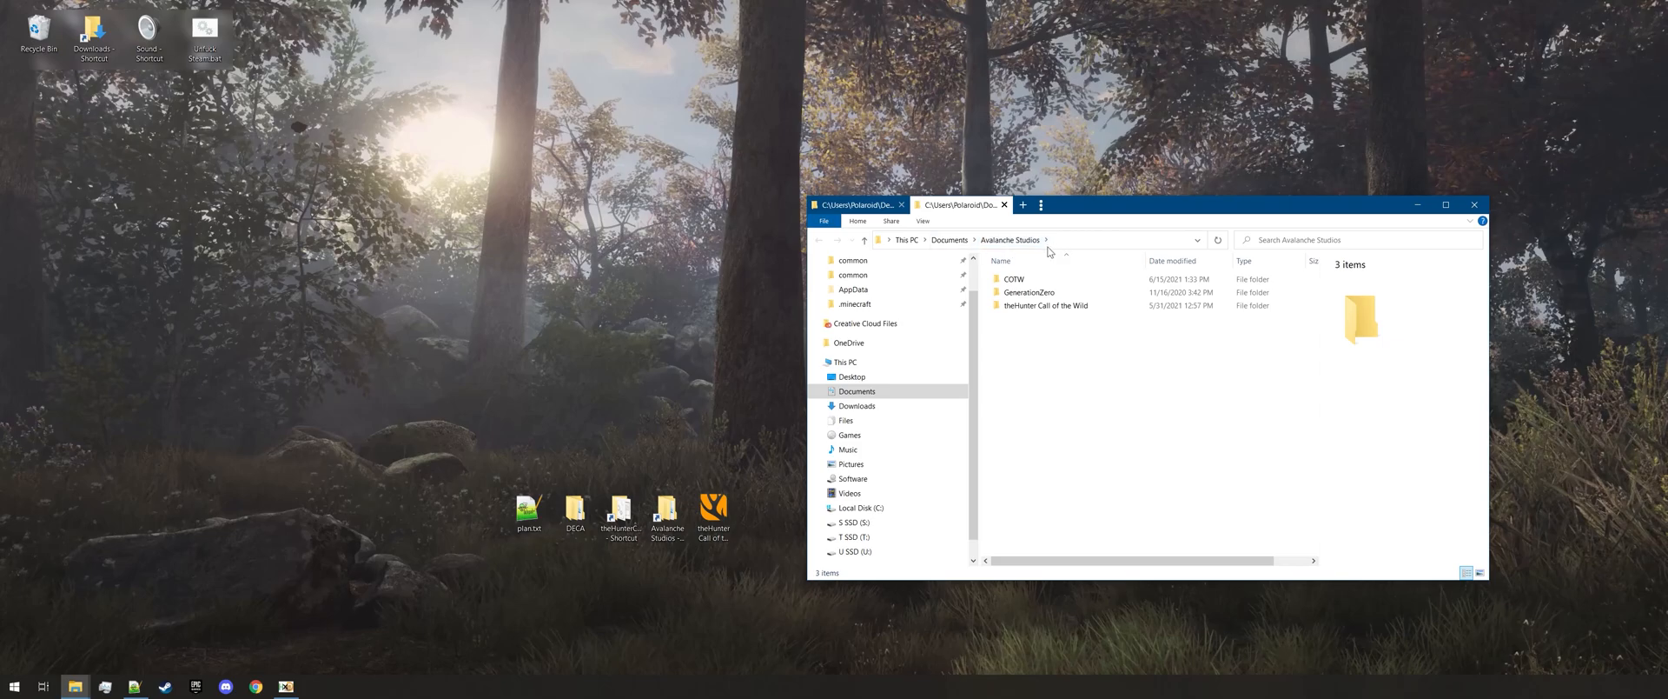
mouse_move(1046, 305)
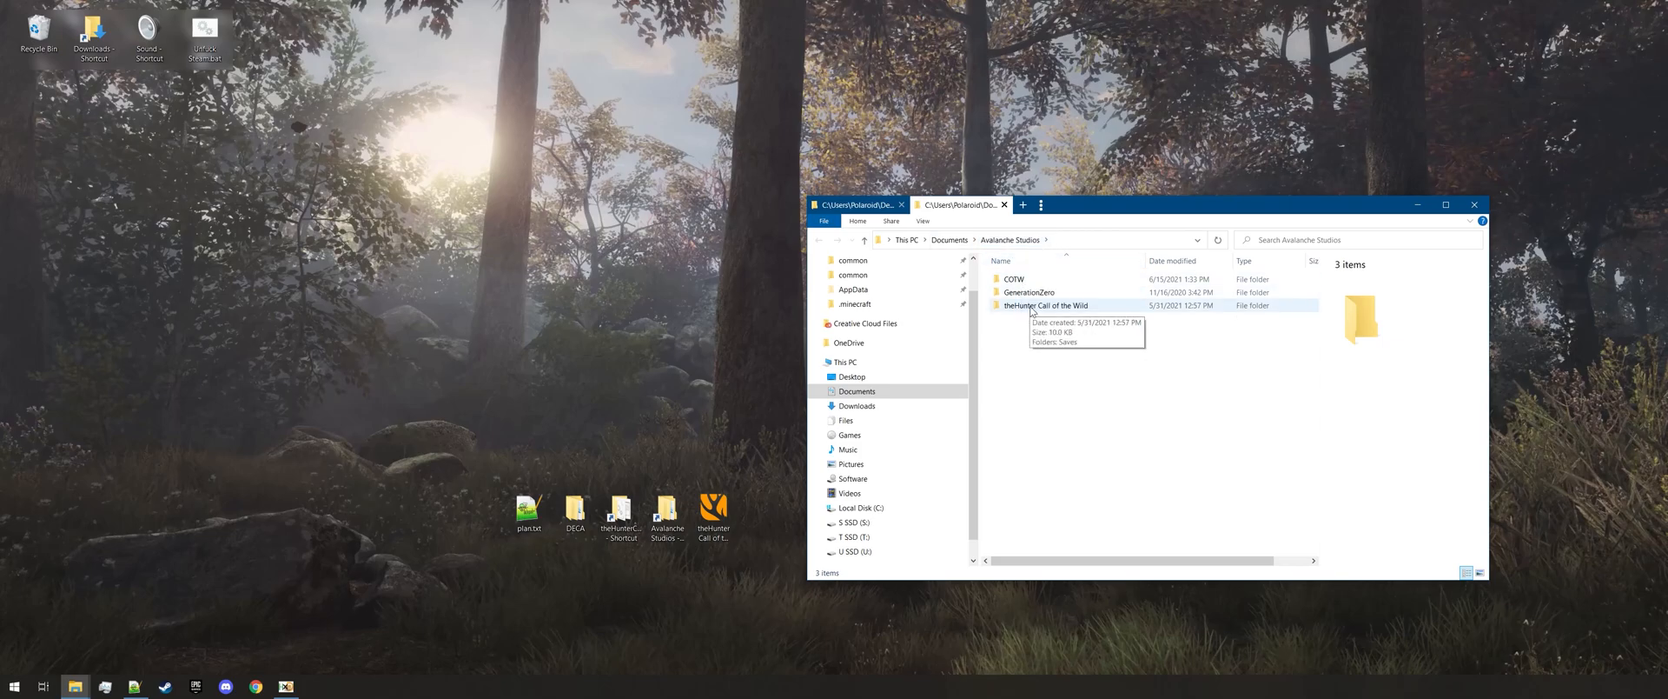
Browse theHunter Call of the Wild > Saves > settings and open keymap.json
click(1011, 279)
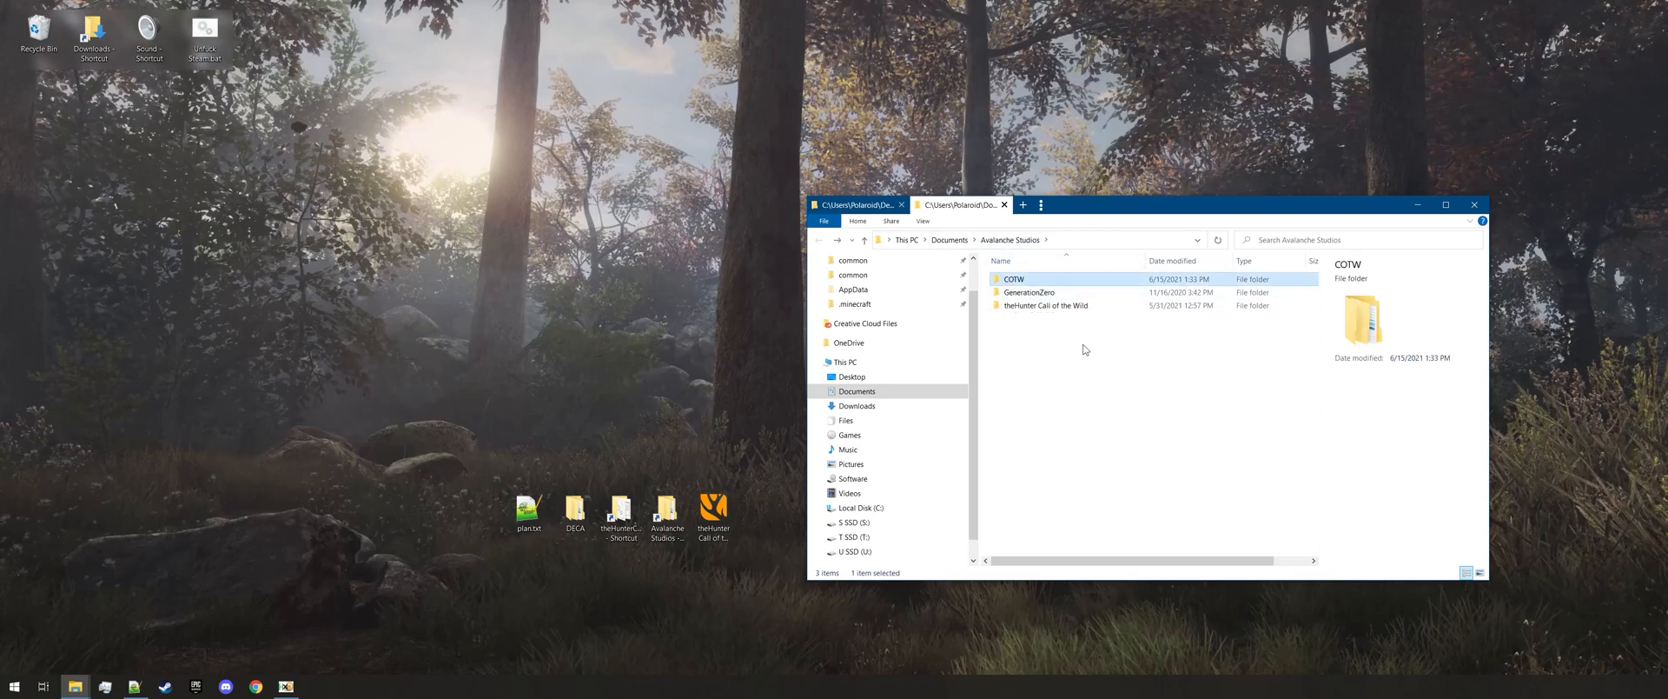
double_click(1045, 305)
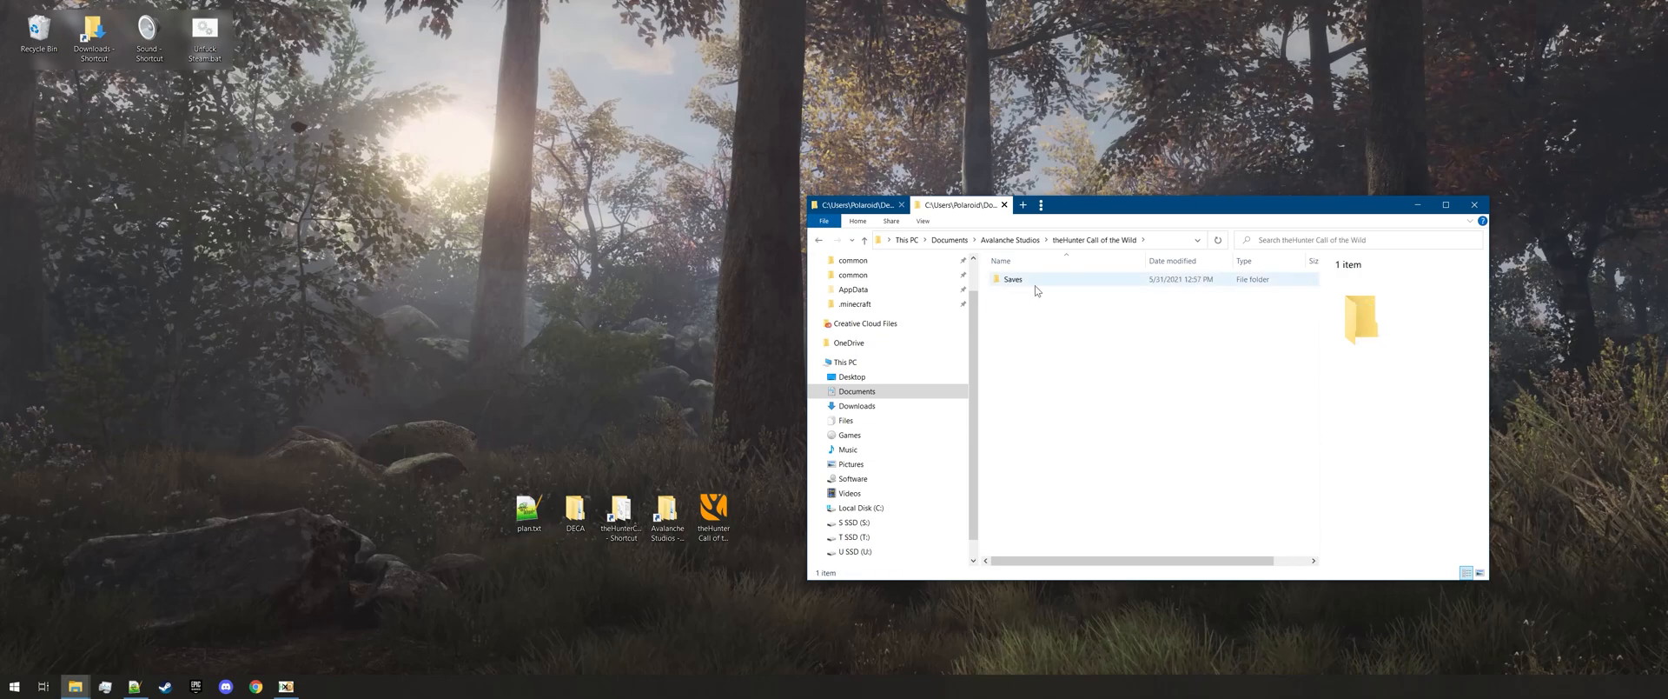
double_click(1012, 279)
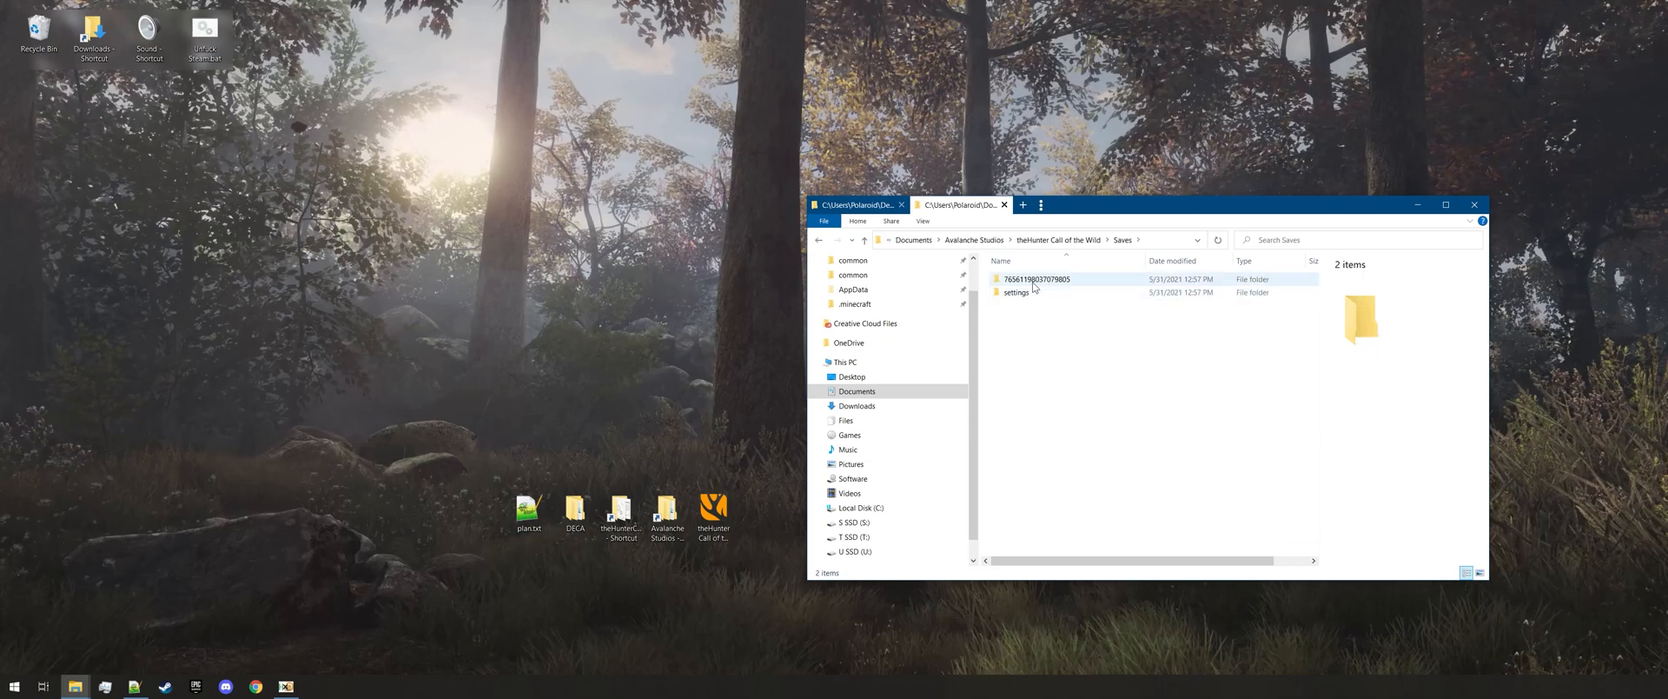
double_click(1038, 279)
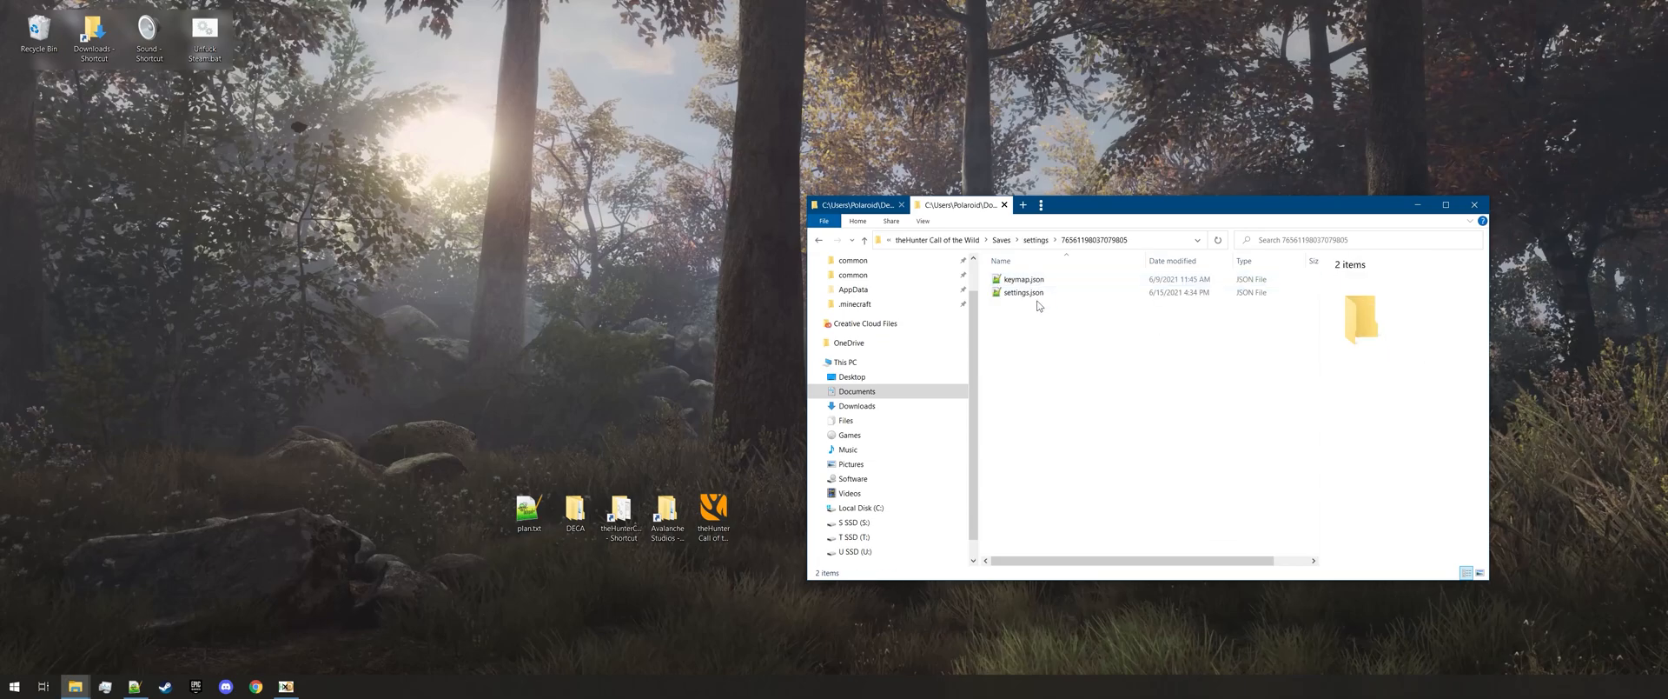
click(1022, 292)
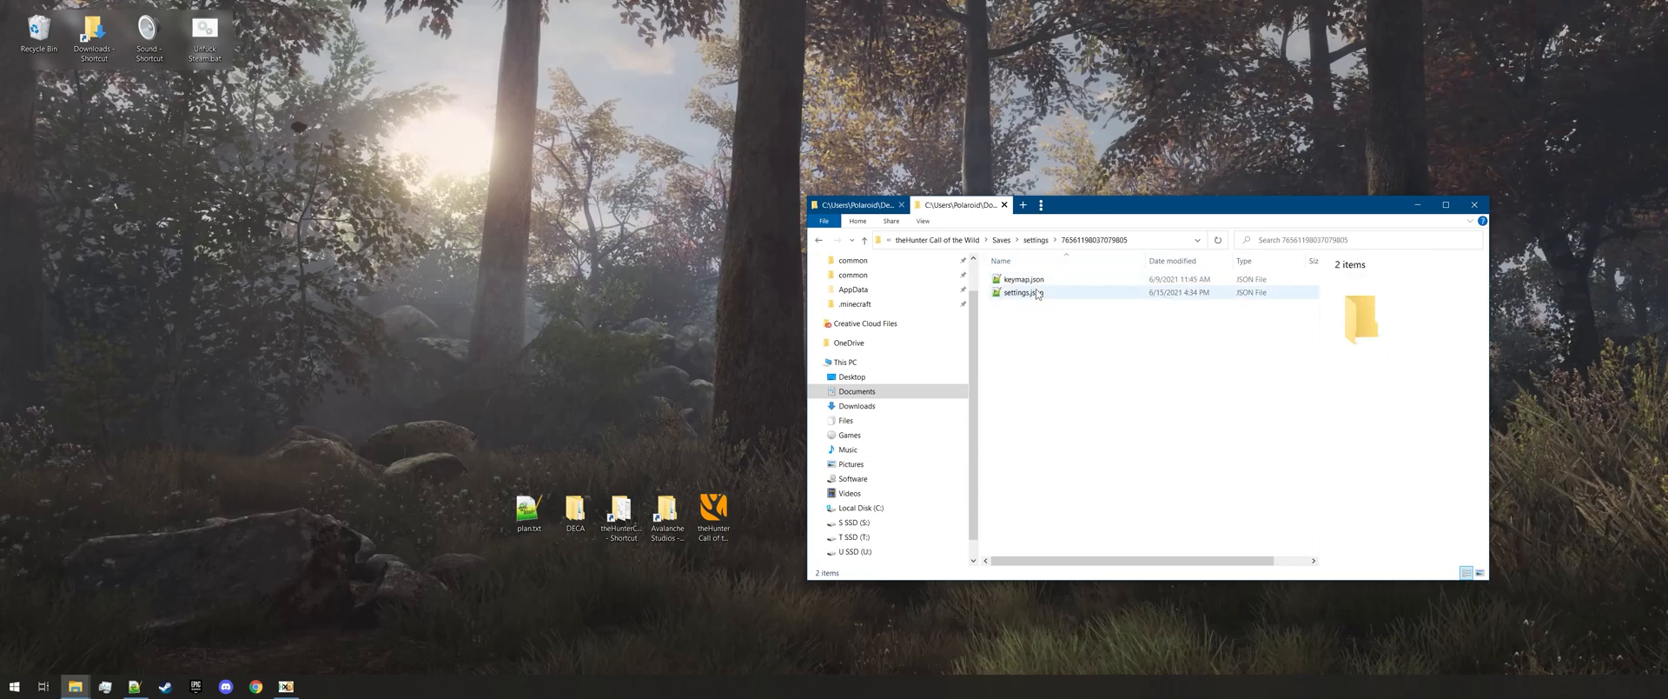
click(1023, 279)
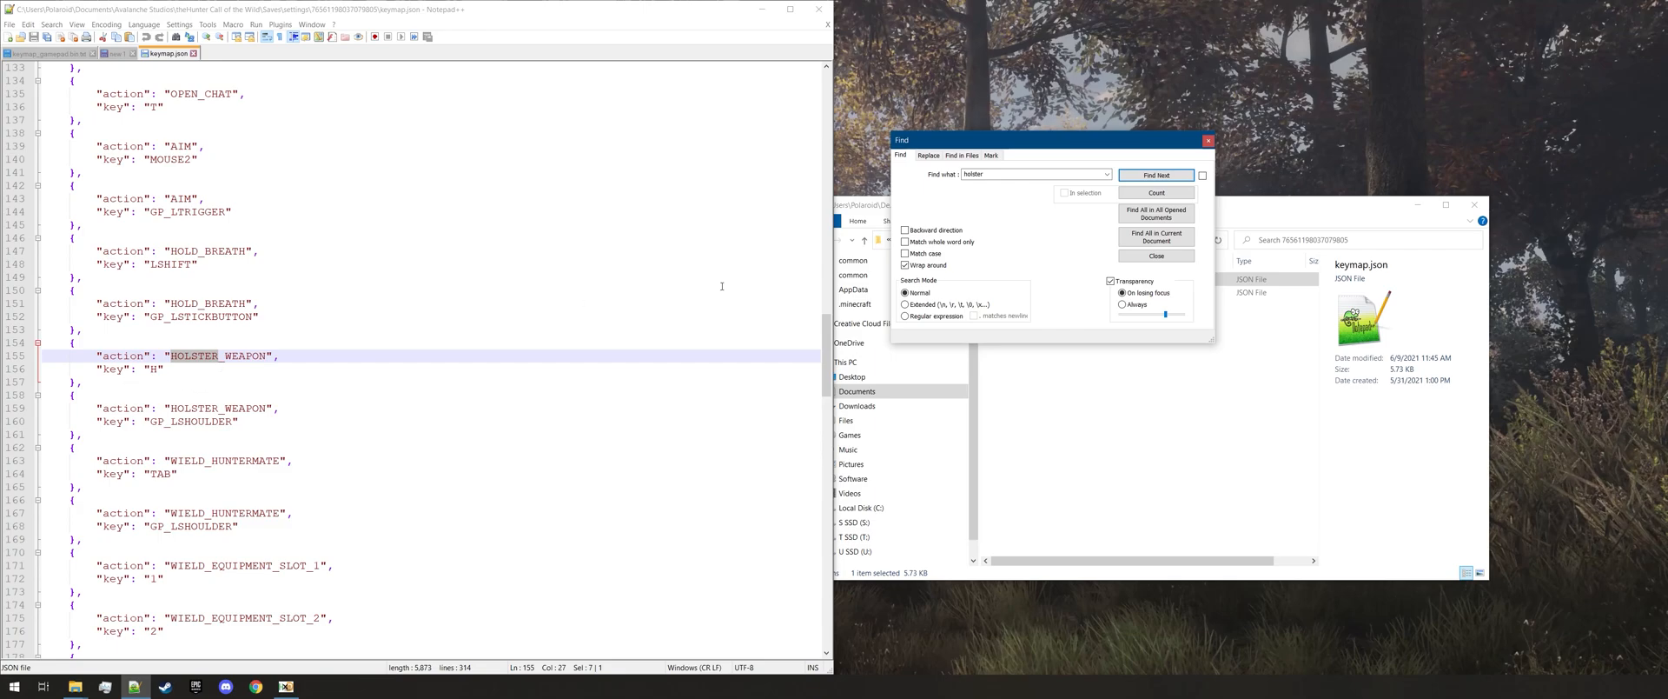
Search keymap.json for 'hunterma' to reach WIELD_HUNTERMATE's GP_LSHOULDER entry
click(1155, 175)
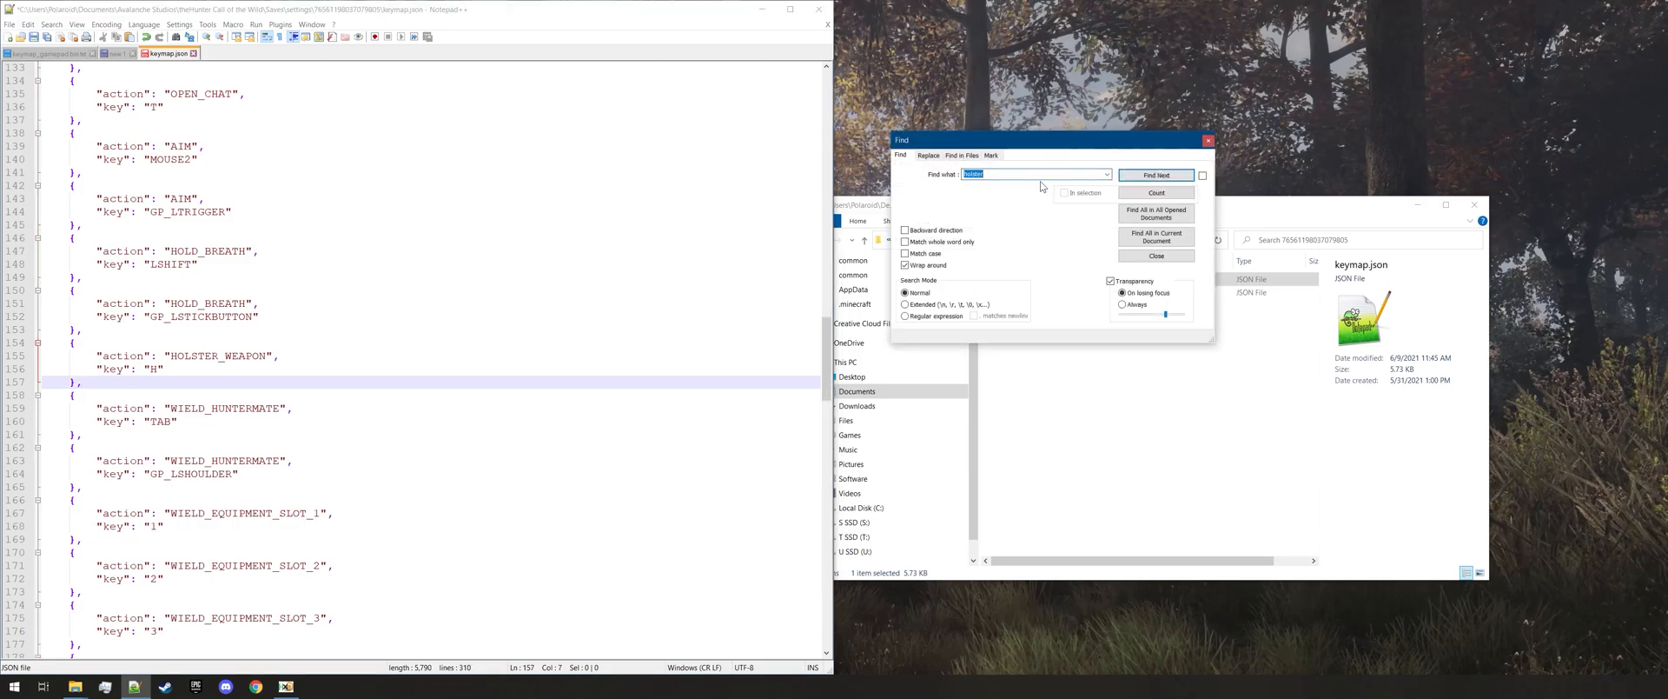
text(hunterma)
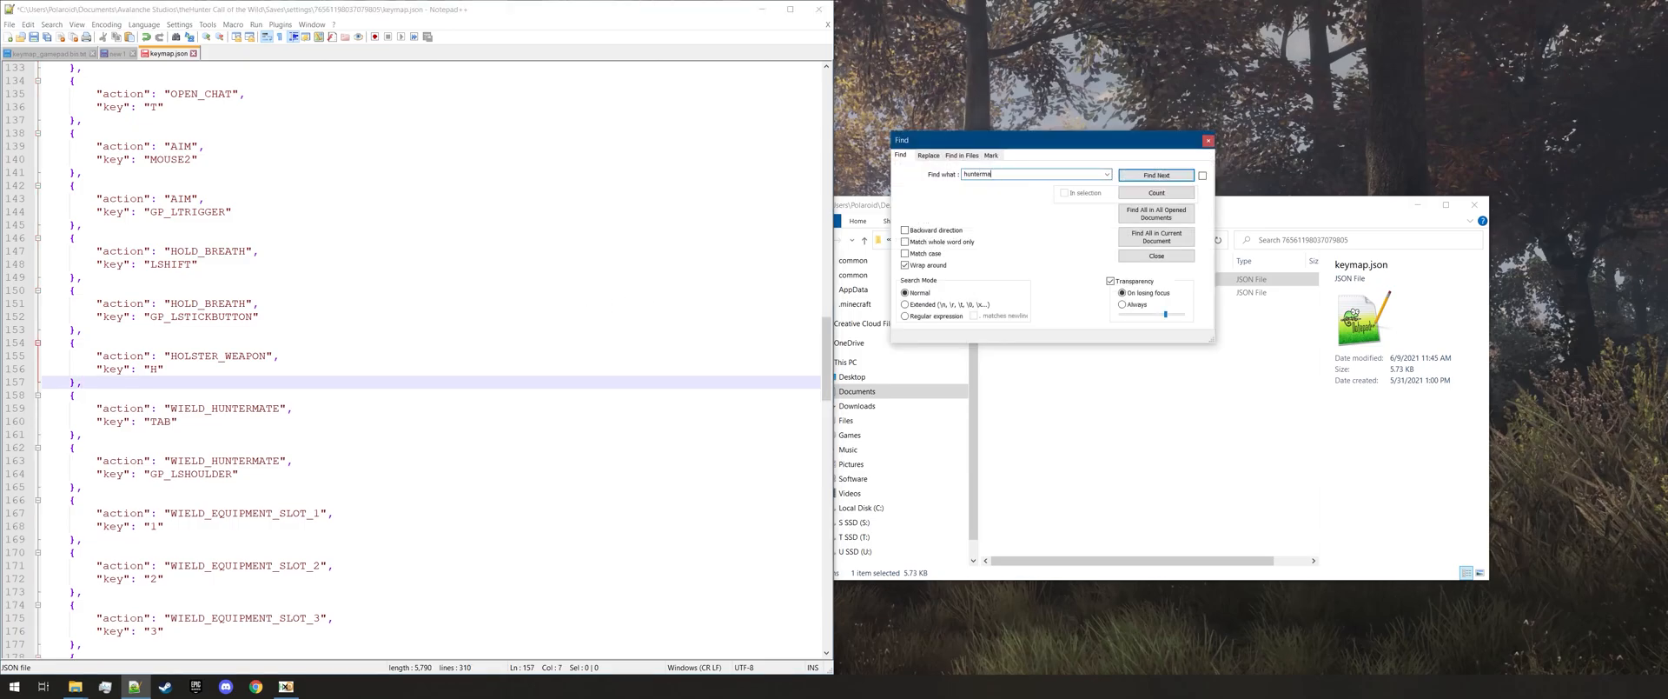
click(1156, 174)
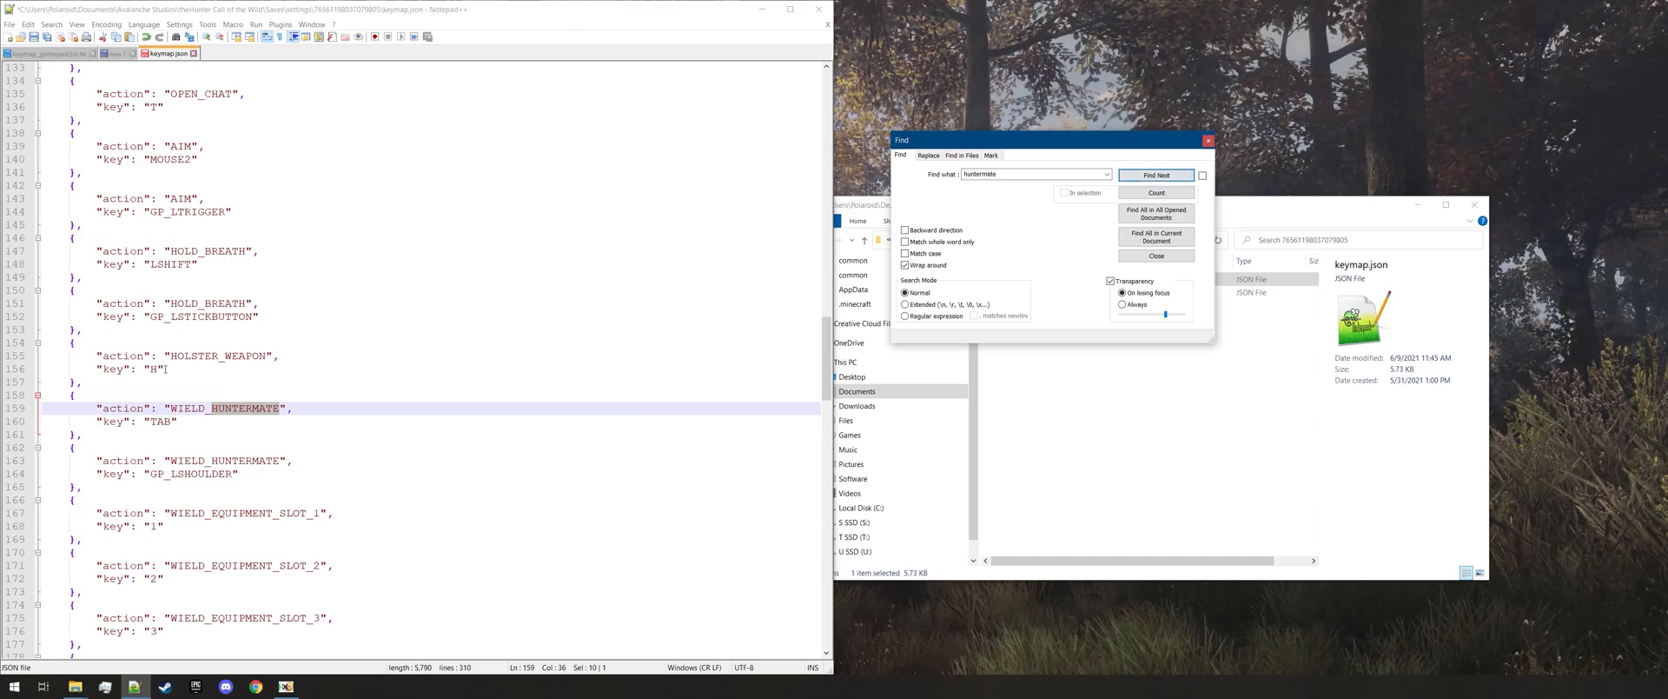
click(1156, 175)
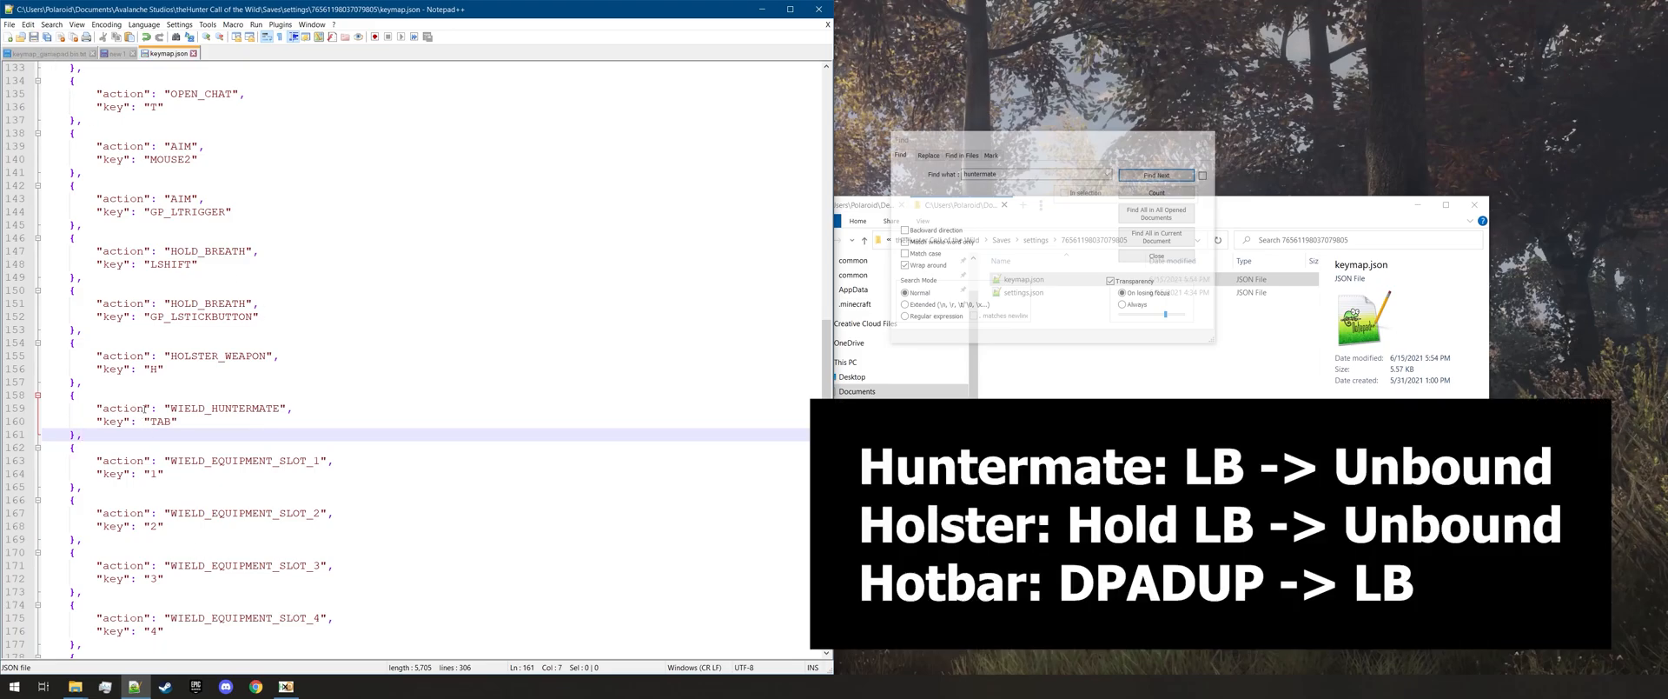
mouse_move(1315, 391)
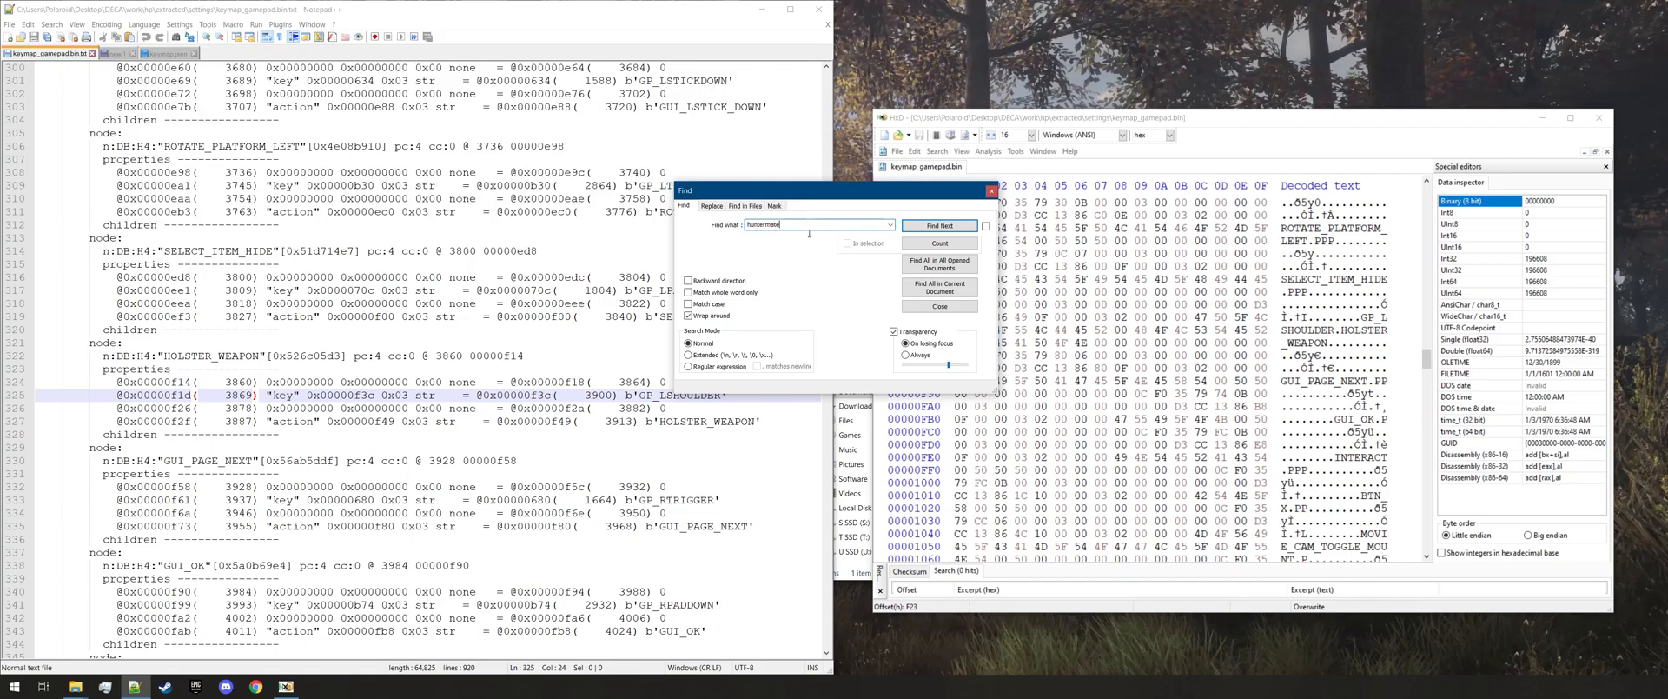
Search keymap_gamepad.bin.txt for 'hol' to find HOLSTER_WEAPON's GP_LSHOULDER binding
text(holster)
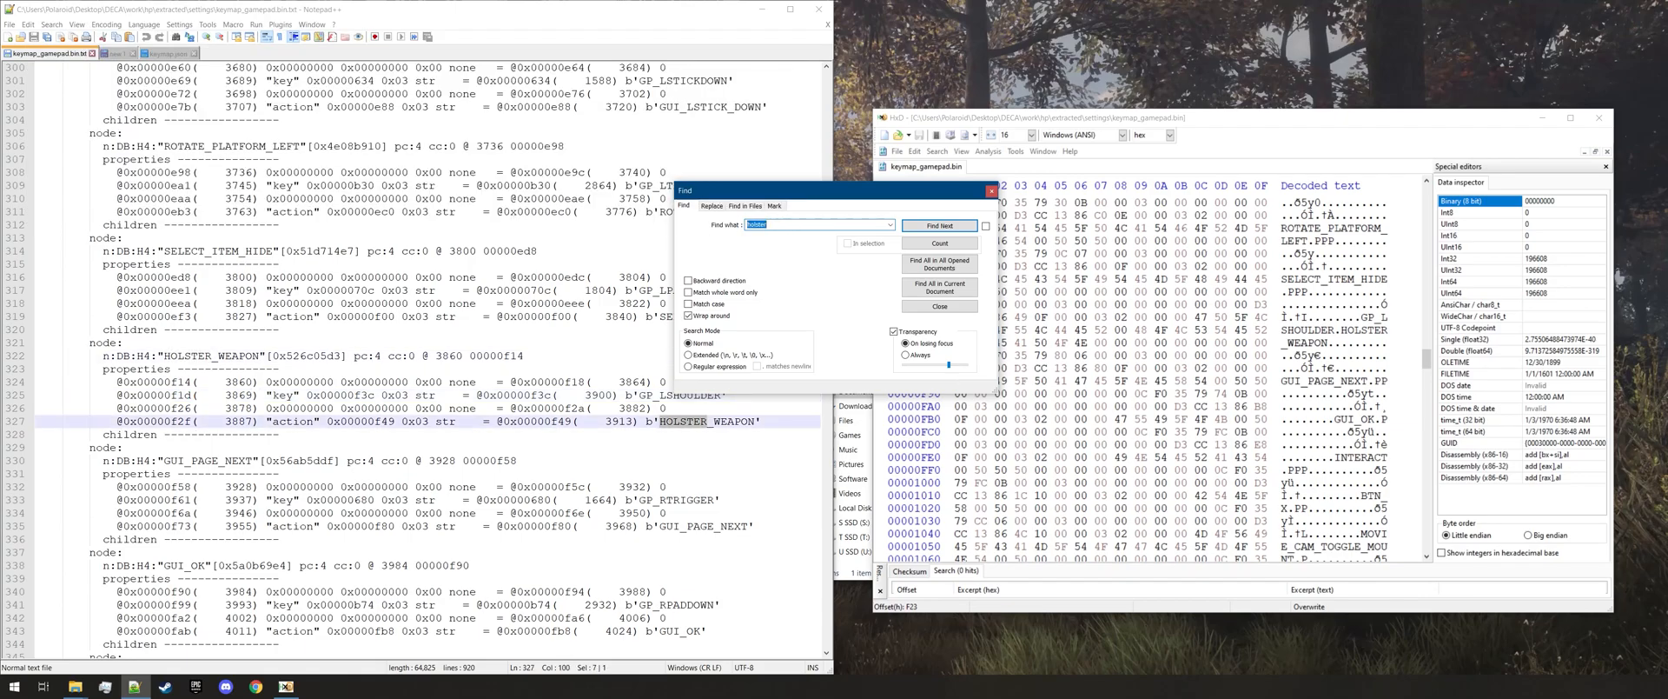
text(hol)
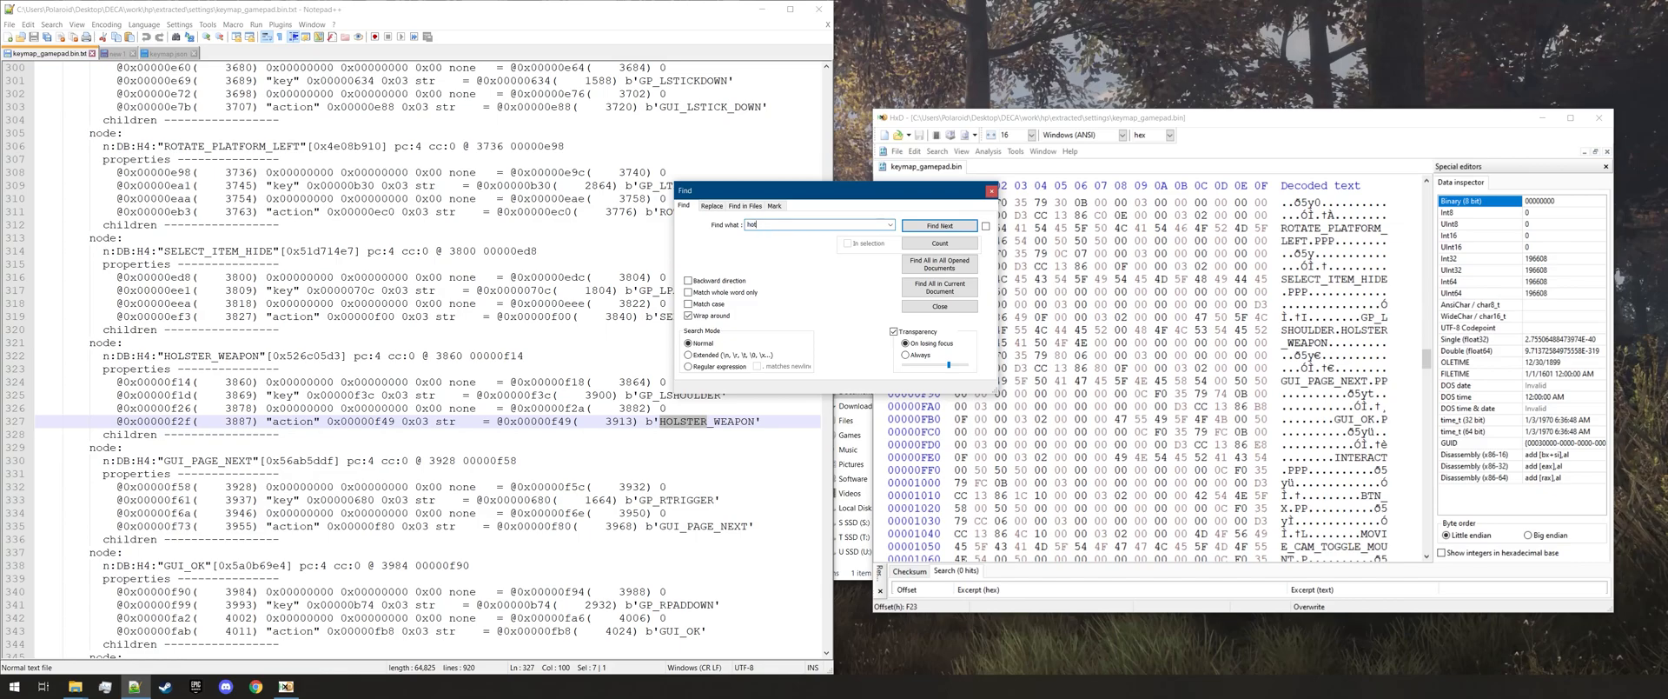
click(940, 224)
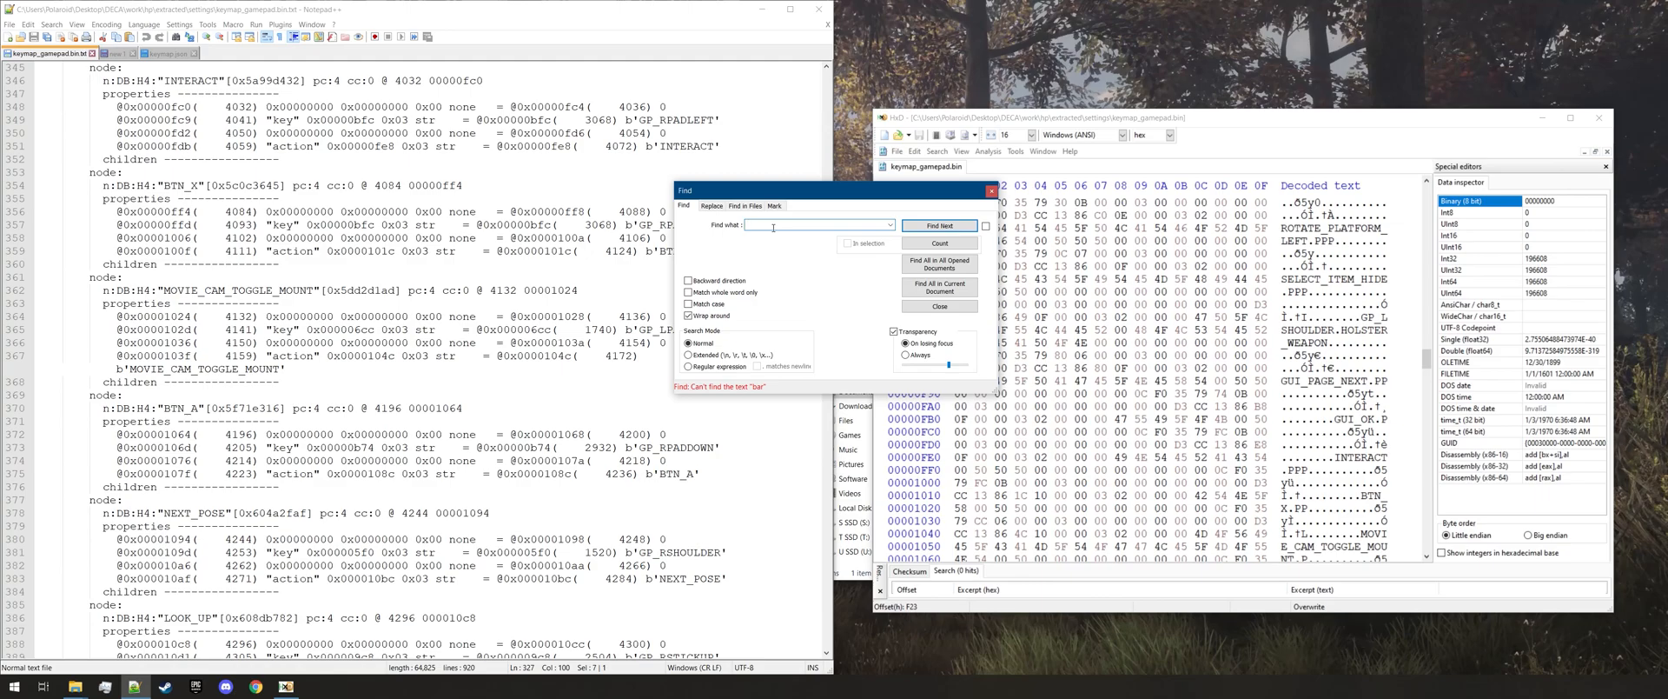
Search 'LPAD' and step through GP_LPADUP bindings up to SELECT_ITEM_SHOW
drag(836, 190, 925, 190)
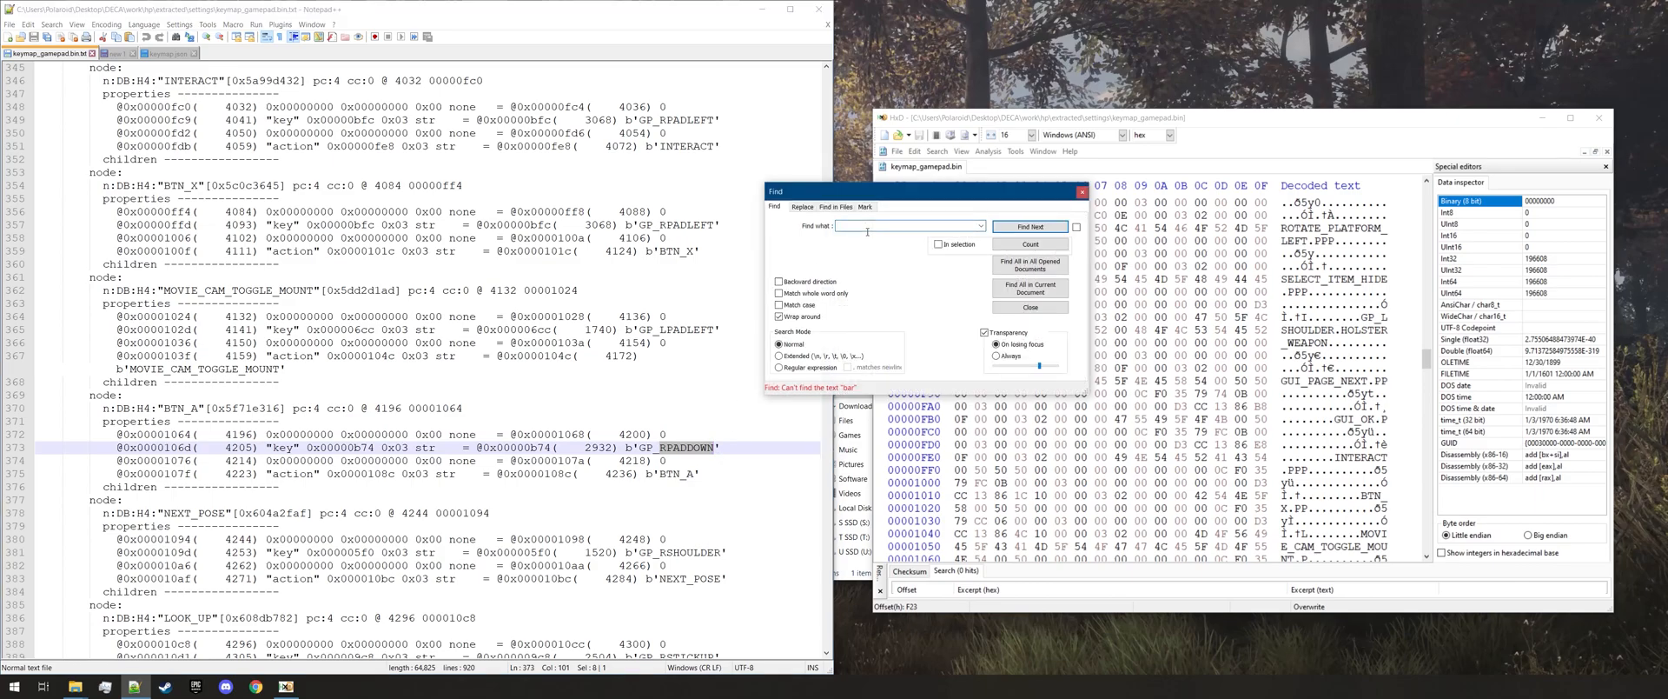
text(LPADUP)
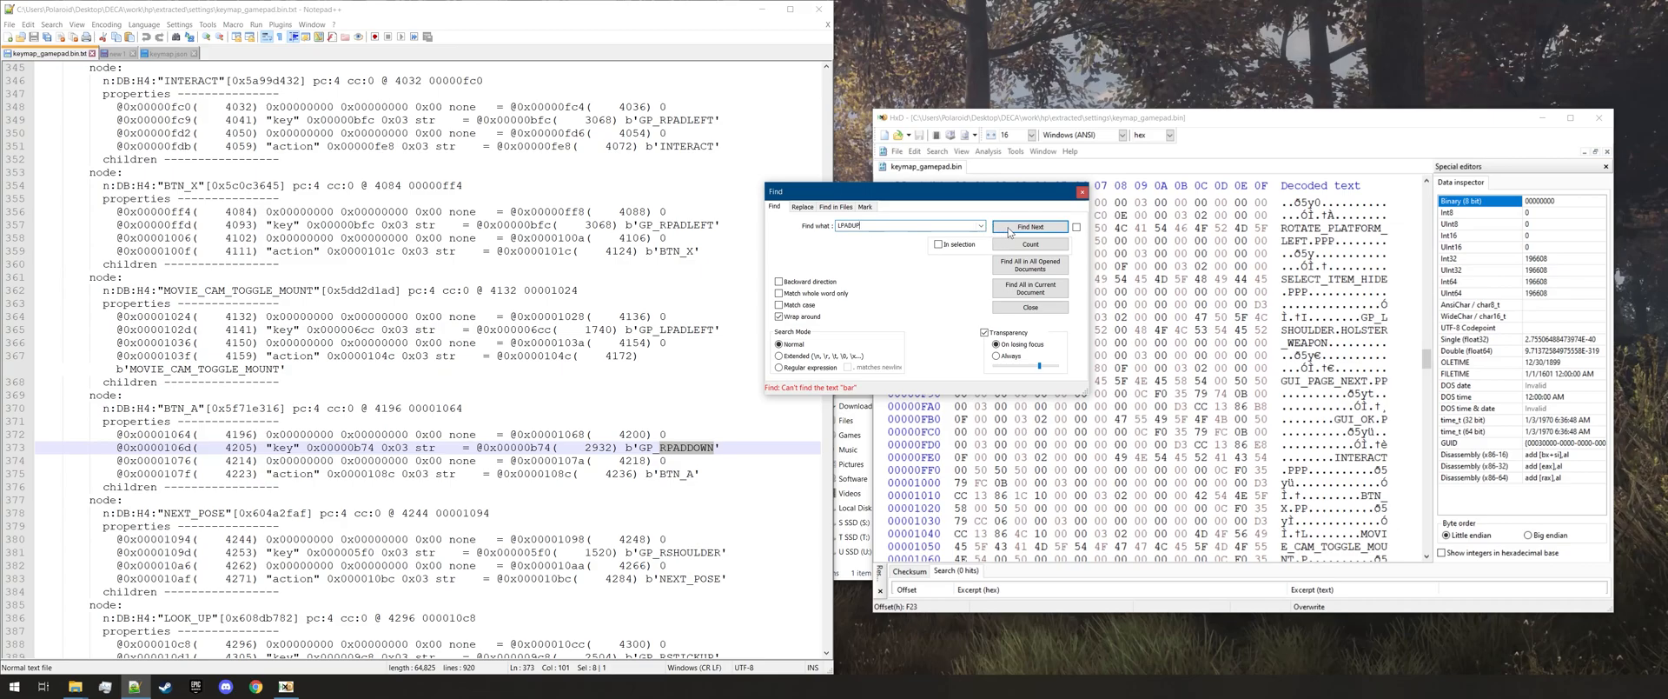
click(1029, 227)
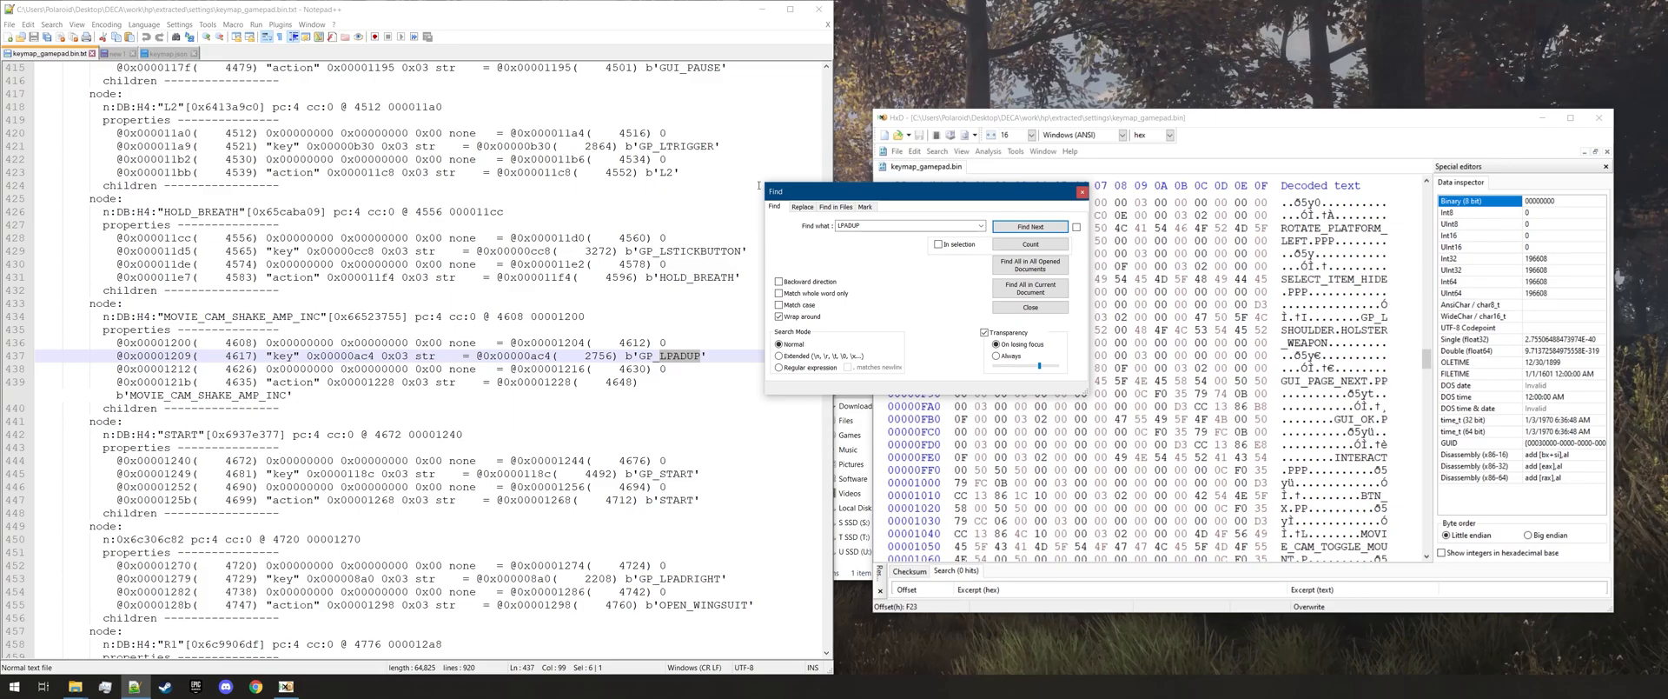
click(1028, 227)
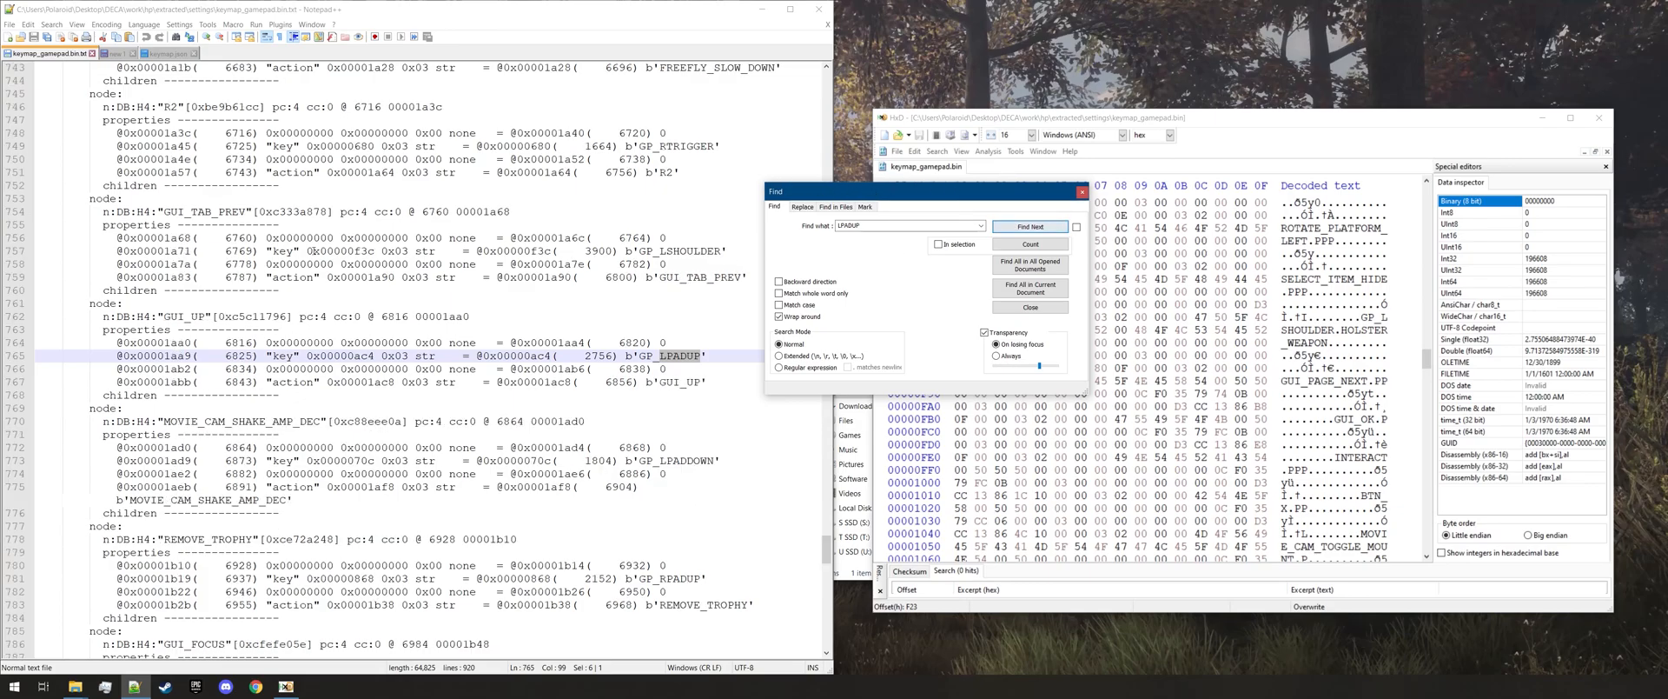
click(1028, 227)
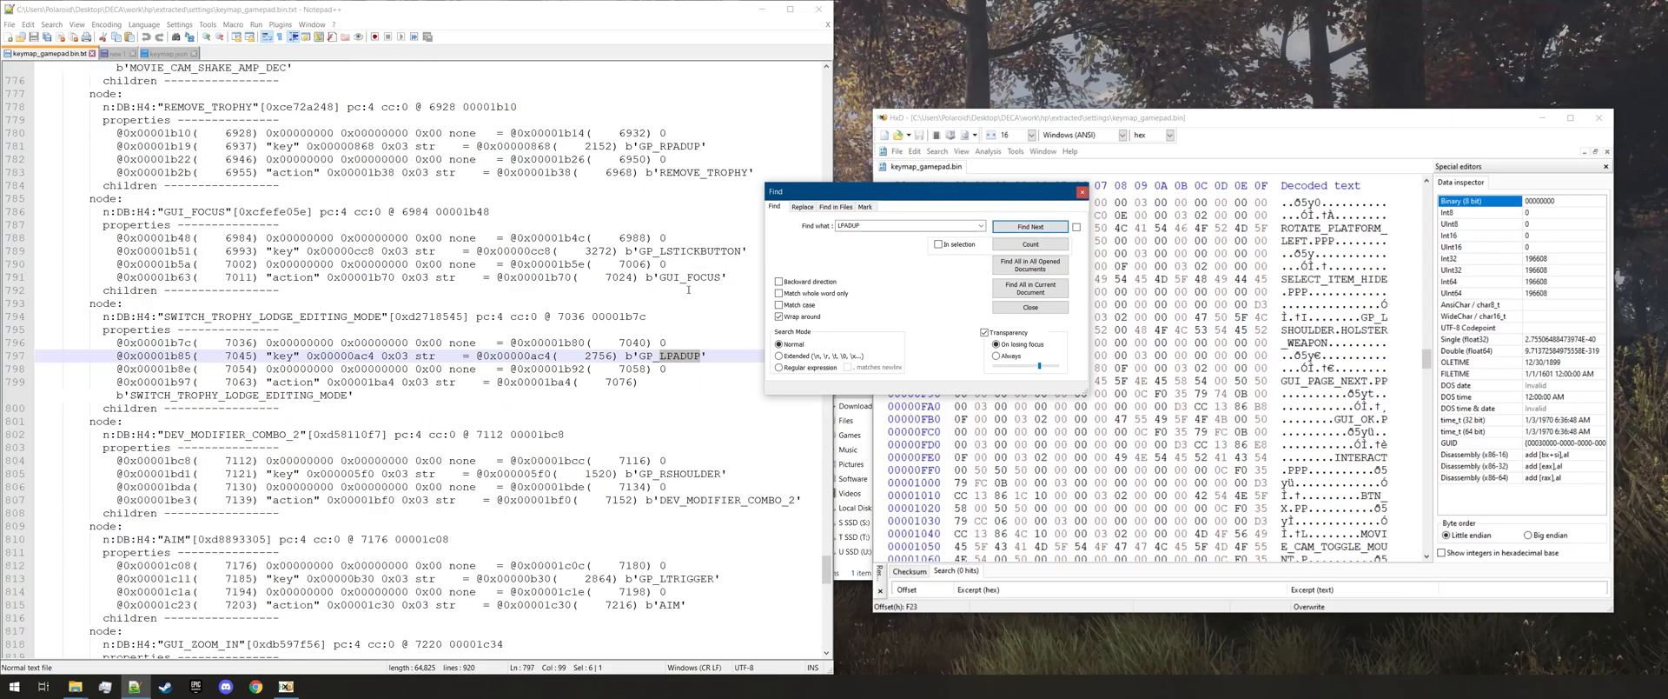
click(1028, 225)
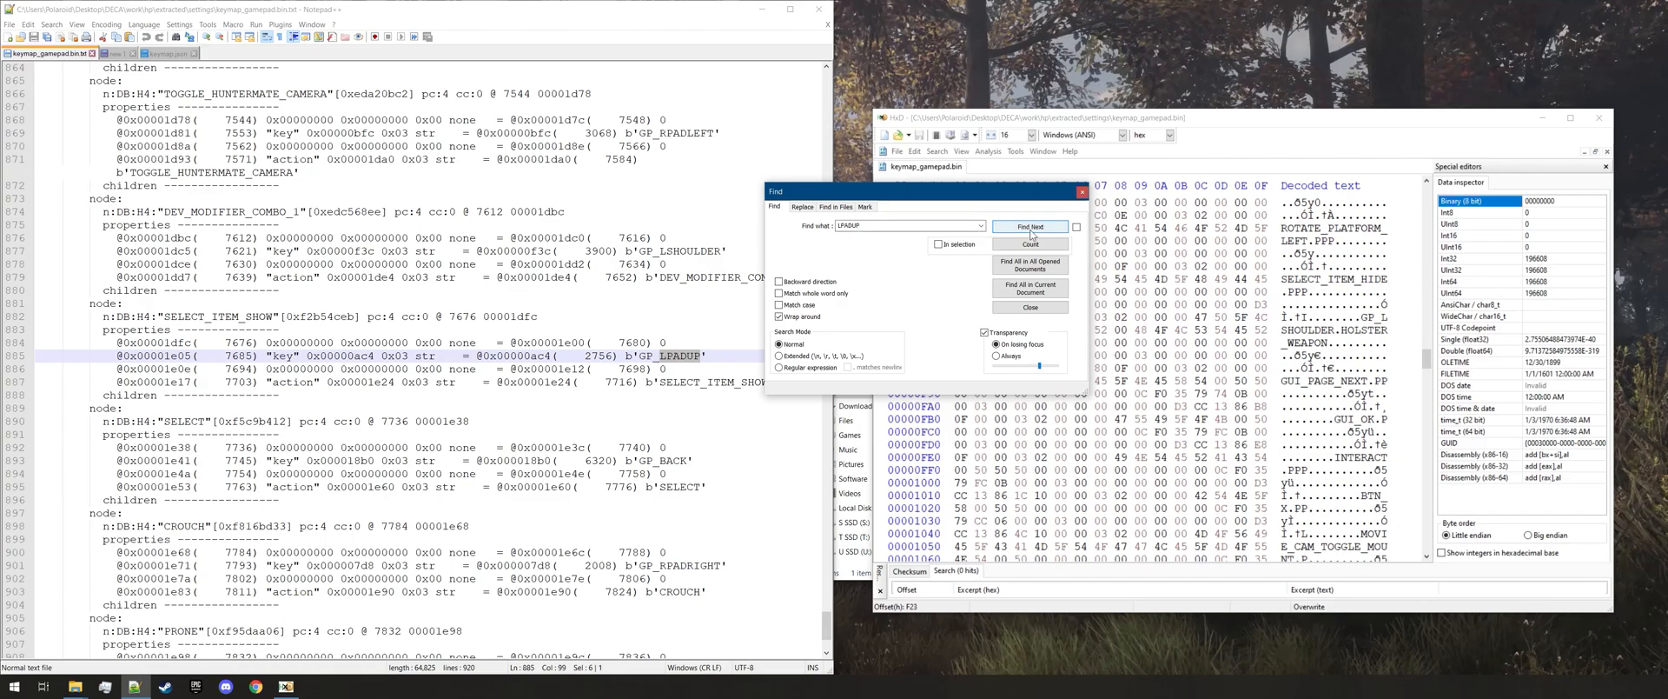
Wrap through DP_UP and trophy lodge editing matches back to SELECT_ITEM_SHOW
click(1028, 227)
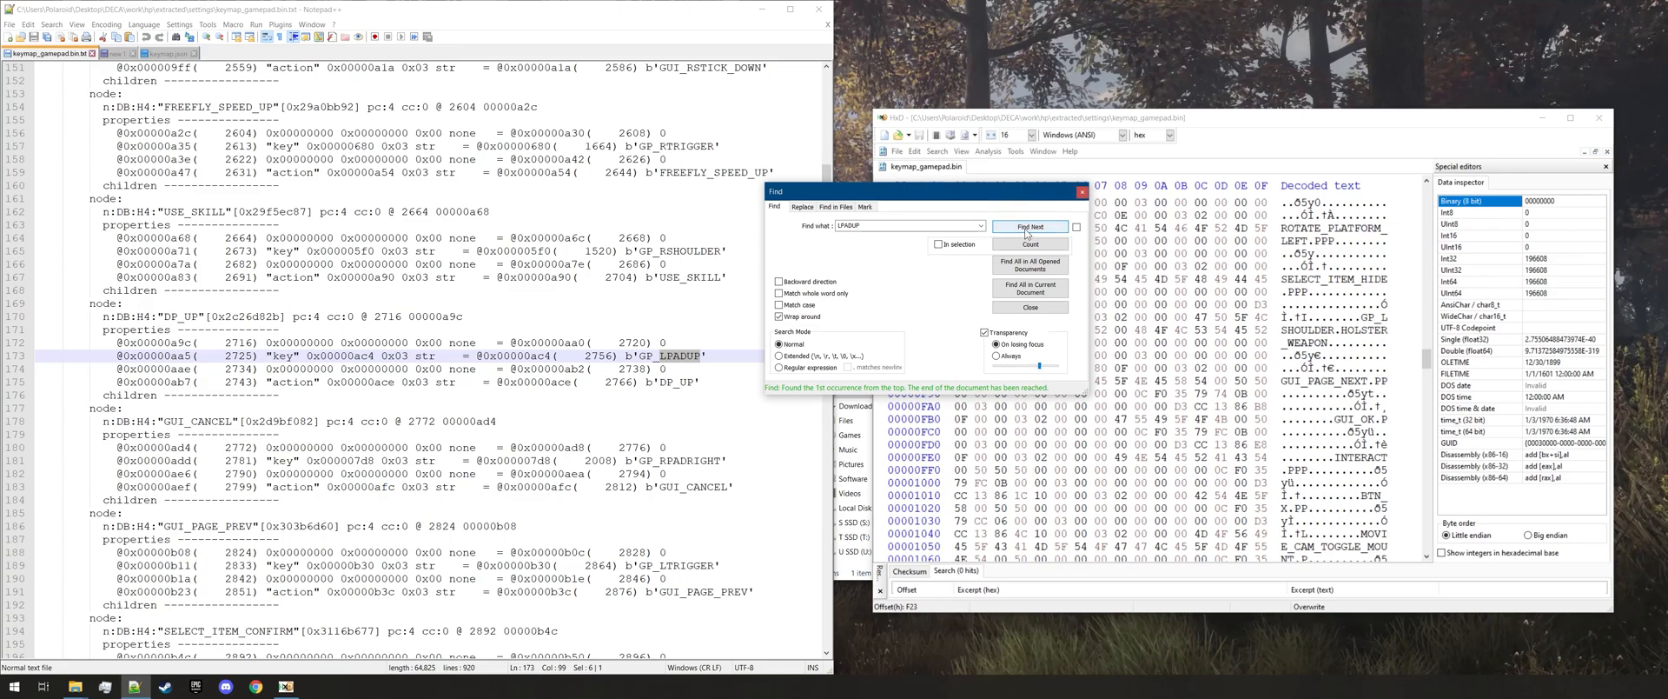
mouse_move(1028, 227)
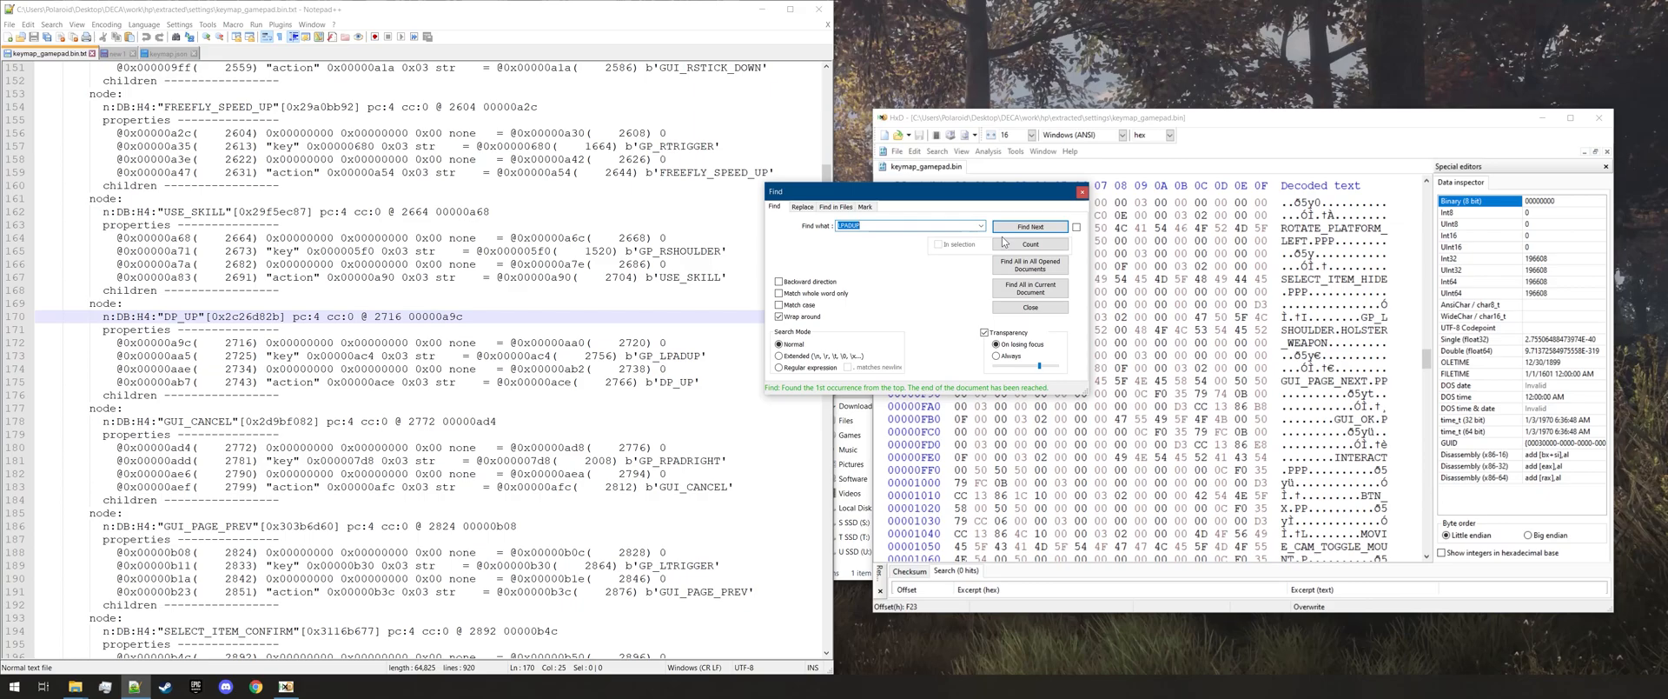
click(1029, 226)
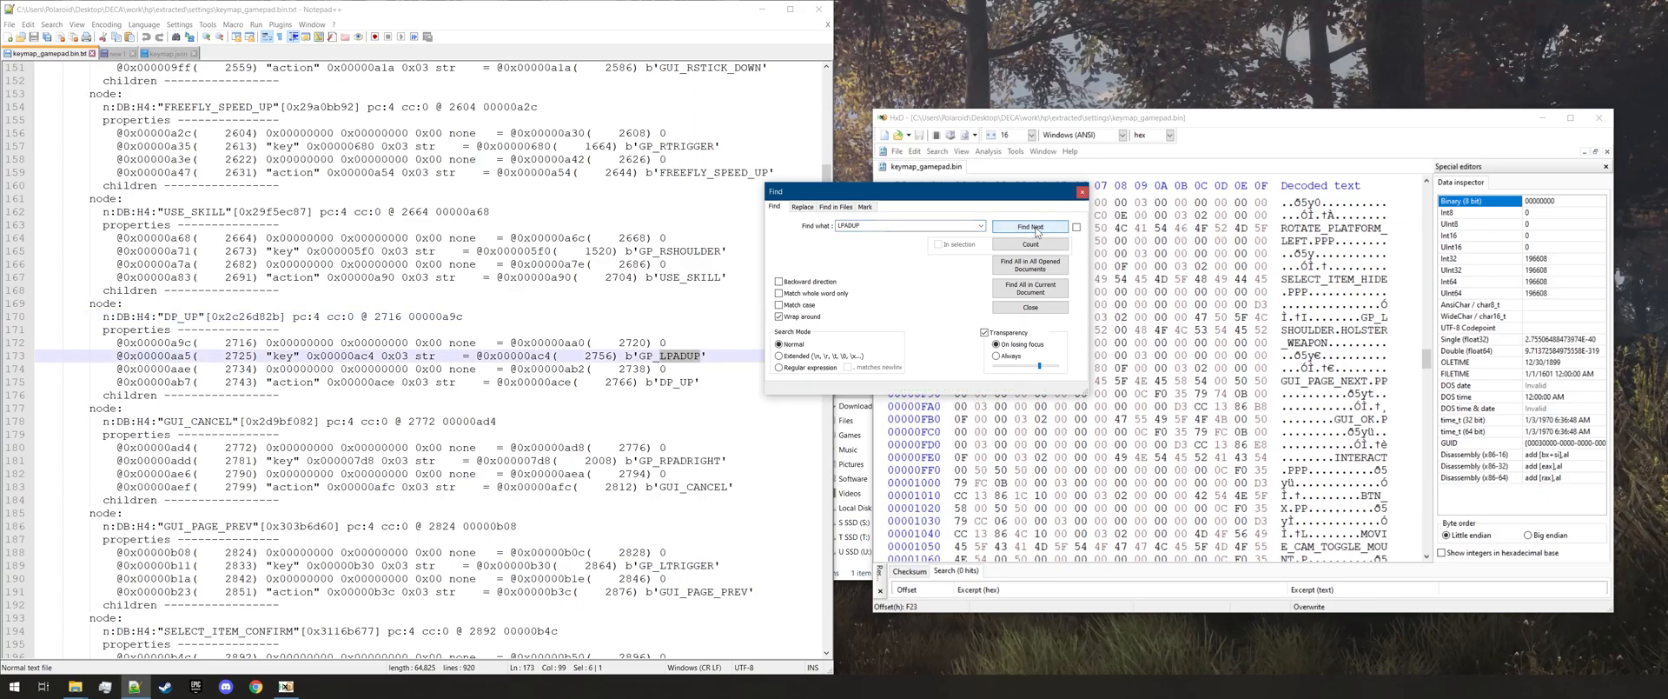
click(1028, 227)
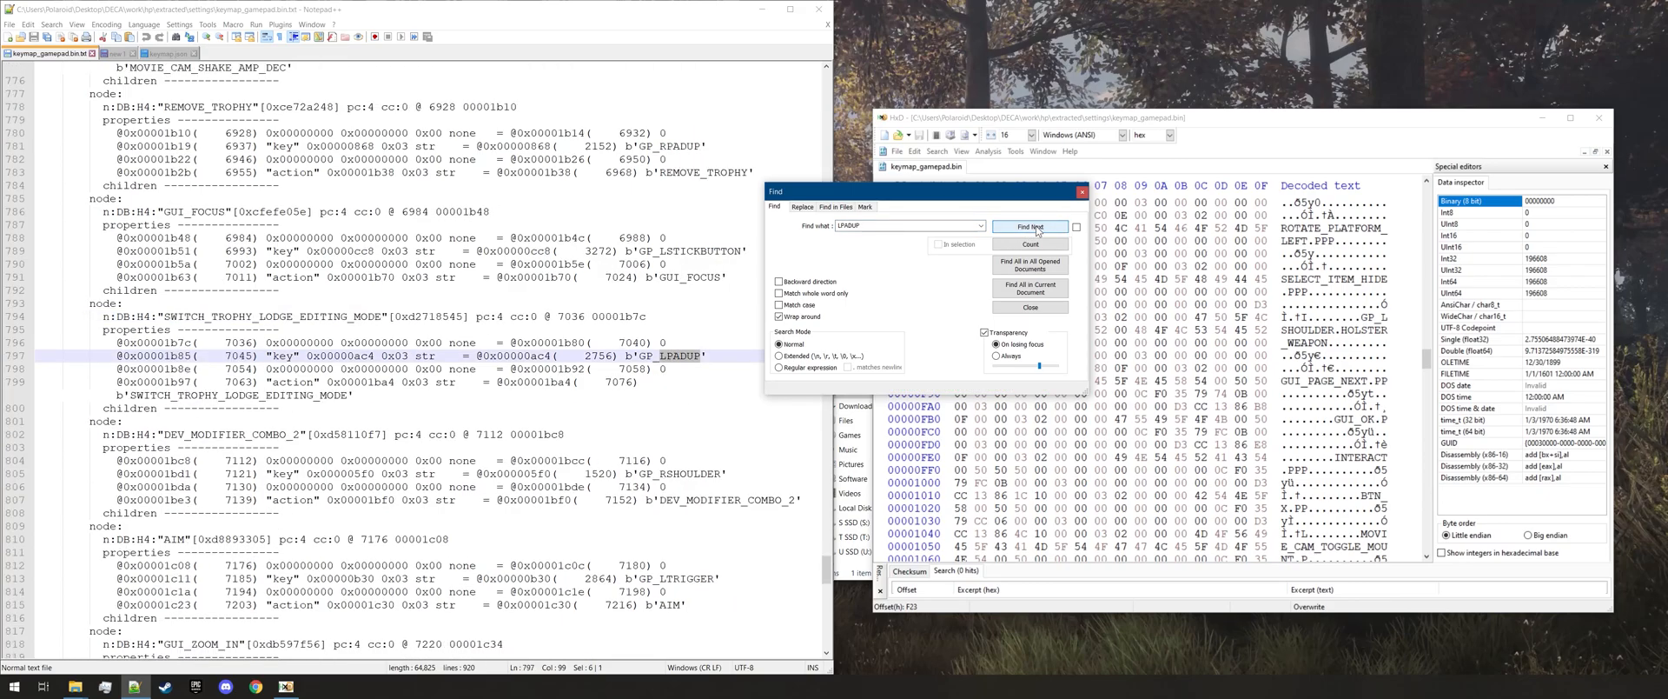
click(1029, 227)
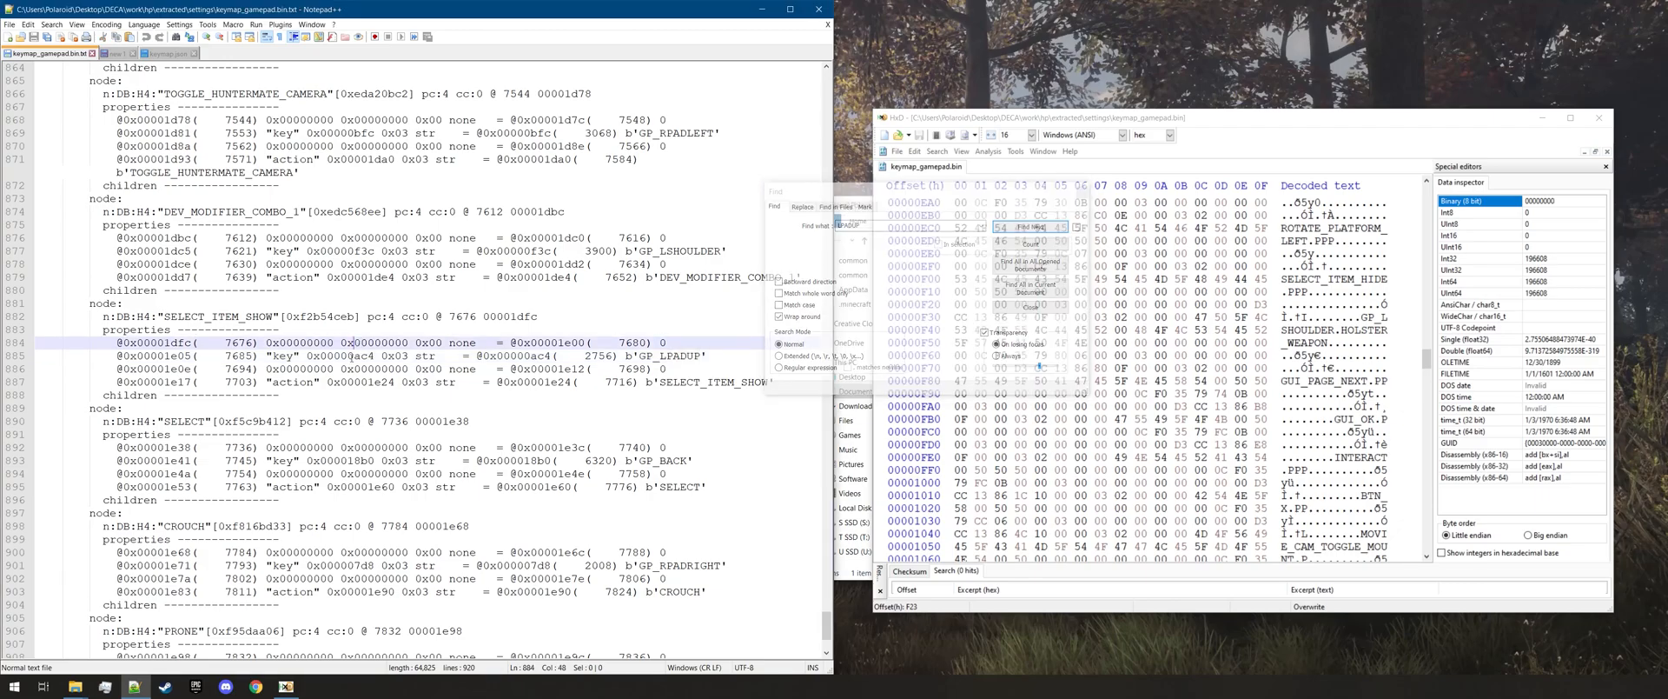
Overwrite SELECT_ITEM_SHOW's six key bytes at 1E05 with 0C F0 35 79 3C 0F
click(170, 356)
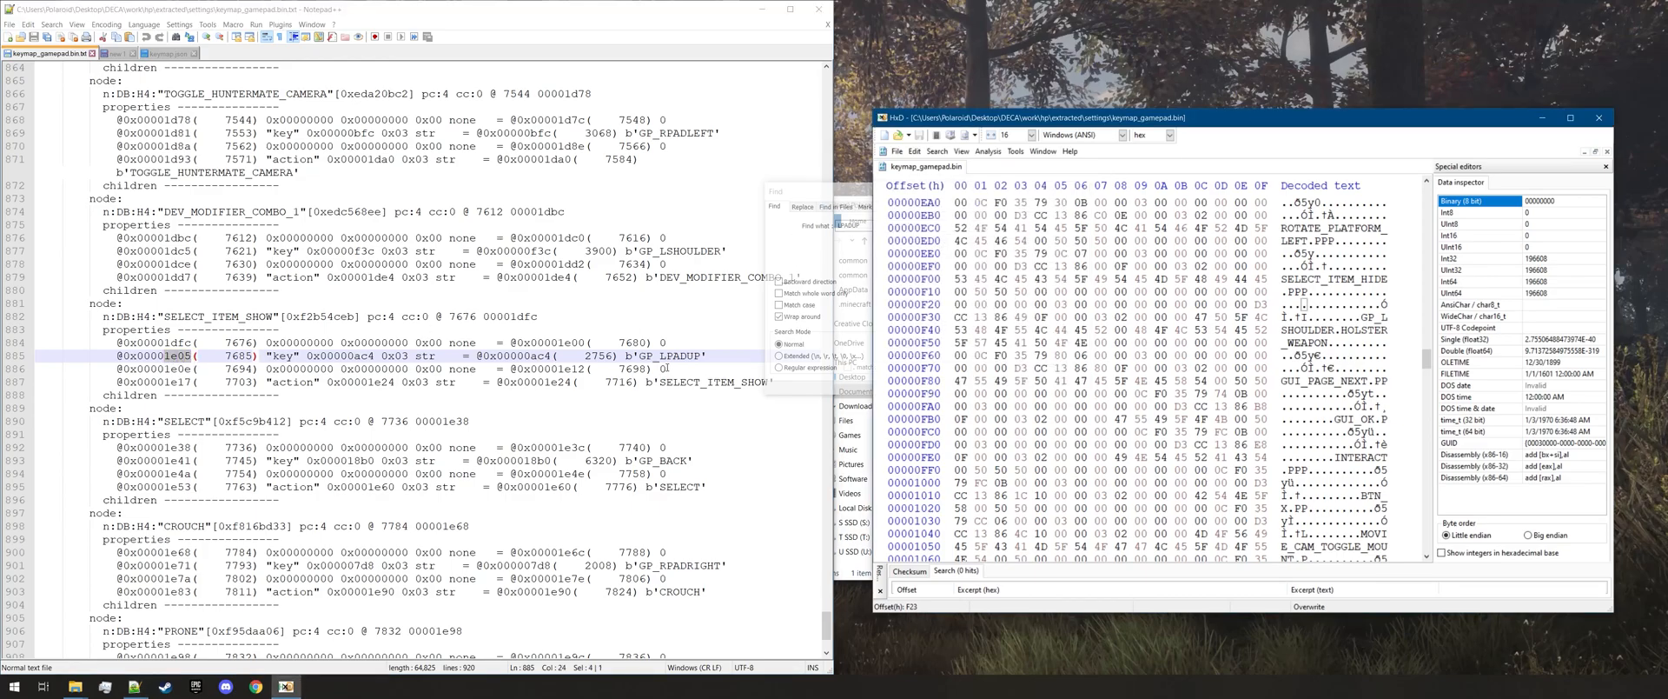
scroll(down, 3)
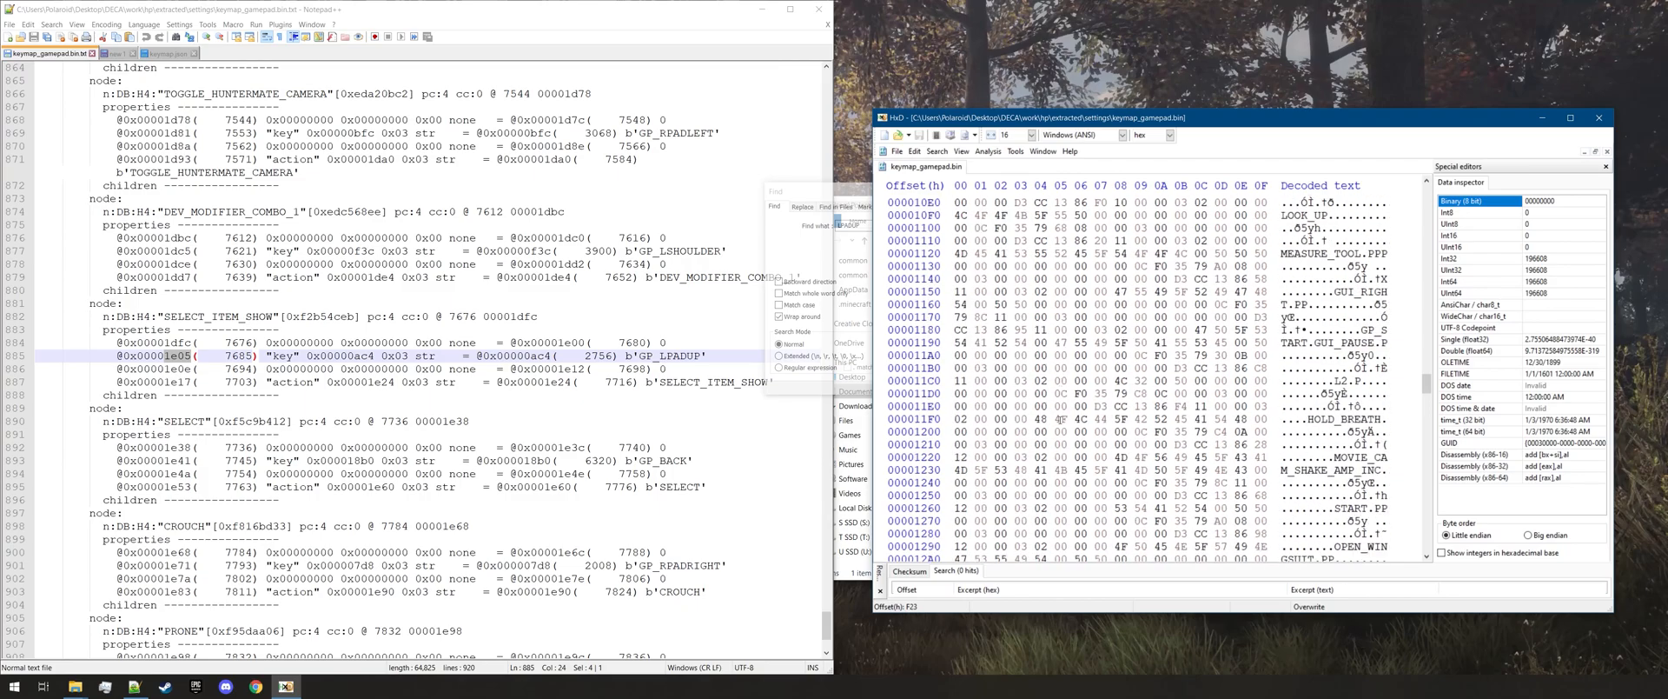
scroll(down, 3)
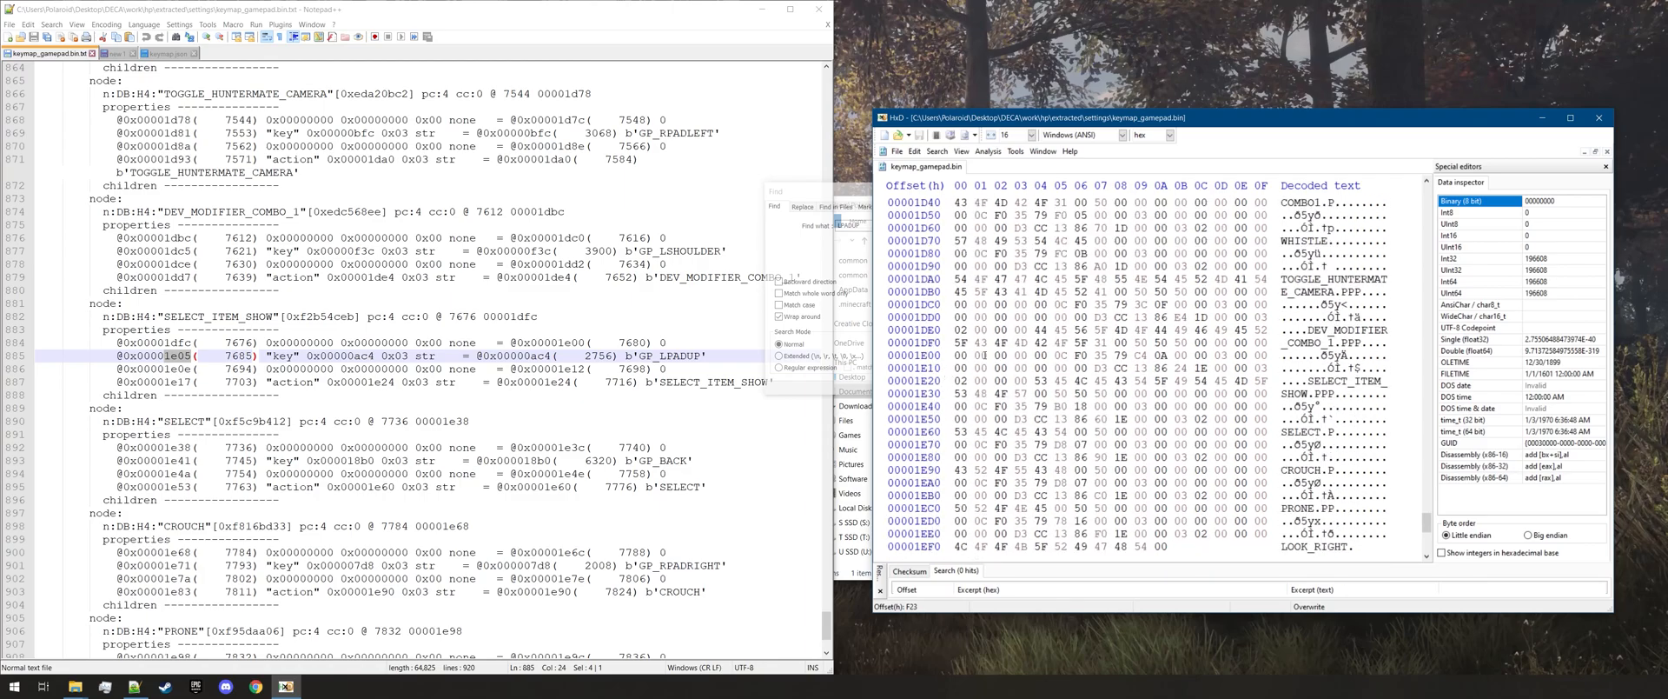
drag(1063, 355, 1157, 355)
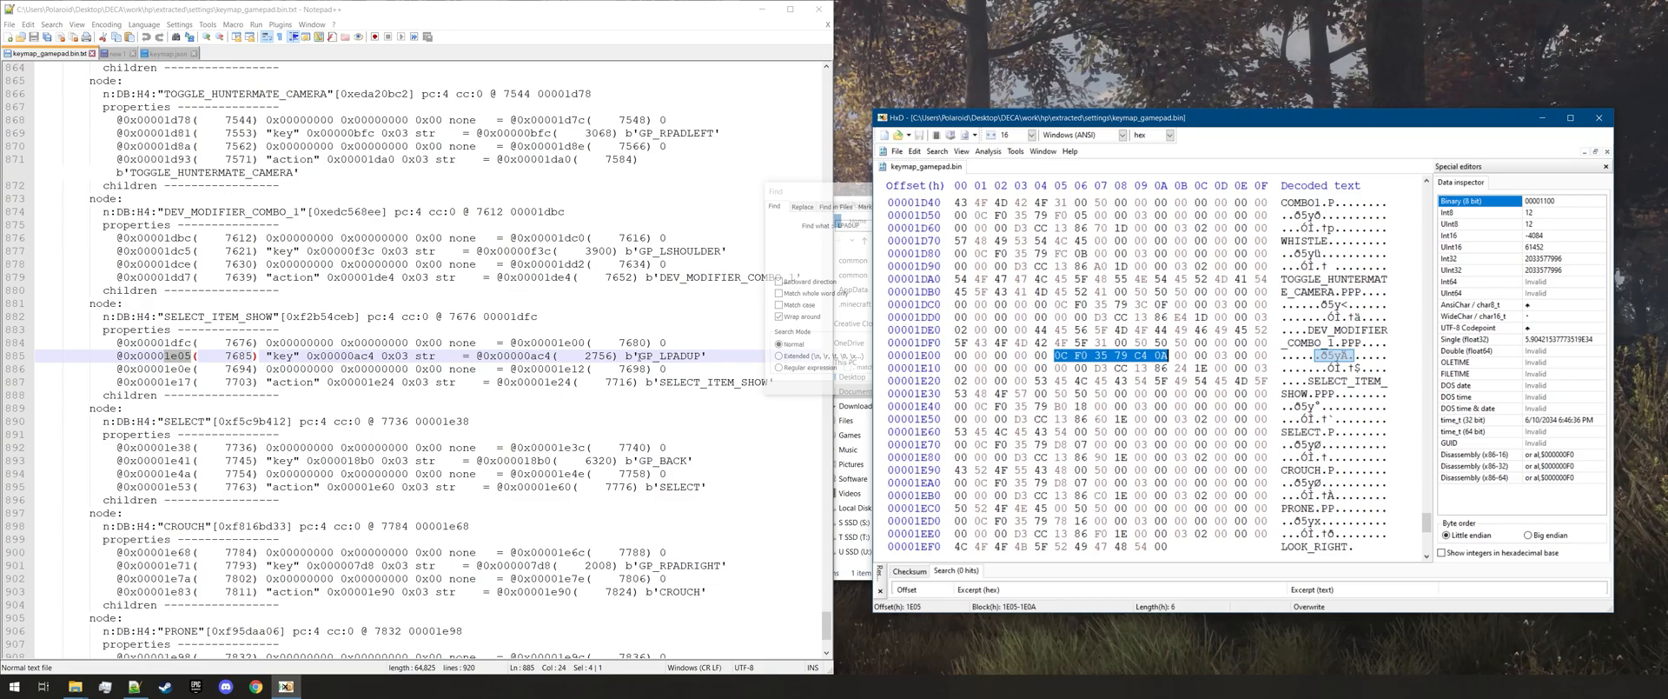
click(167, 53)
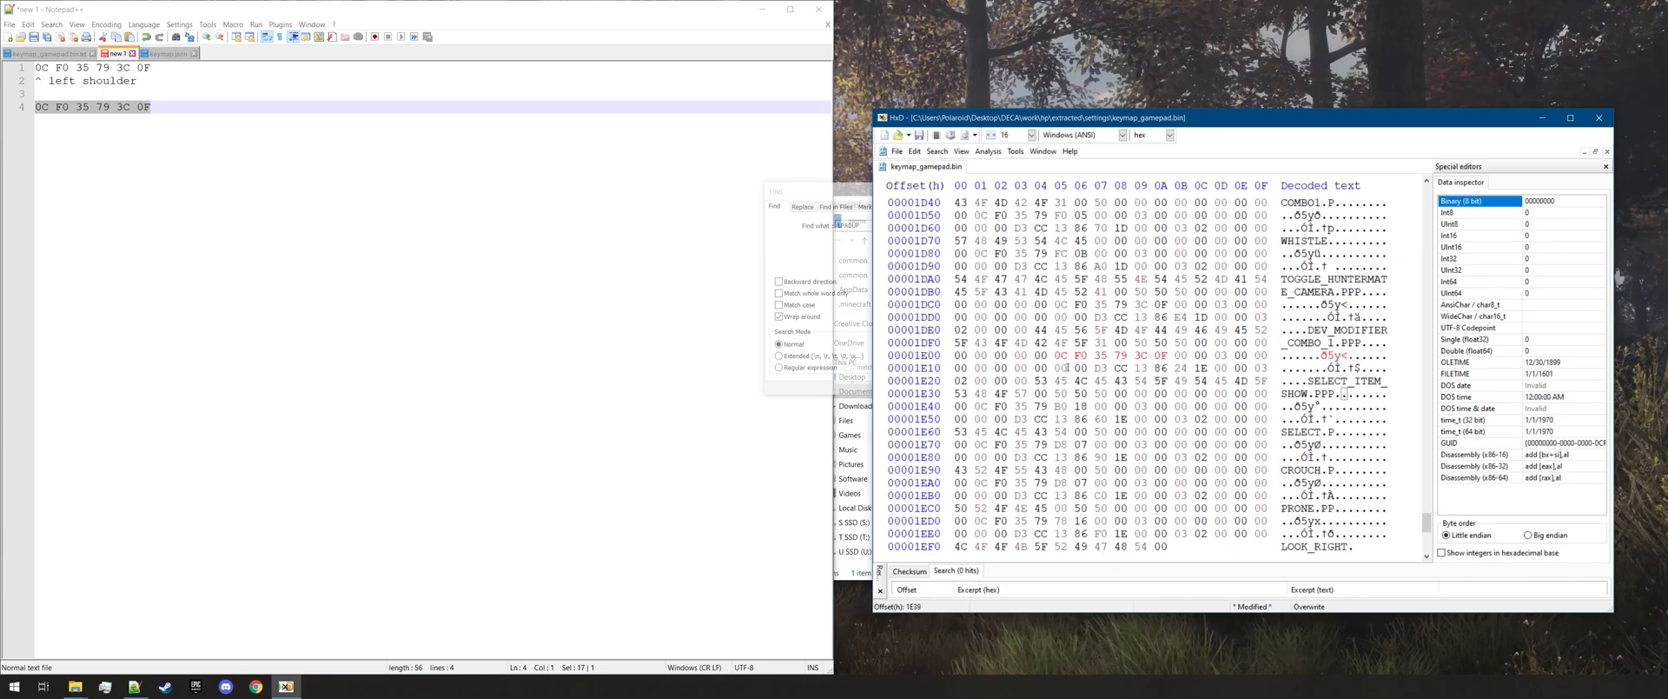
Inspect the newly written key bytes in HxD's Data inspector
click(1059, 356)
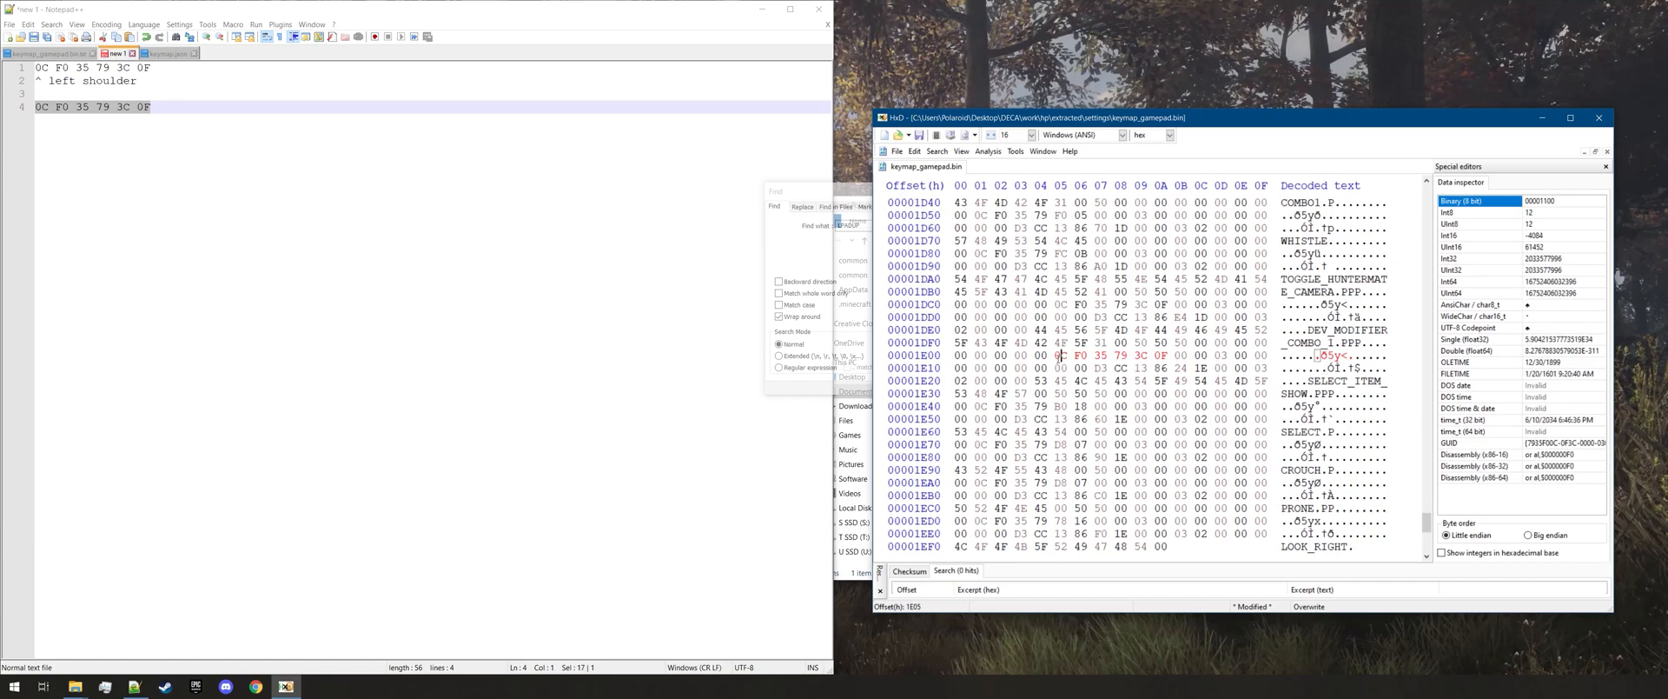
click(1061, 355)
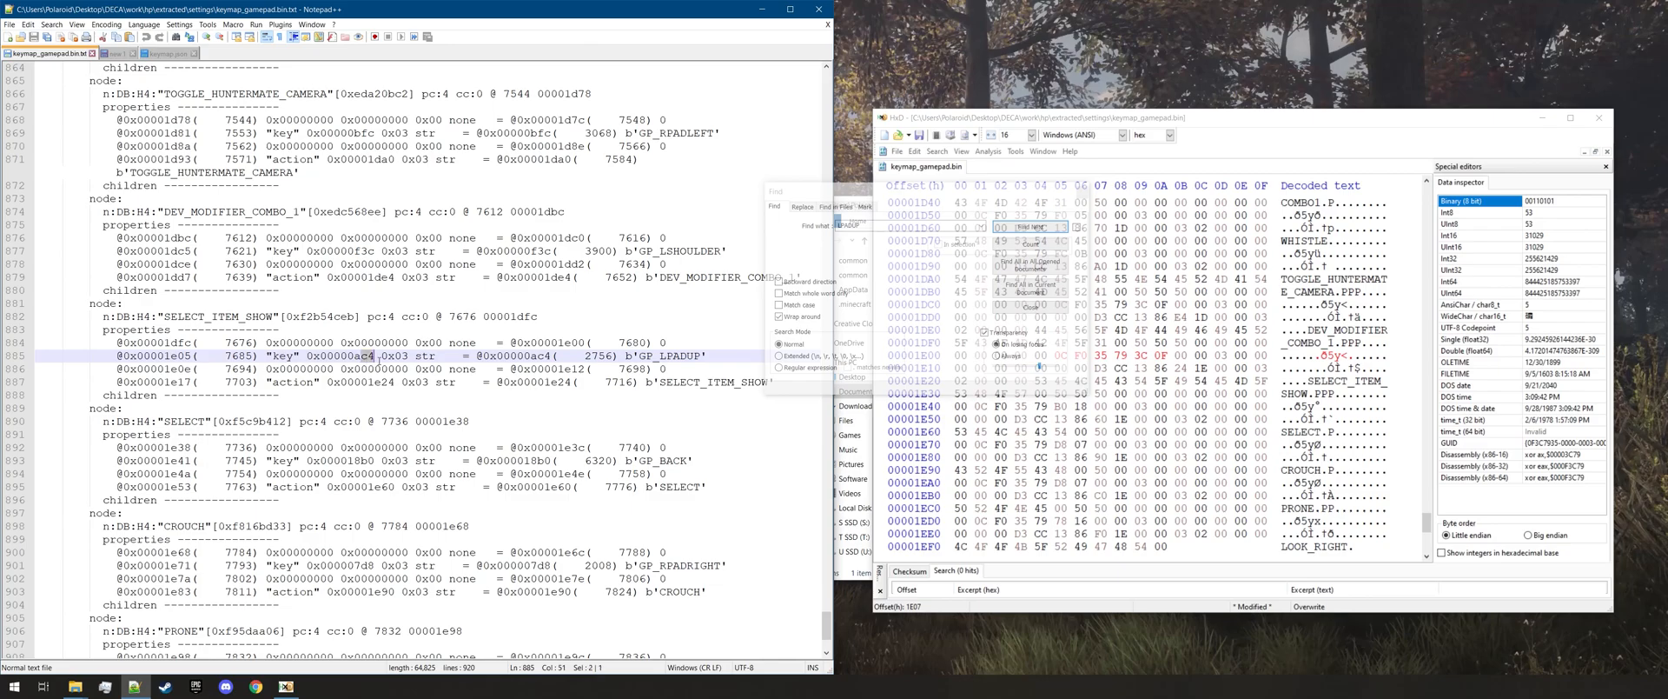
mouse_move(1101, 157)
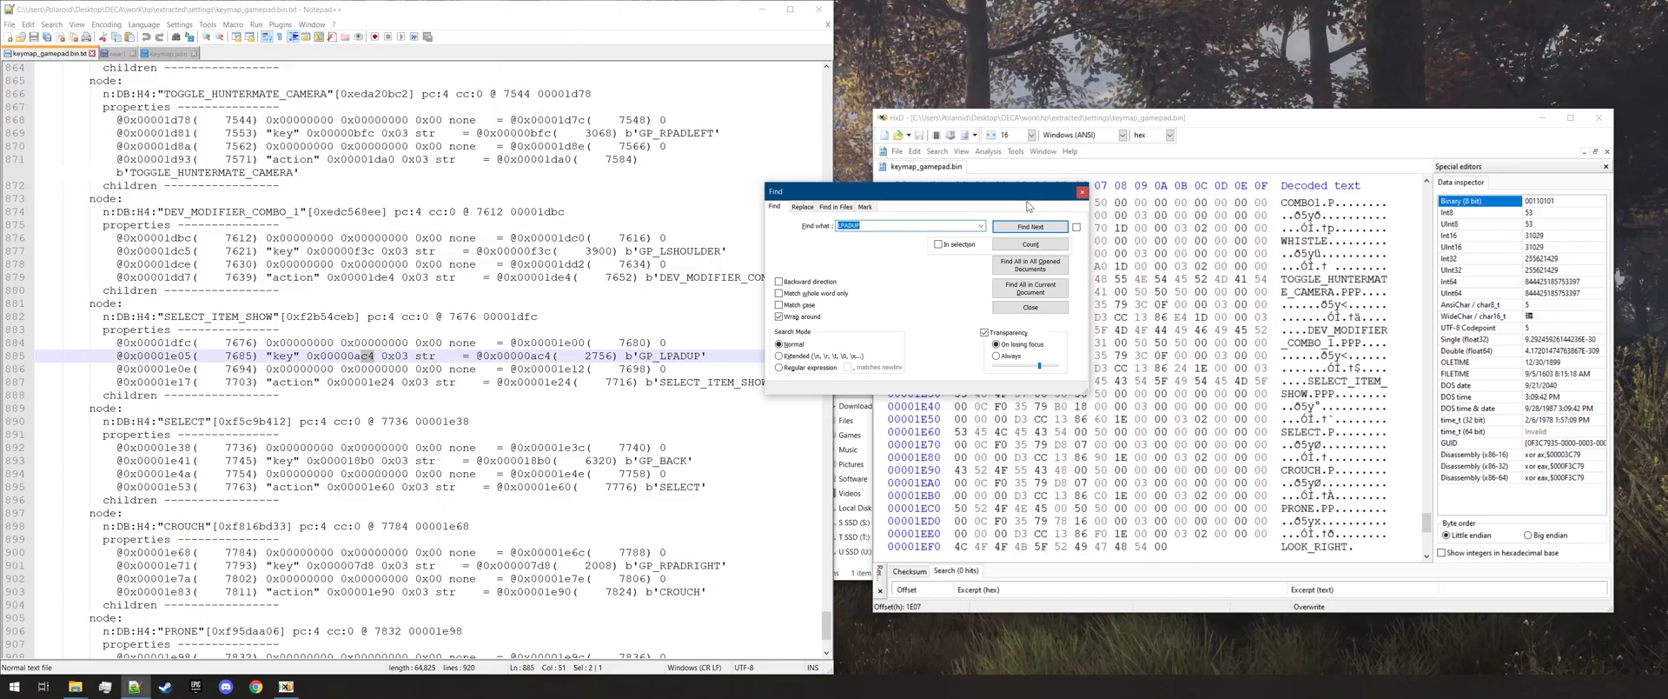
mouse_move(1076, 206)
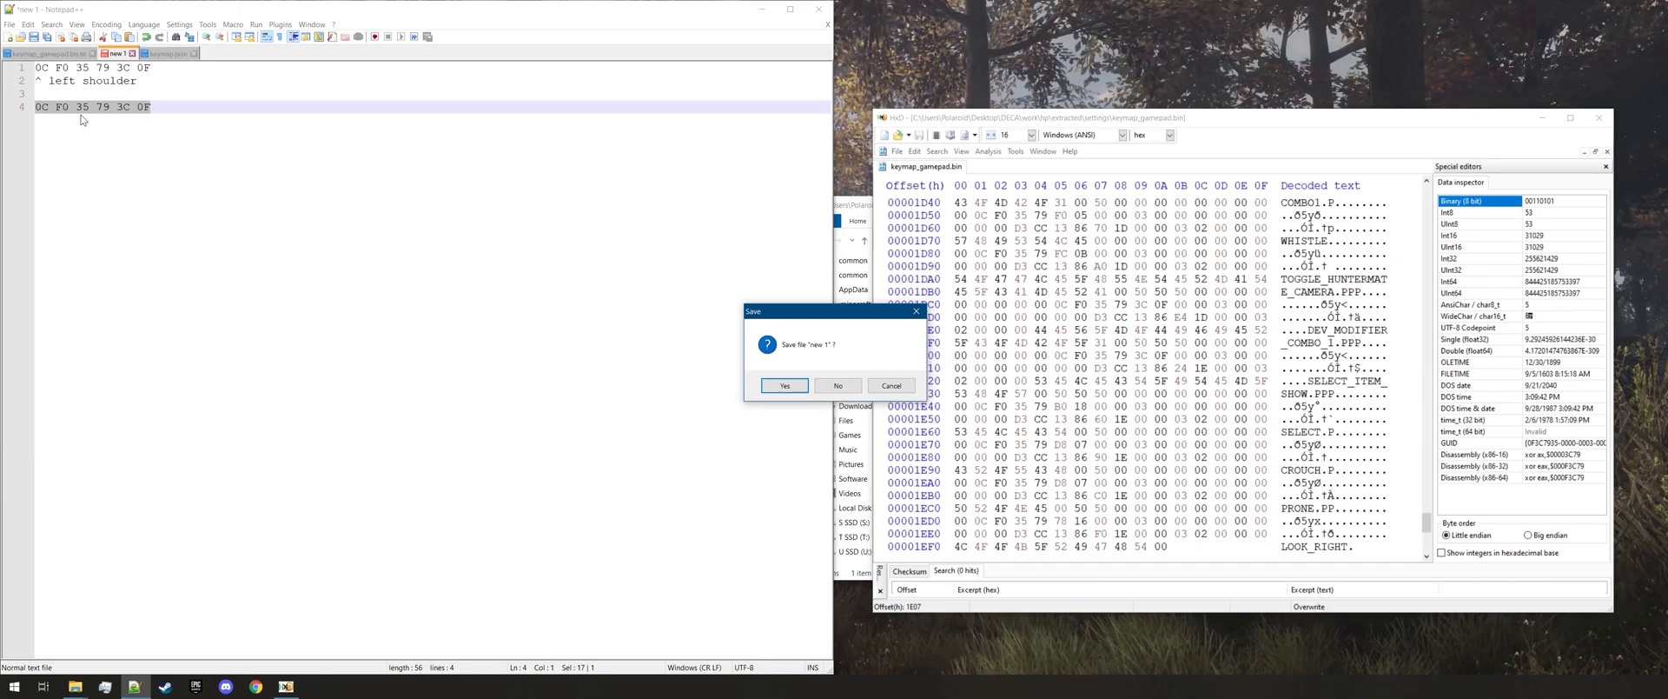
mouse_move(132, 118)
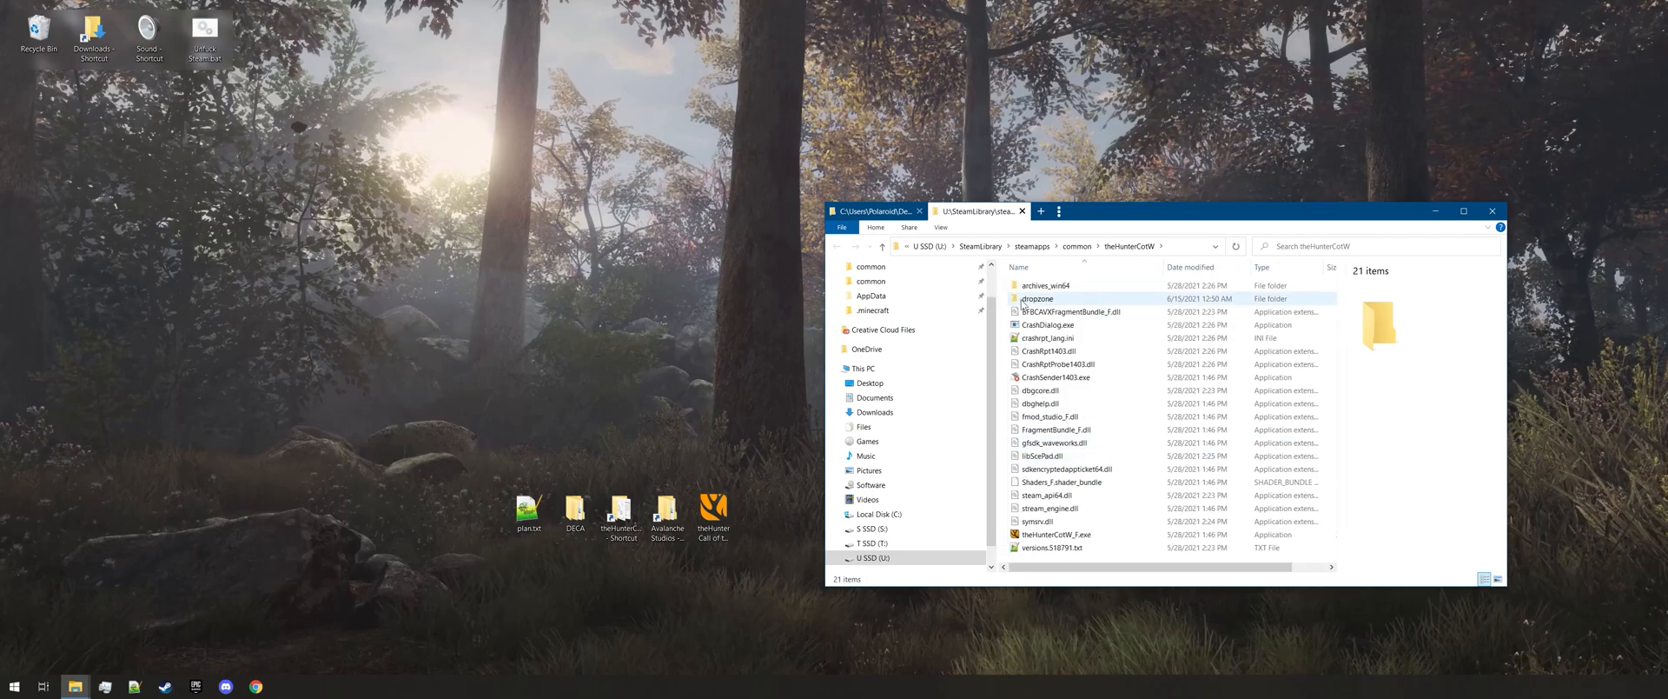
Open dropzone\settings, create a DEMO folder, and paste the edited keymap_gamepad.bin
double_click(1037, 298)
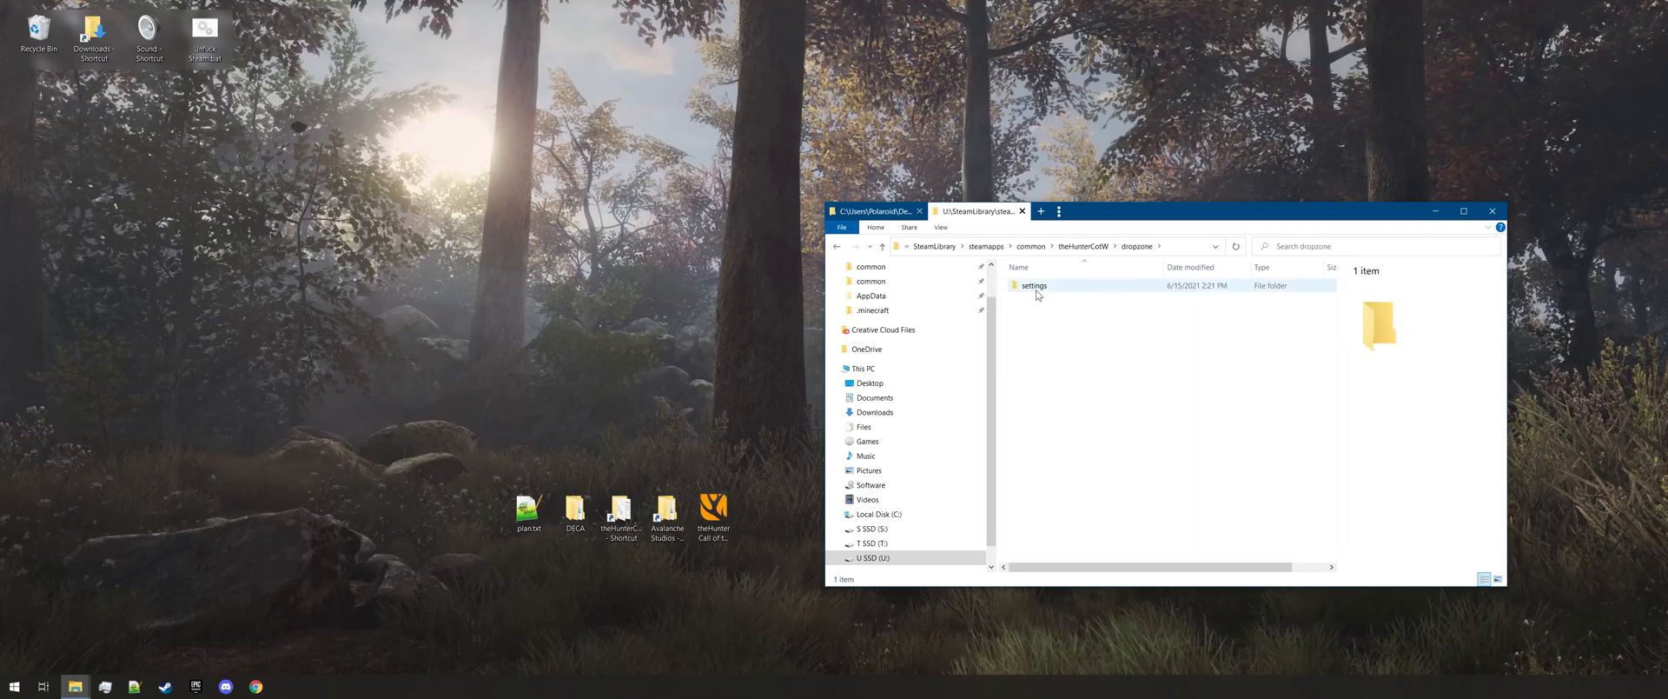
double_click(1033, 285)
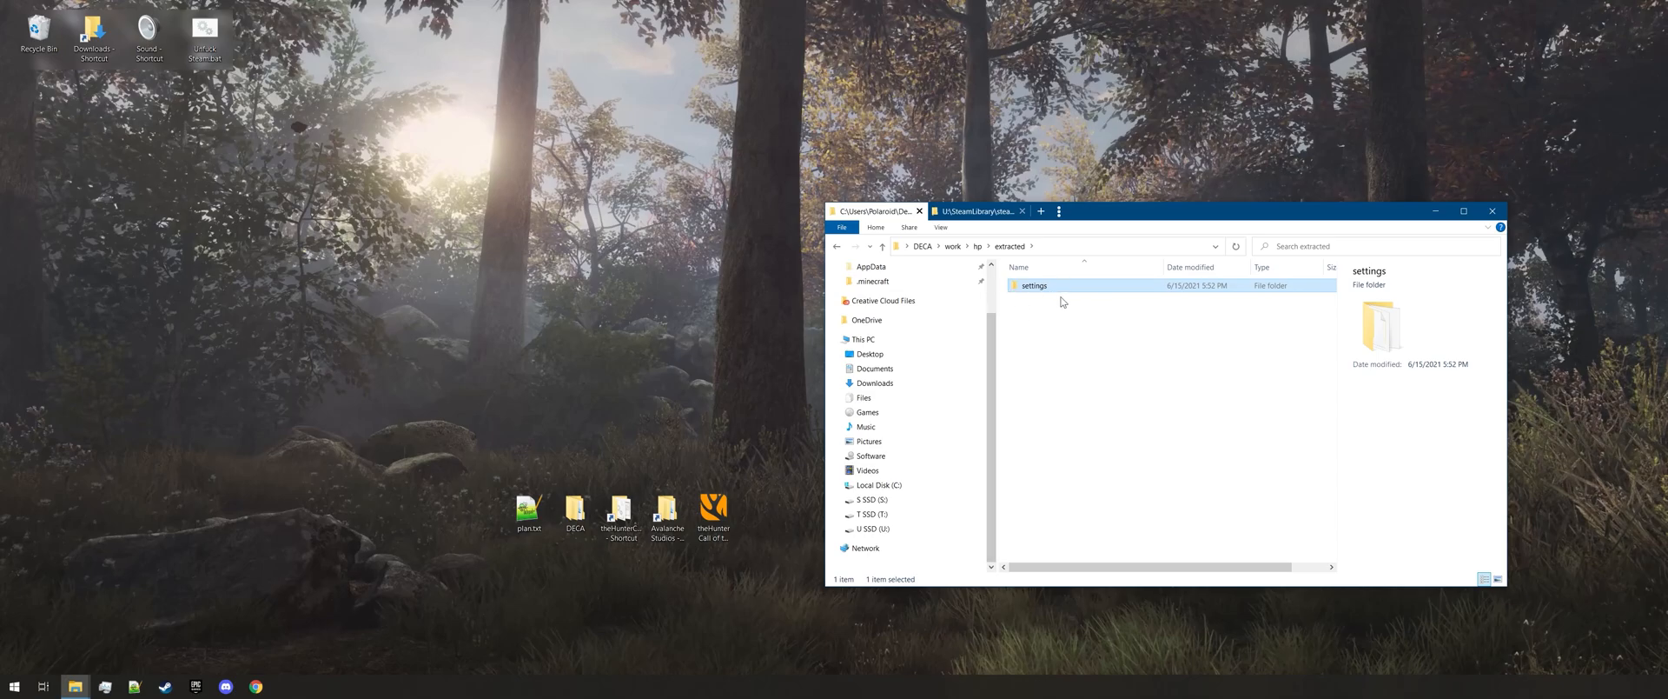
mouse_move(1028, 304)
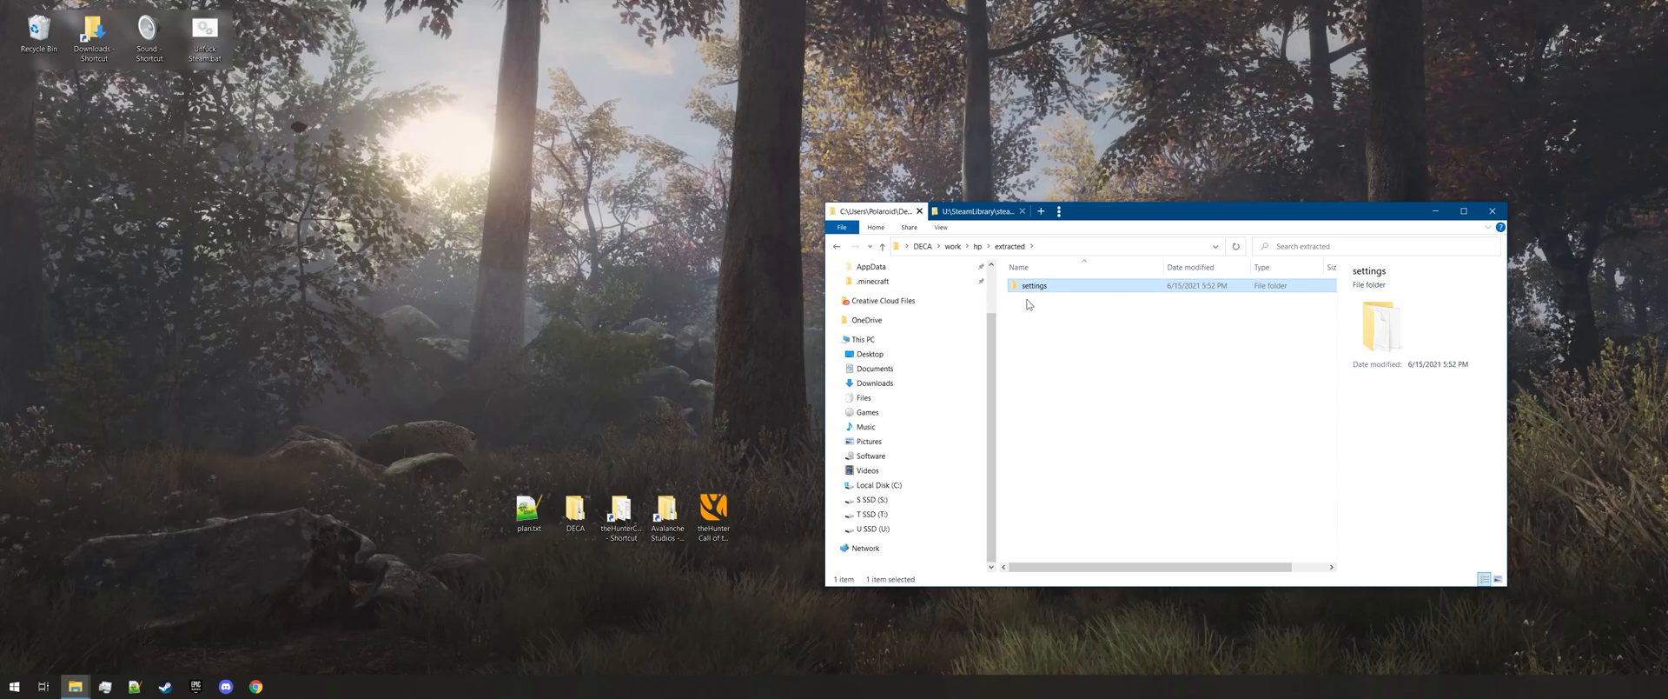
mouse_move(1032, 287)
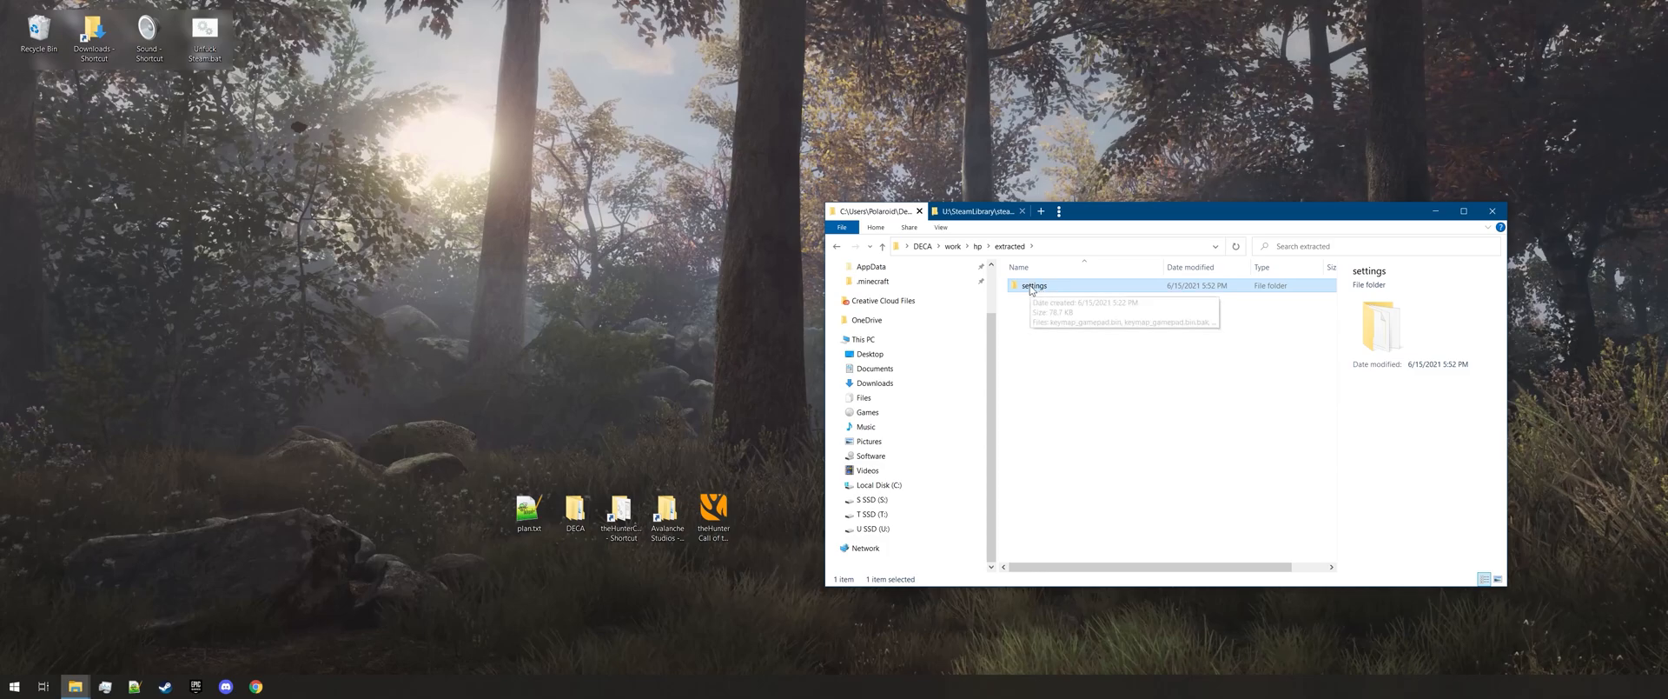
mouse_move(1042, 309)
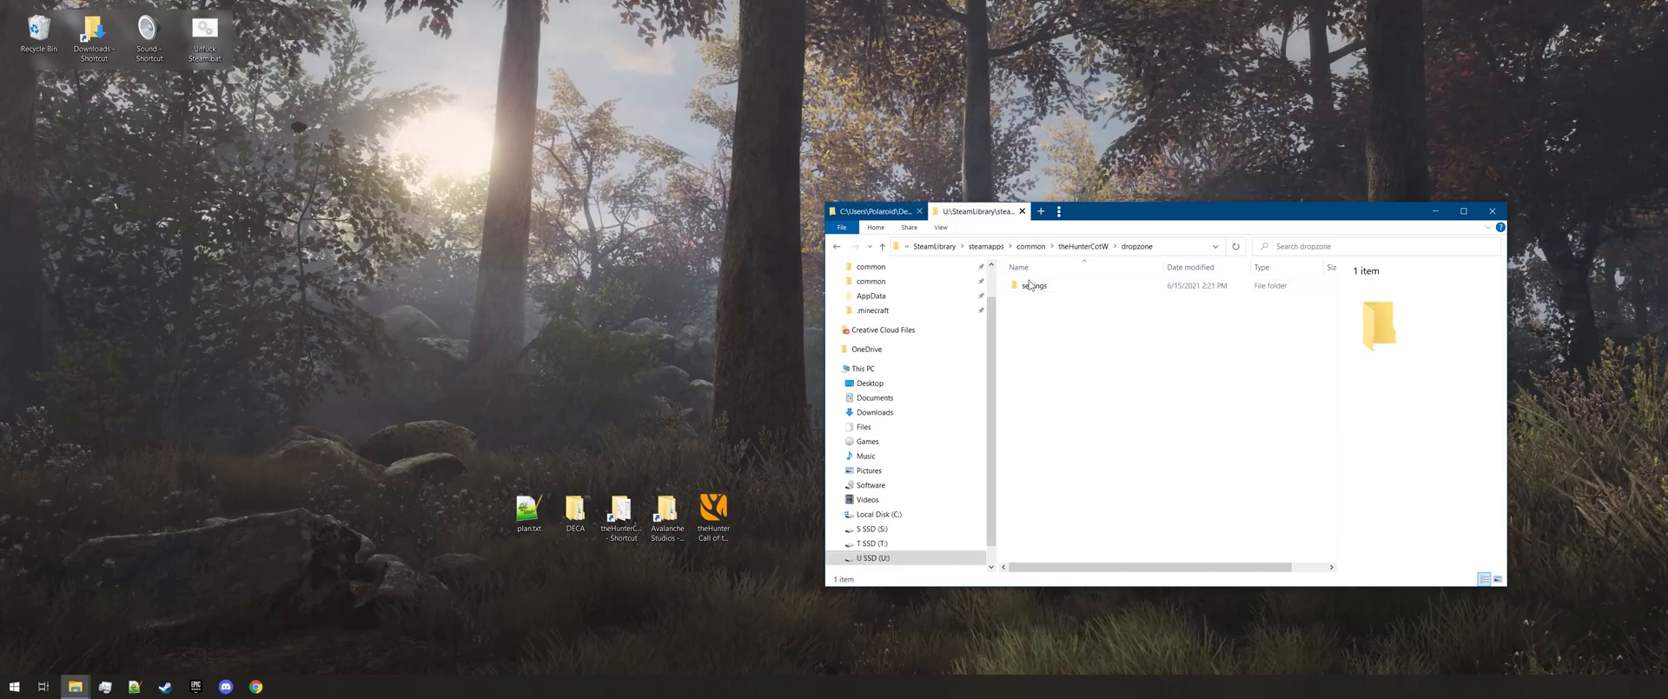
double_click(1033, 285)
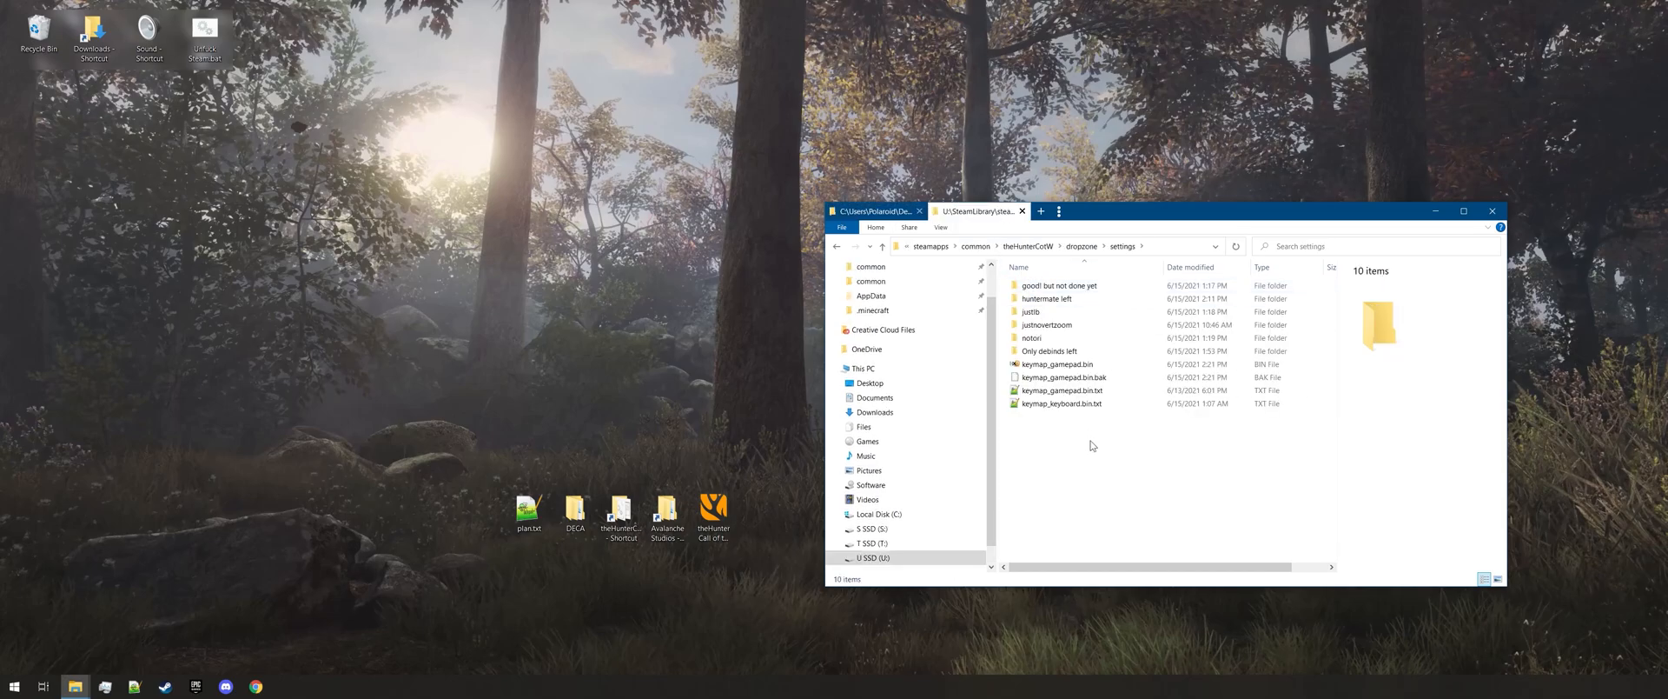
right_click(1090, 446)
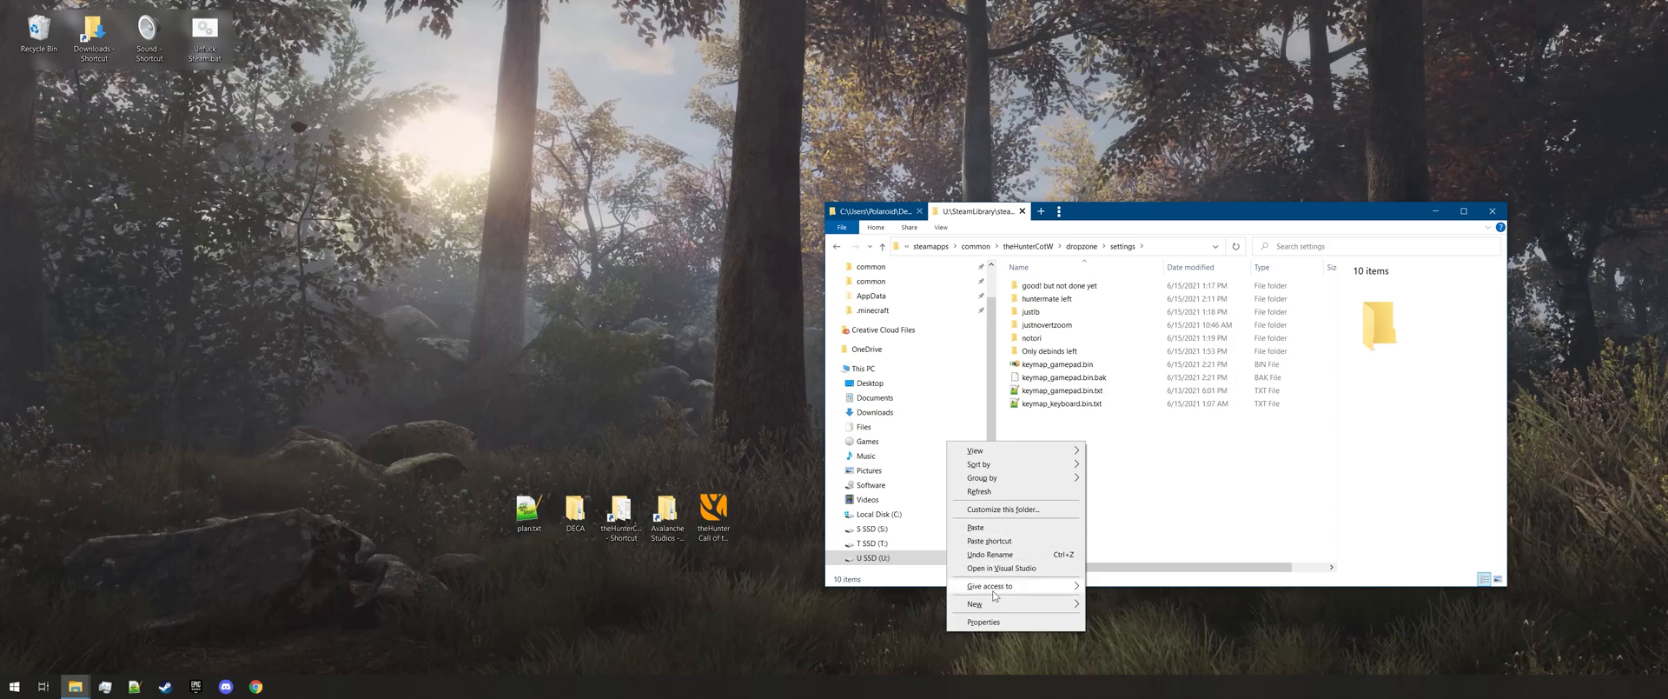
click(975, 604)
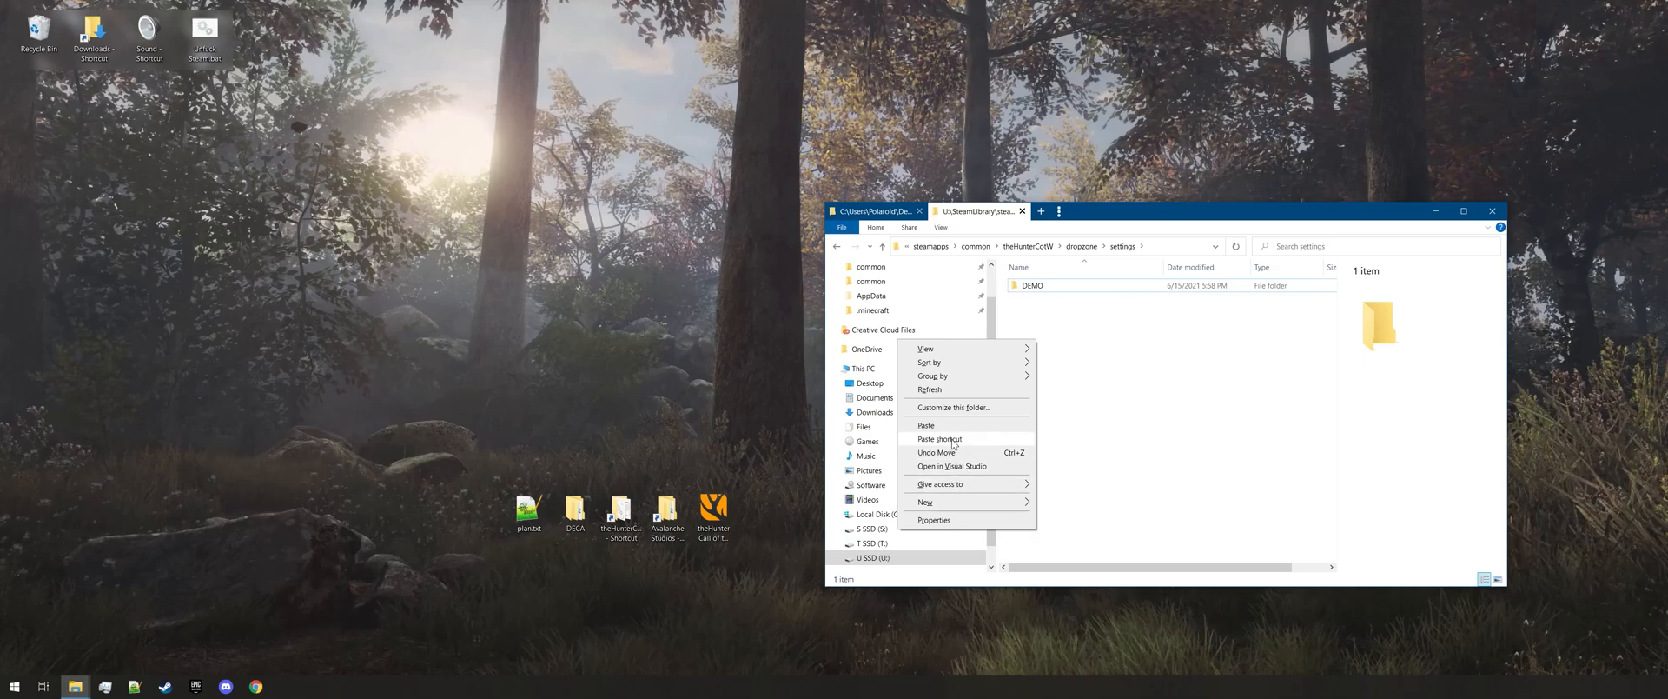
click(925, 425)
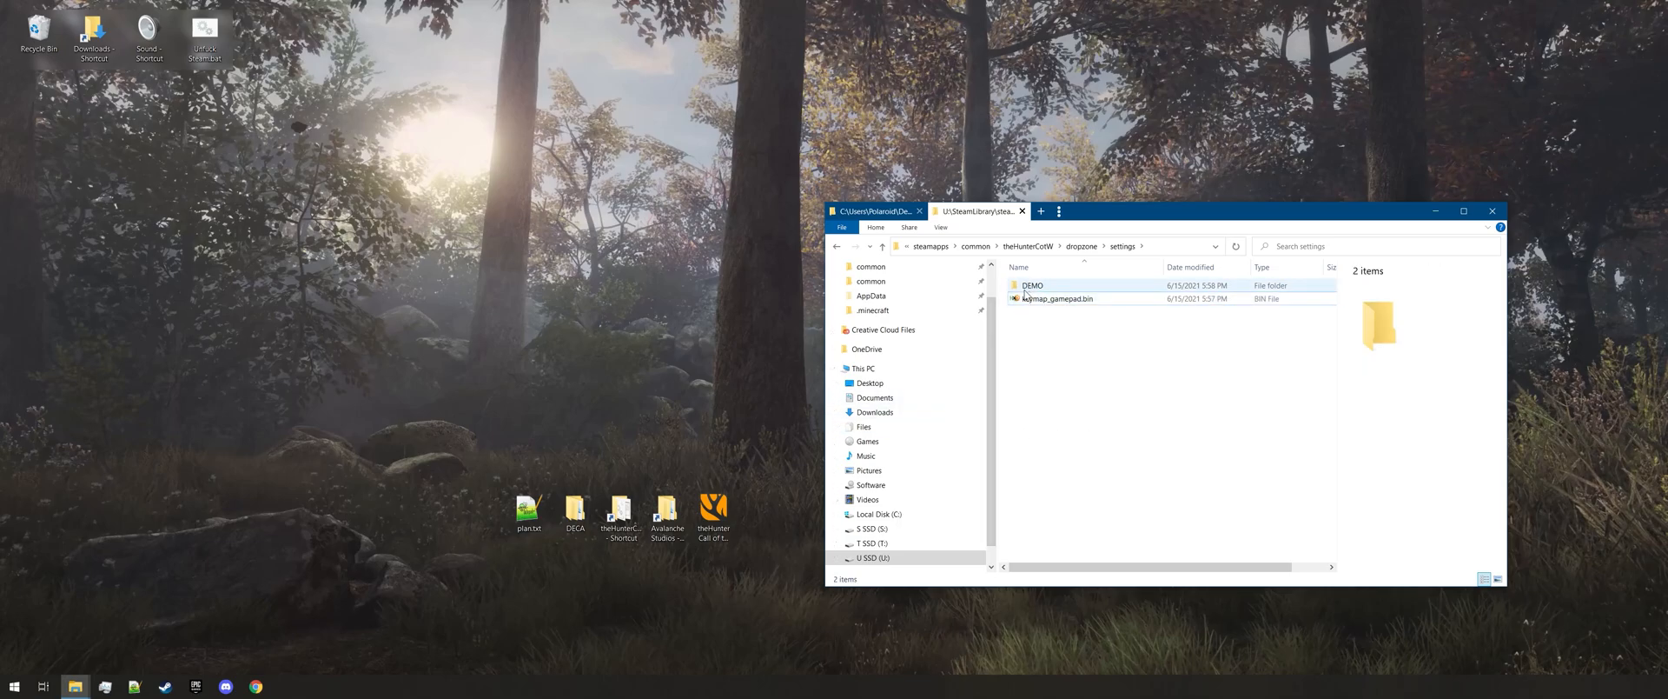
mouse_move(1053, 298)
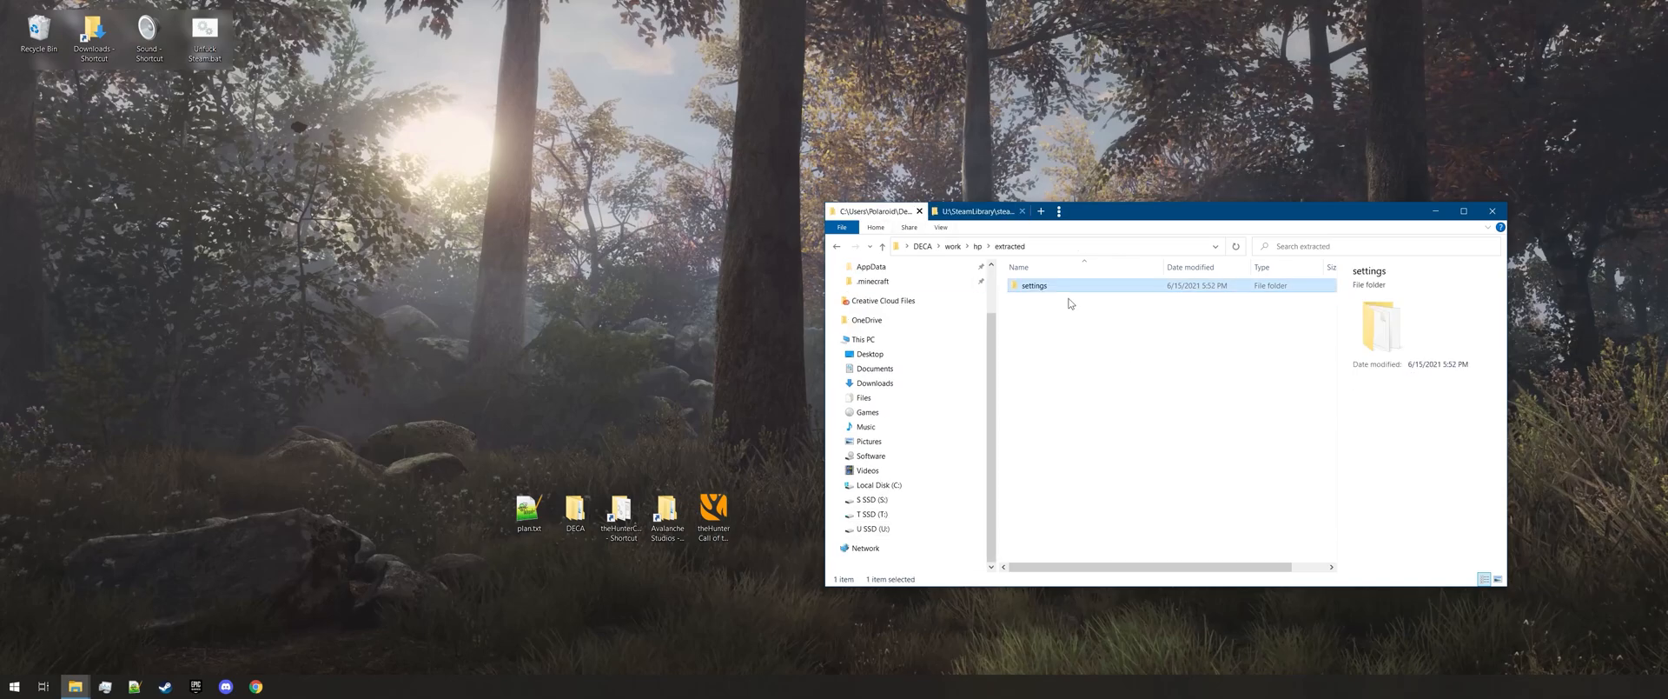
double_click(1032, 285)
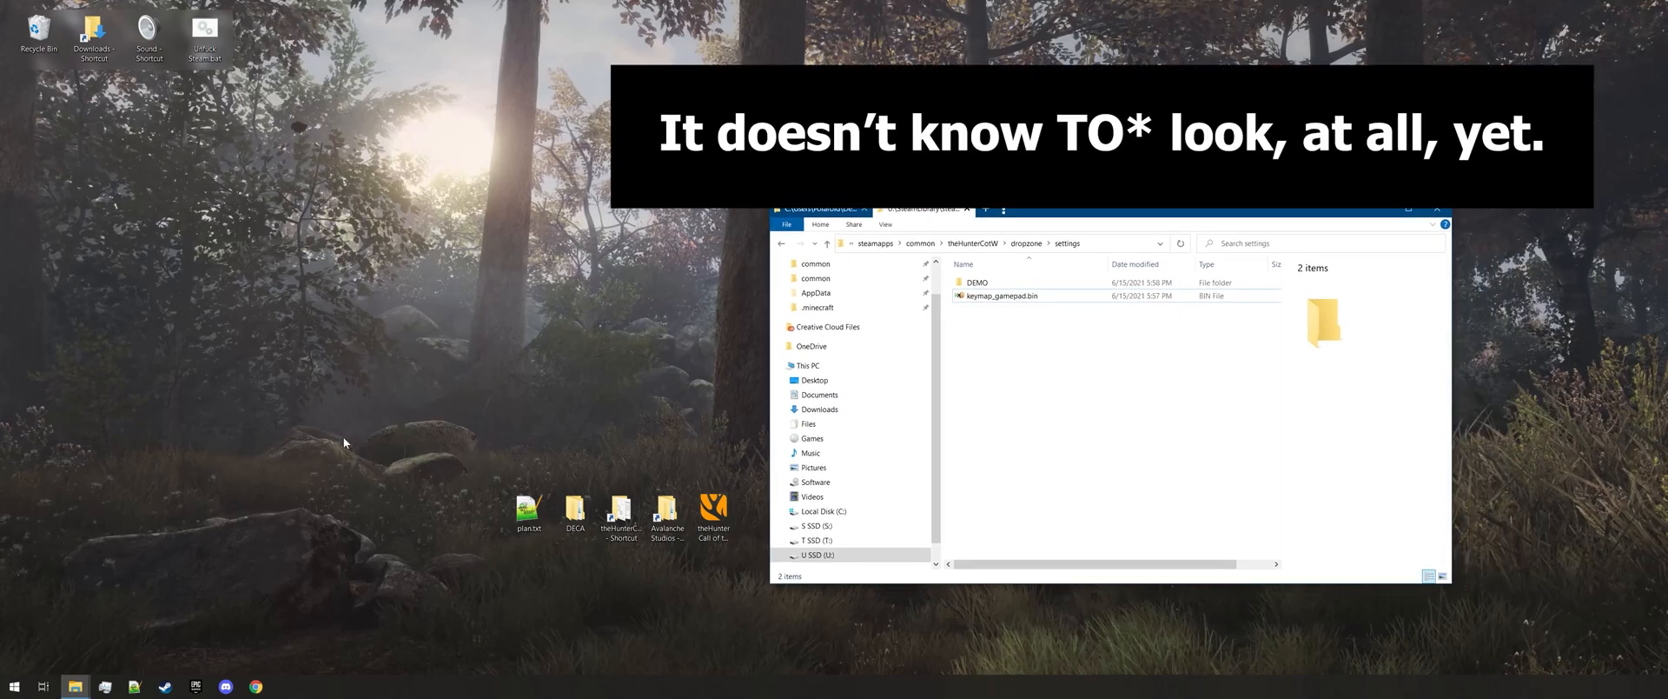
Check theHunter: Call of the Wild's Steam launch options for the dropzone setting
click(163, 684)
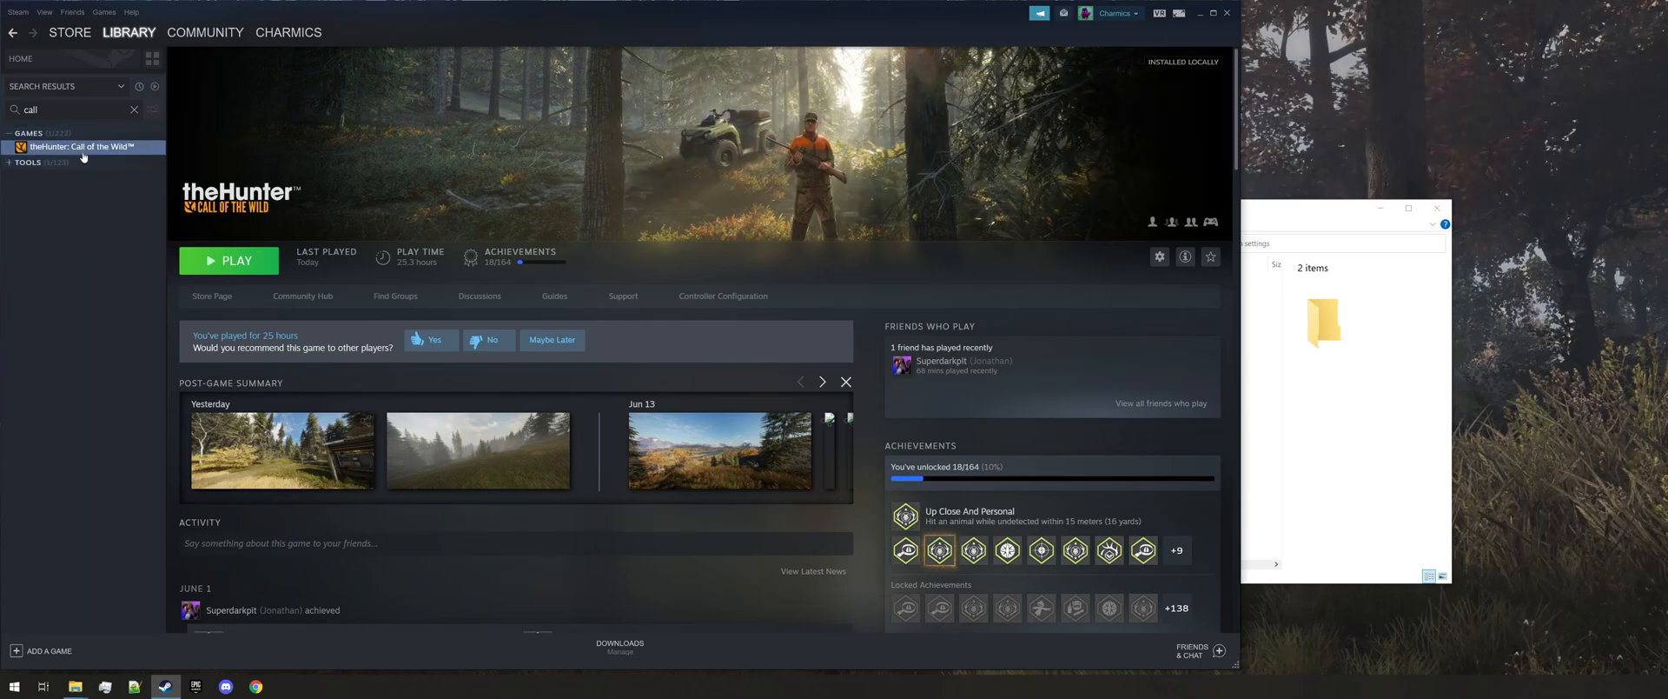
right_click(80, 146)
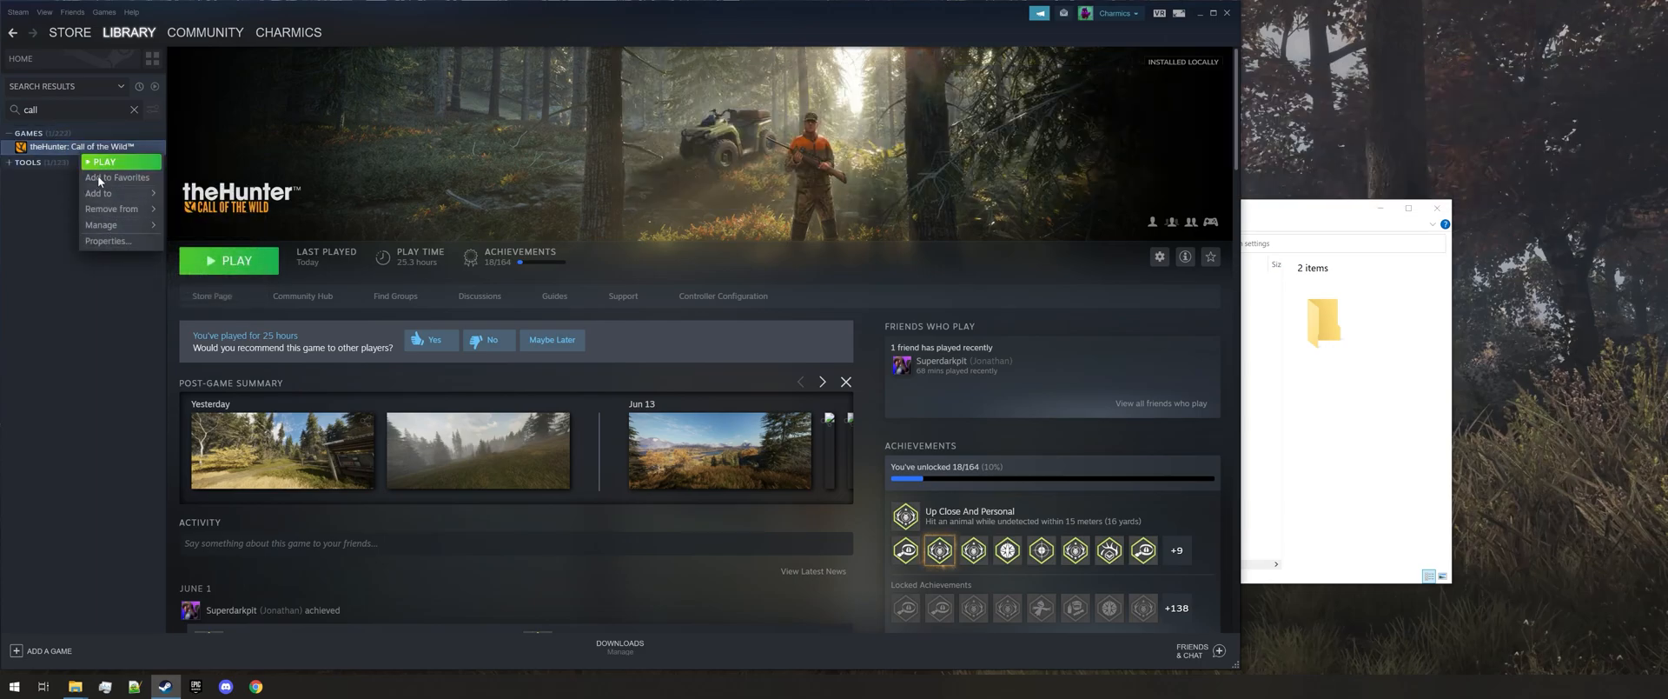
click(106, 241)
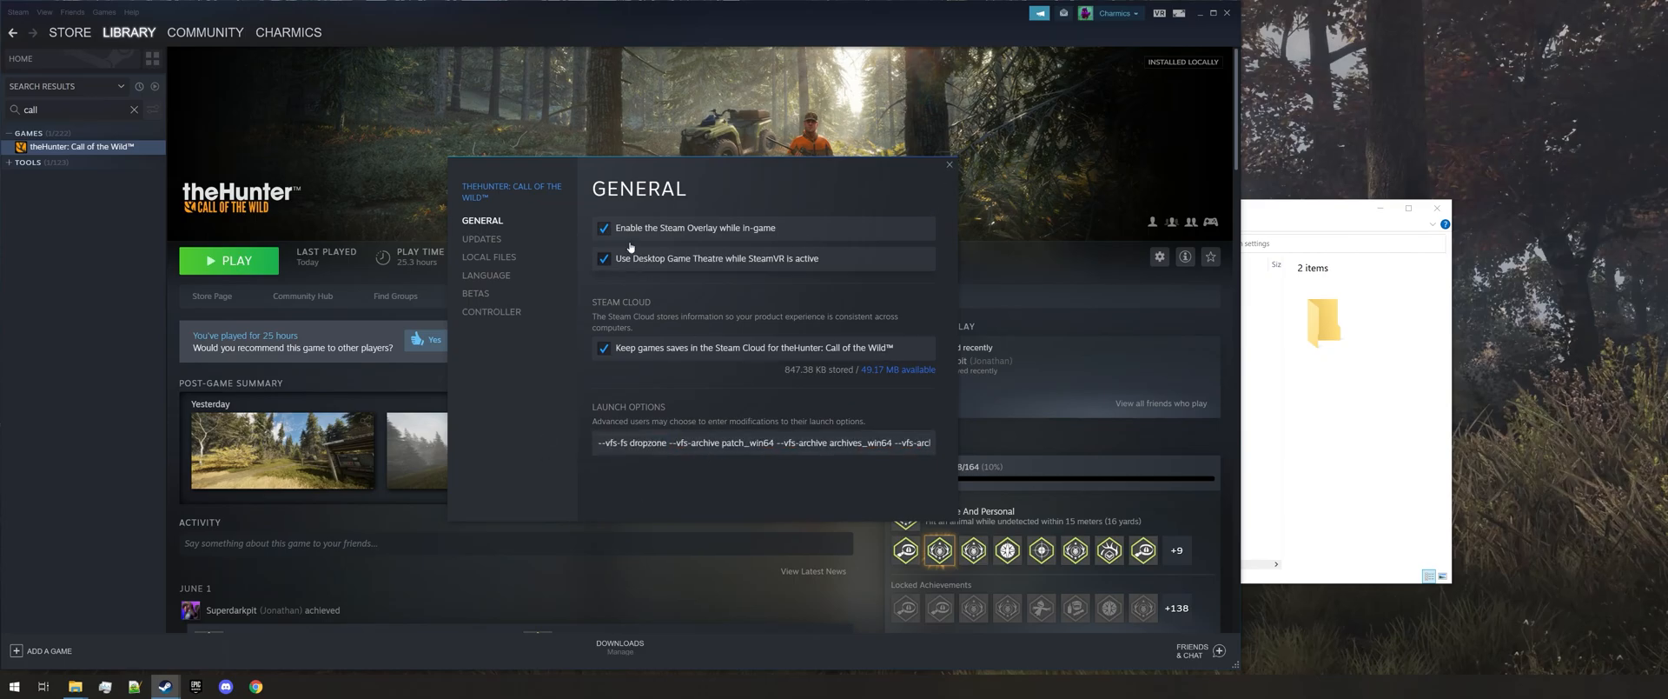
click(948, 163)
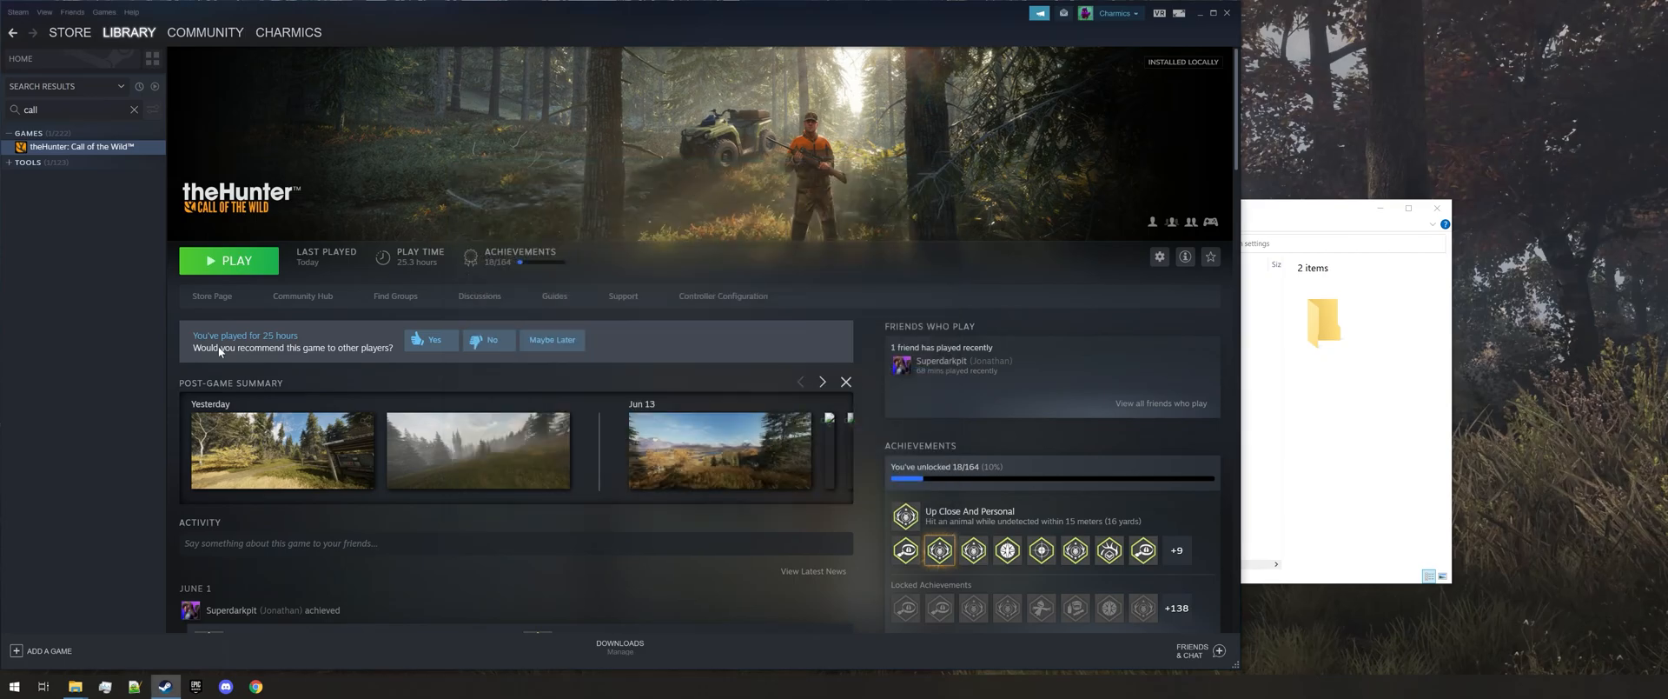
mouse_move(1298, 447)
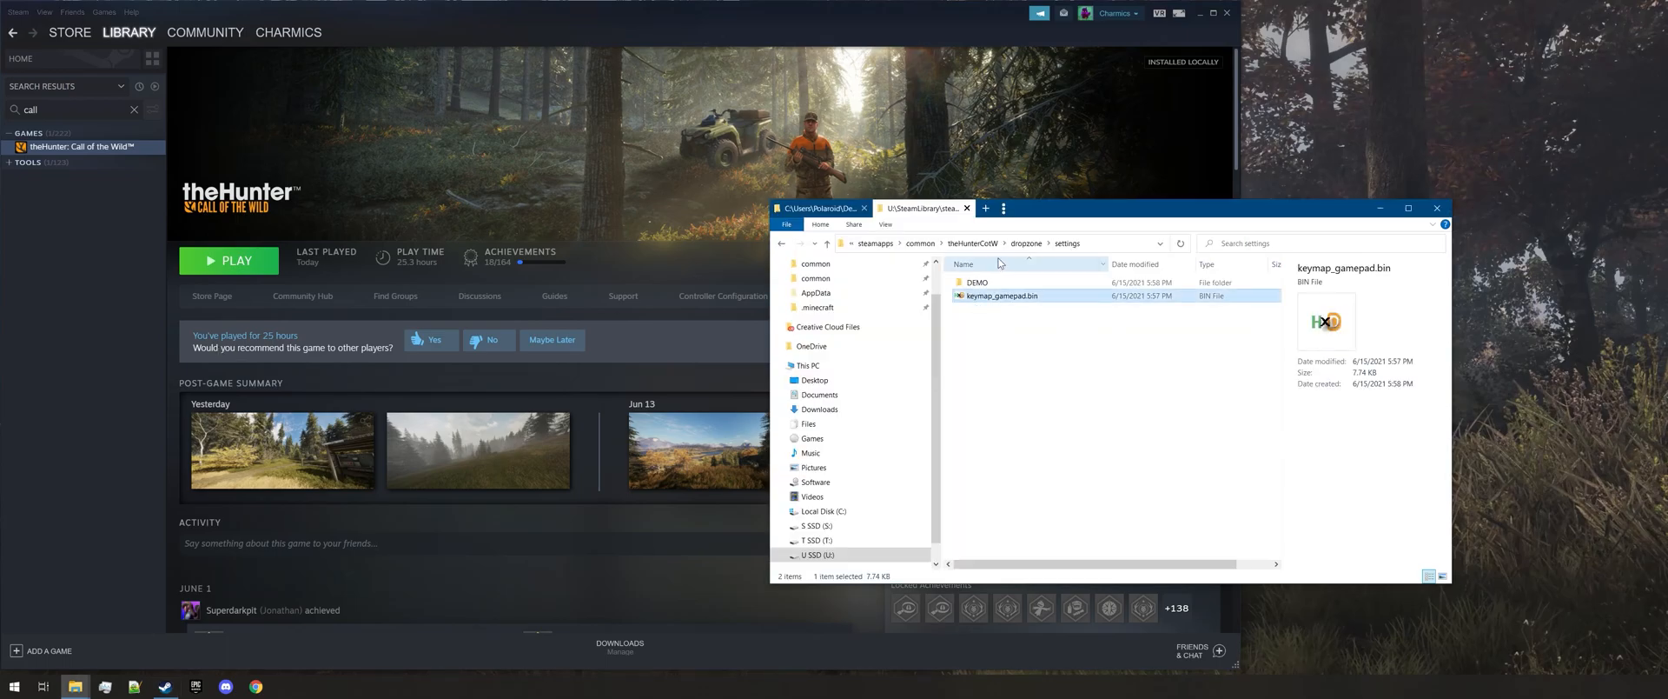
Browse back to dropzone\settings to confirm the edited keymap is there
click(1074, 243)
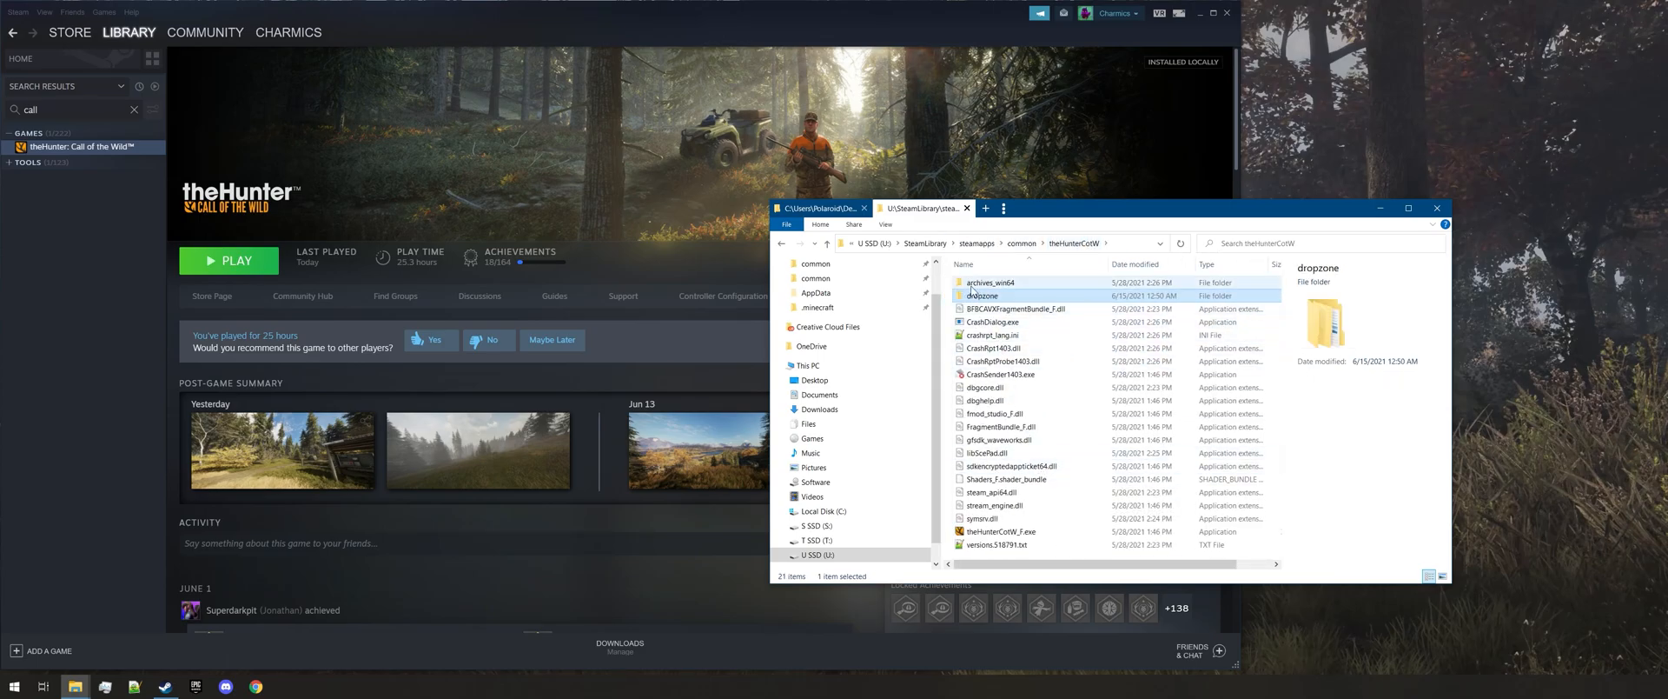
double_click(982, 296)
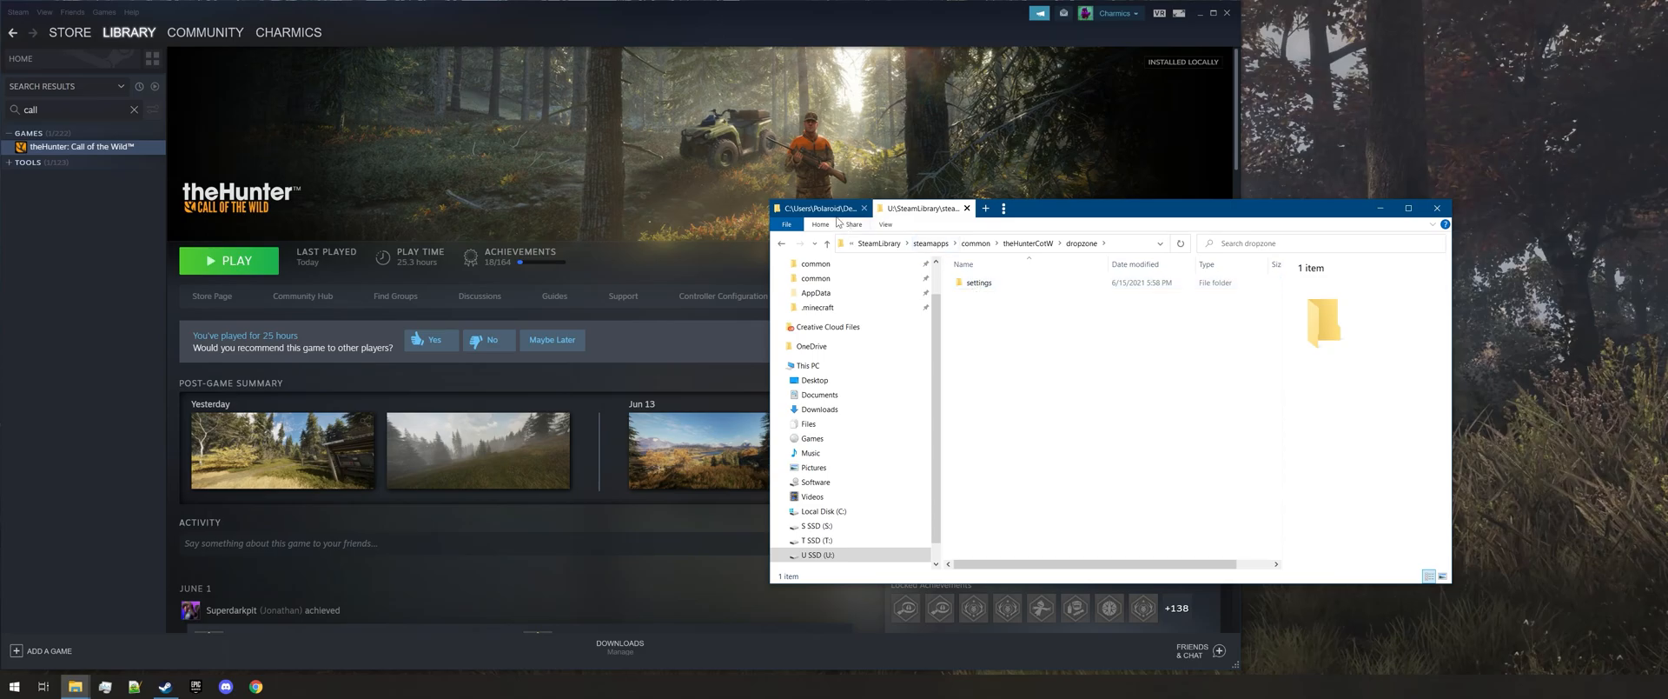
double_click(977, 282)
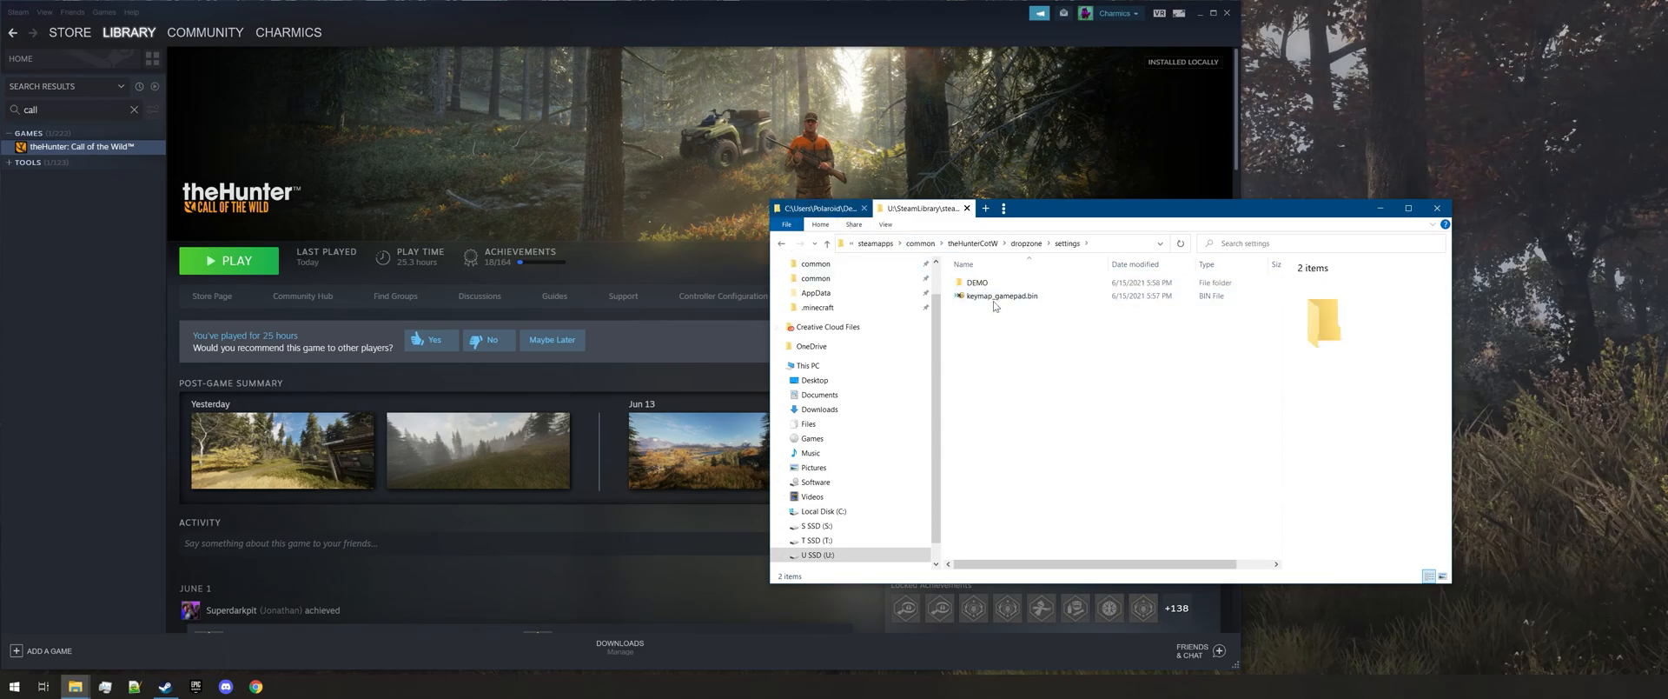
mouse_move(1001, 296)
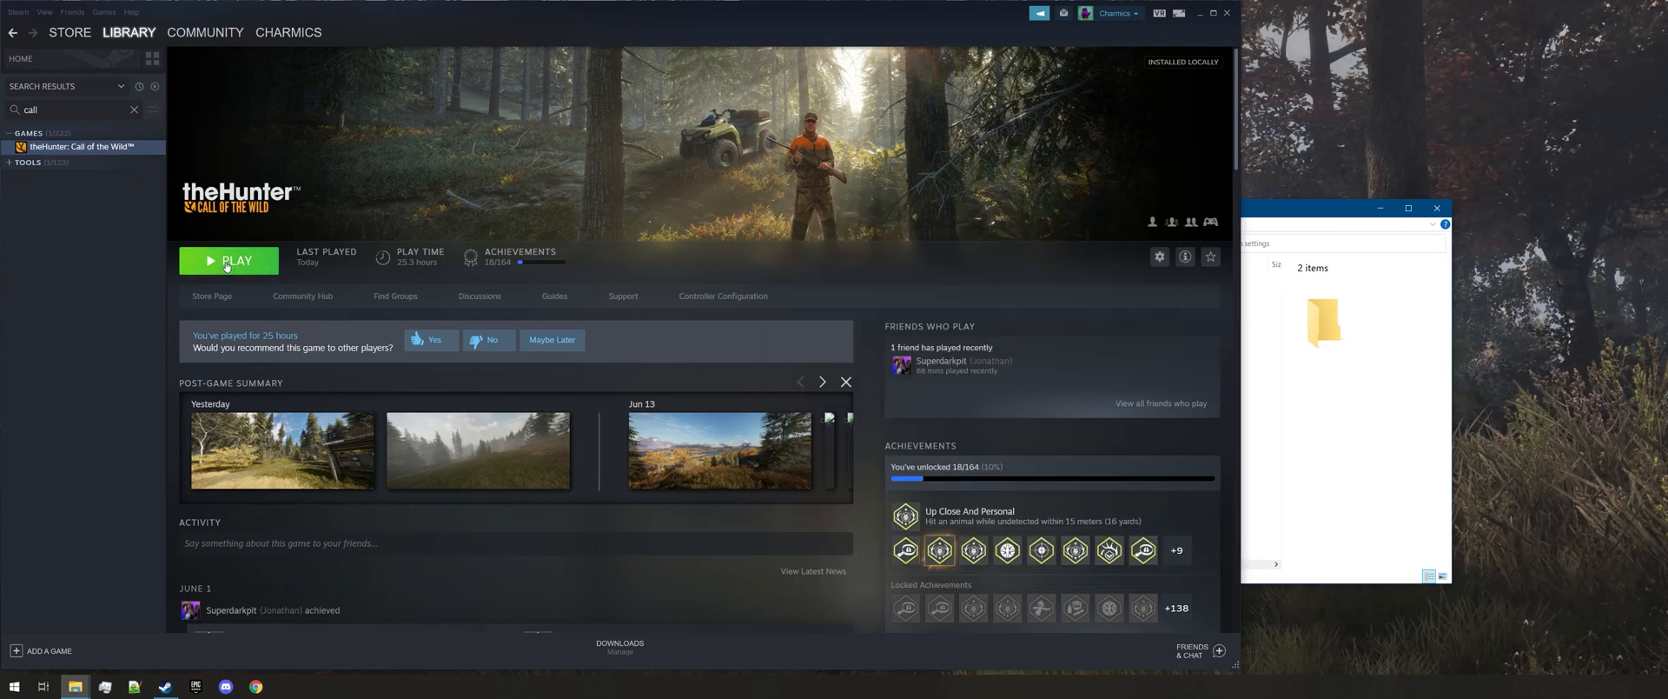
Launch theHunter: Call of the Wild and view key bindings, down to Equip Huntermate on Tab
click(227, 259)
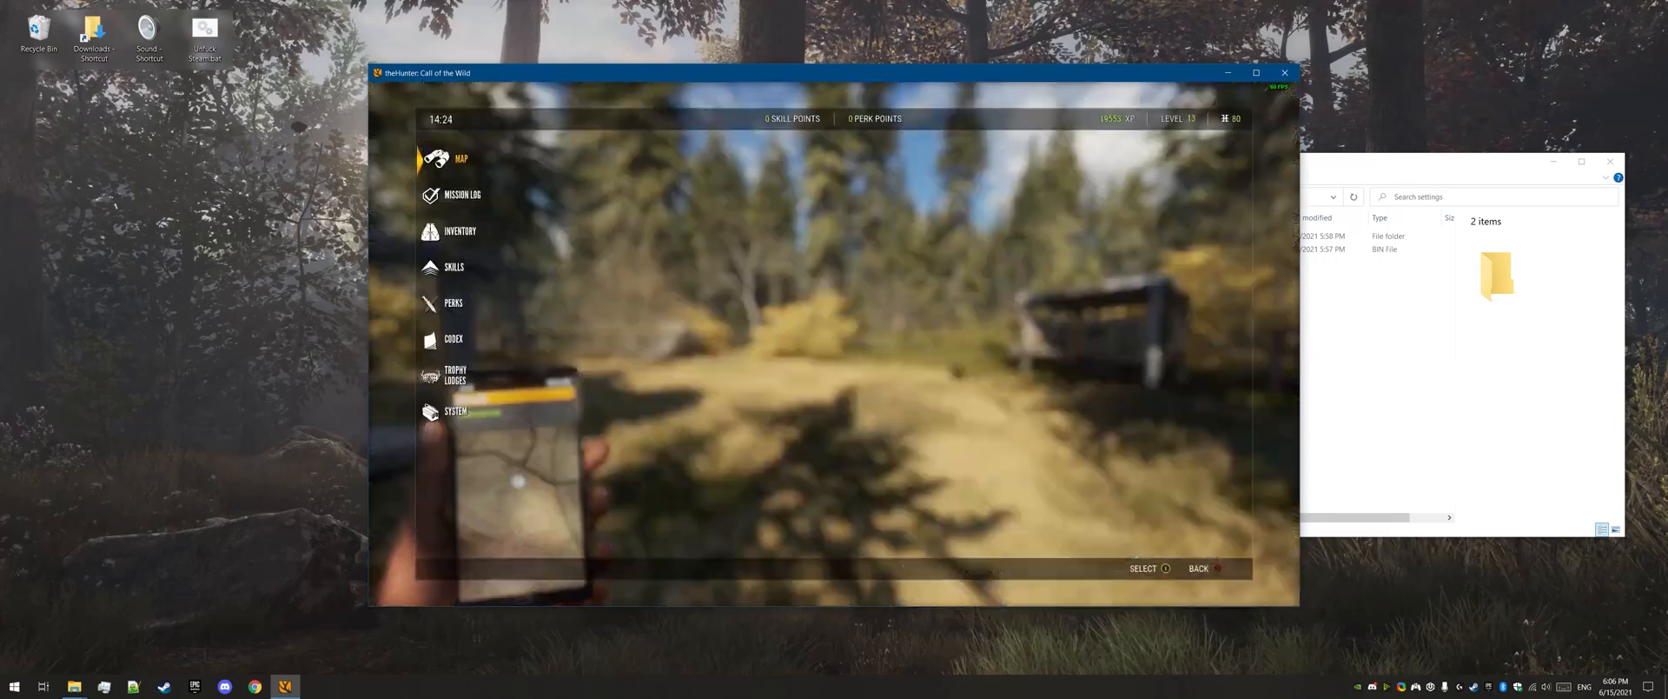
click(454, 412)
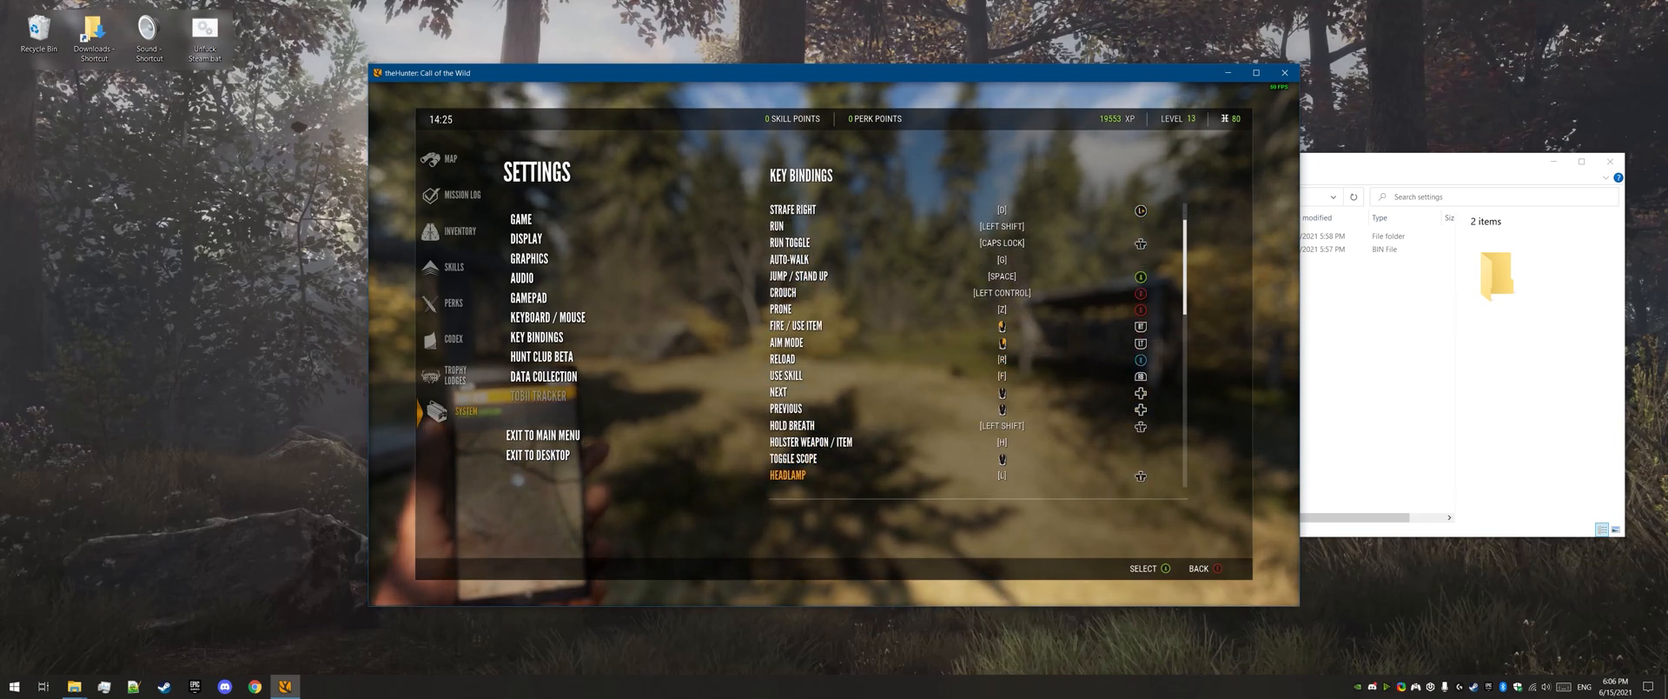
scroll(down, 3)
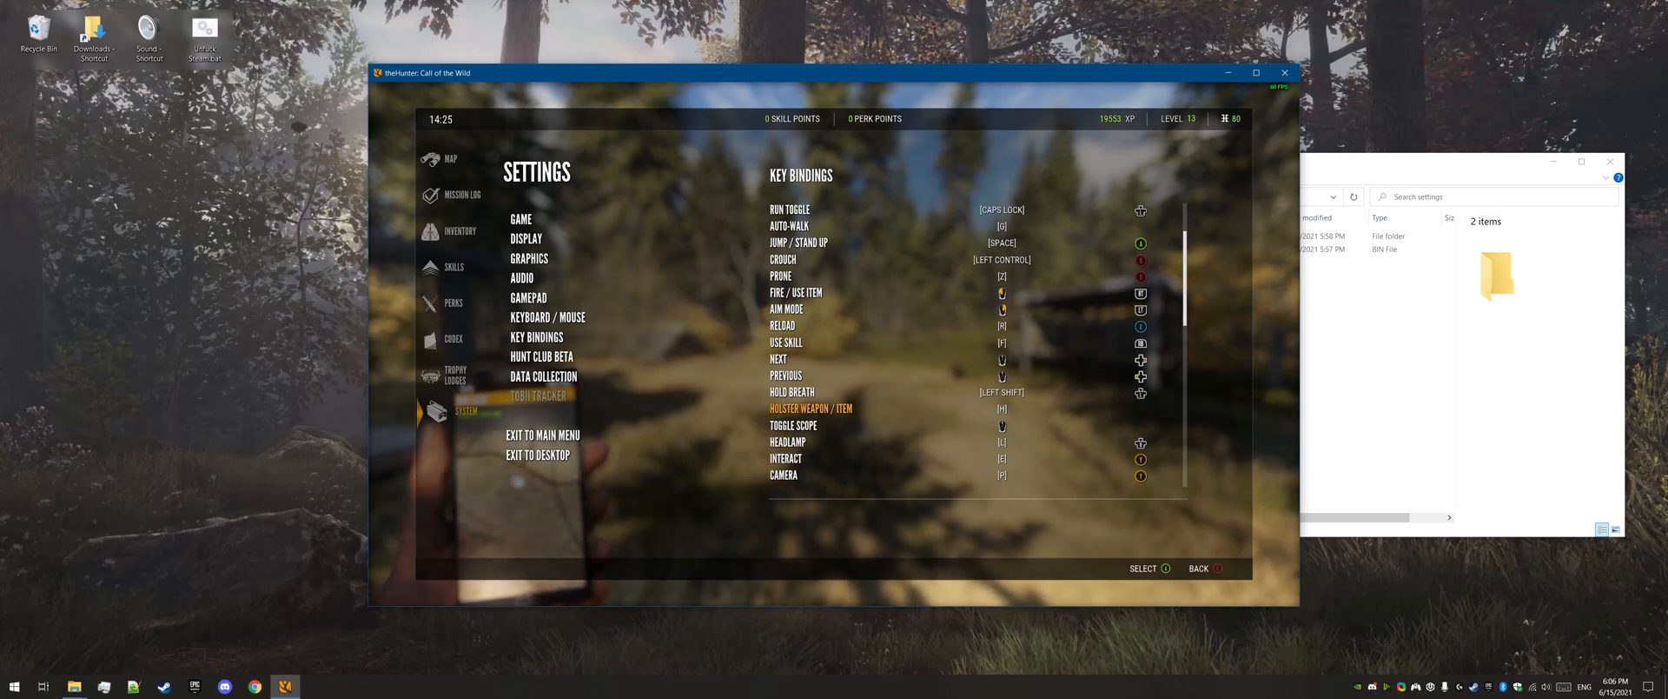
scroll(down, 3)
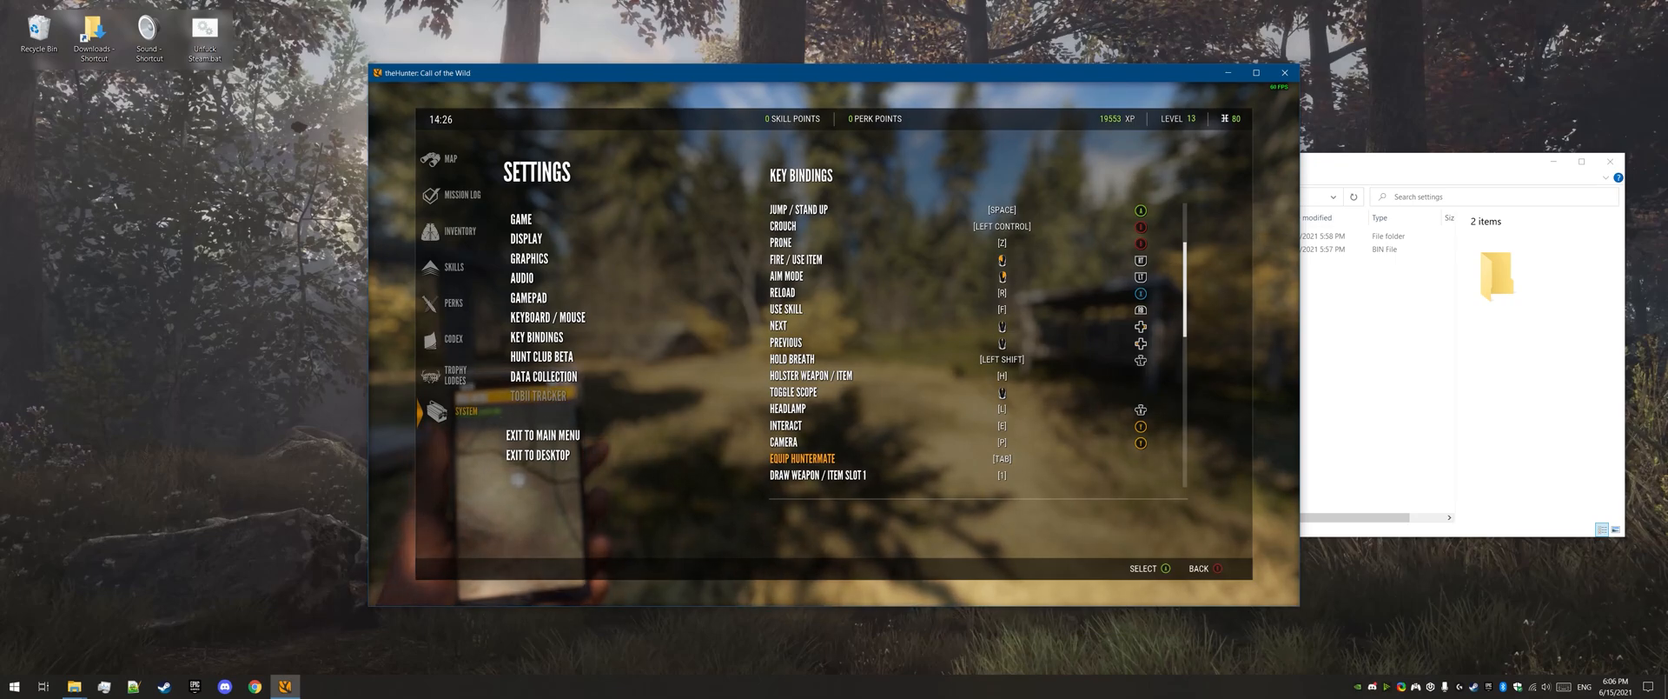
click(536, 336)
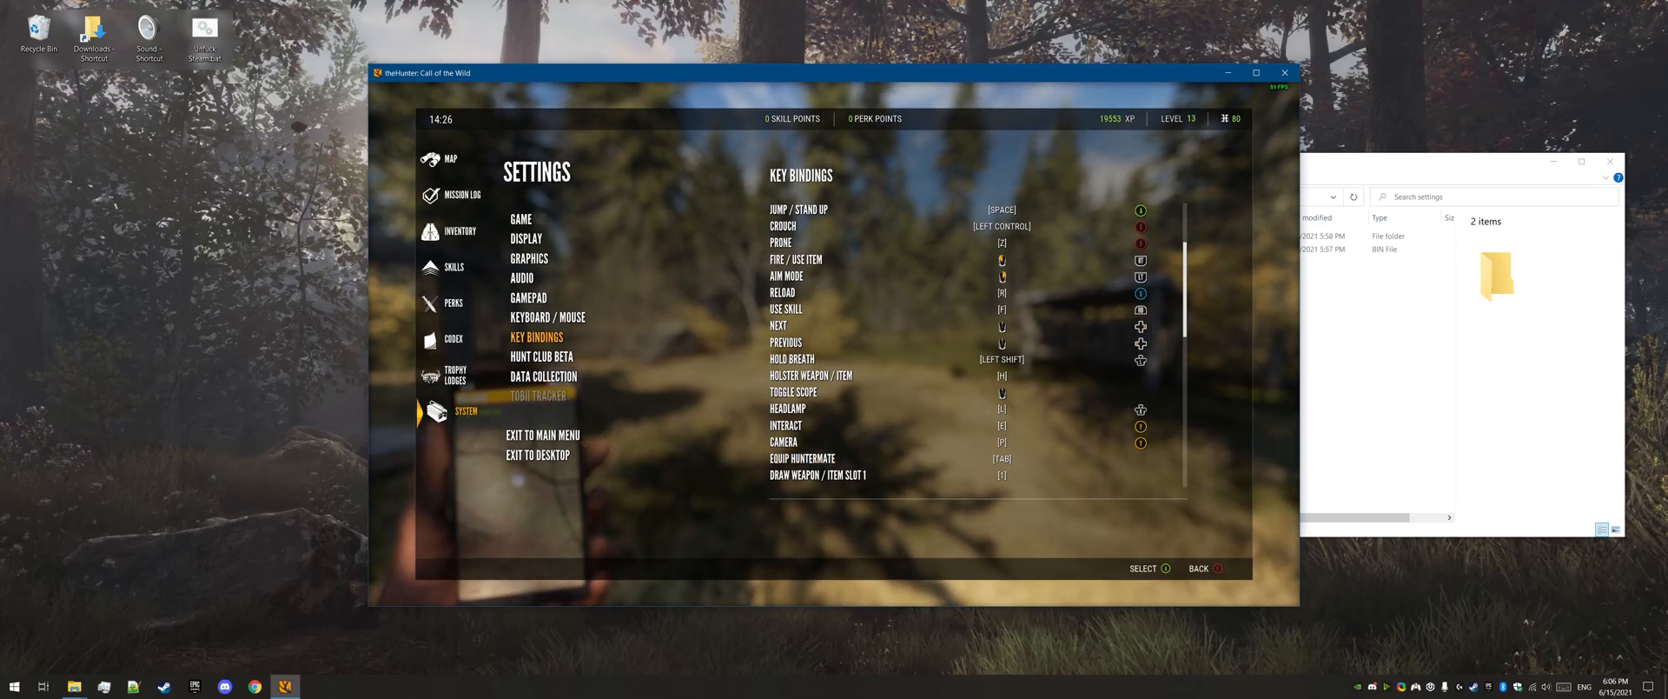